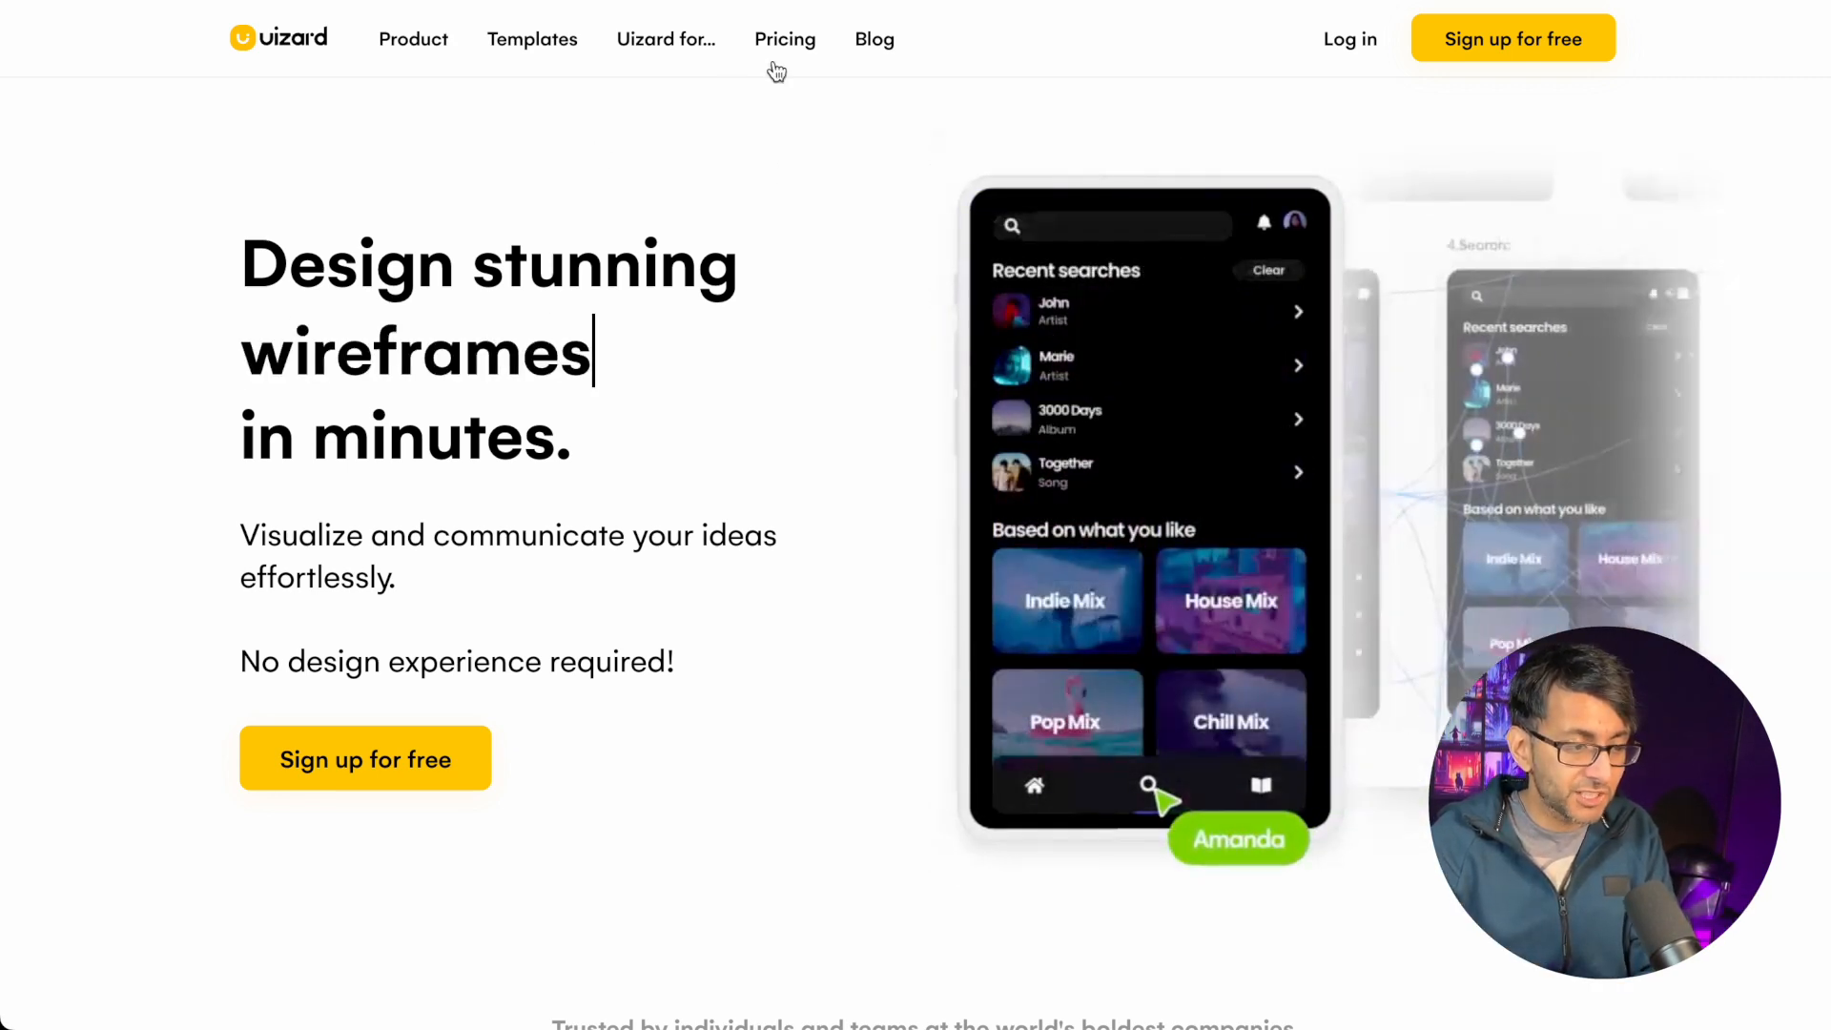
- Open Uizard's pricing page and scroll to the Free, Pro, Business and Enterprise plan cards
left_click(784, 38)
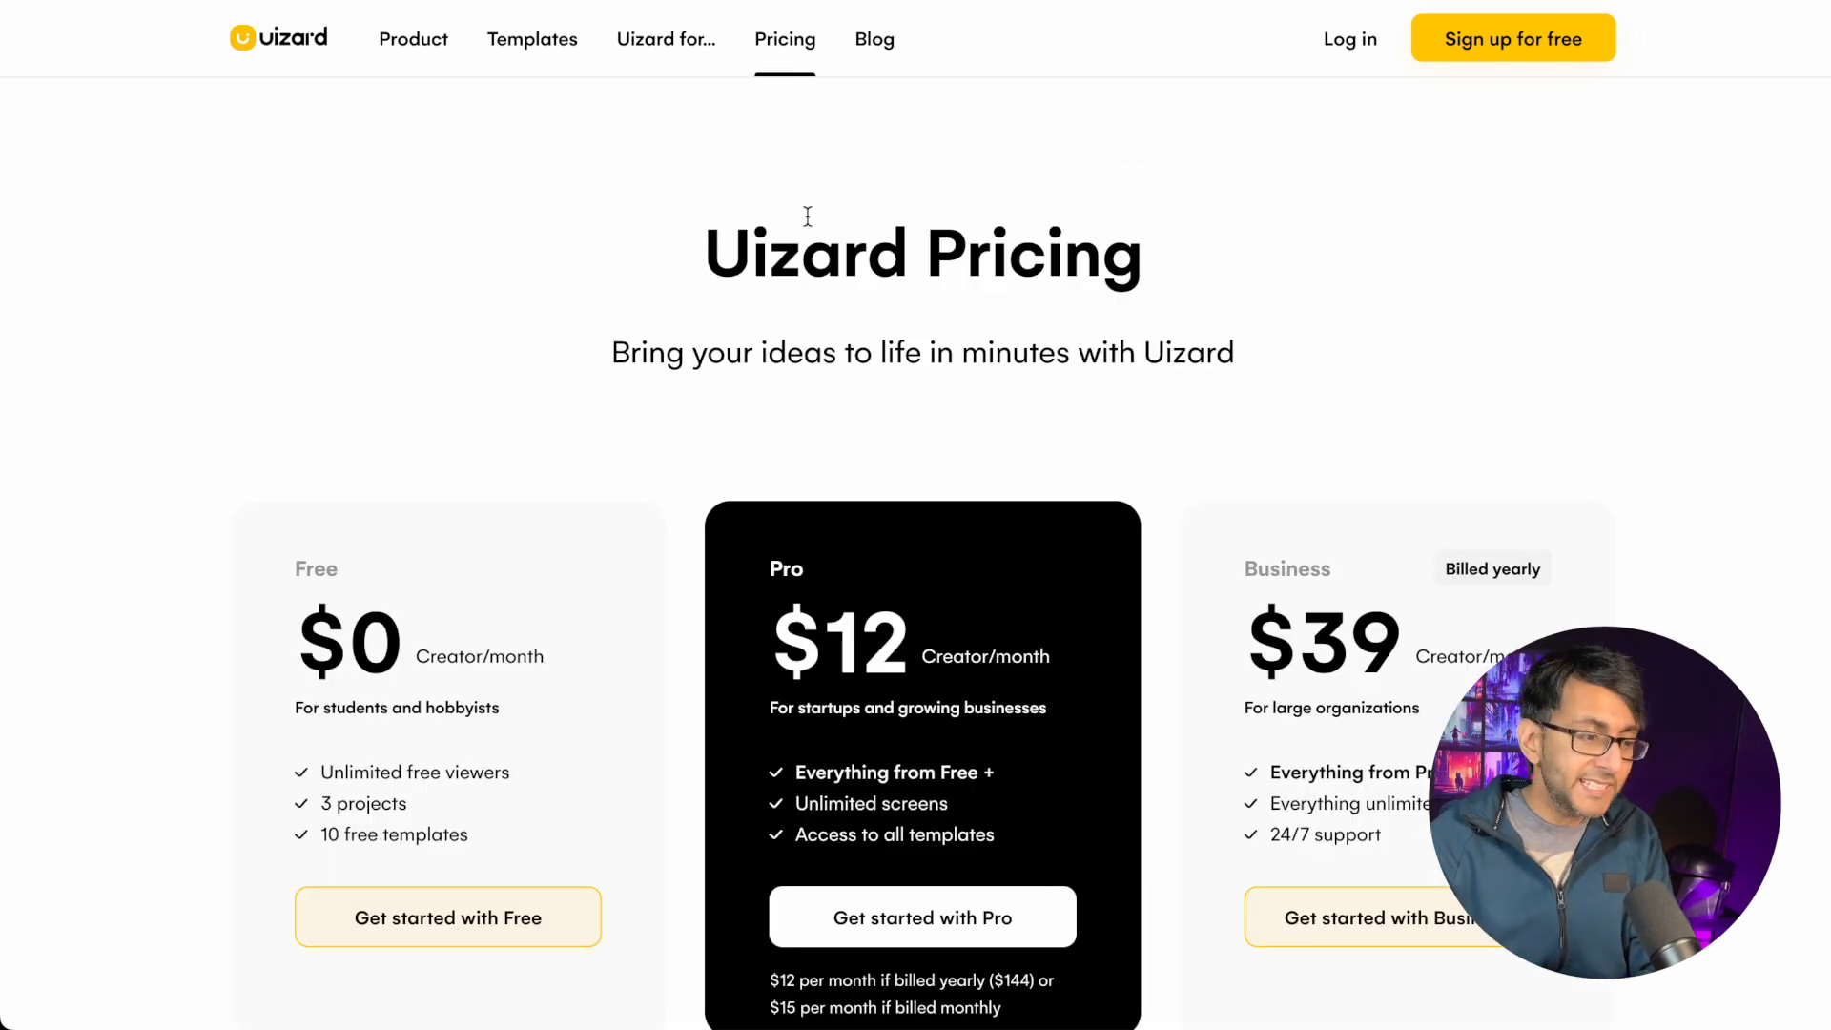
scroll("down", 3)
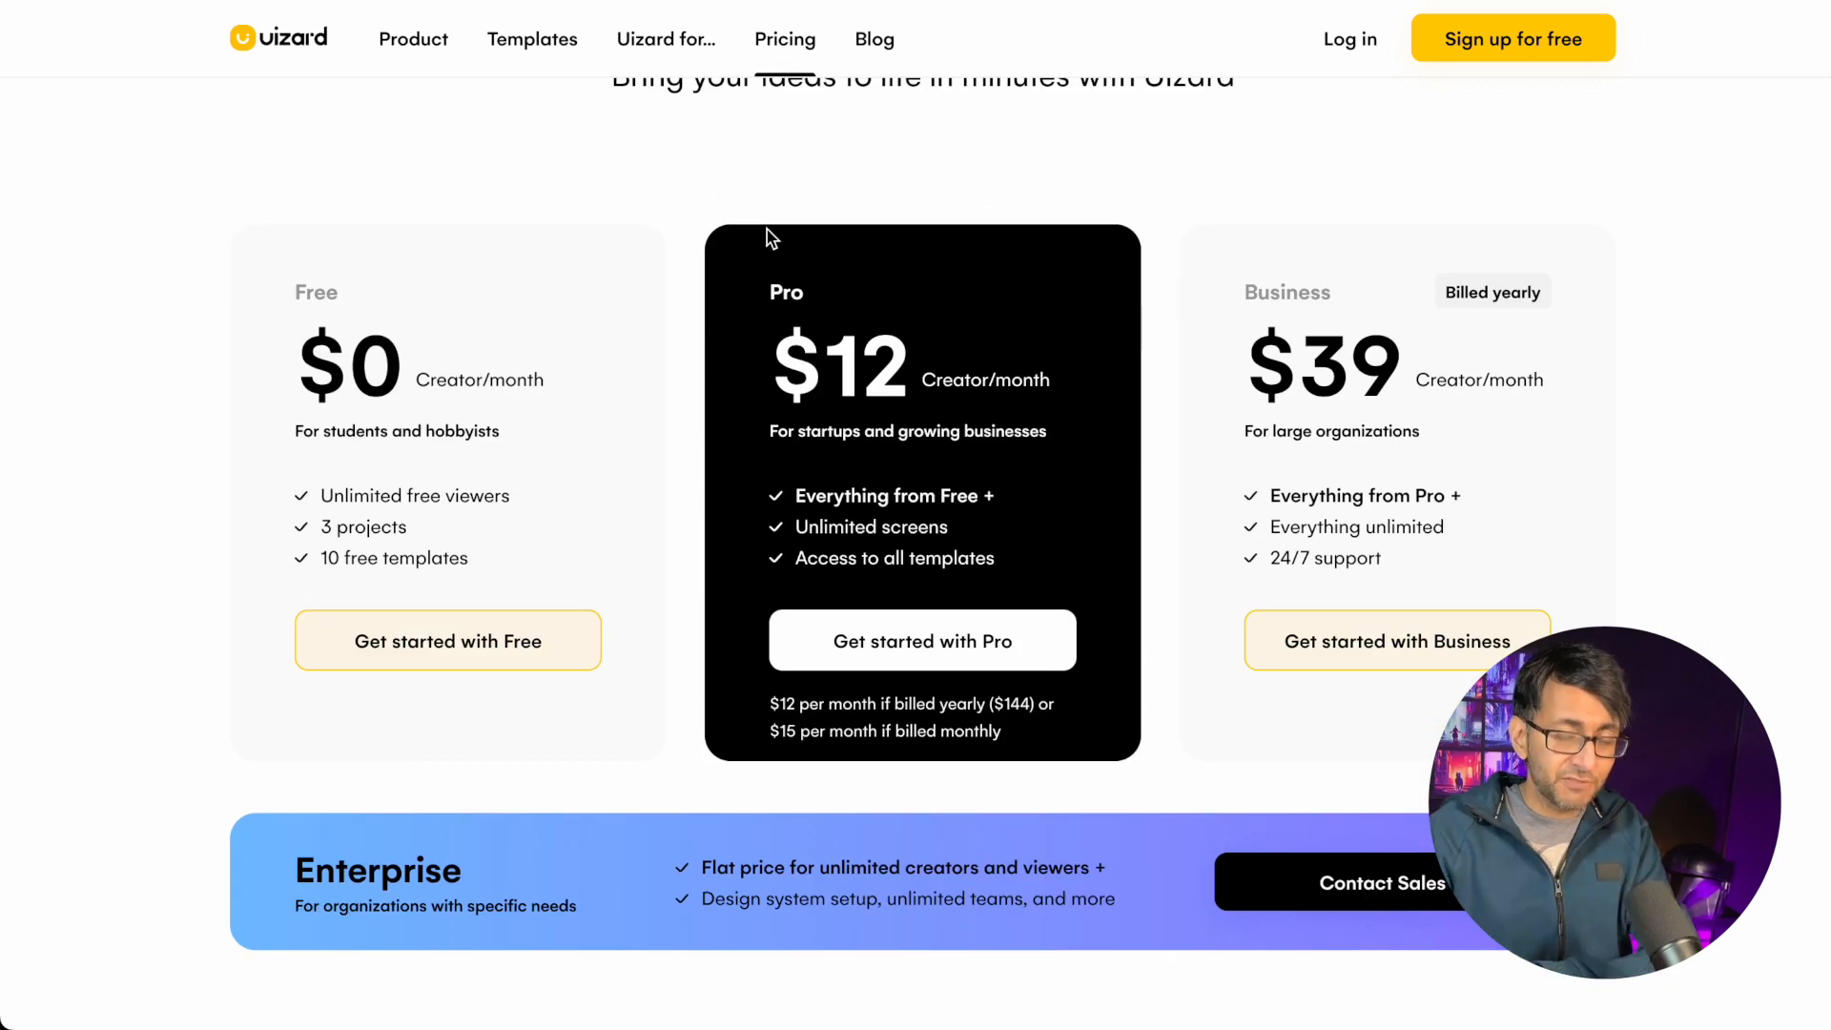
mouse_move(312, 406)
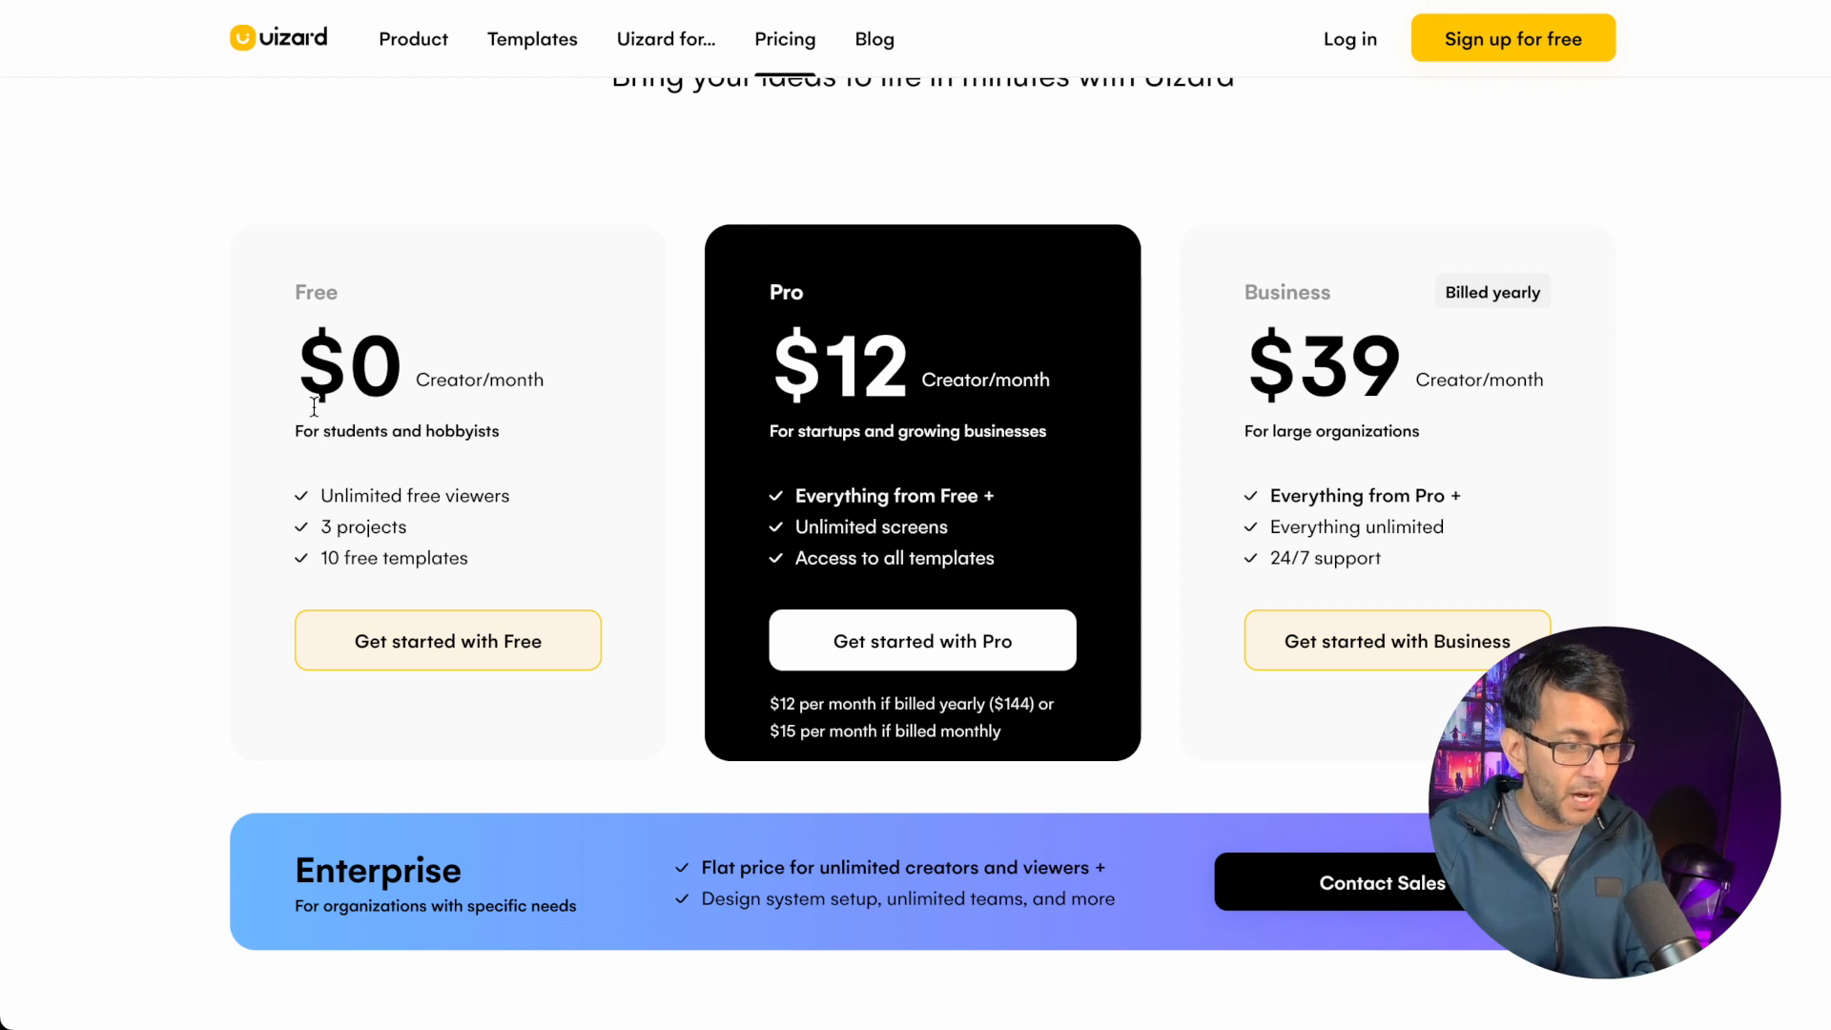
mouse_move(309, 458)
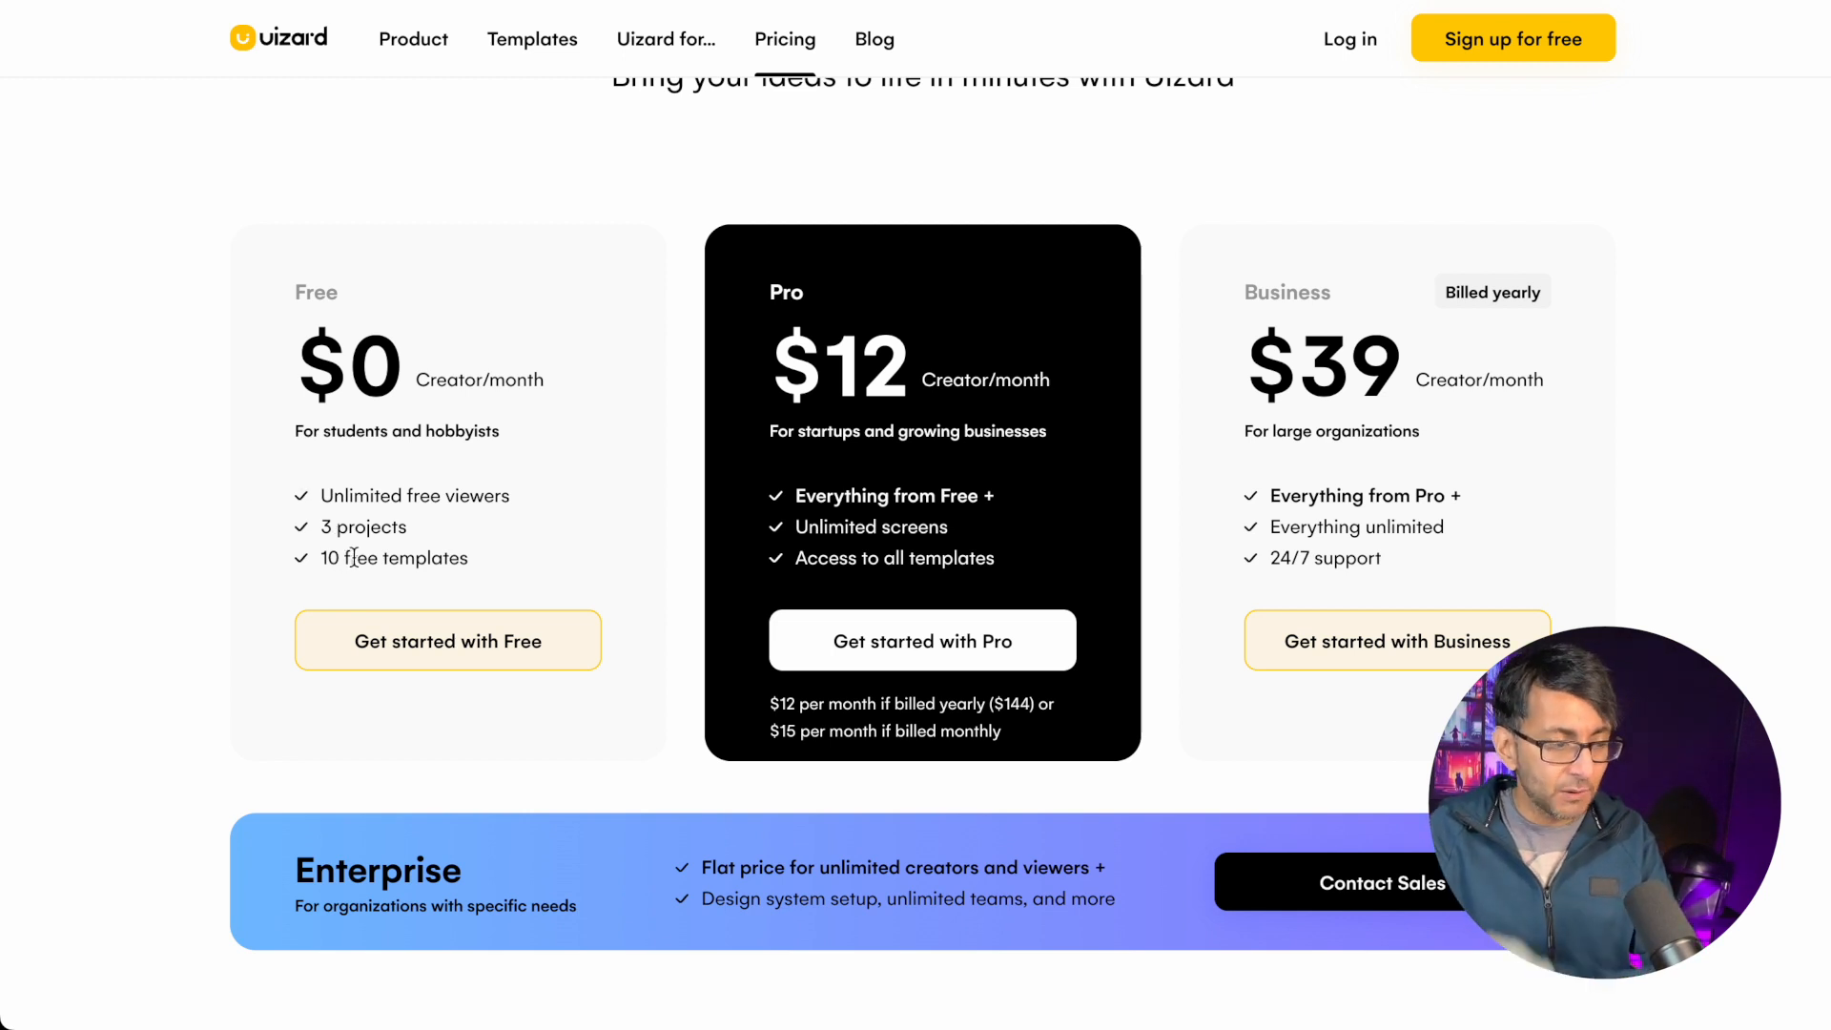
- Return to the Uizard home page, then open the AI Design Assistant product page
left_click(278, 38)
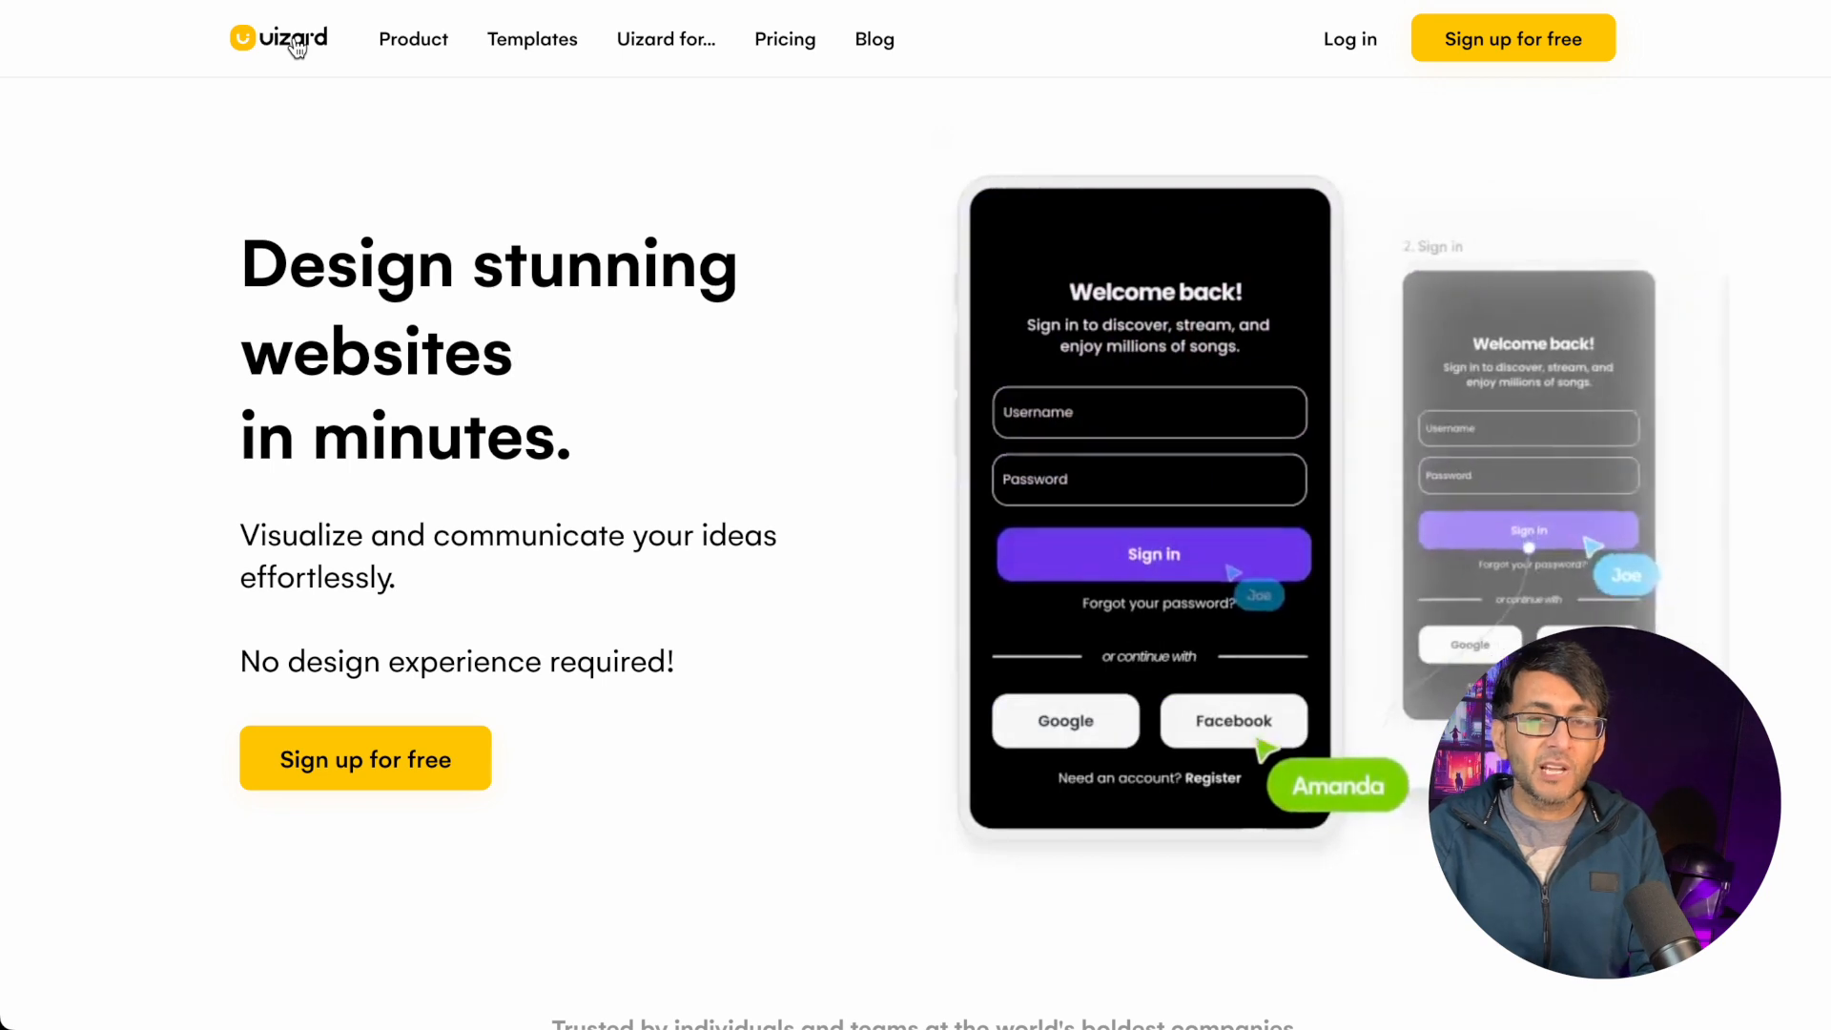
type("web ap")
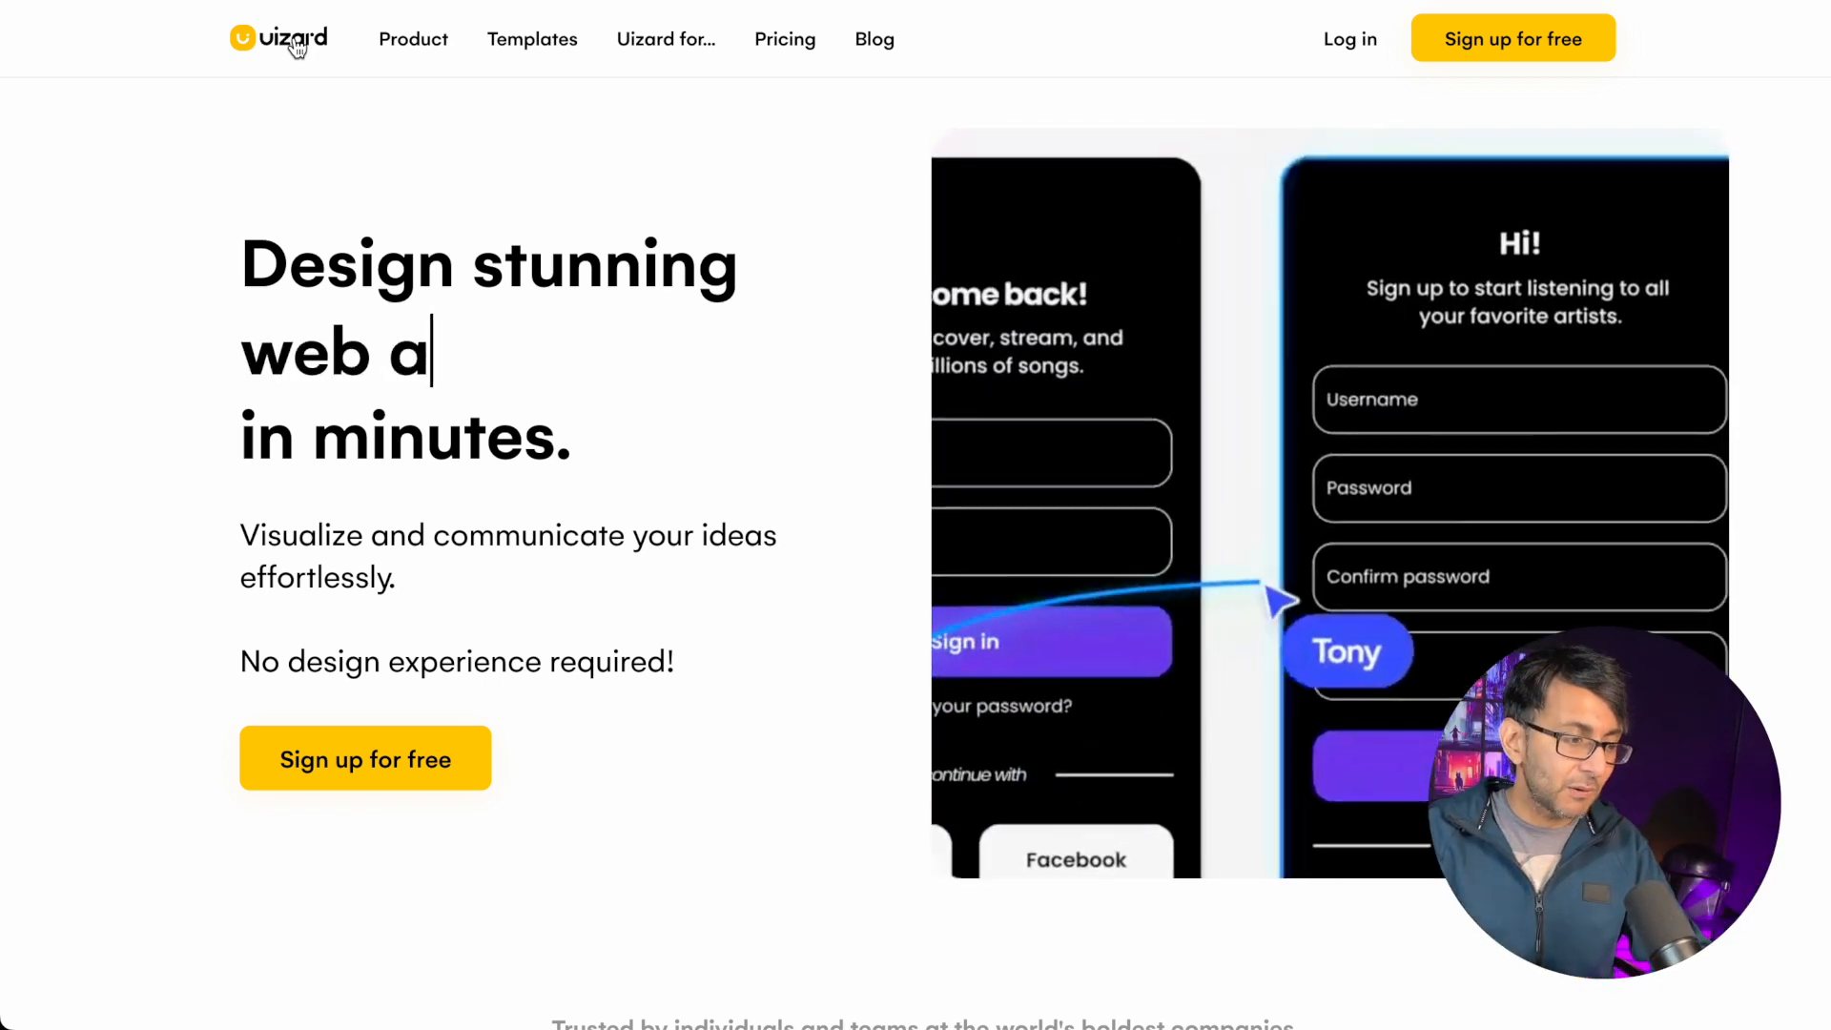
left_click(412, 38)
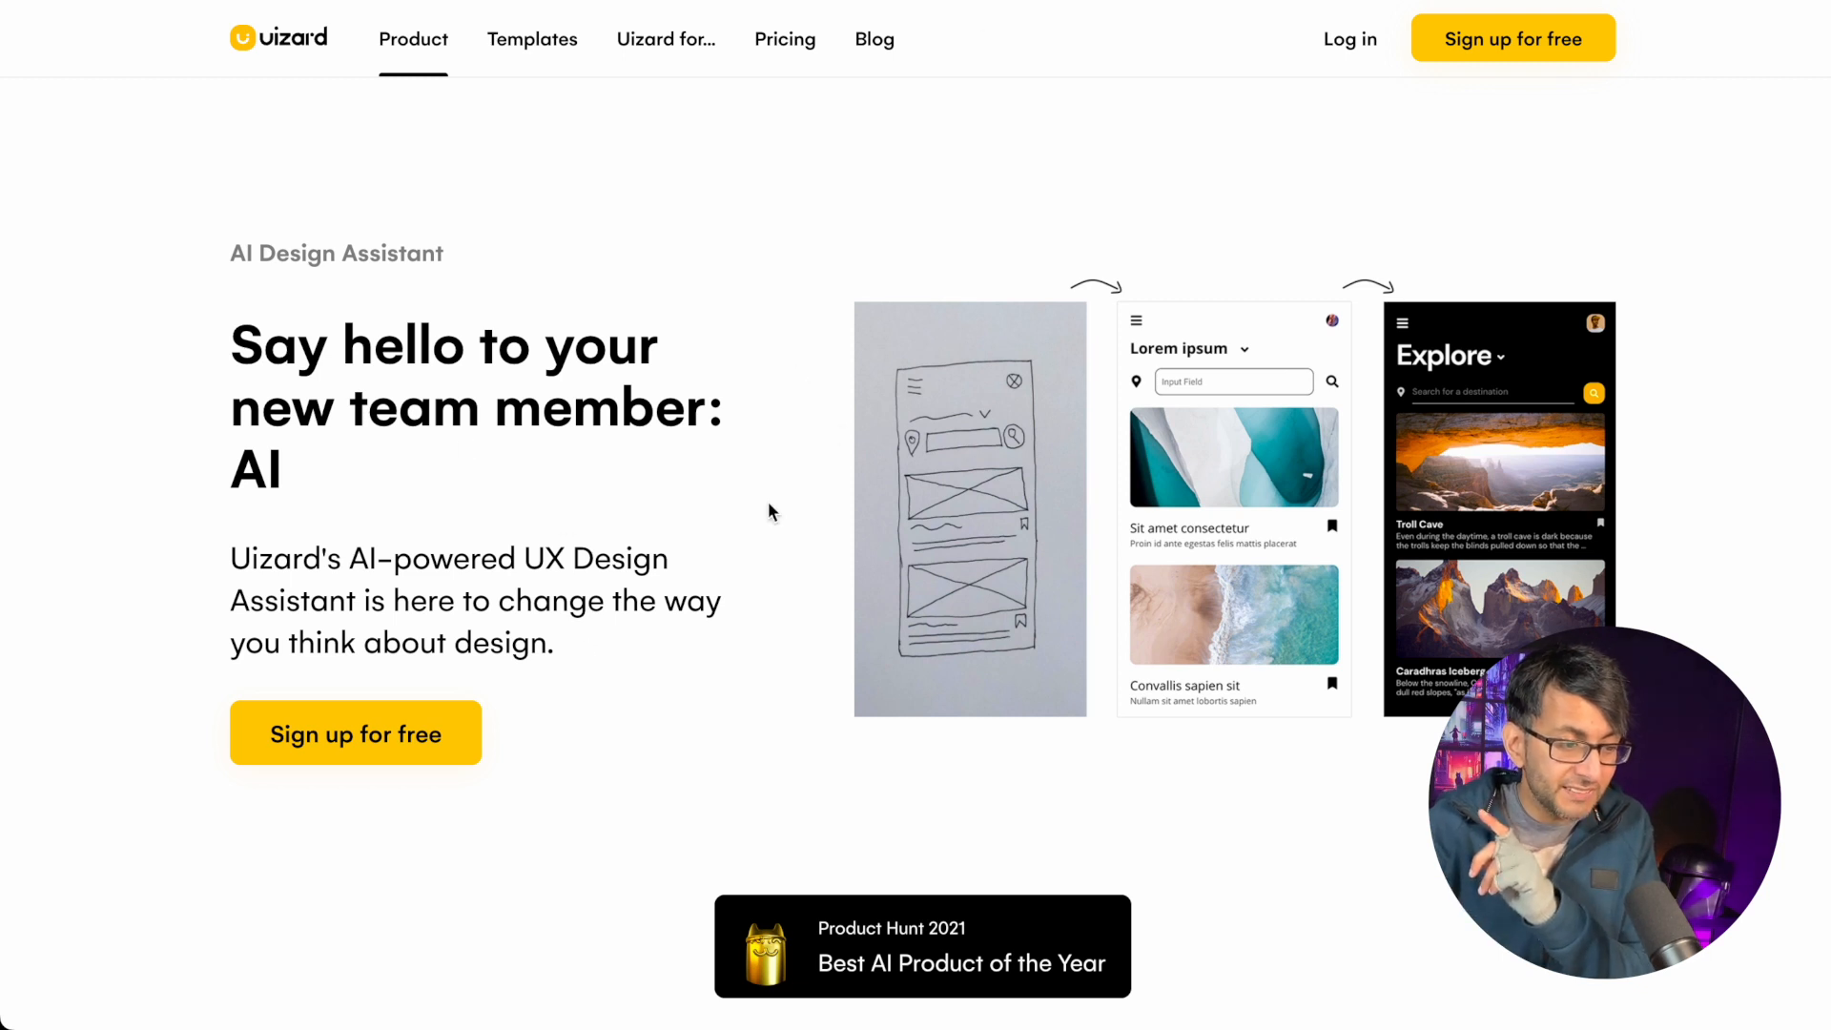
mouse_move(977, 540)
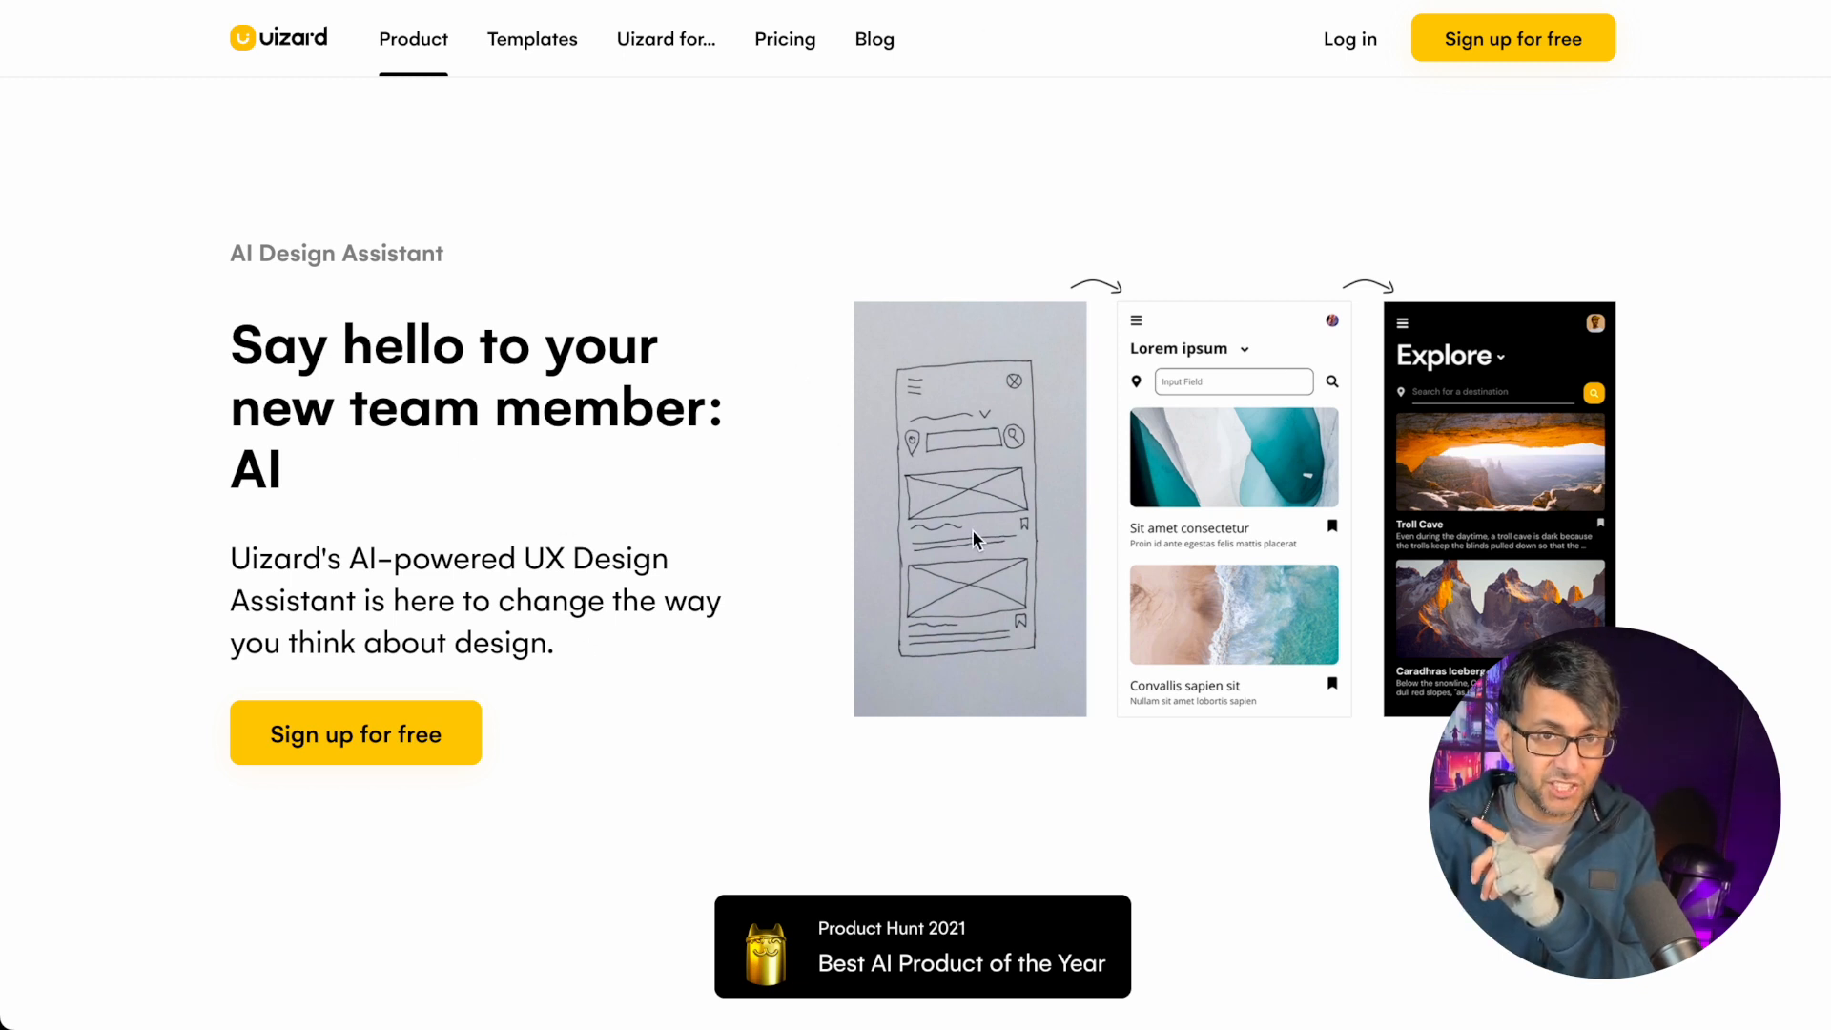
mouse_move(1208, 516)
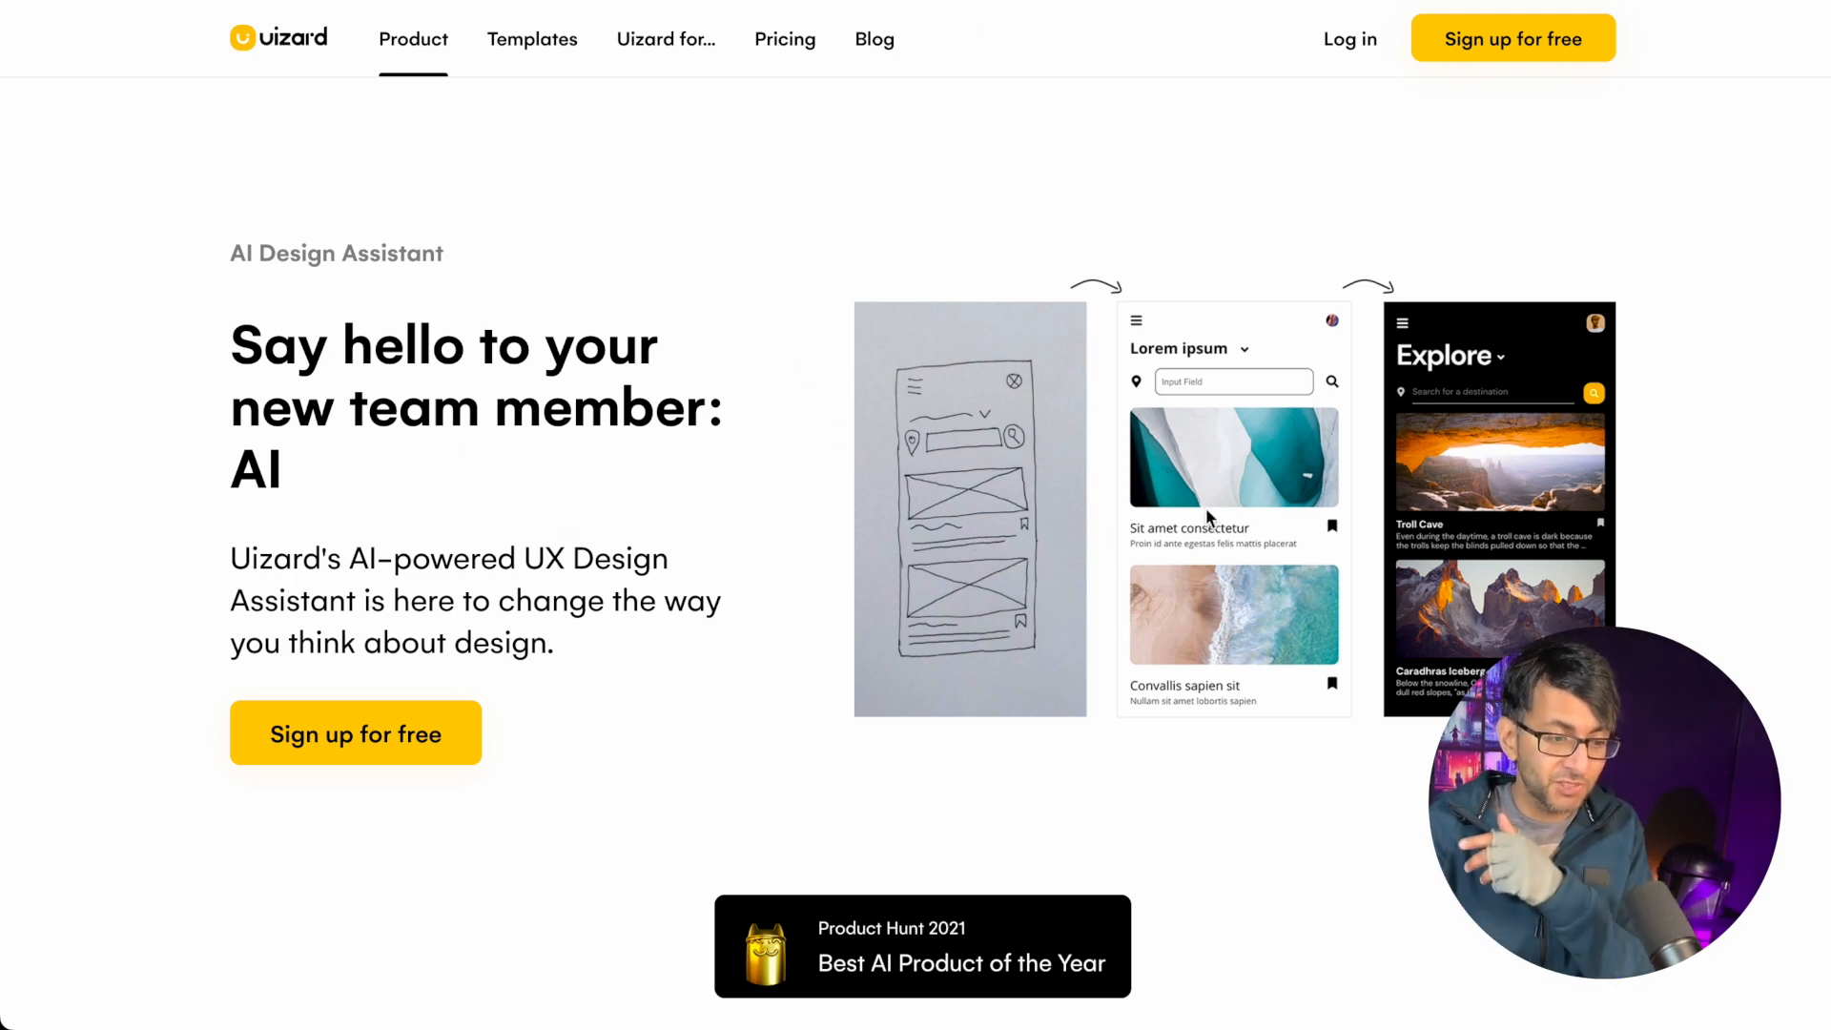
mouse_move(1469, 173)
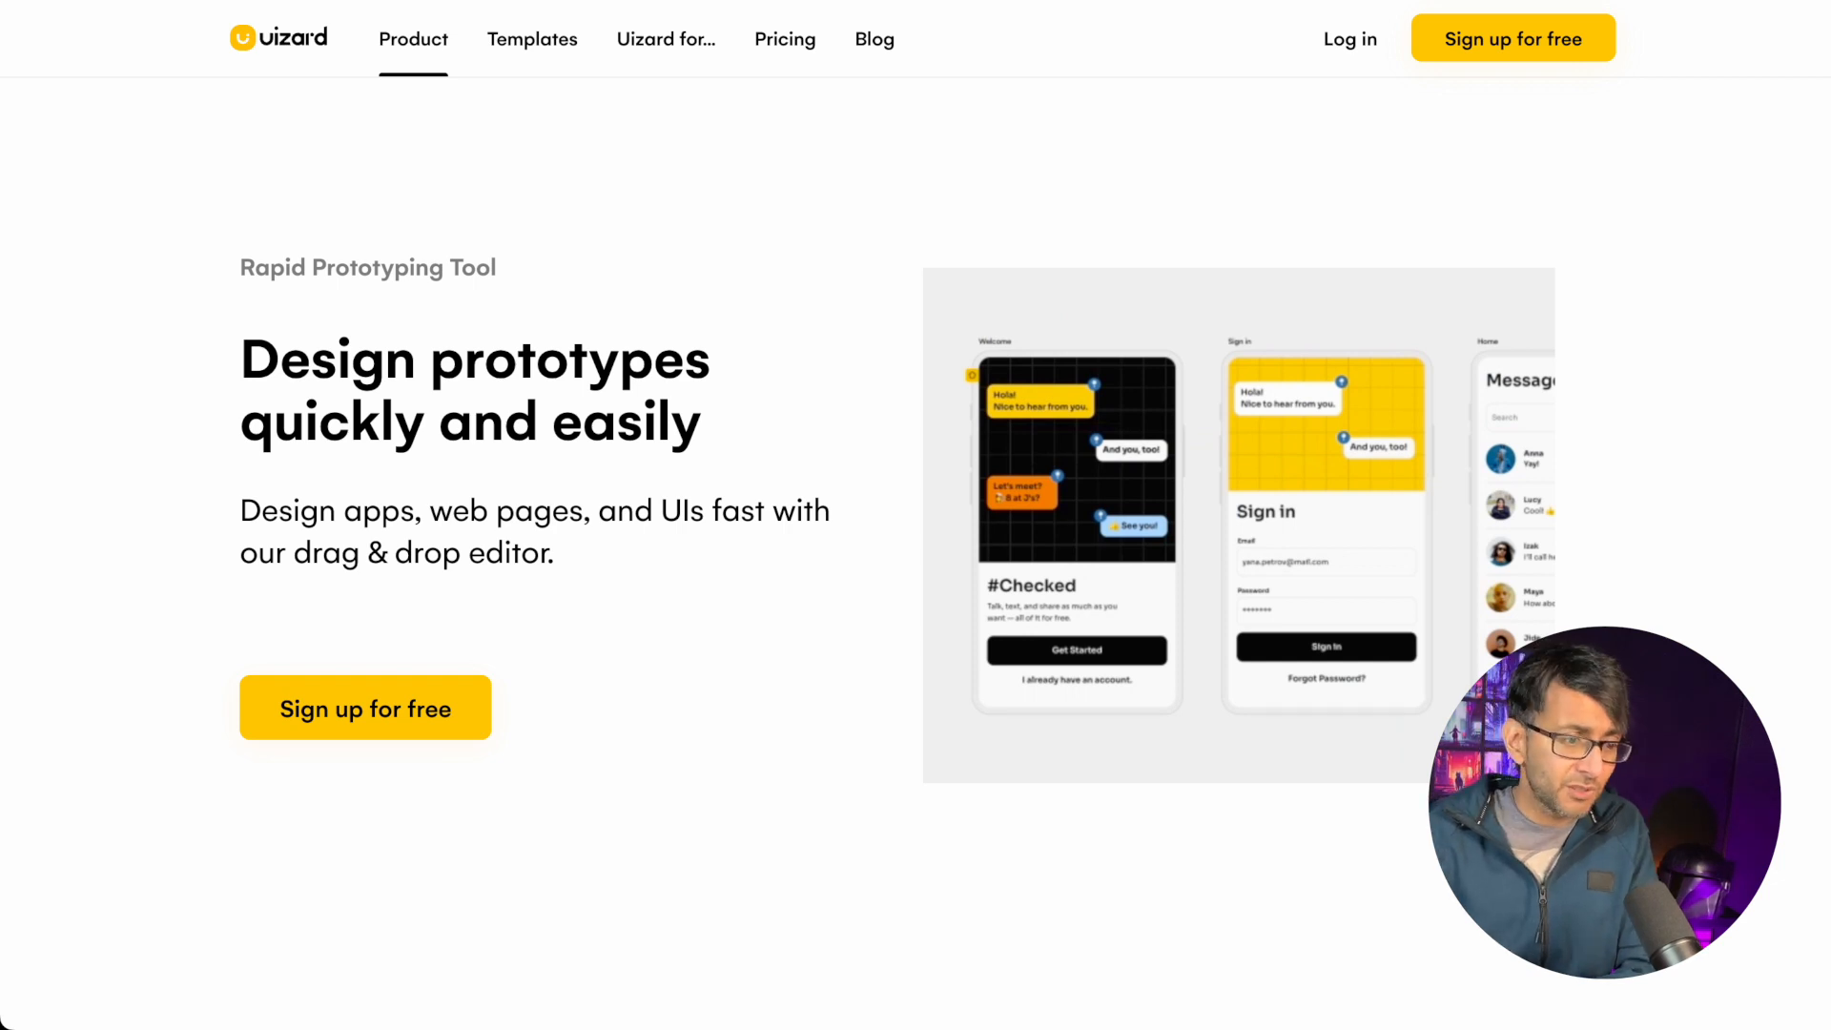
- Browse the Website design templates gallery, ending on the projects dashboard with three projects
left_click(532, 38)
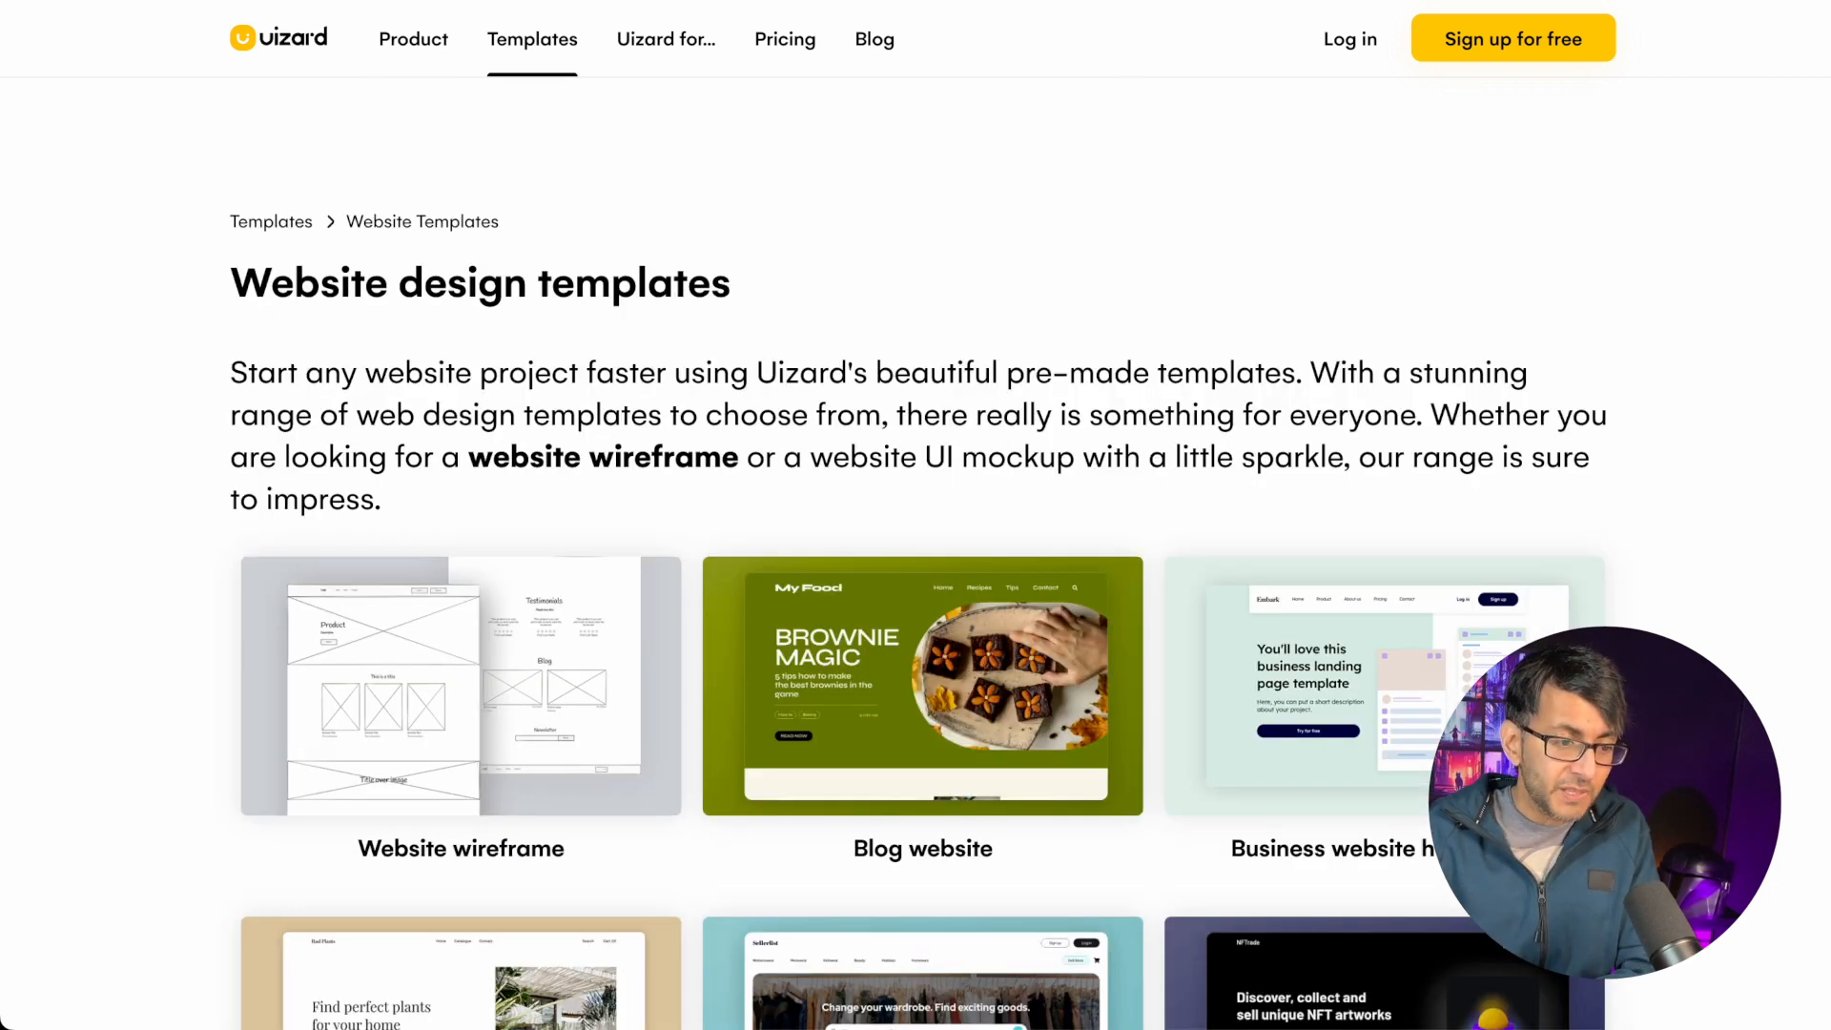
mouse_move(1410, 343)
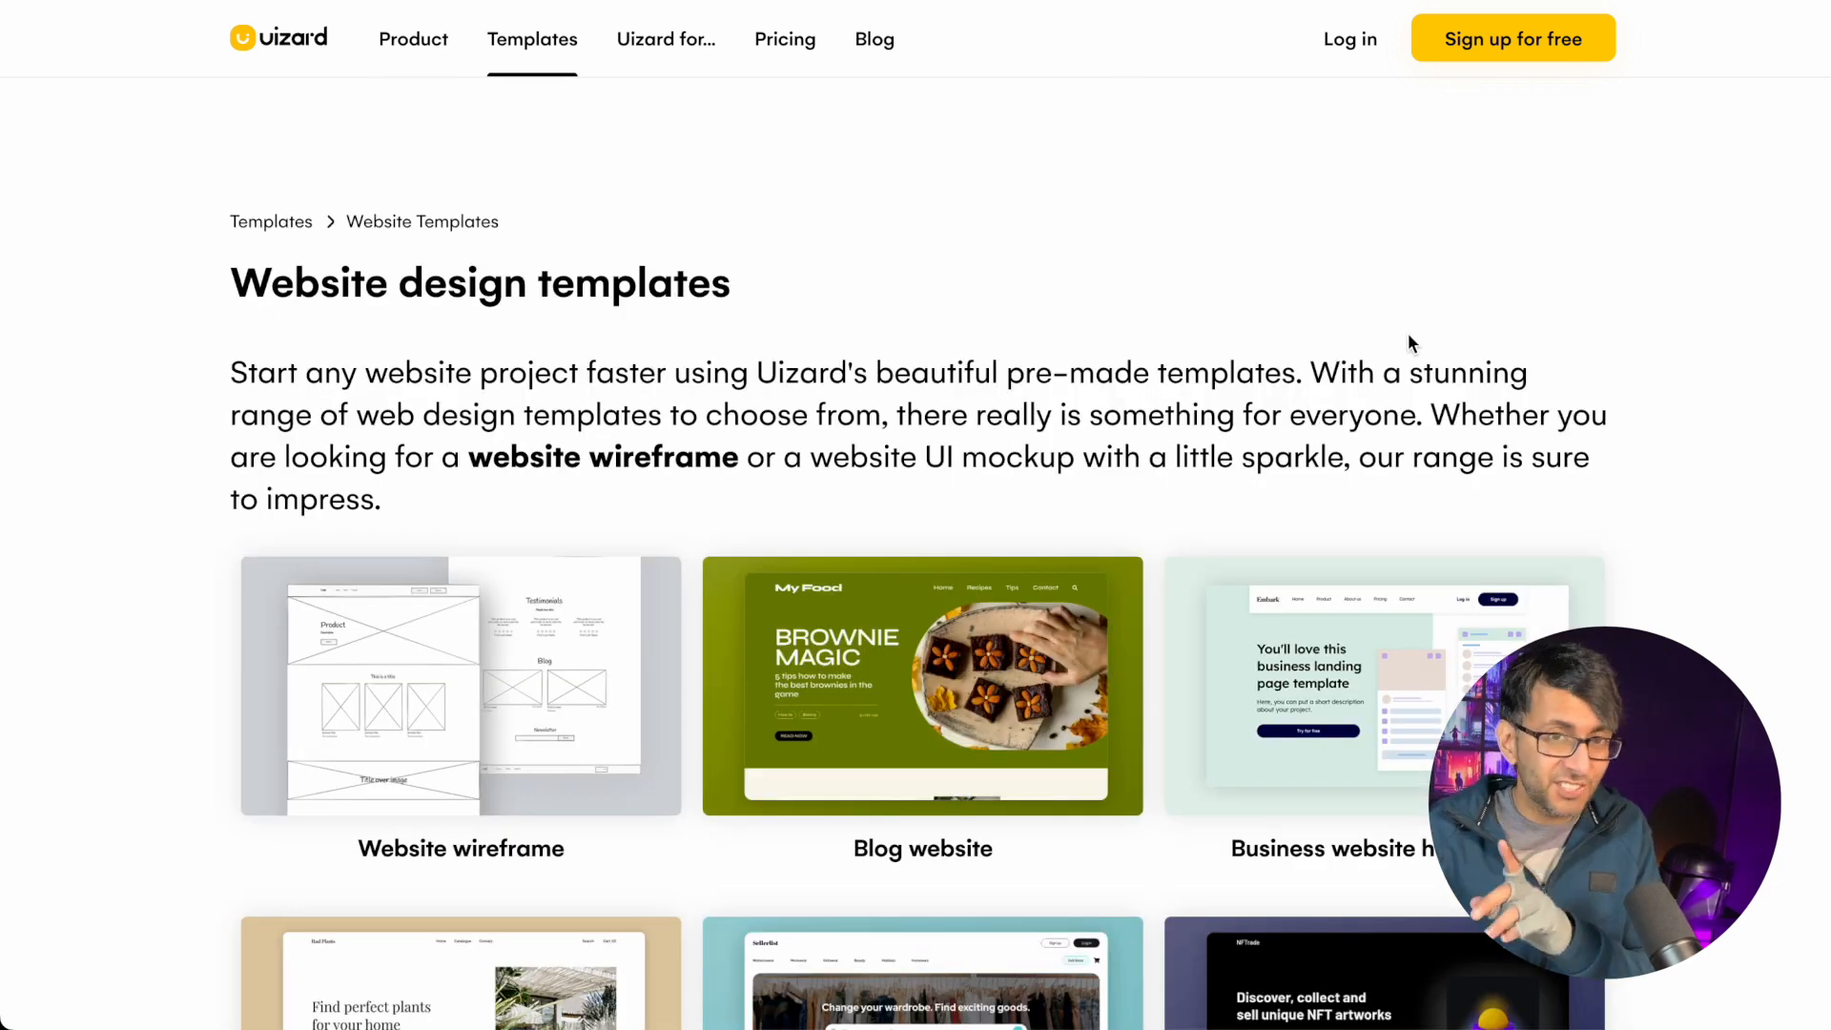
scroll("down", 3)
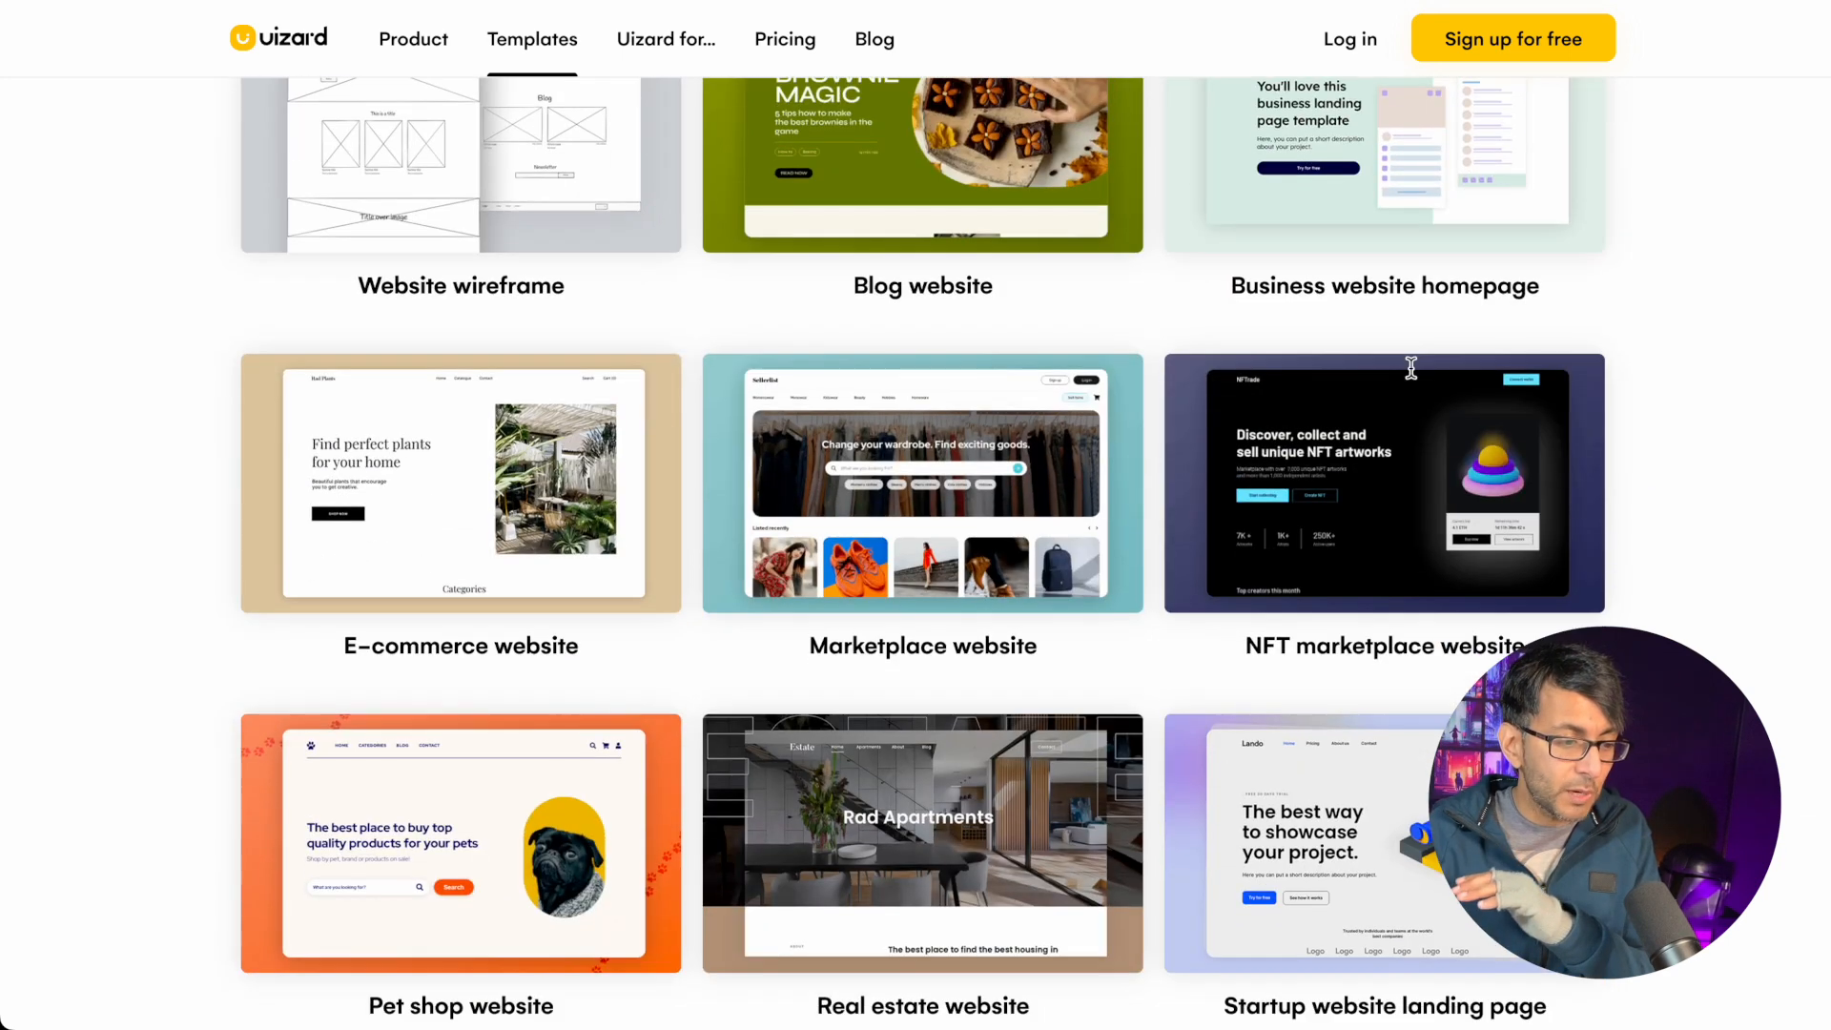
scroll("down", 3)
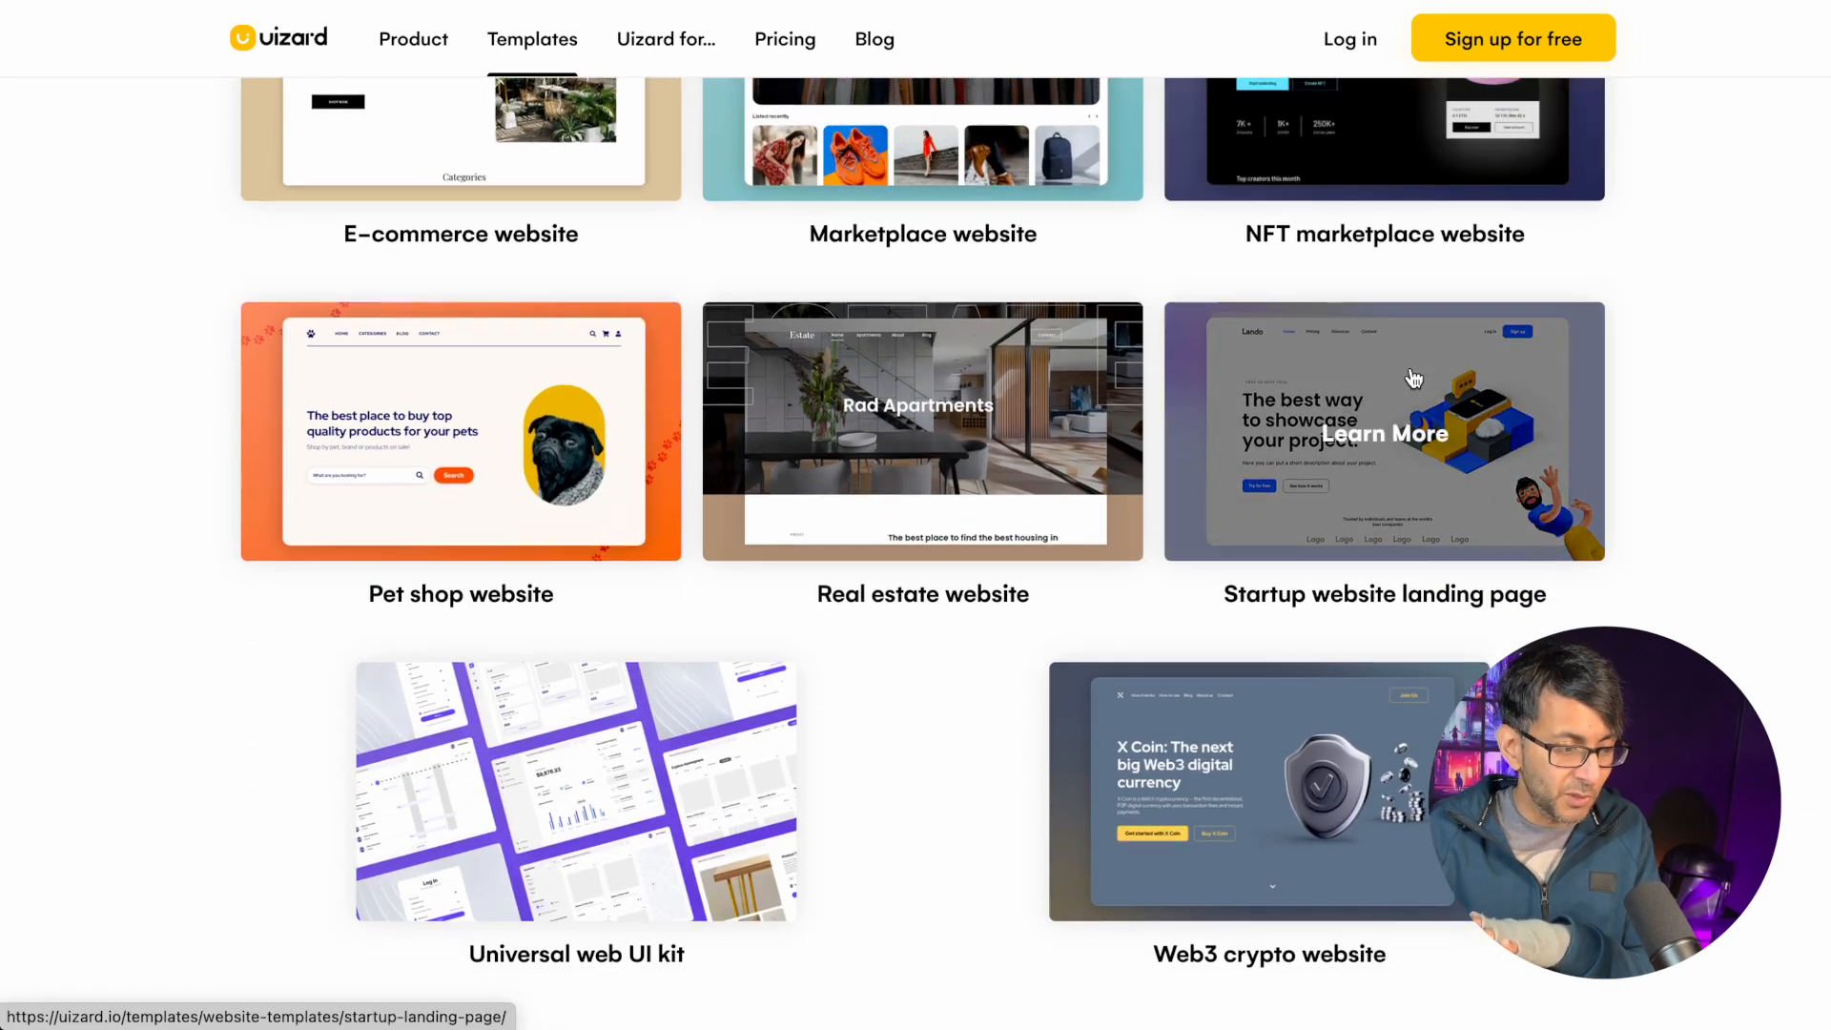
scroll("up", 3)
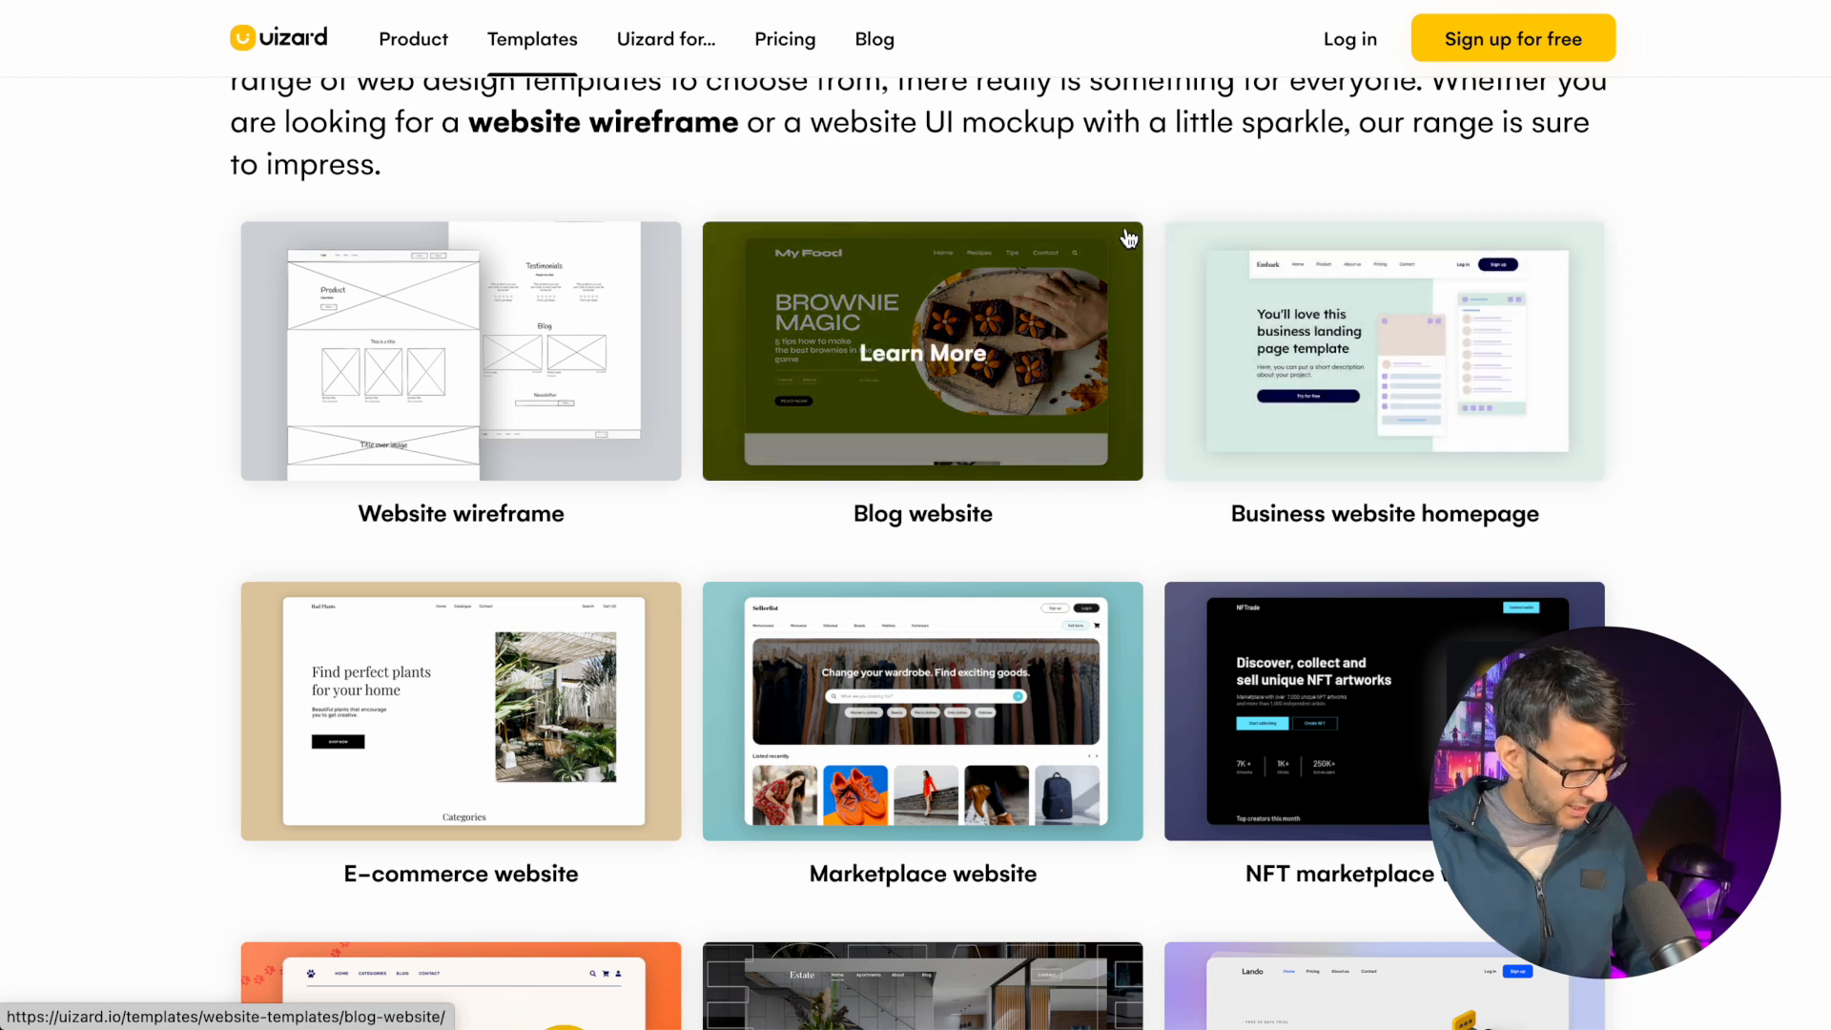
left_click(412, 38)
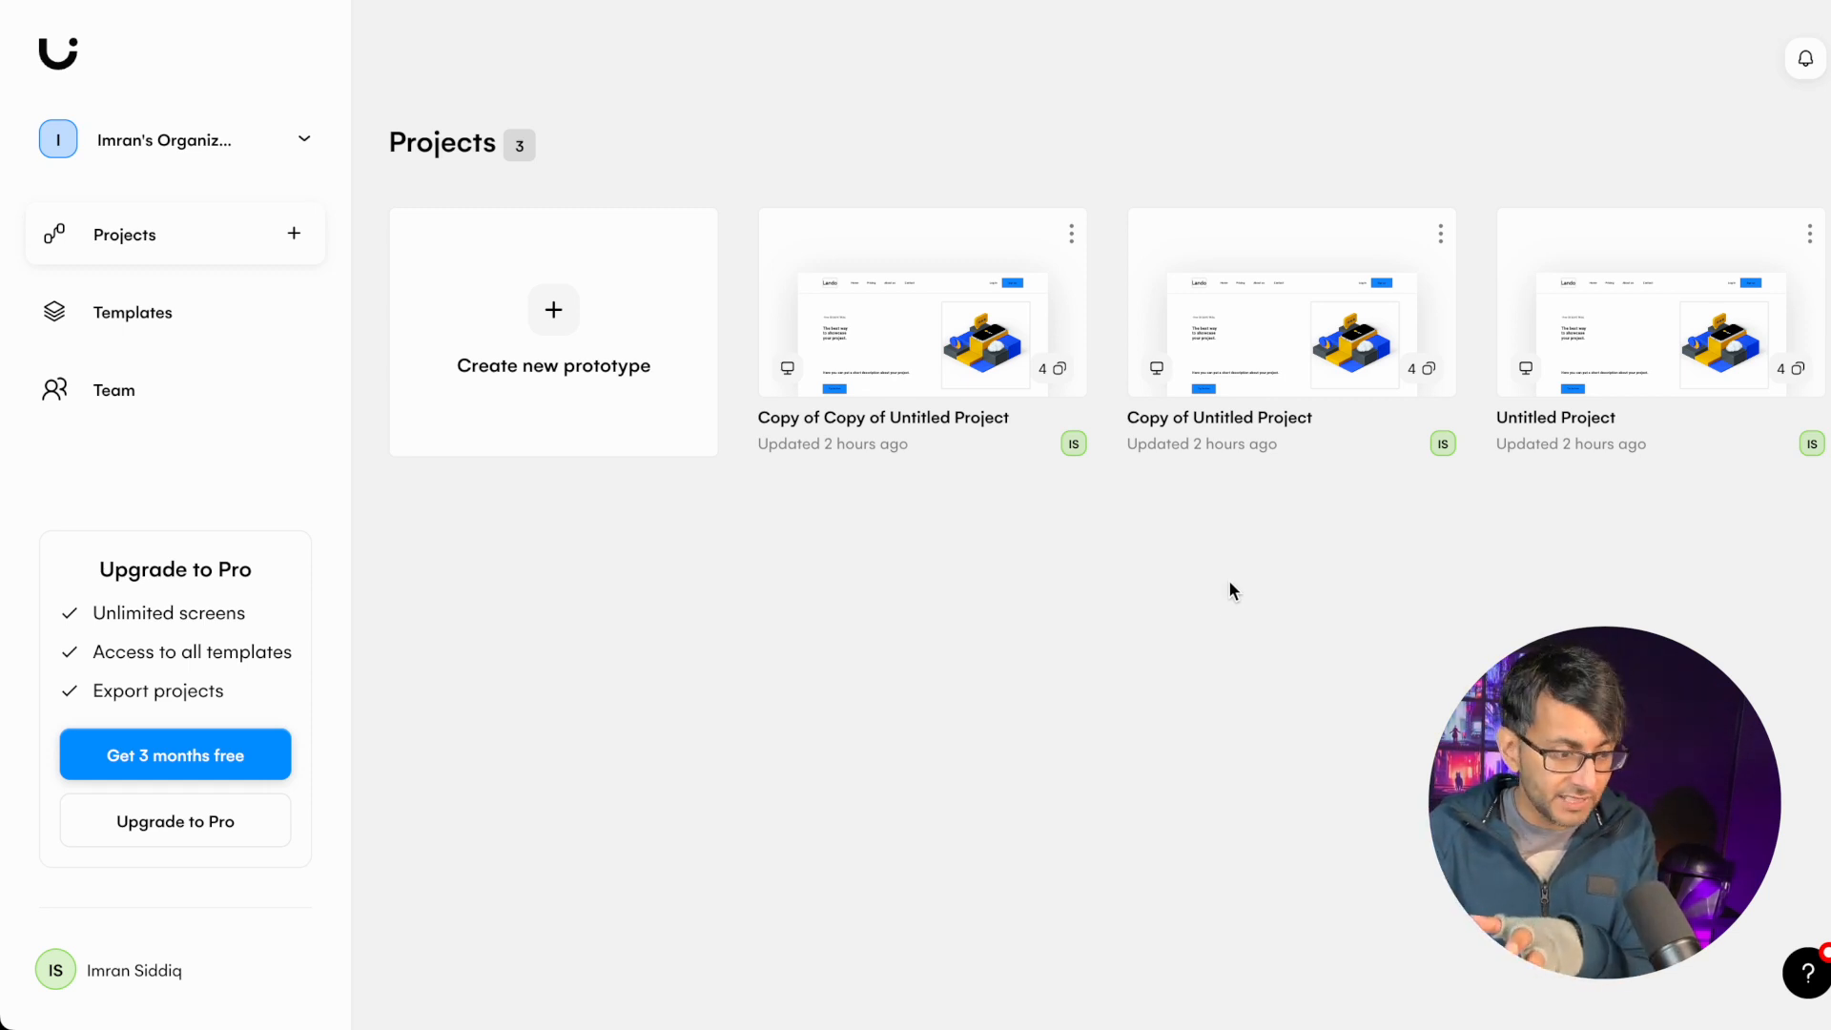
left_click(1071, 234)
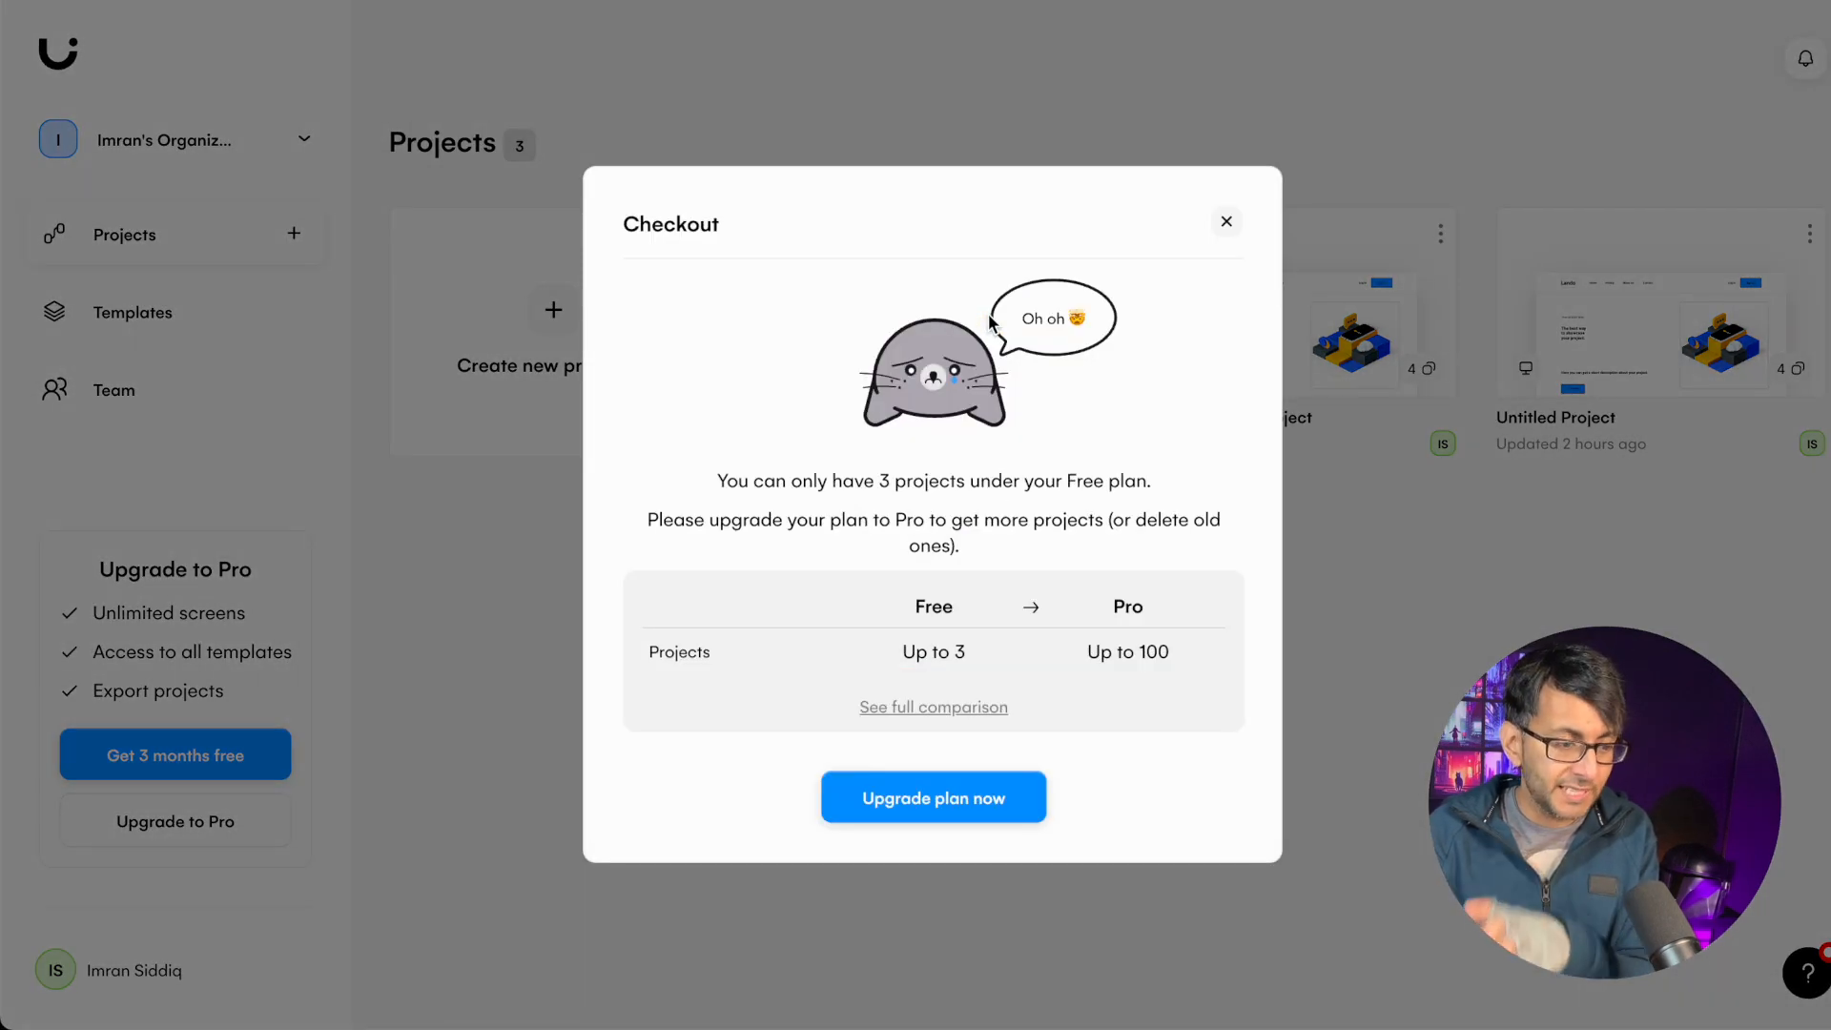
mouse_move(1129, 553)
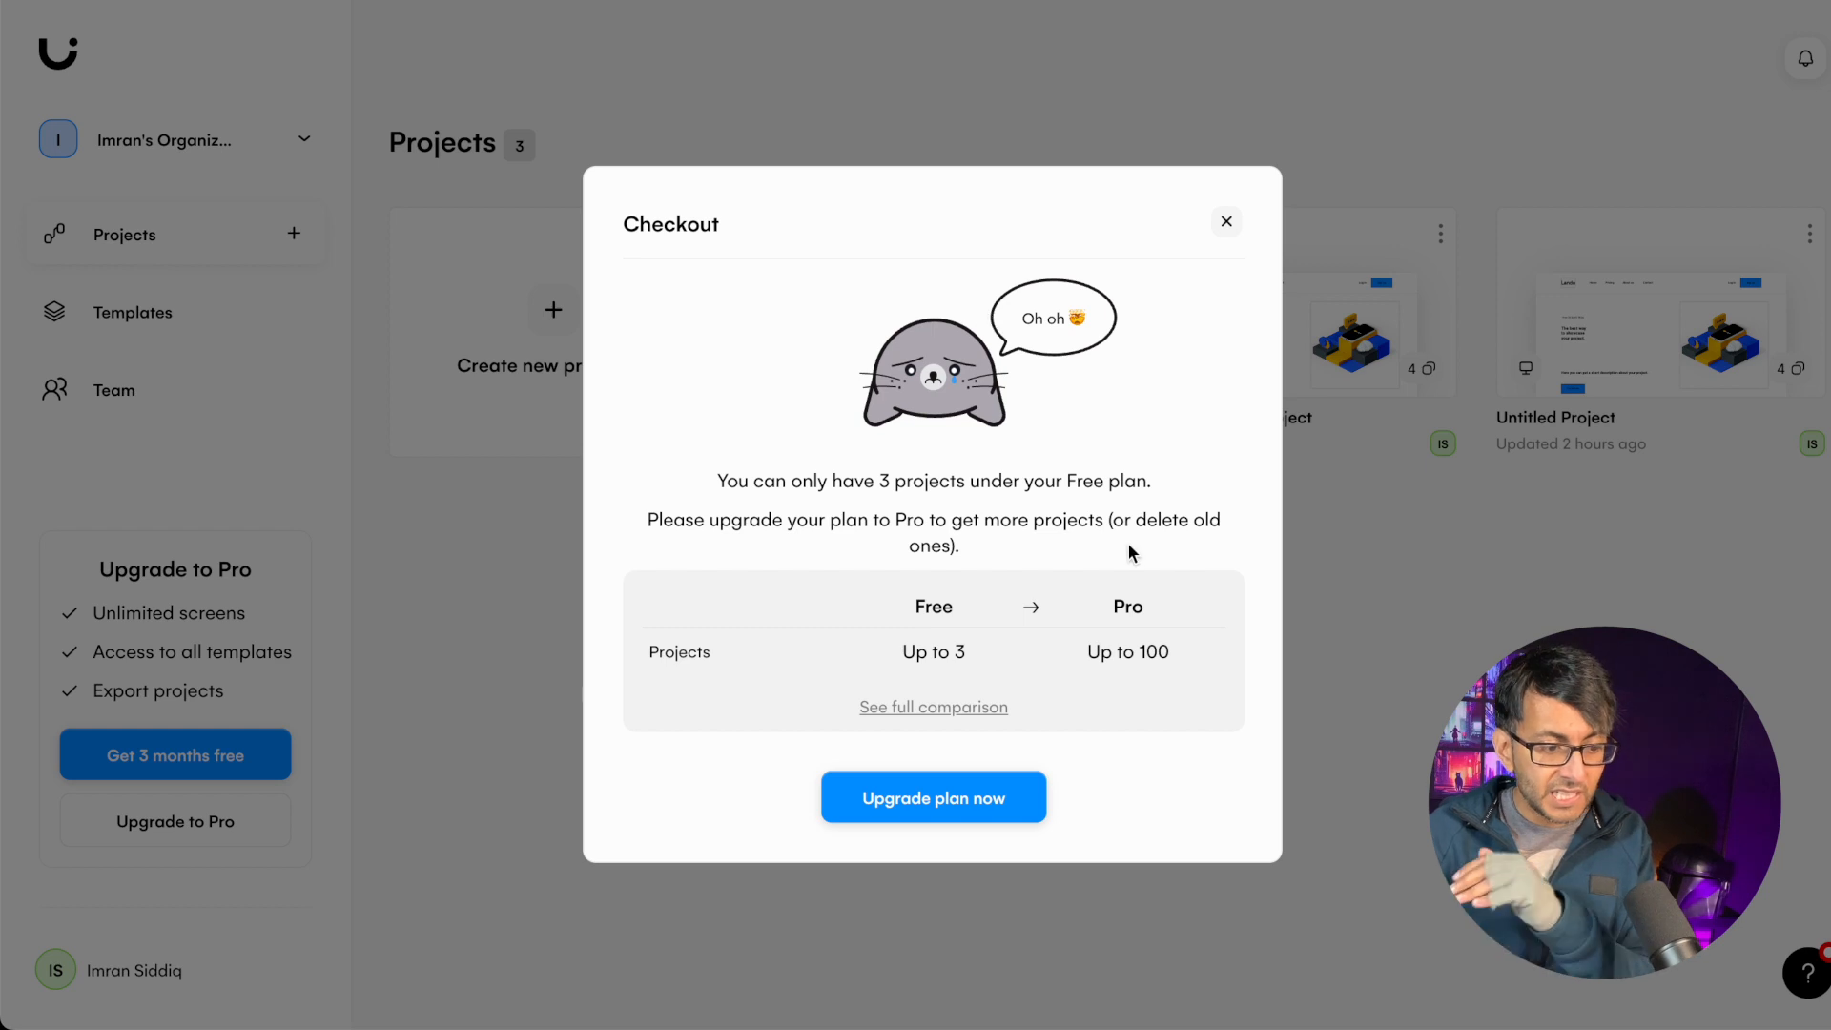
mouse_move(1132, 721)
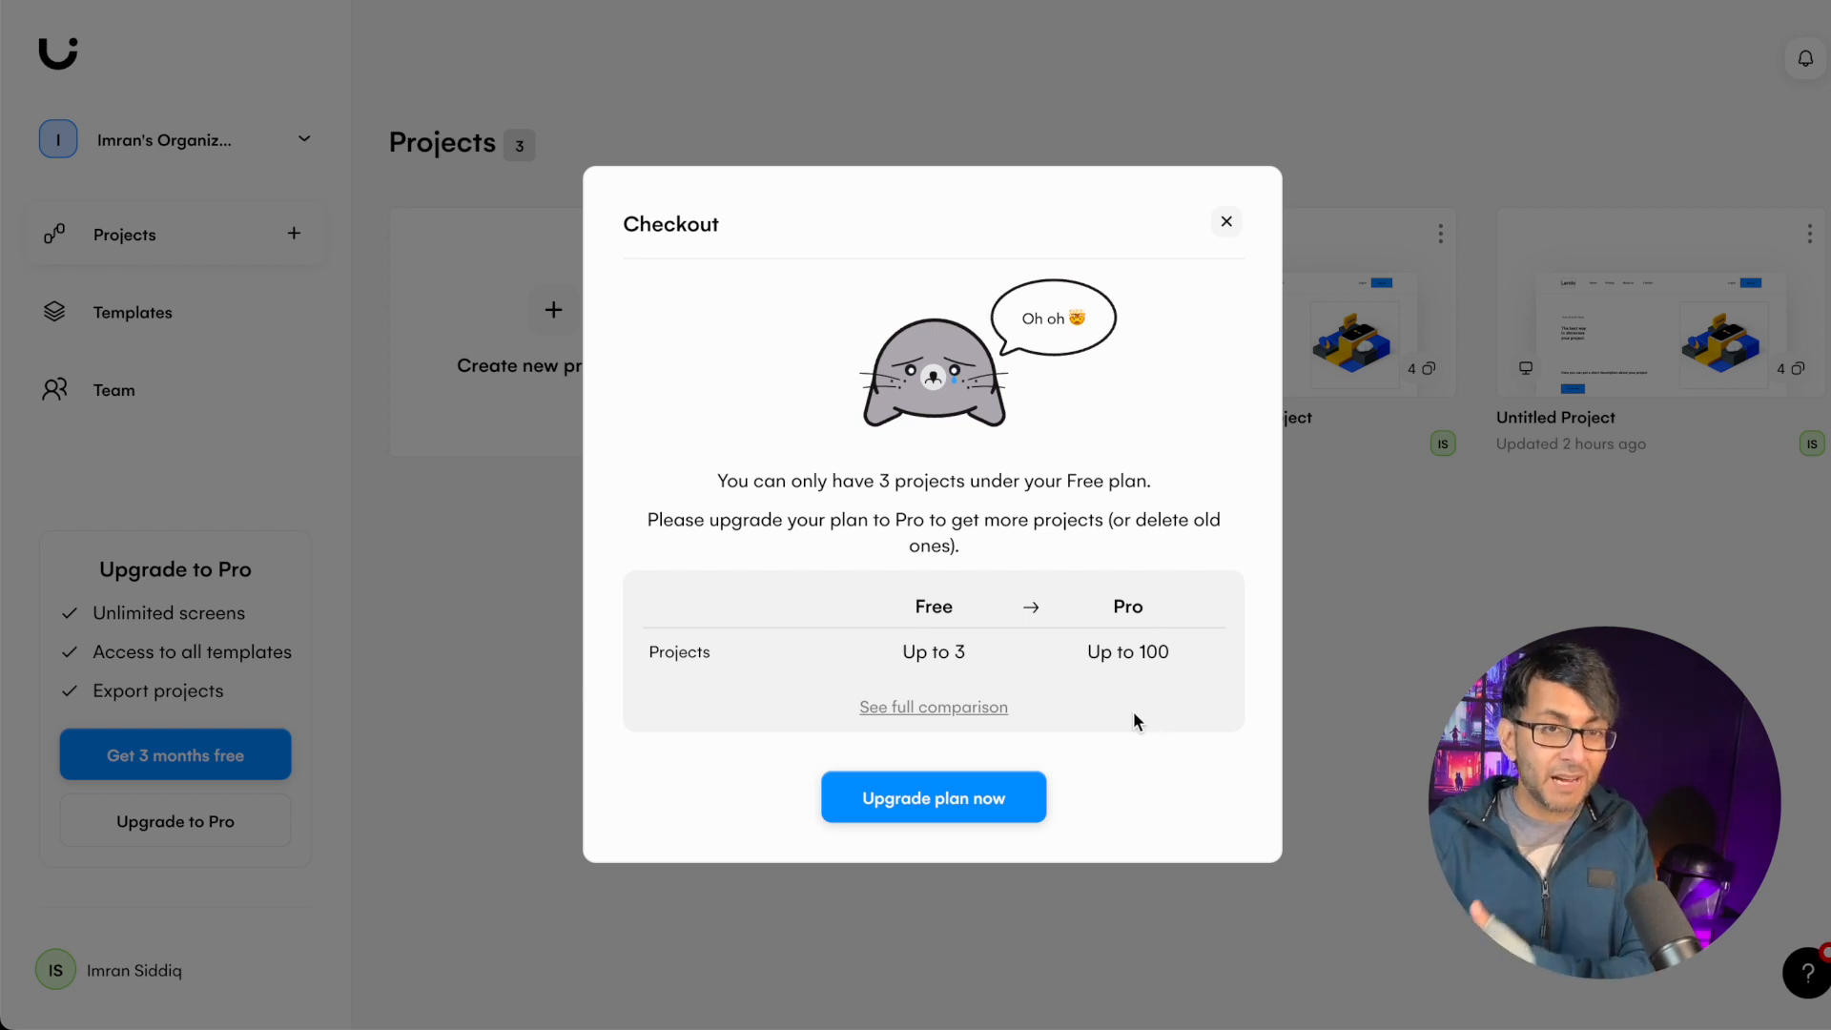
mouse_move(1156, 523)
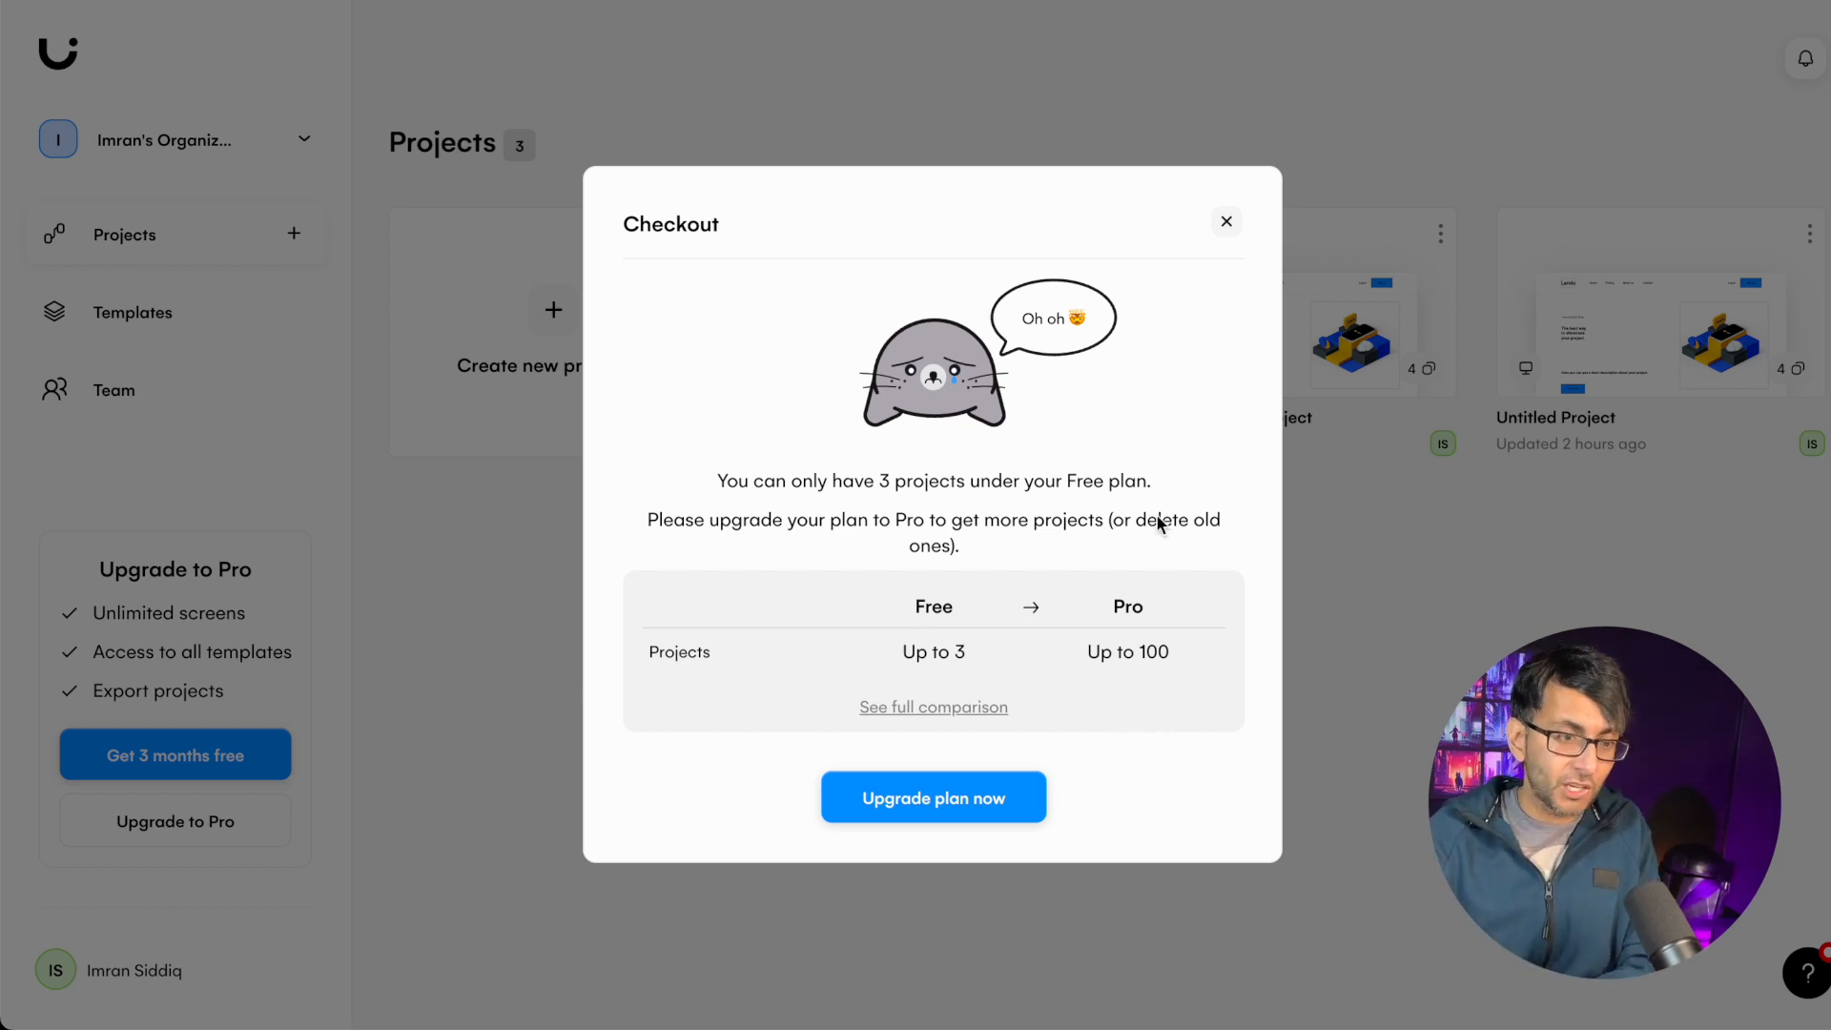
left_click(1226, 222)
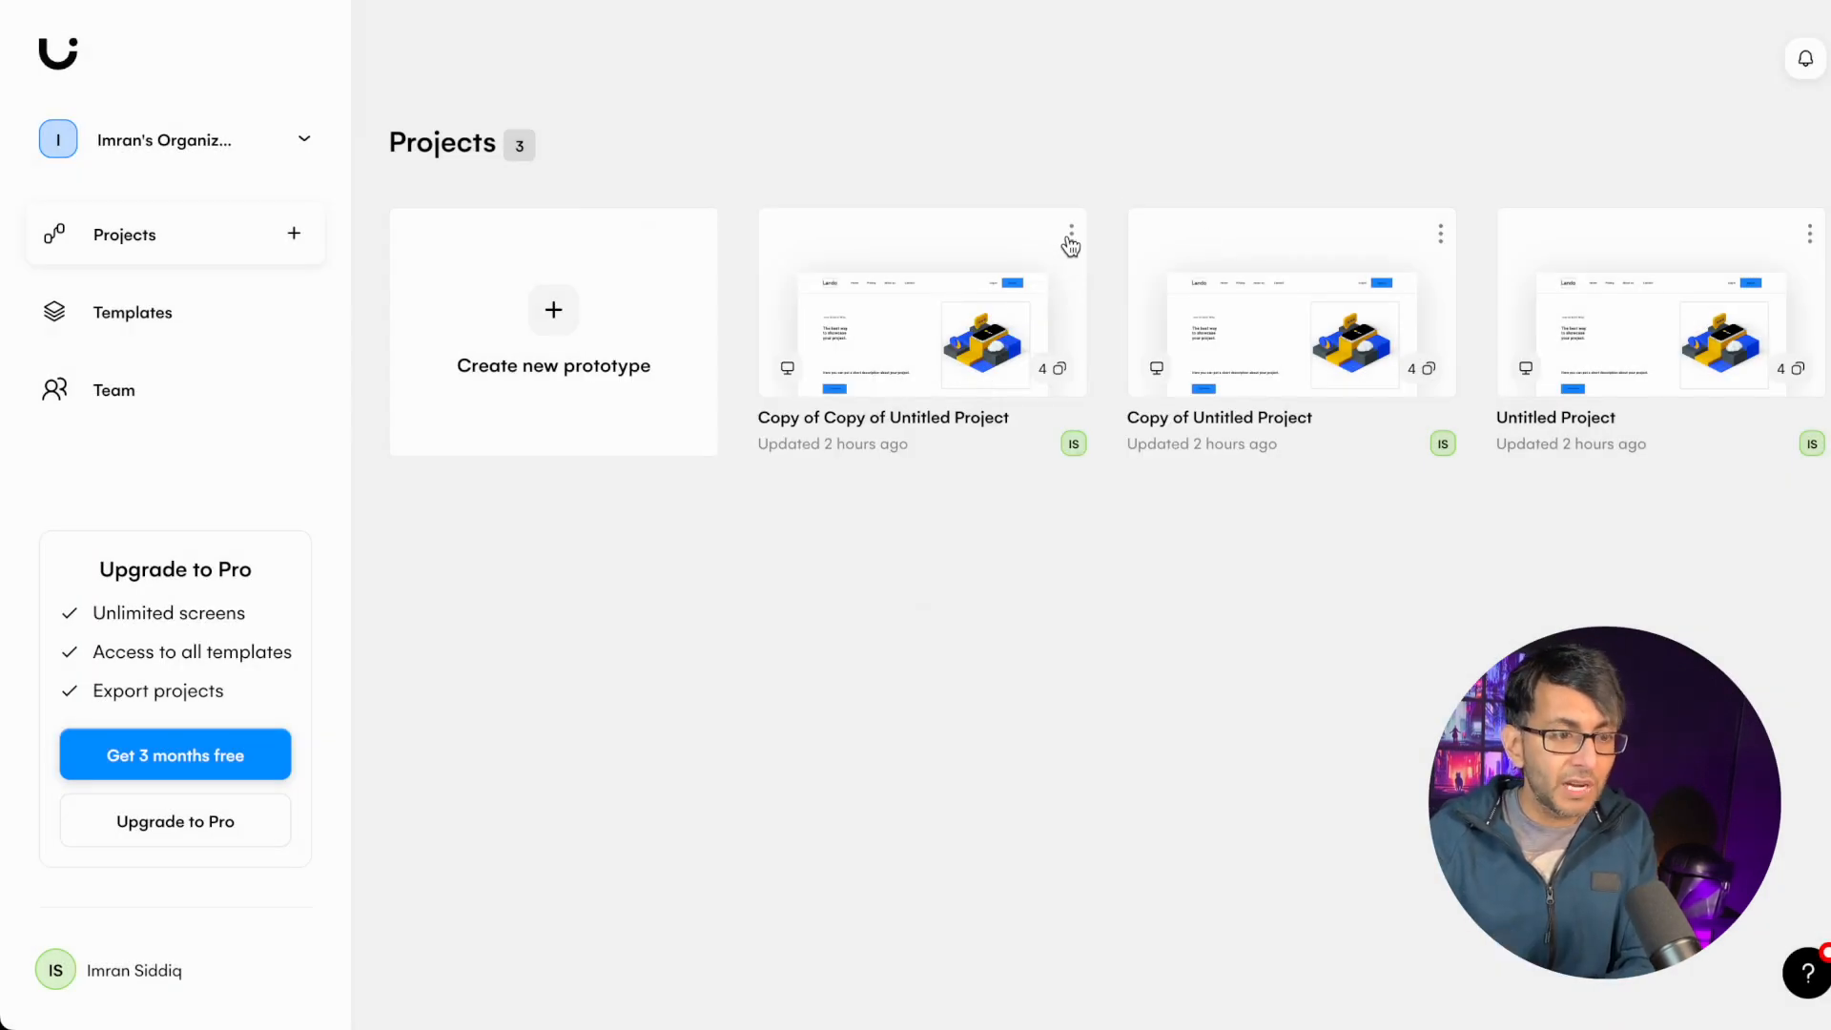
- Delete 'Copy of Copy of Untitled Project', confirming the permanent deletion
left_click(1071, 230)
type("delete")
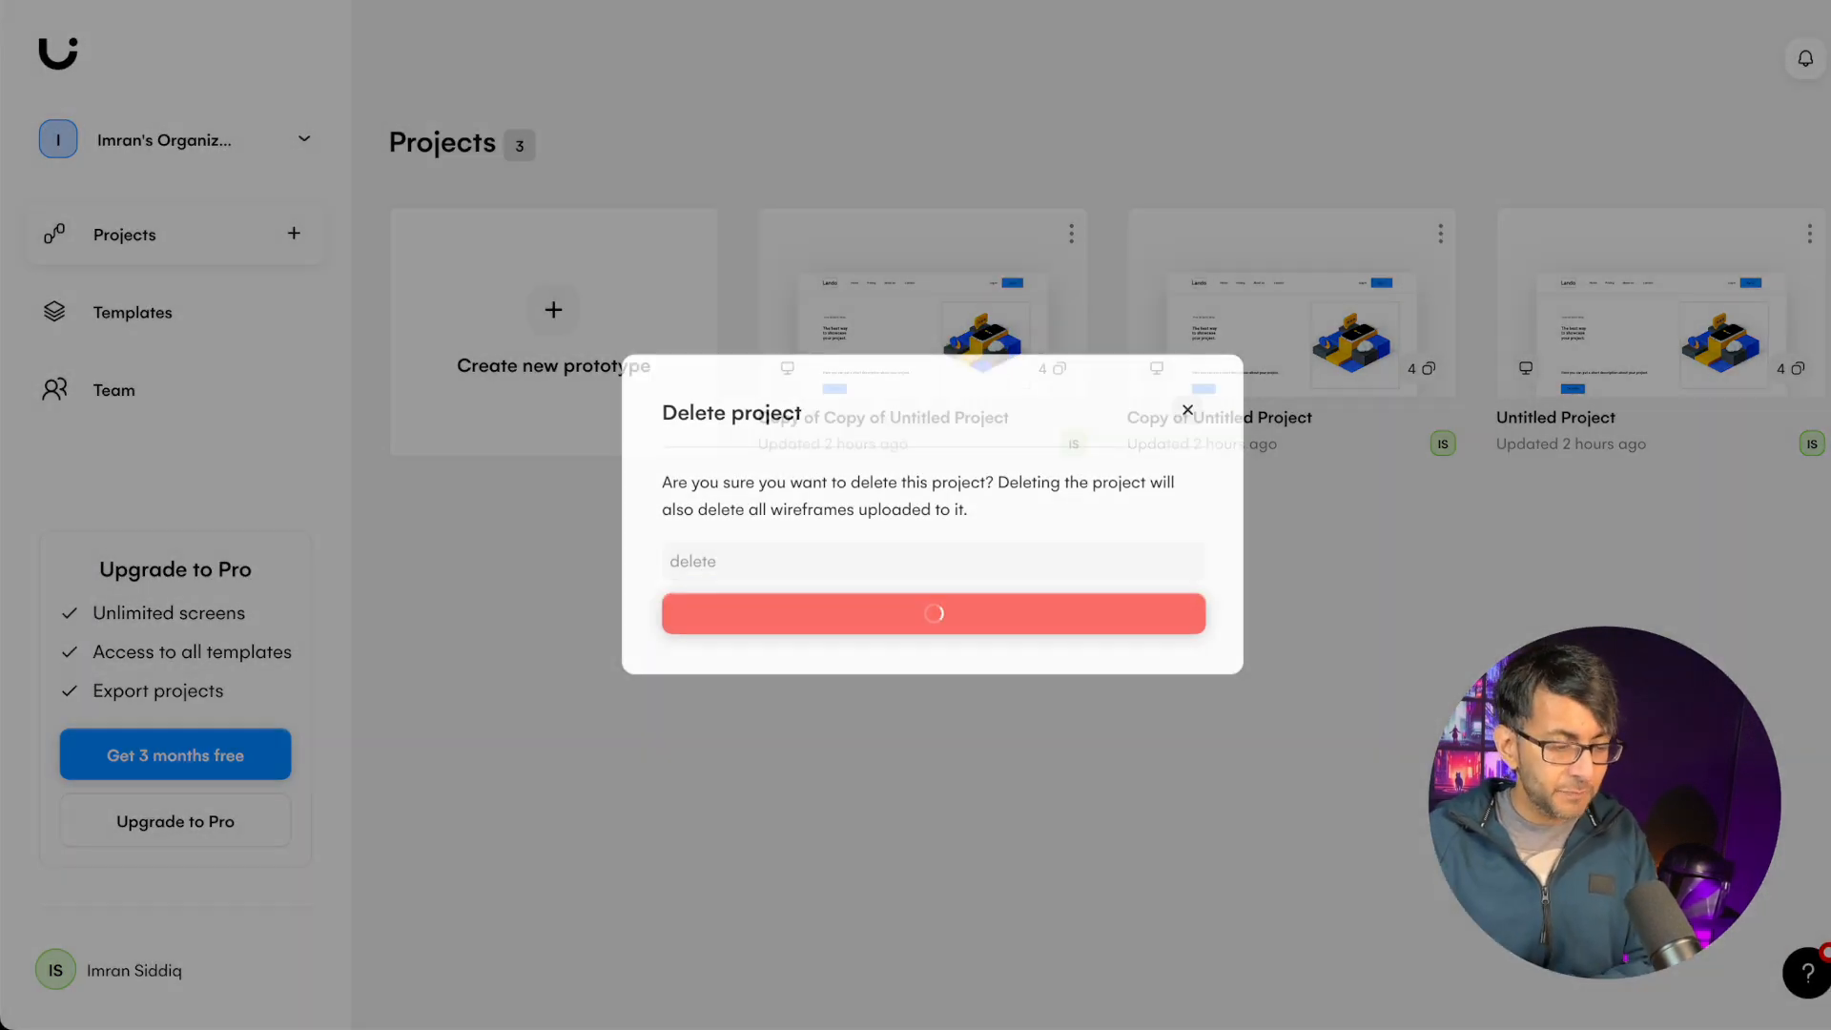
left_click(932, 613)
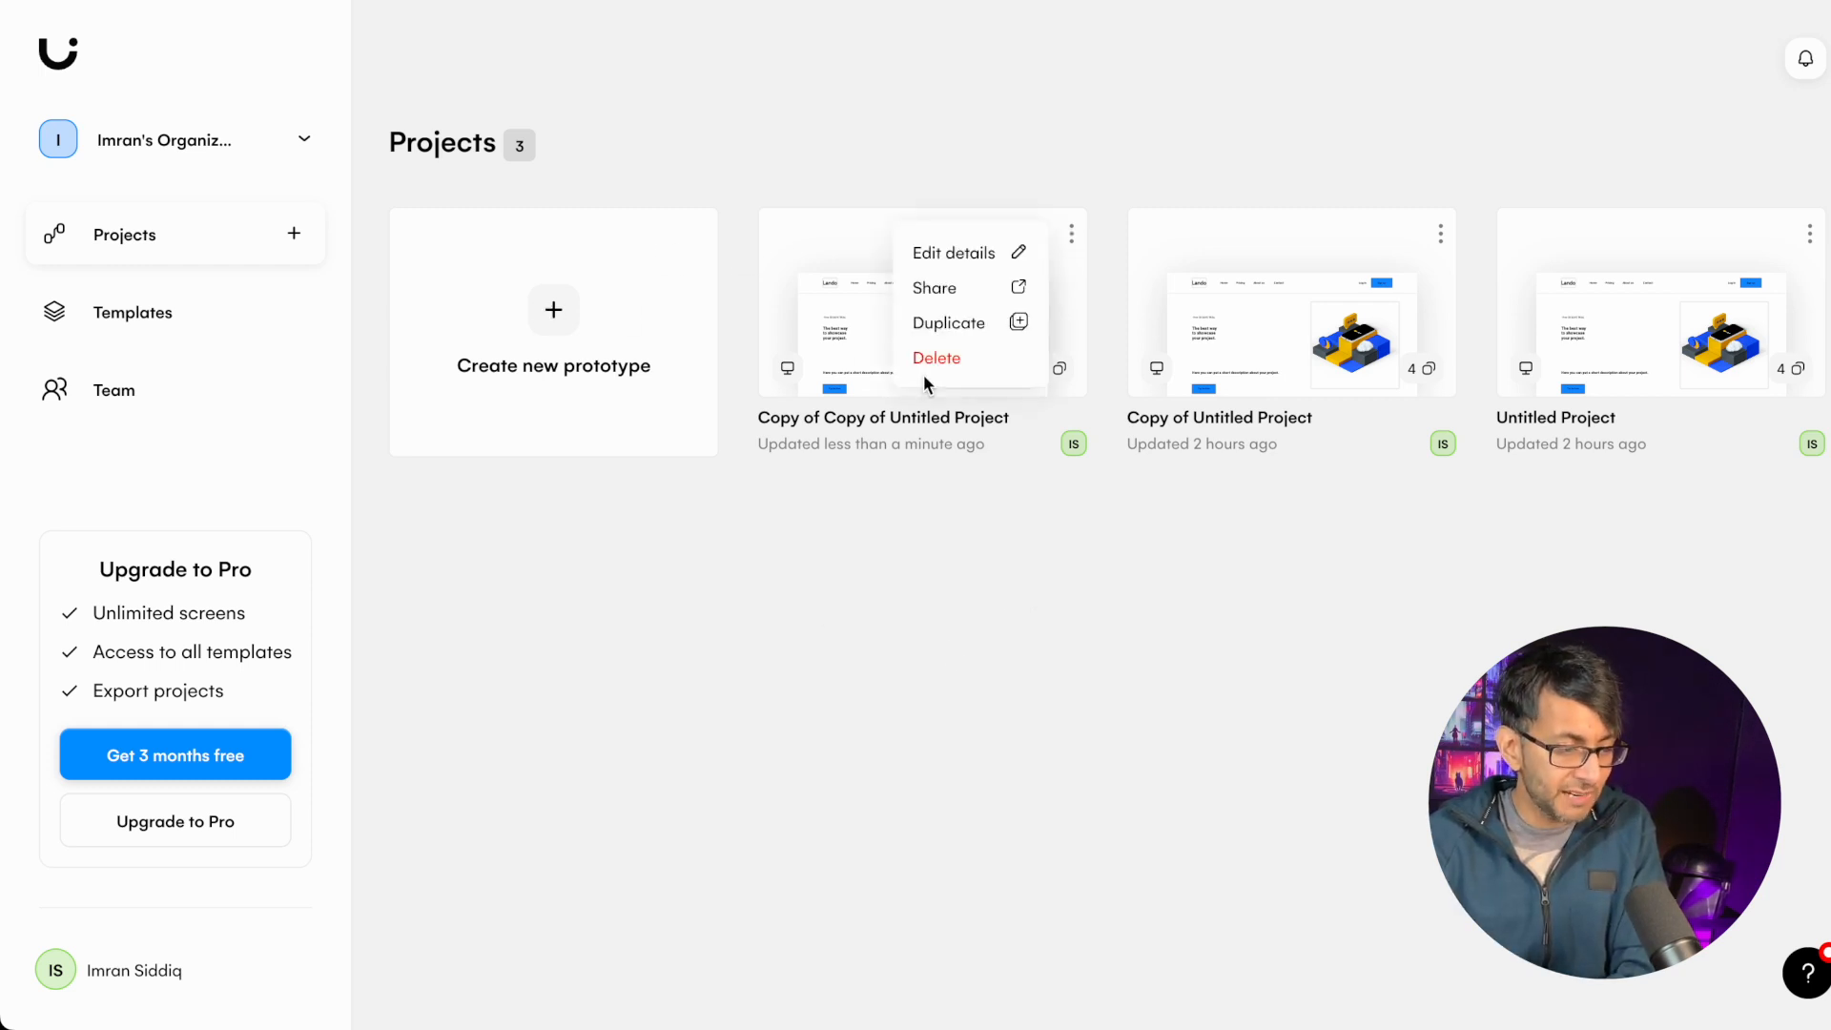
left_click(936, 358)
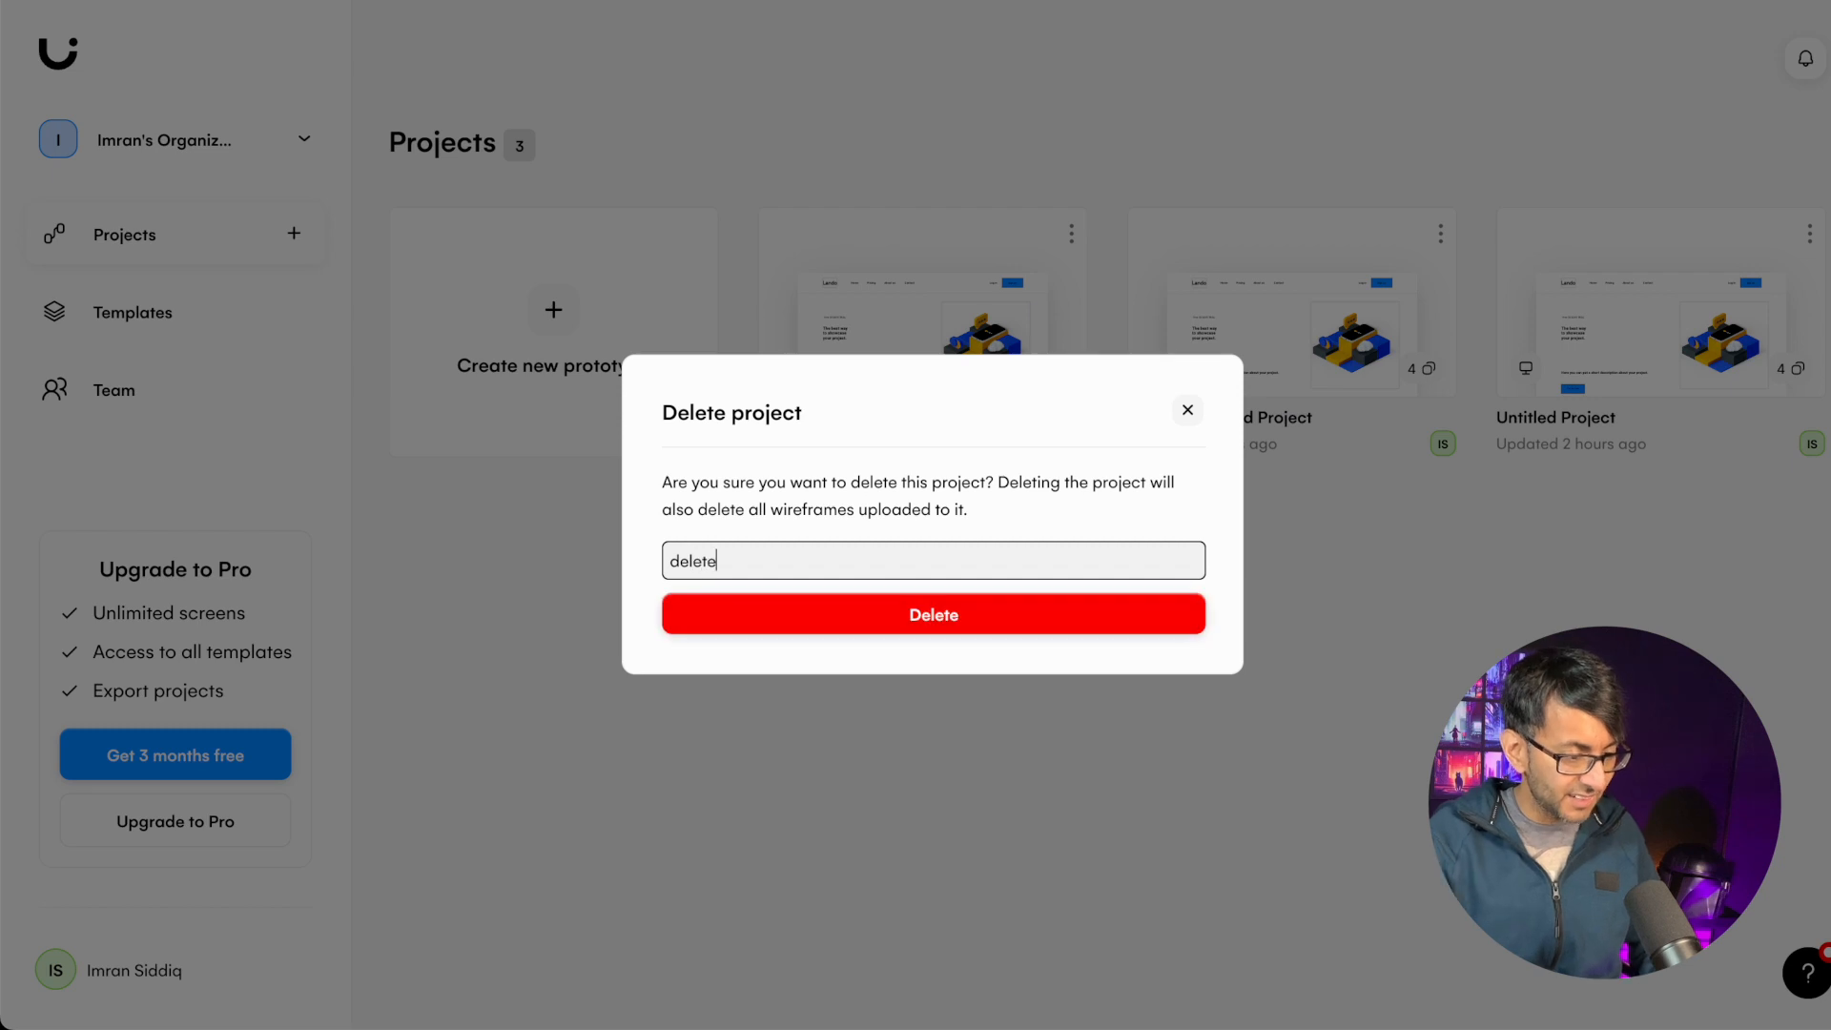
left_click(932, 614)
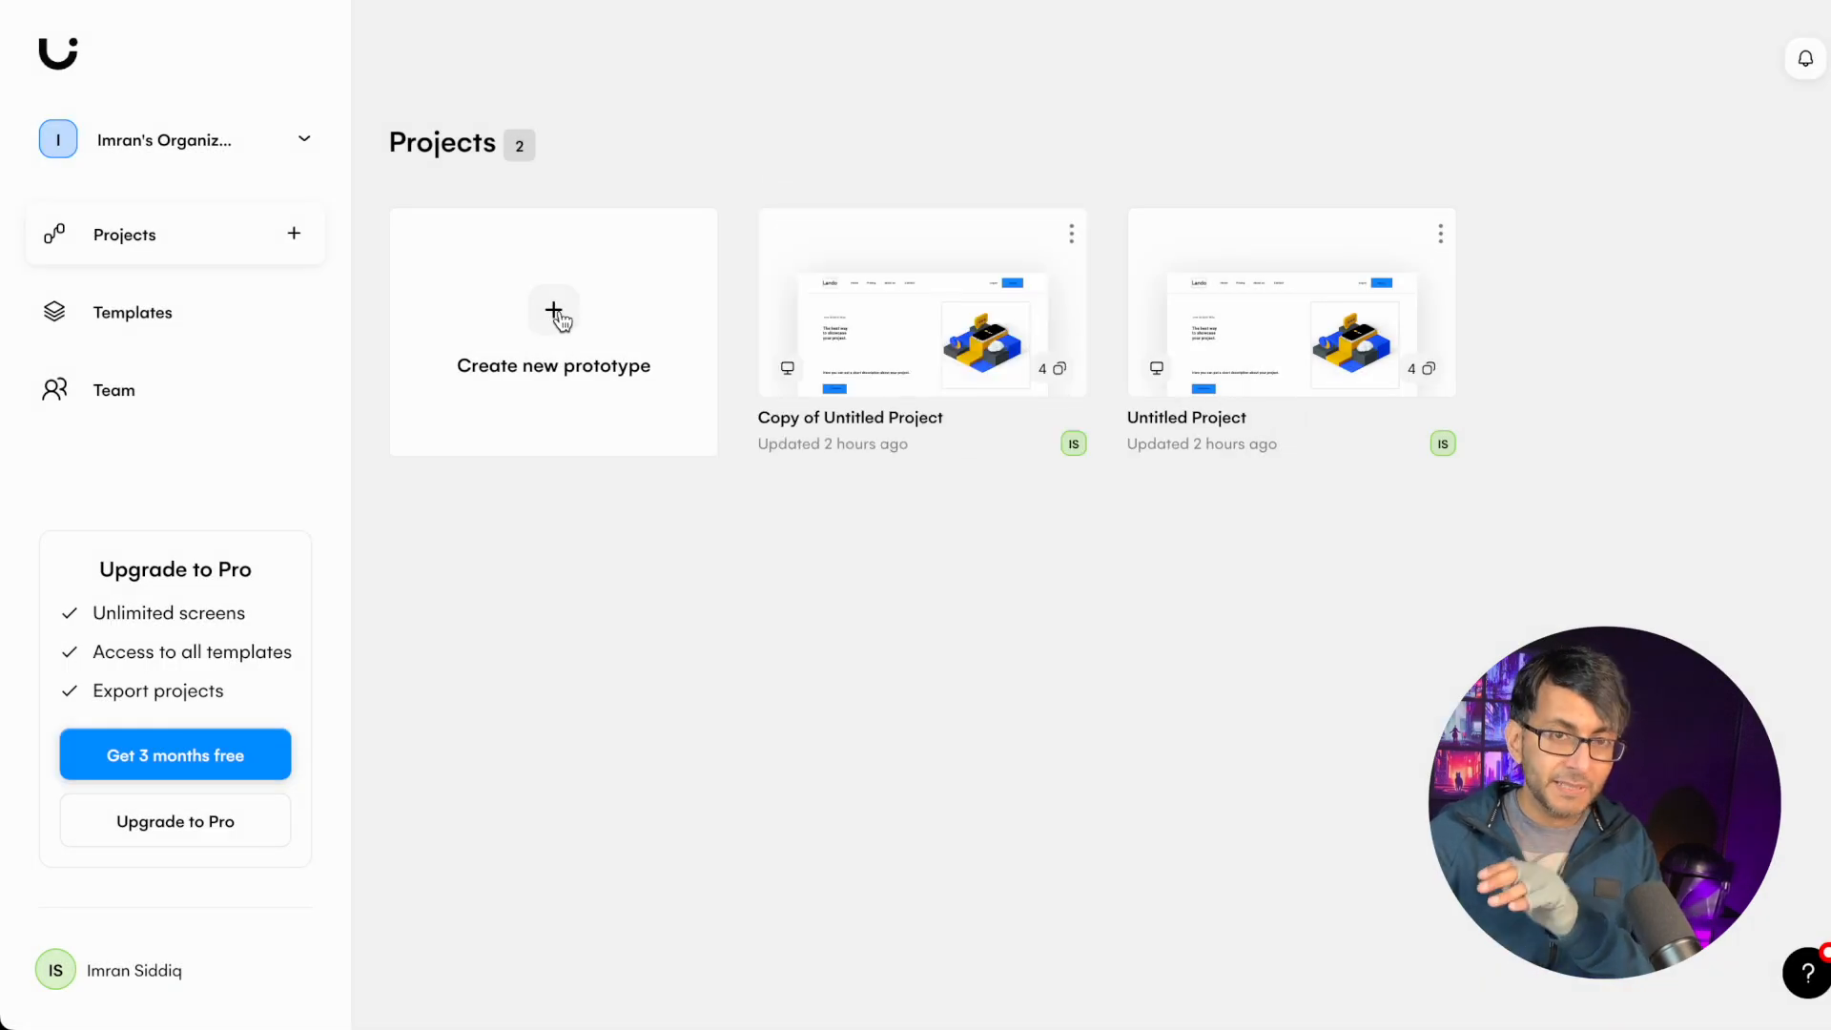
left_click(553, 331)
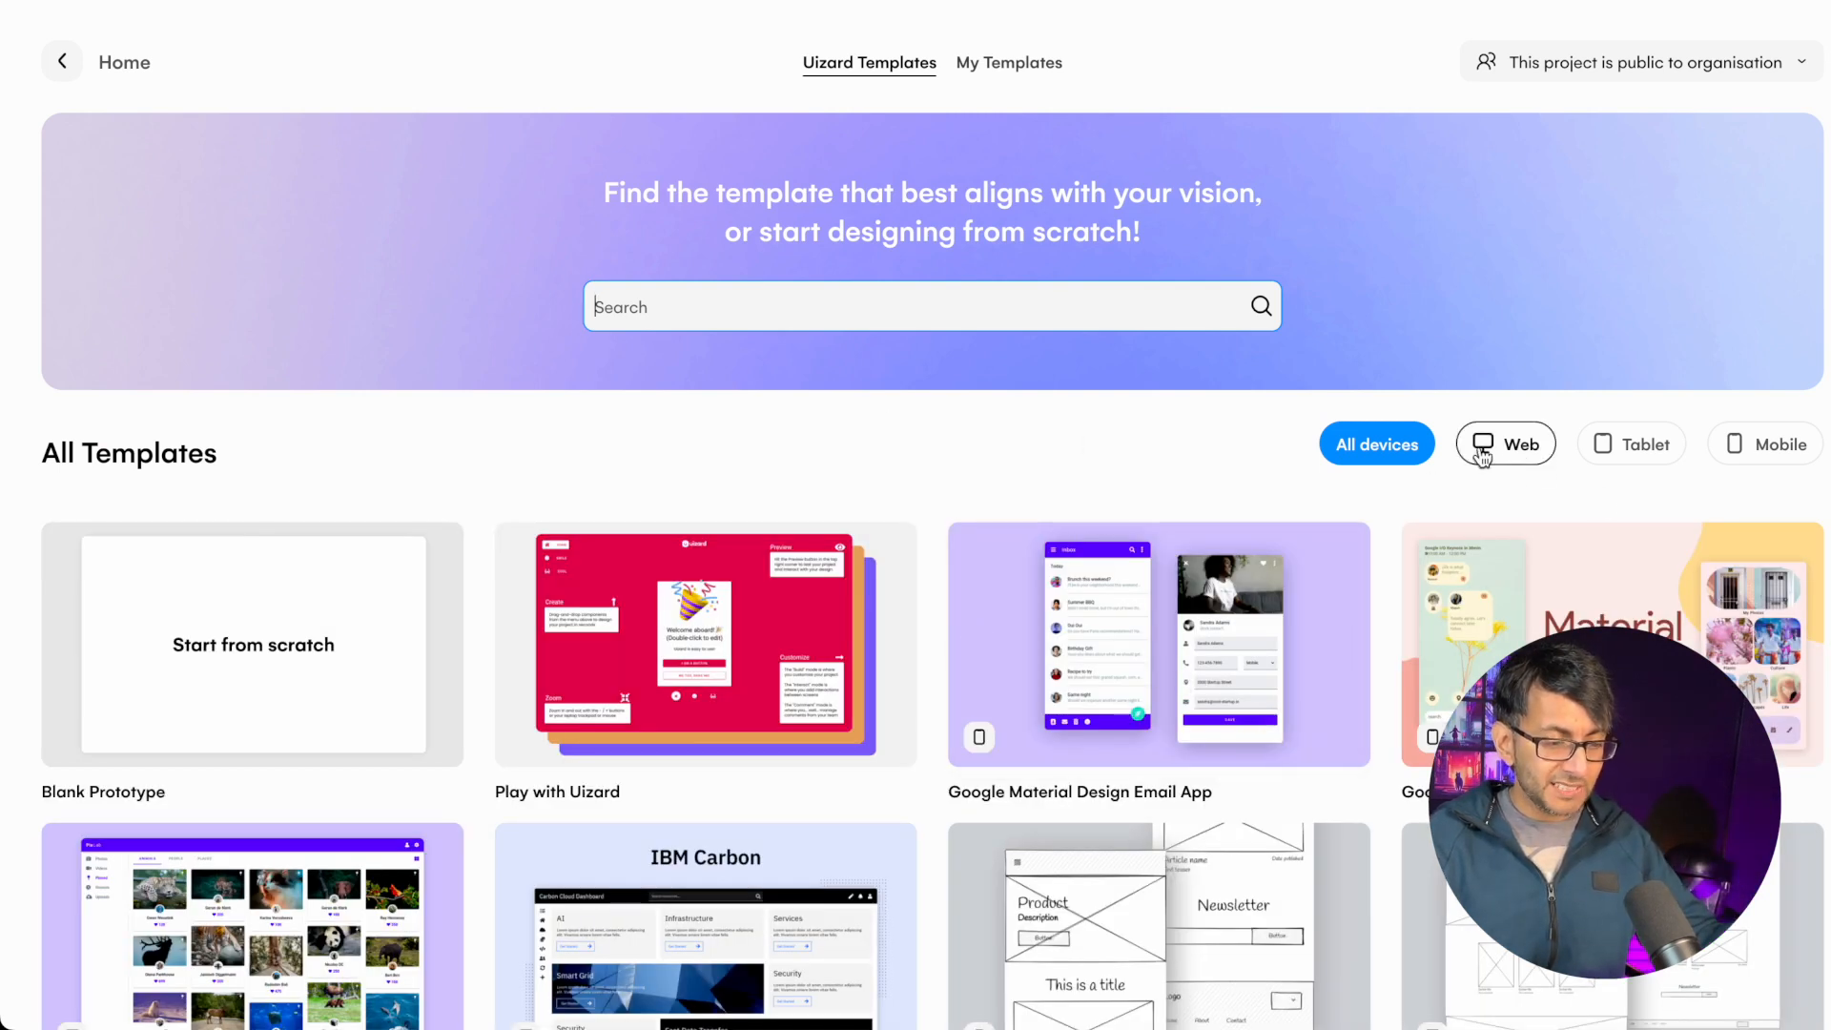
left_click(1503, 443)
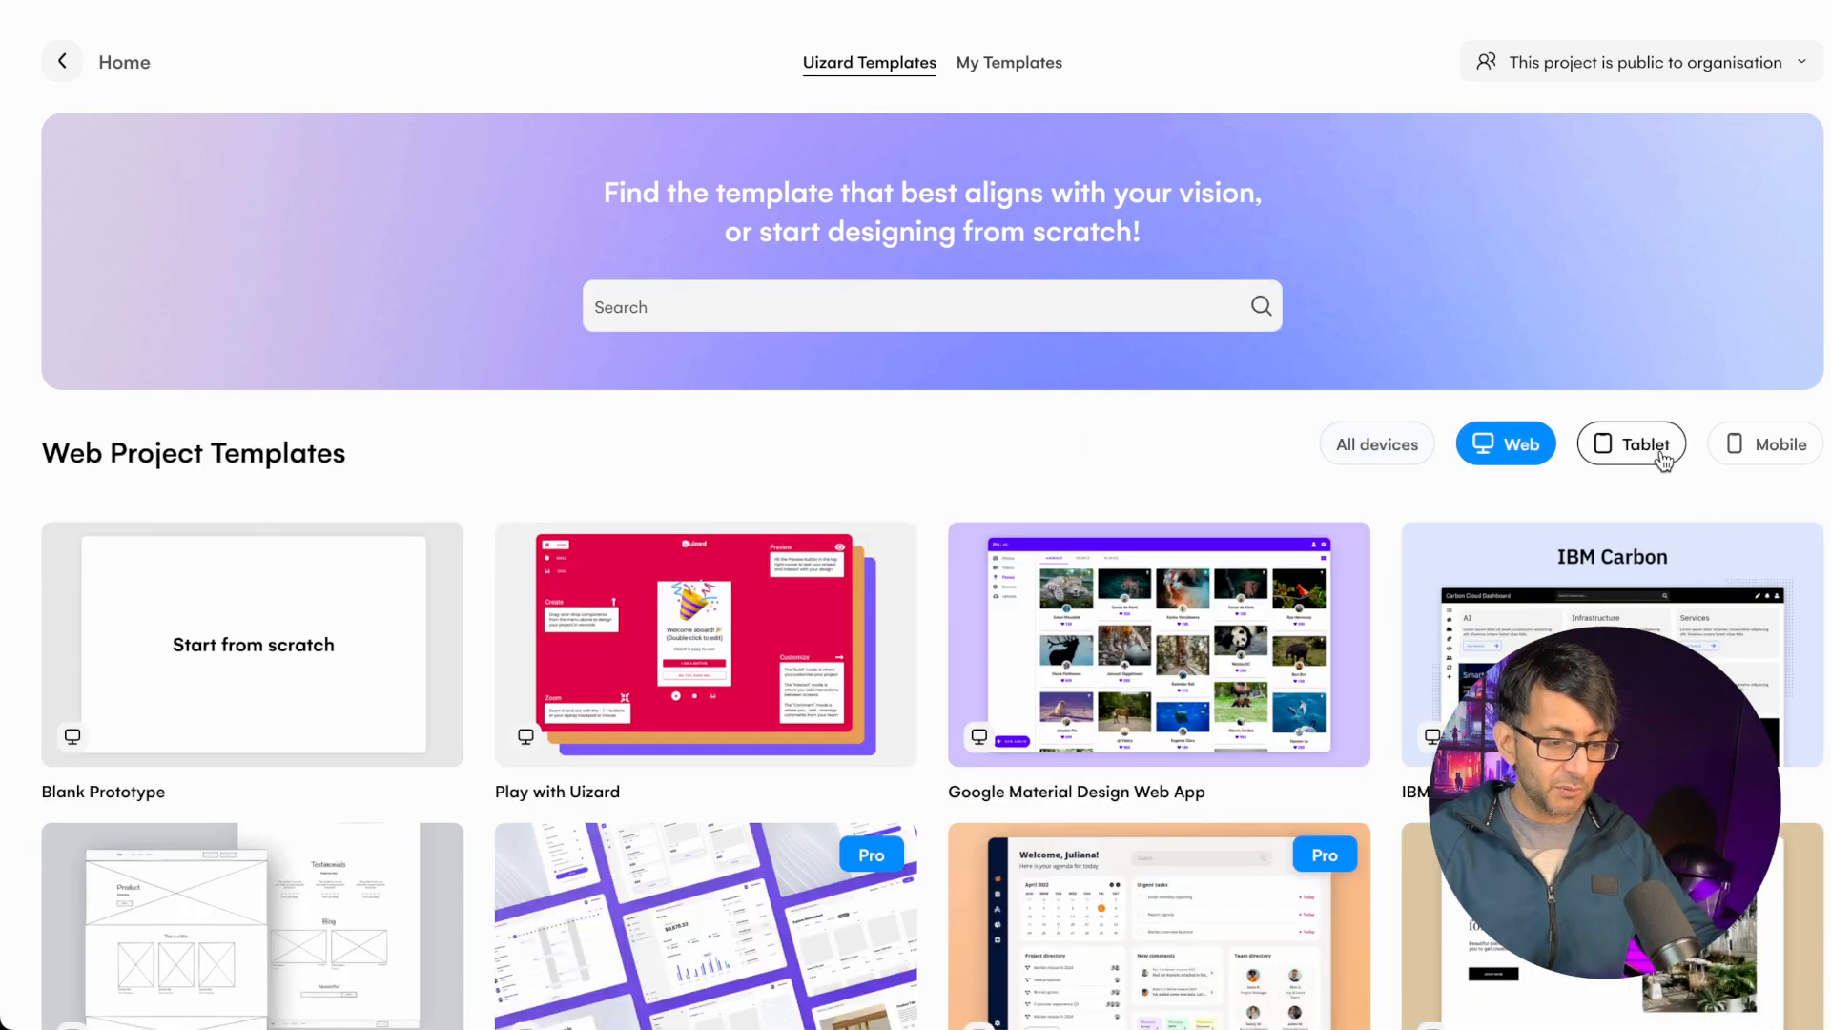
left_click(1764, 444)
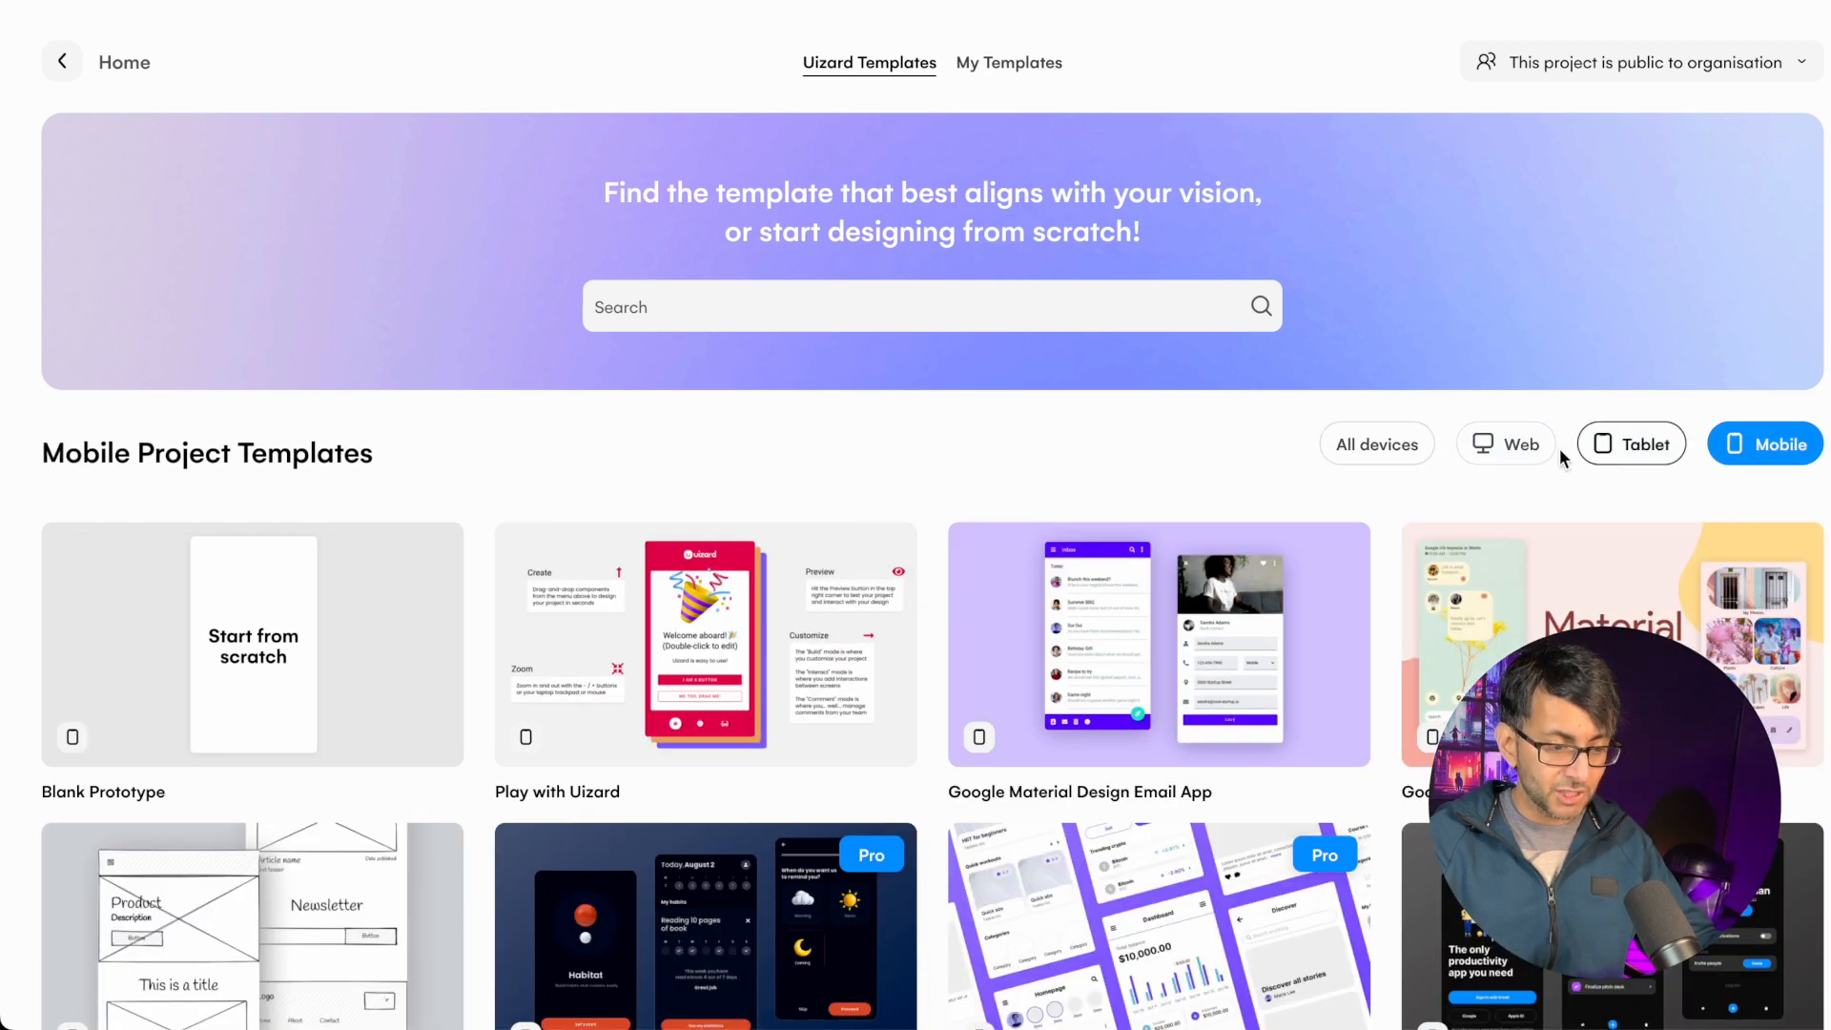
left_click(1505, 444)
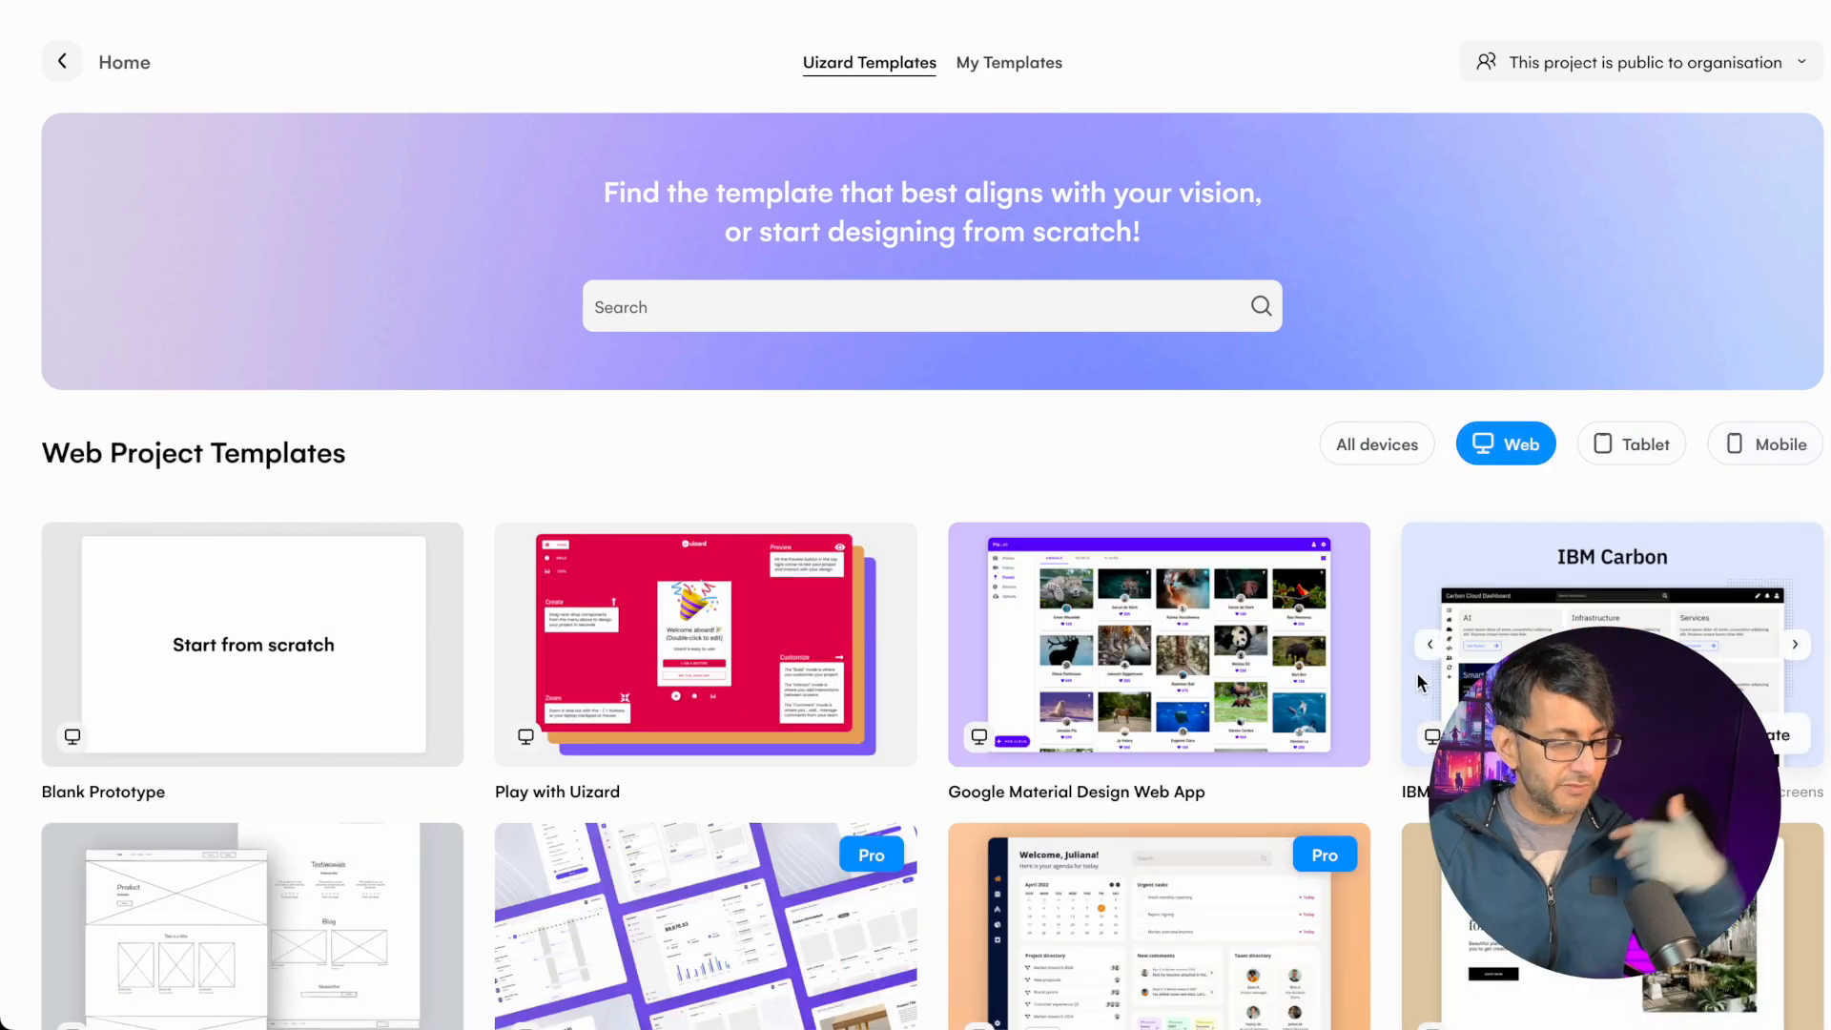
mouse_move(251, 644)
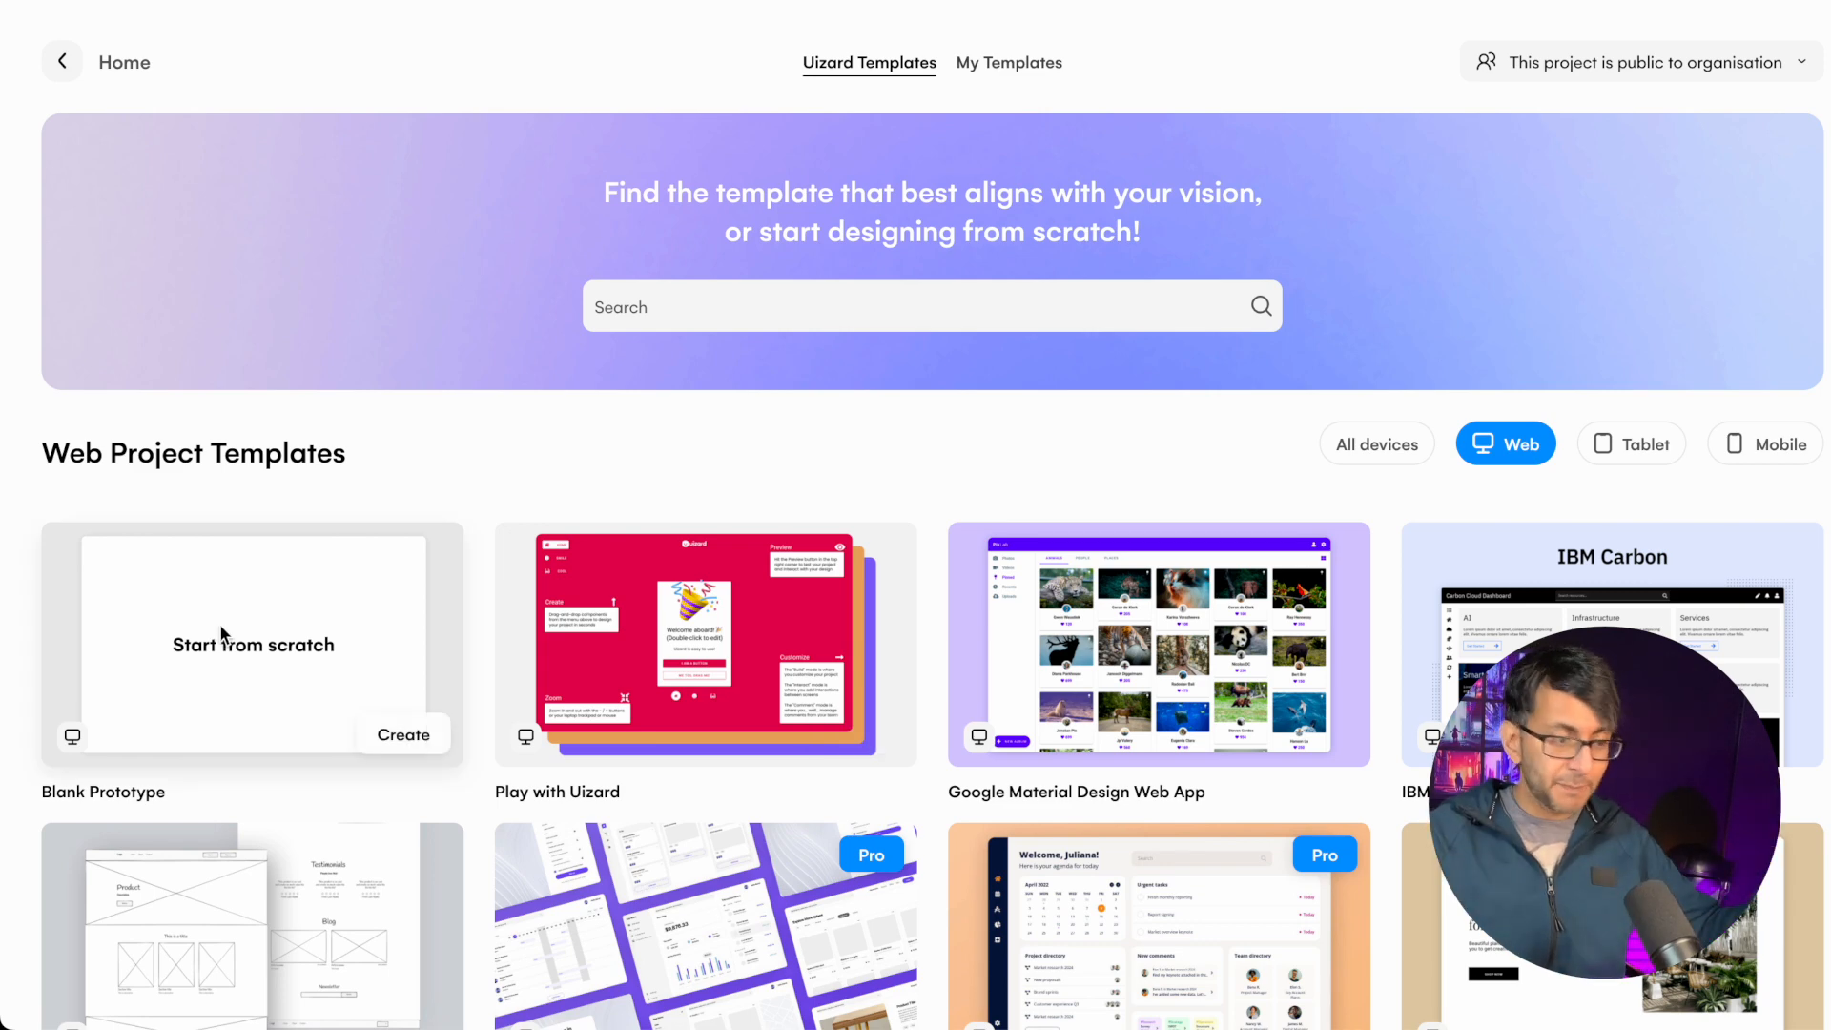
scroll("down", 3)
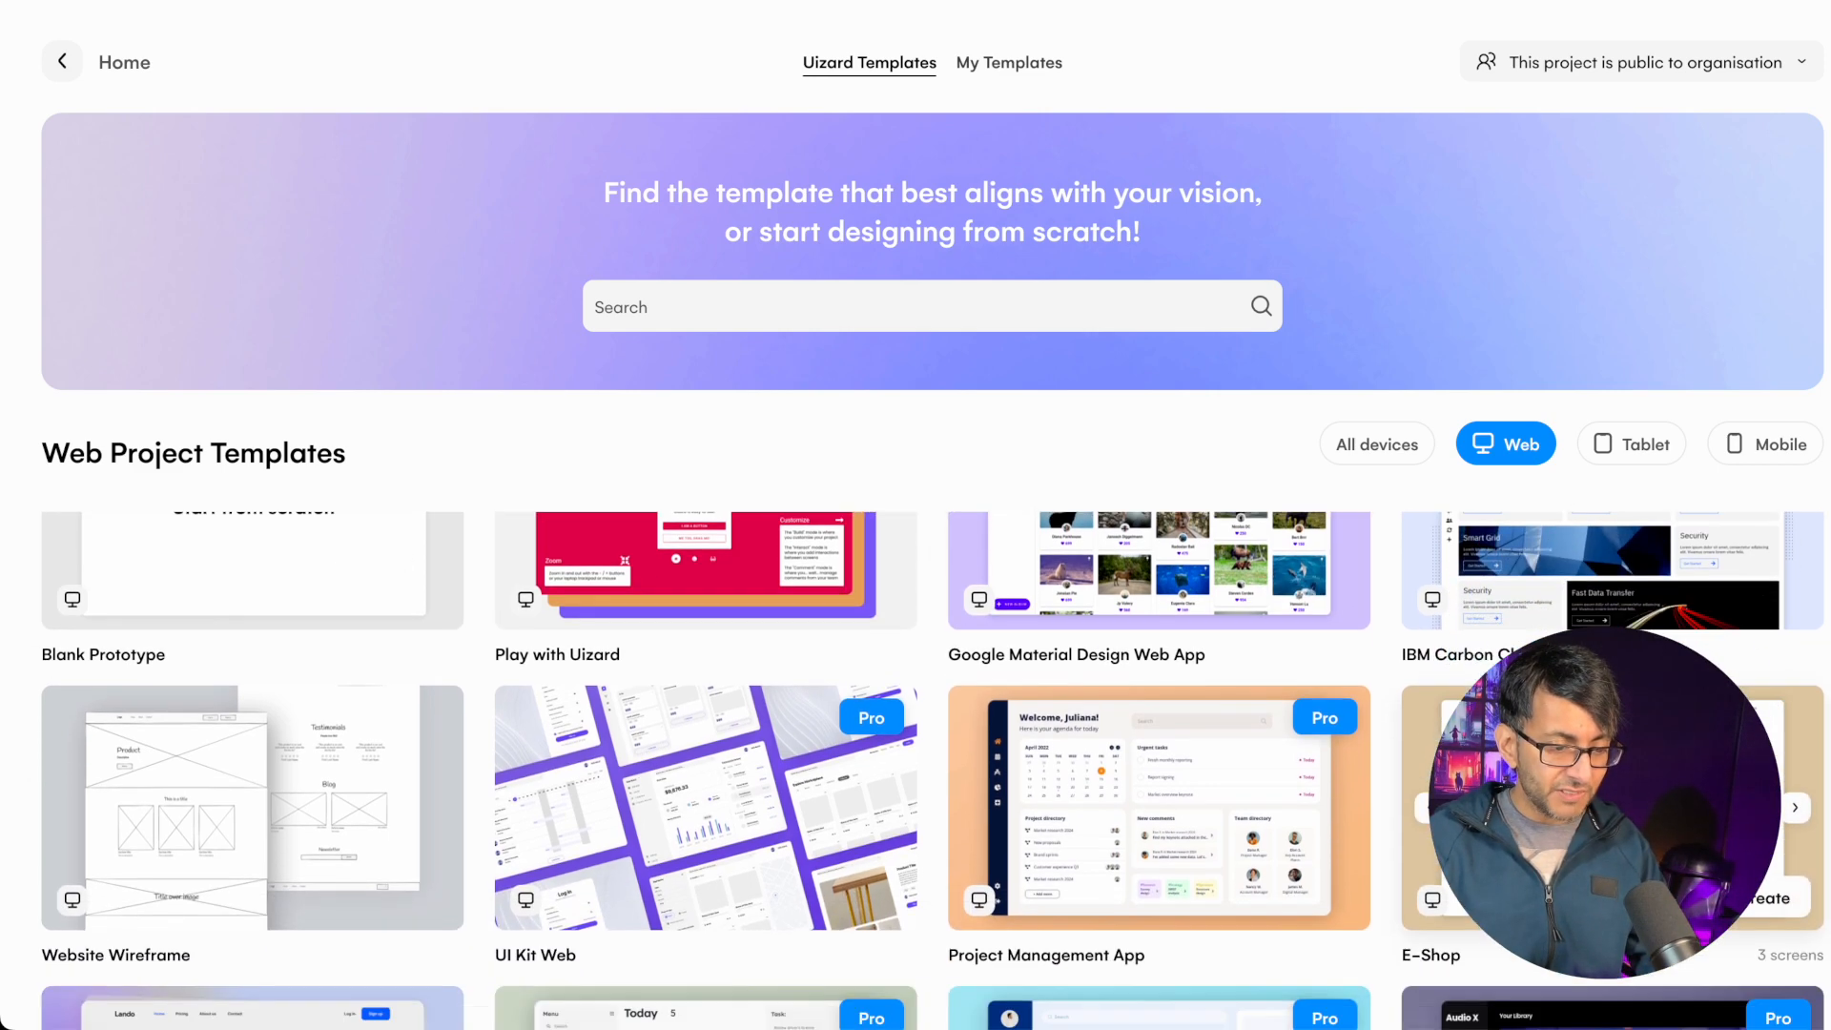
scroll("down", 3)
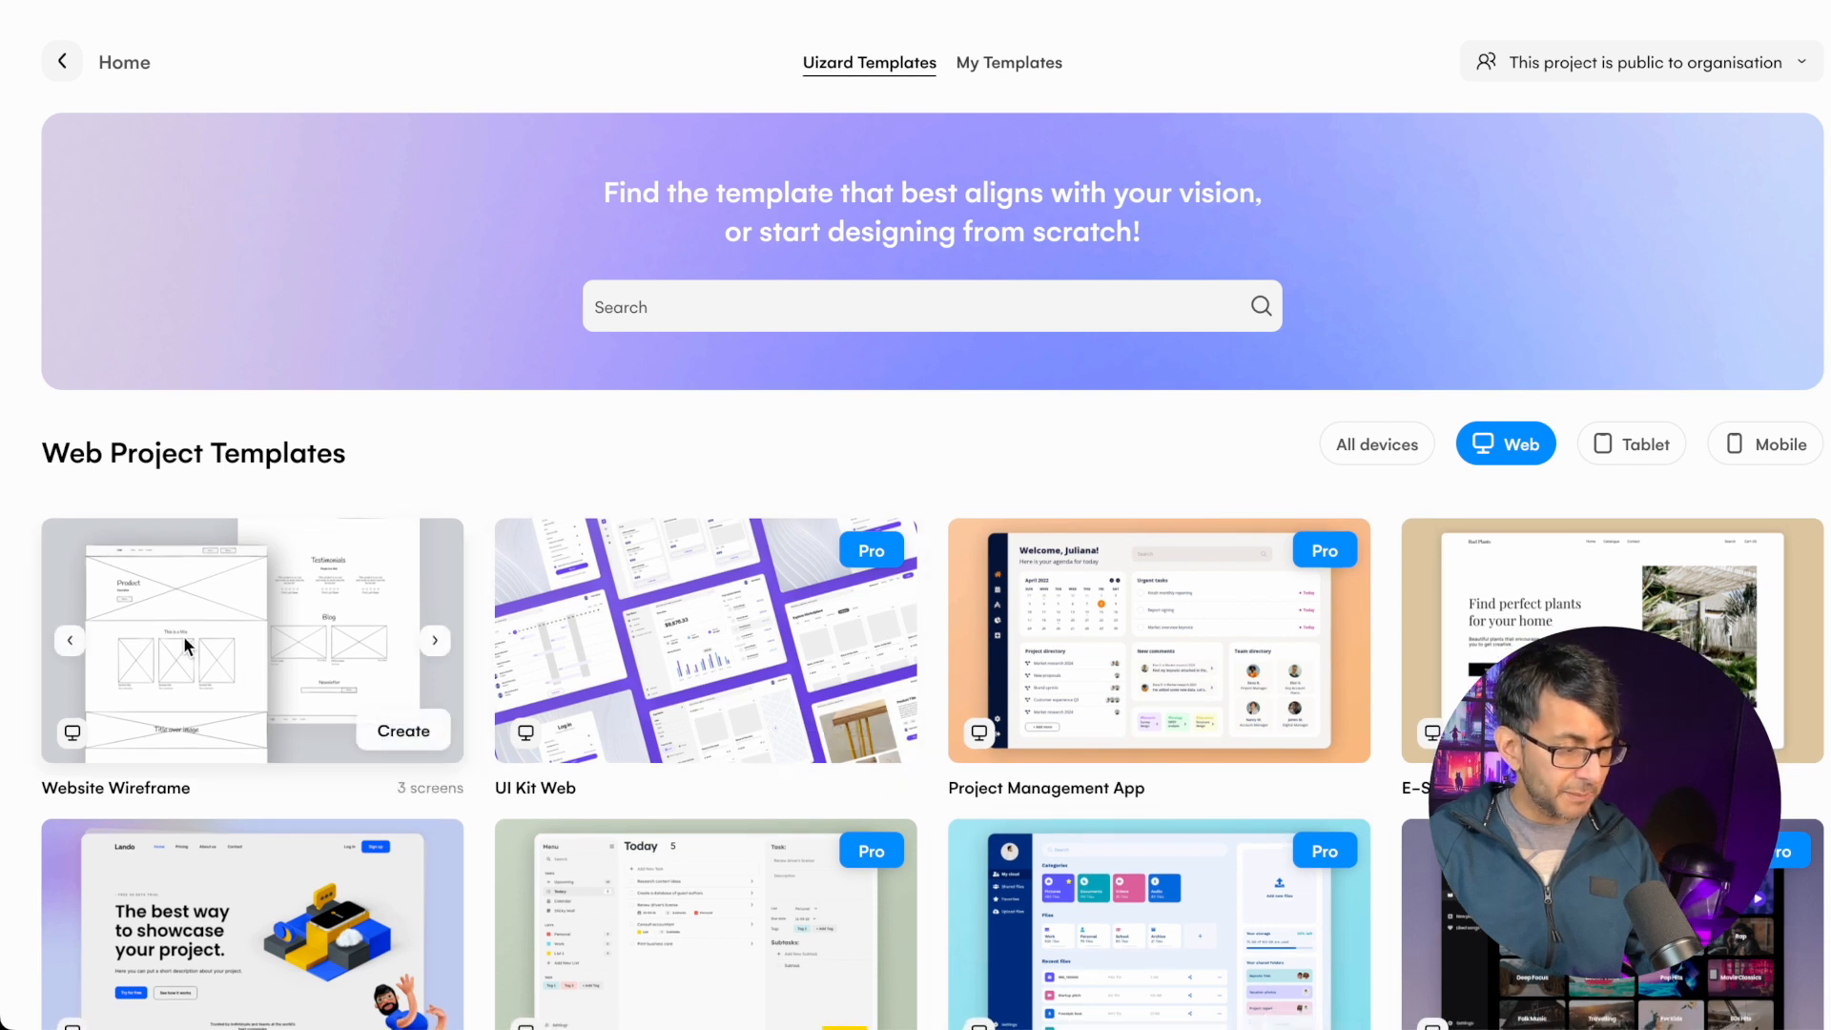
left_click(436, 640)
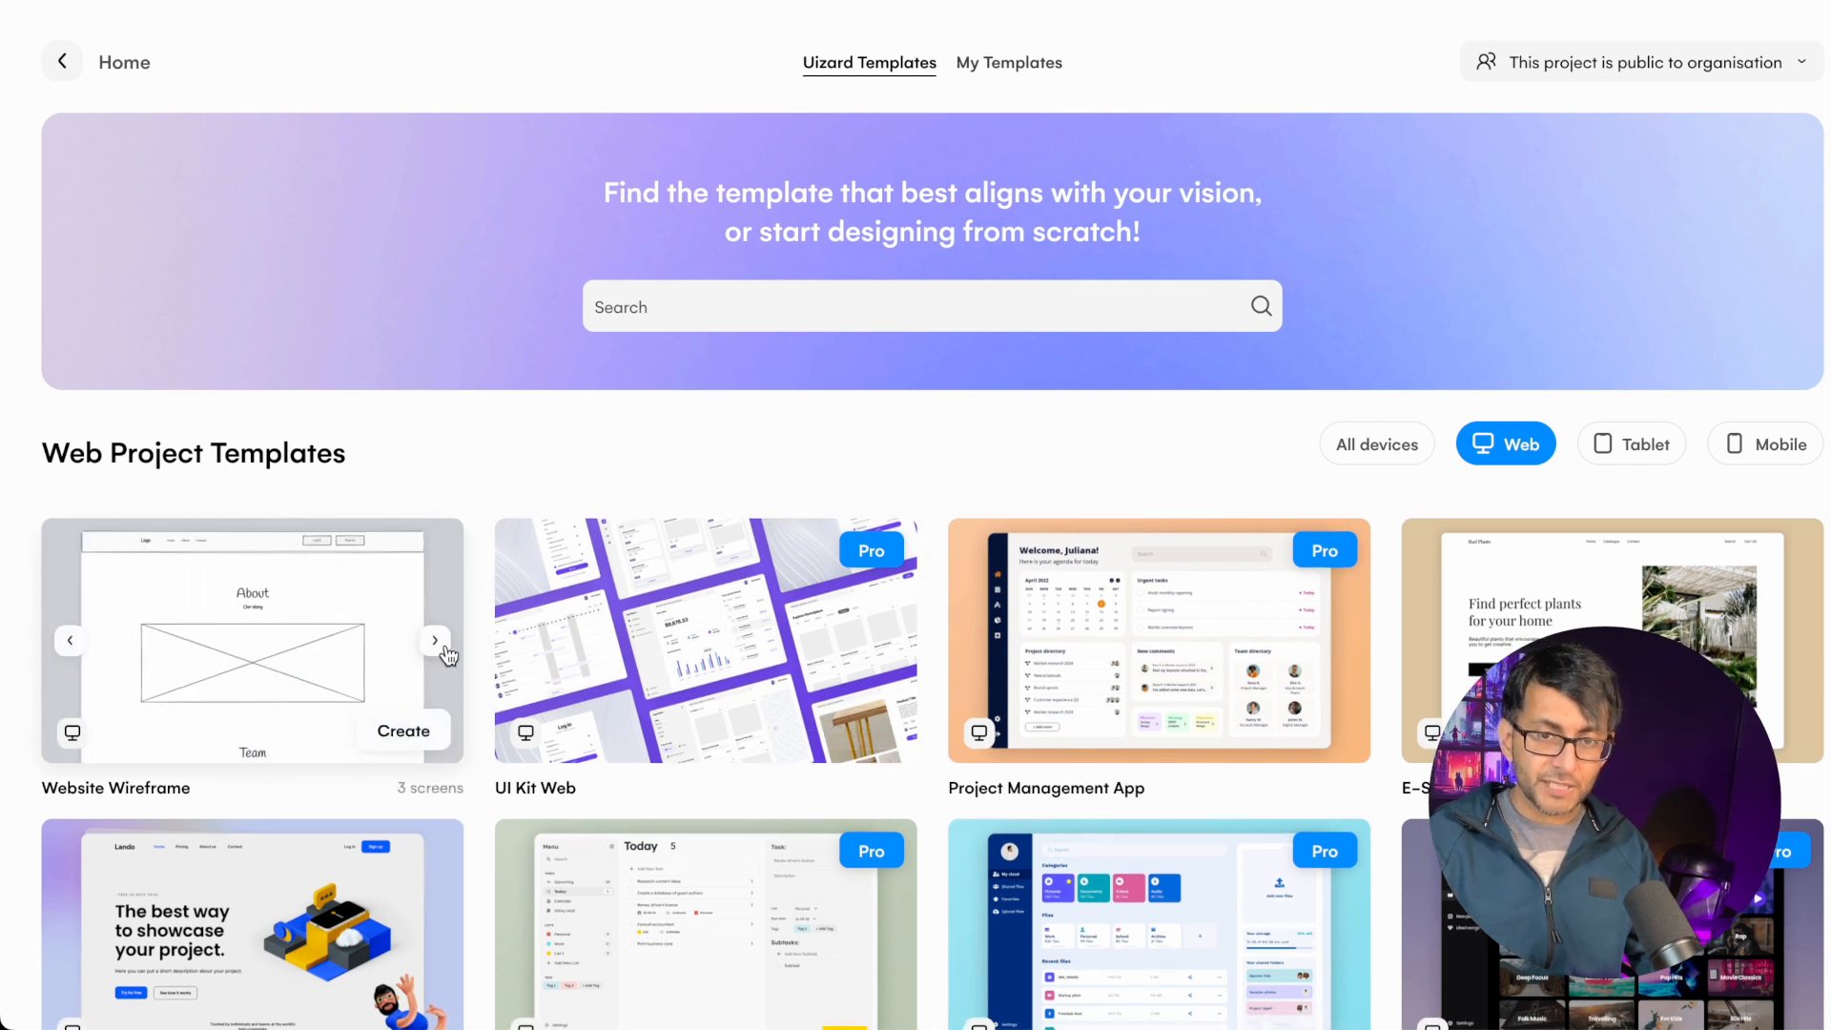
left_click(436, 640)
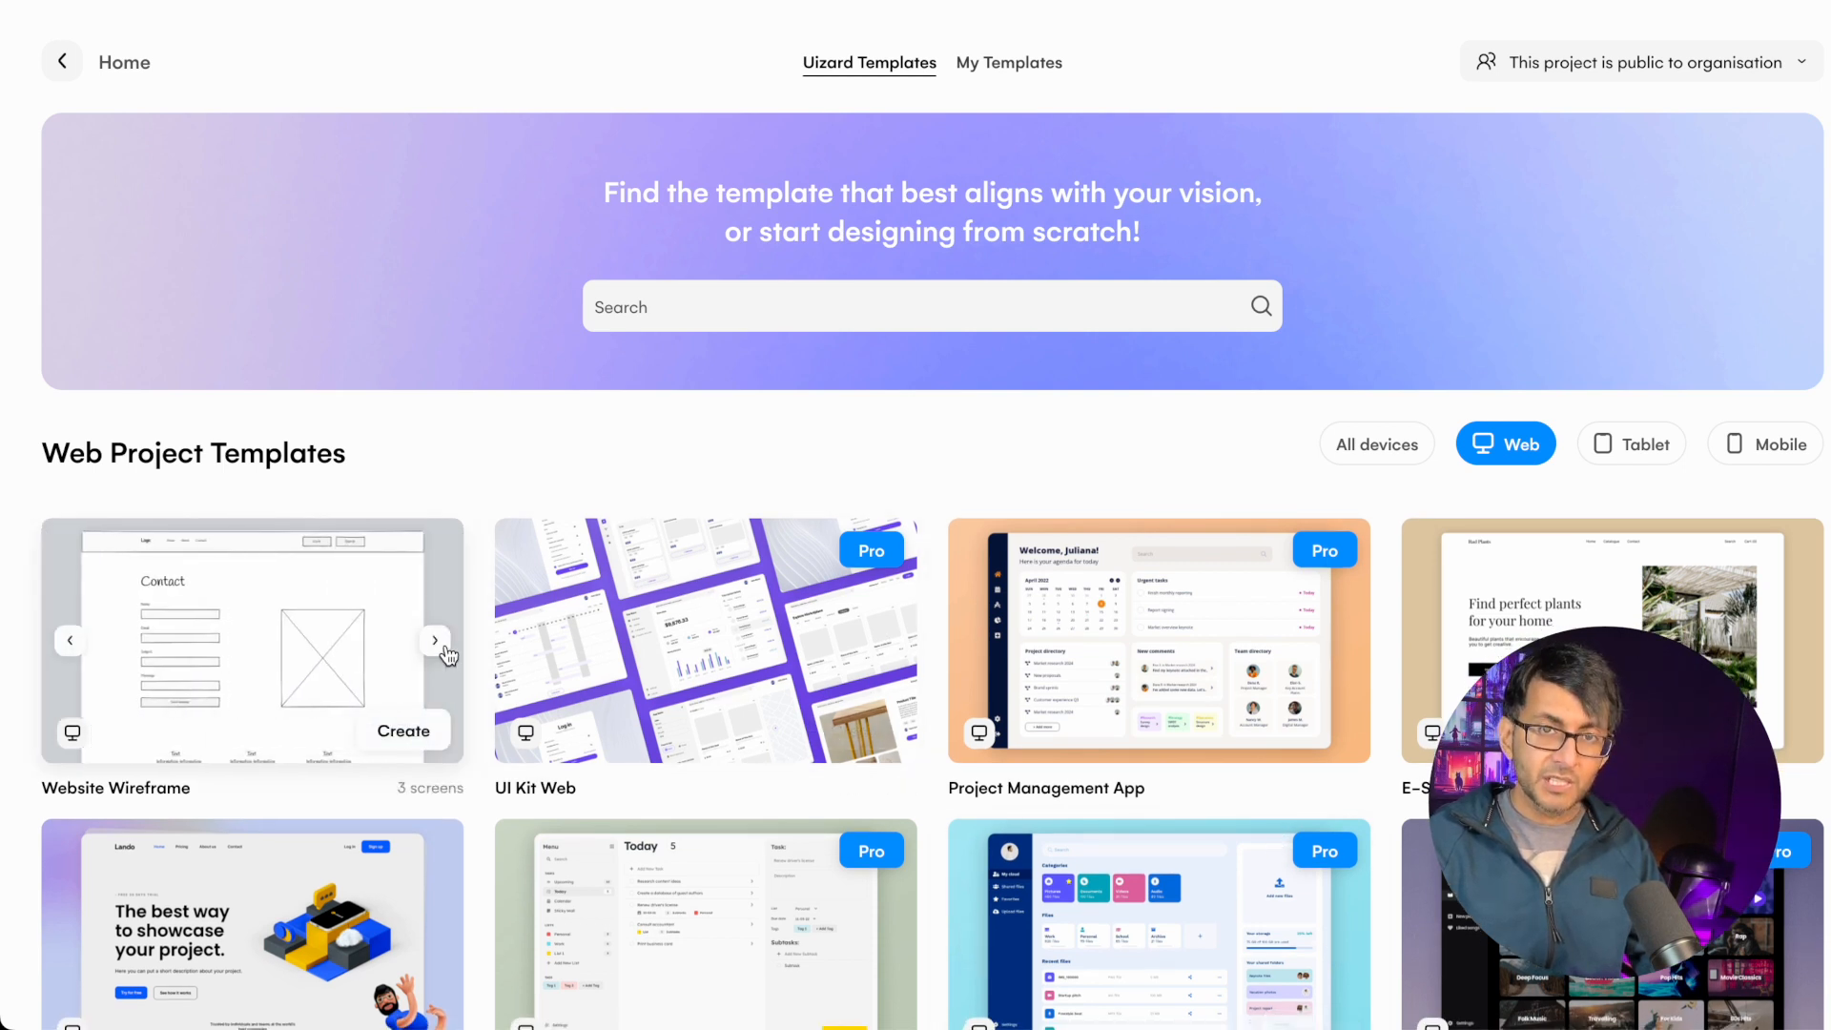
scroll("down", 3)
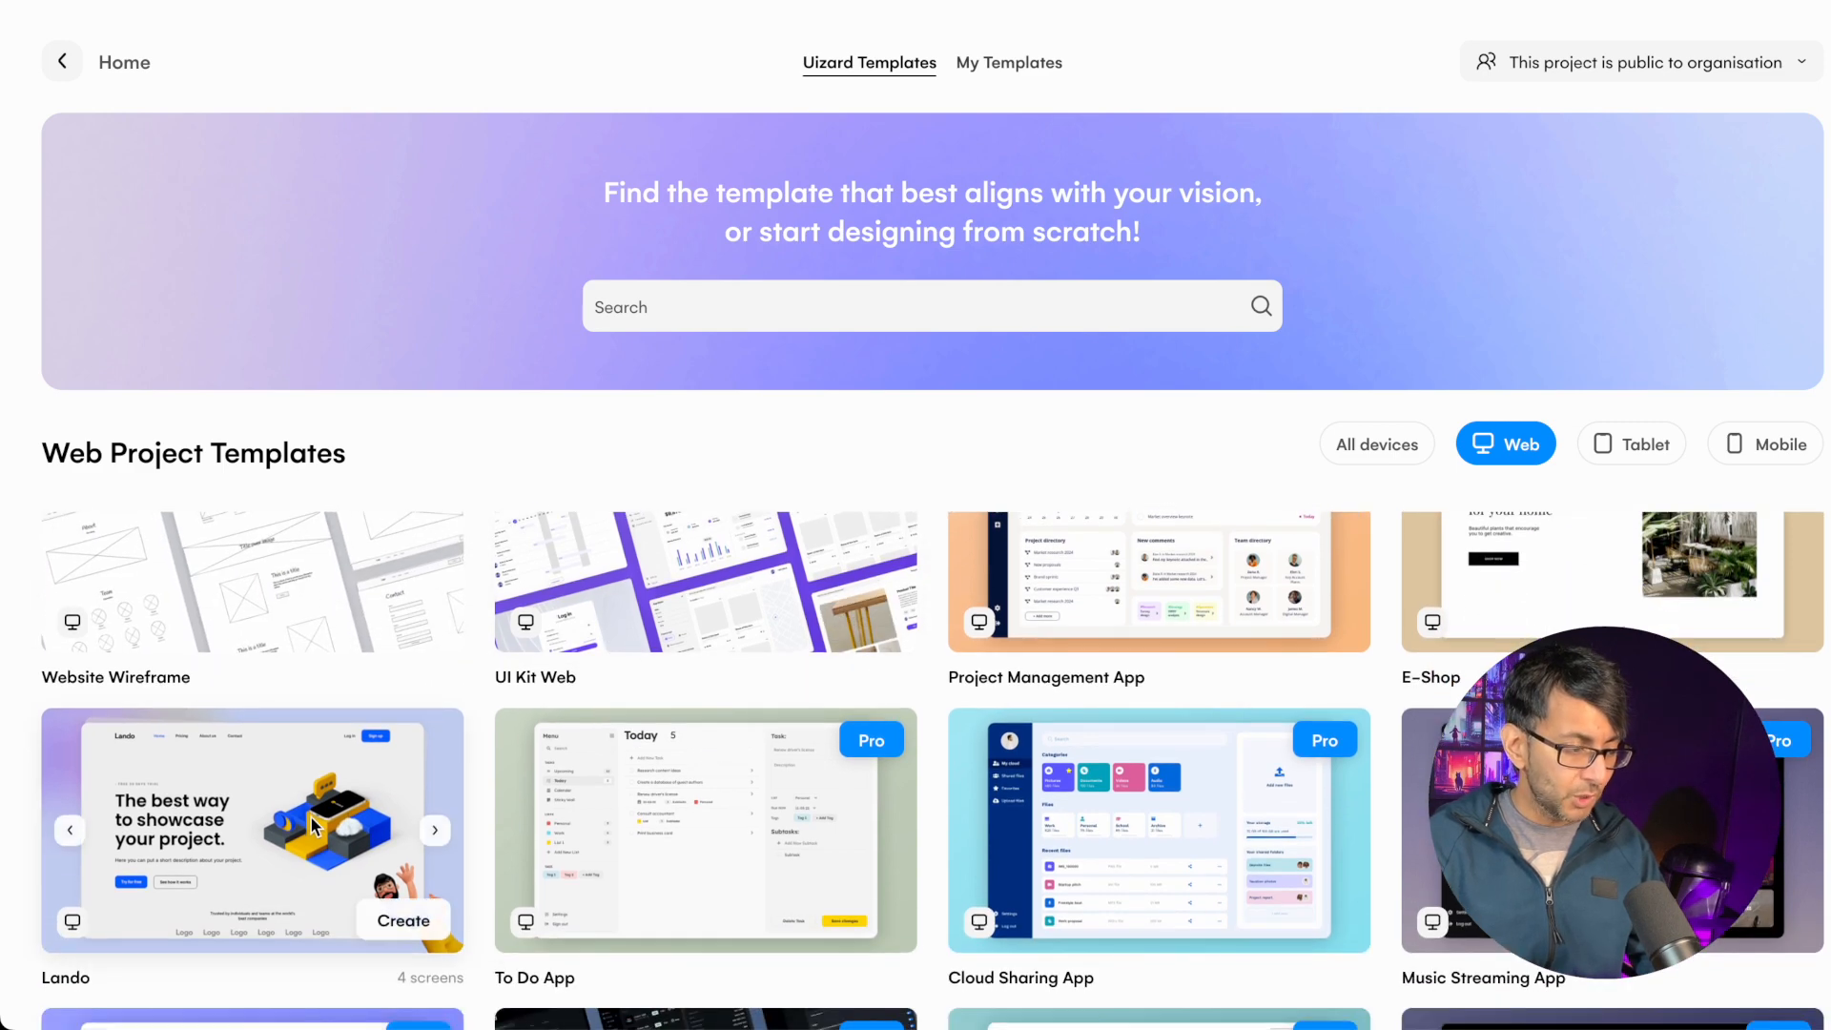
scroll("down", 3)
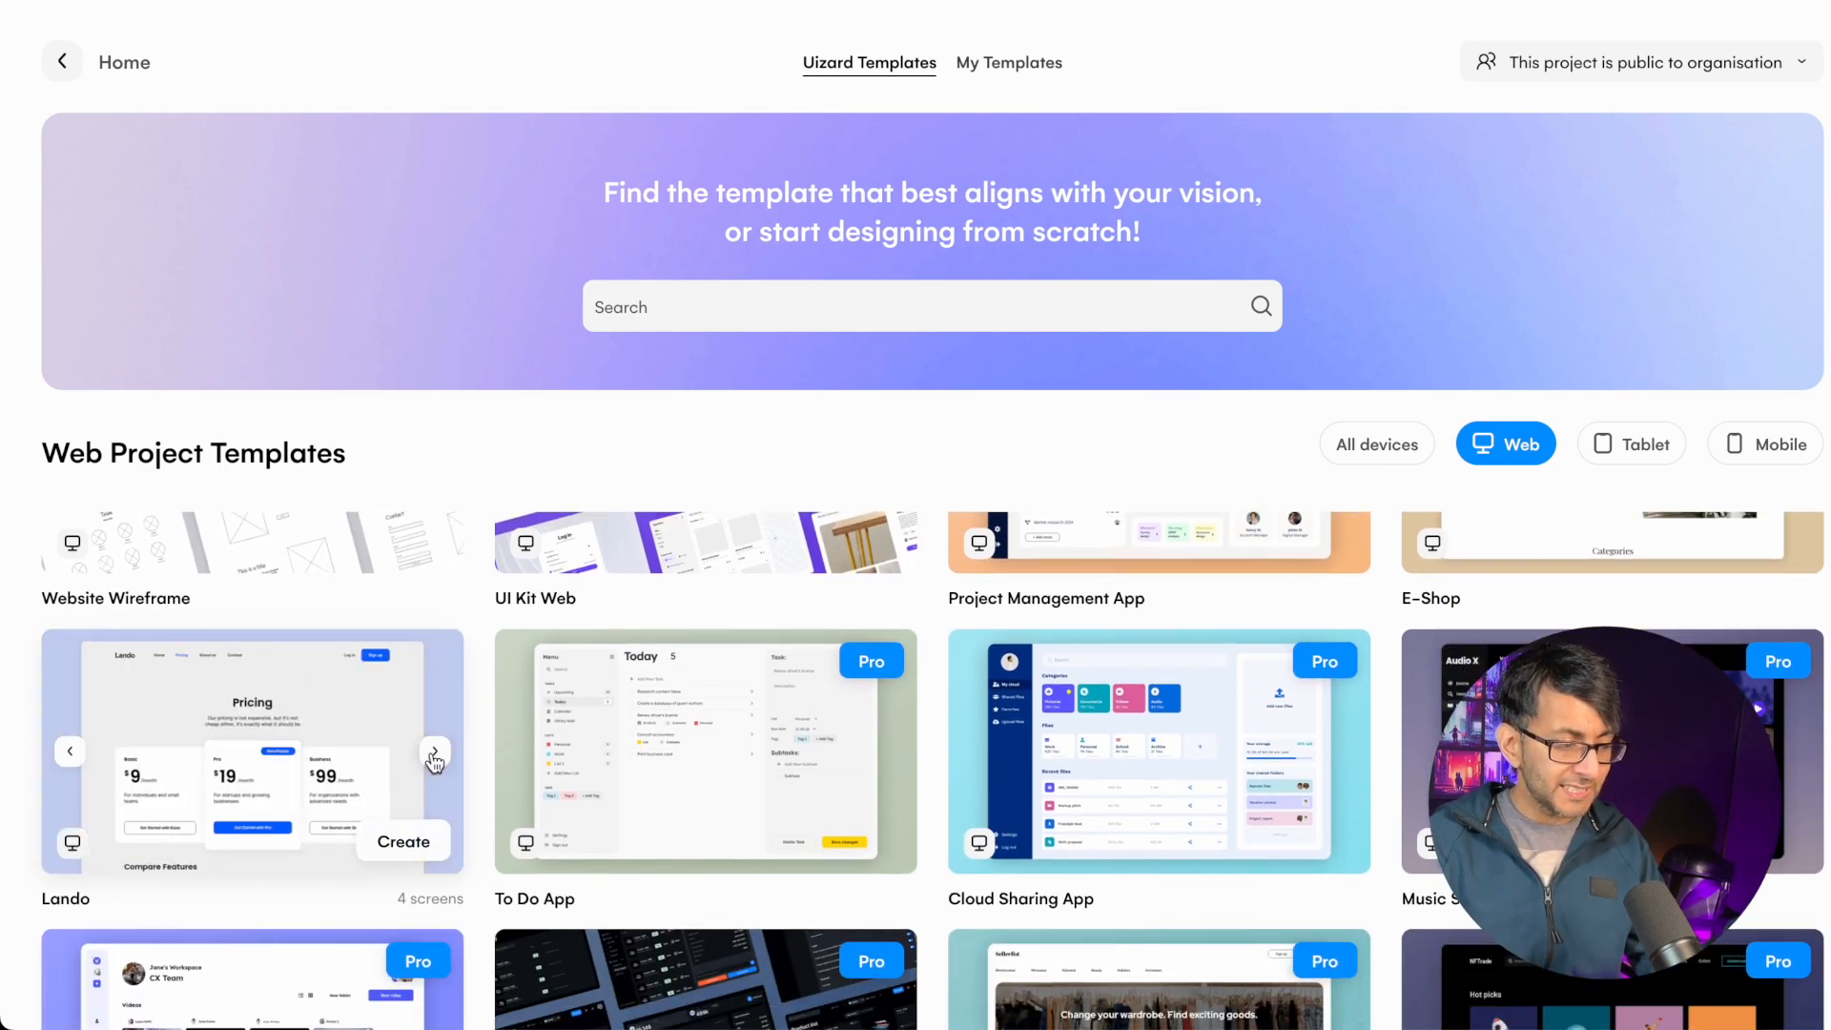
left_click(435, 750)
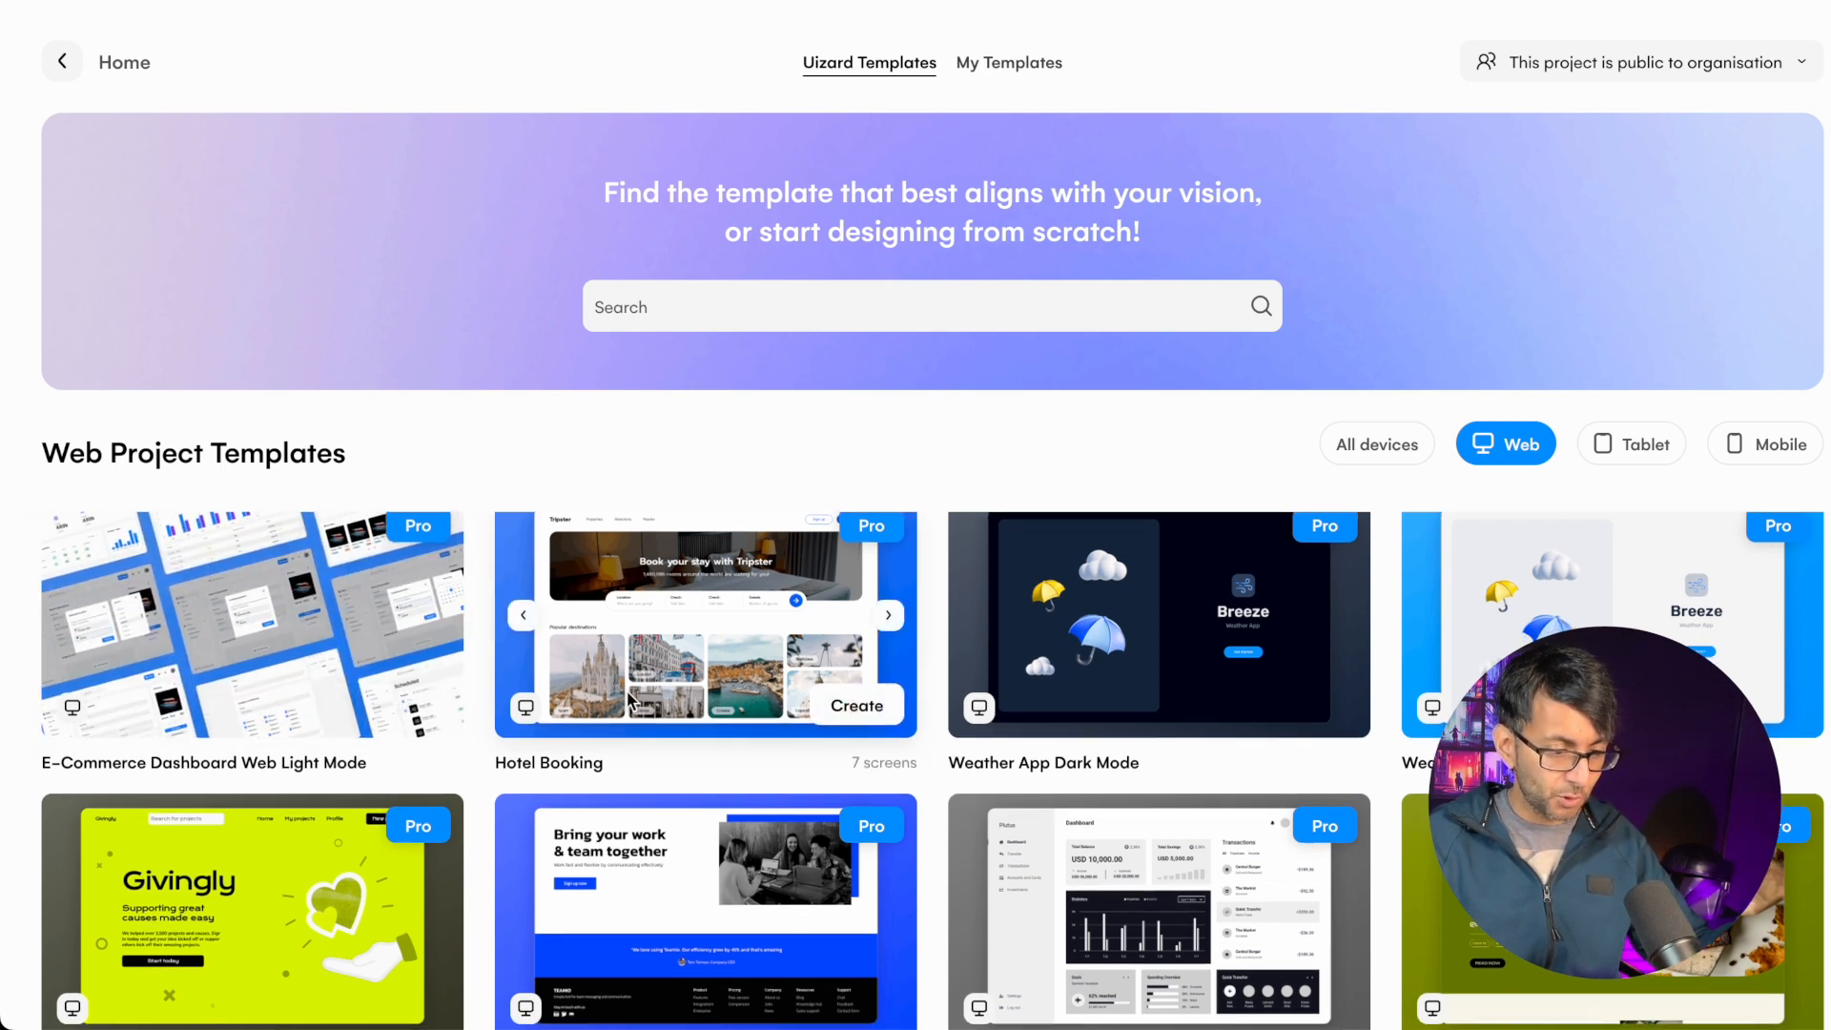
scroll("down", 3)
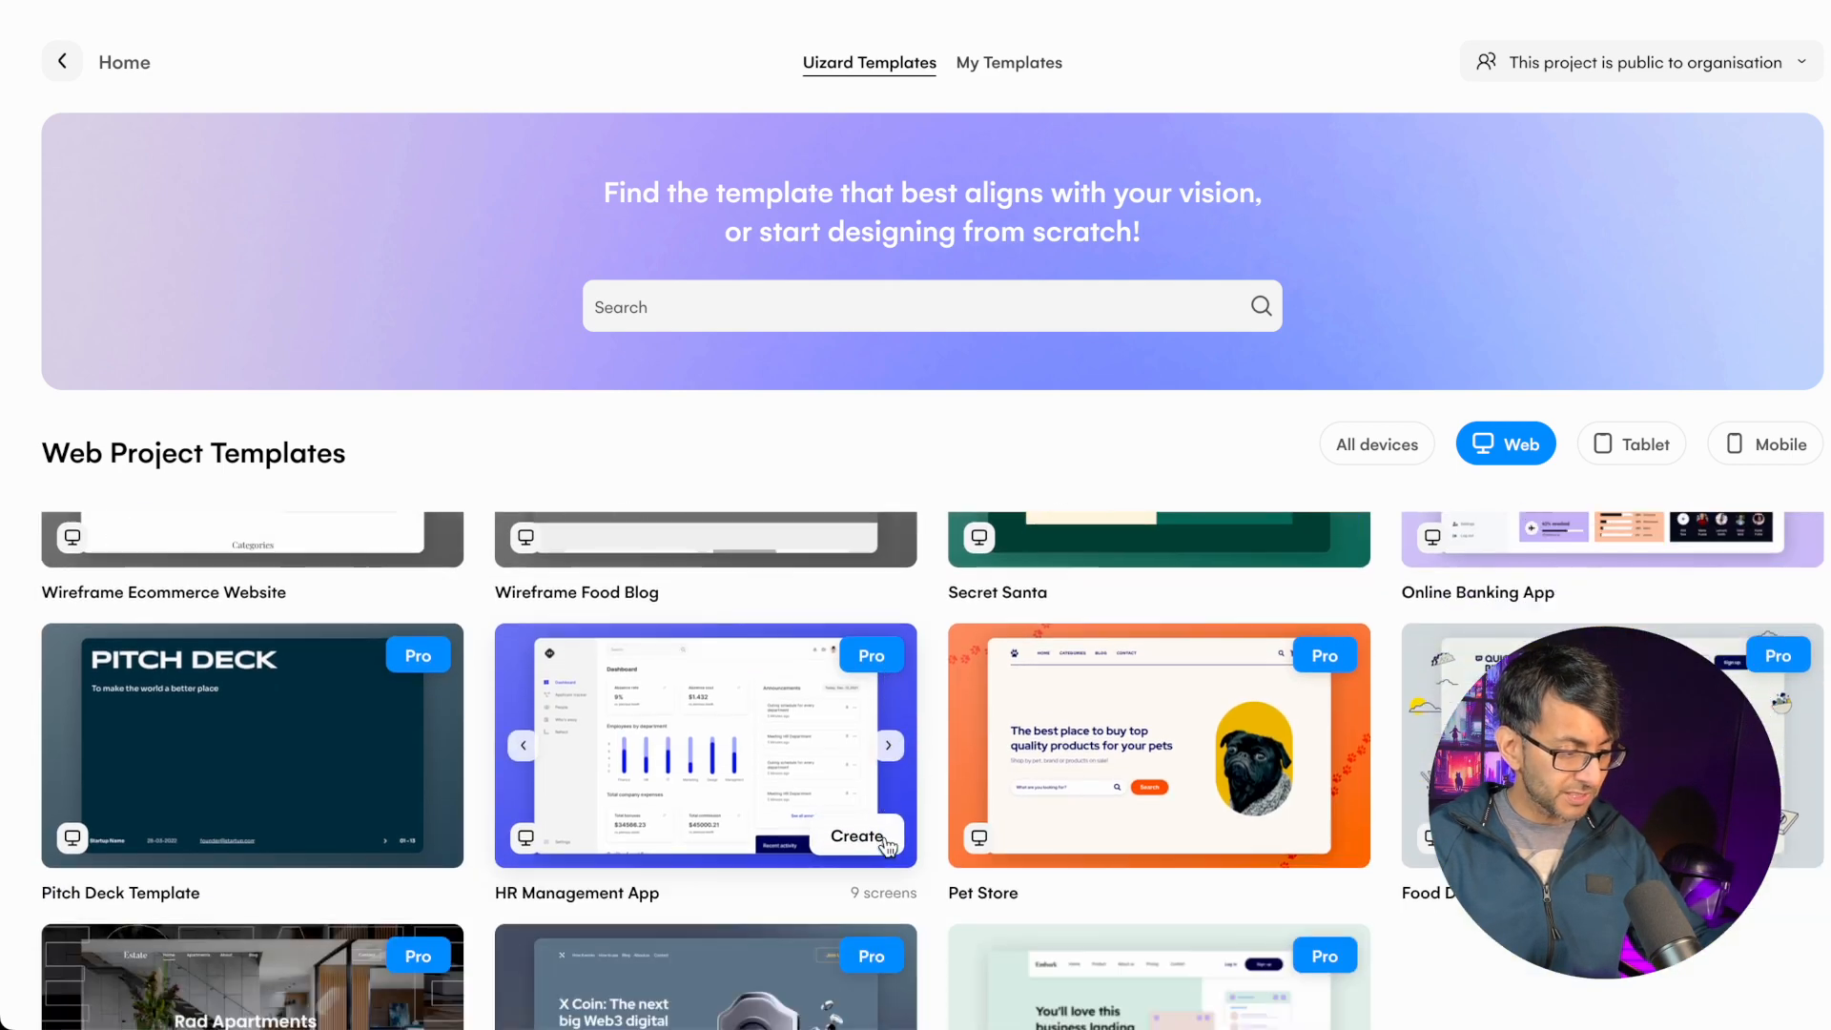
scroll("down", 3)
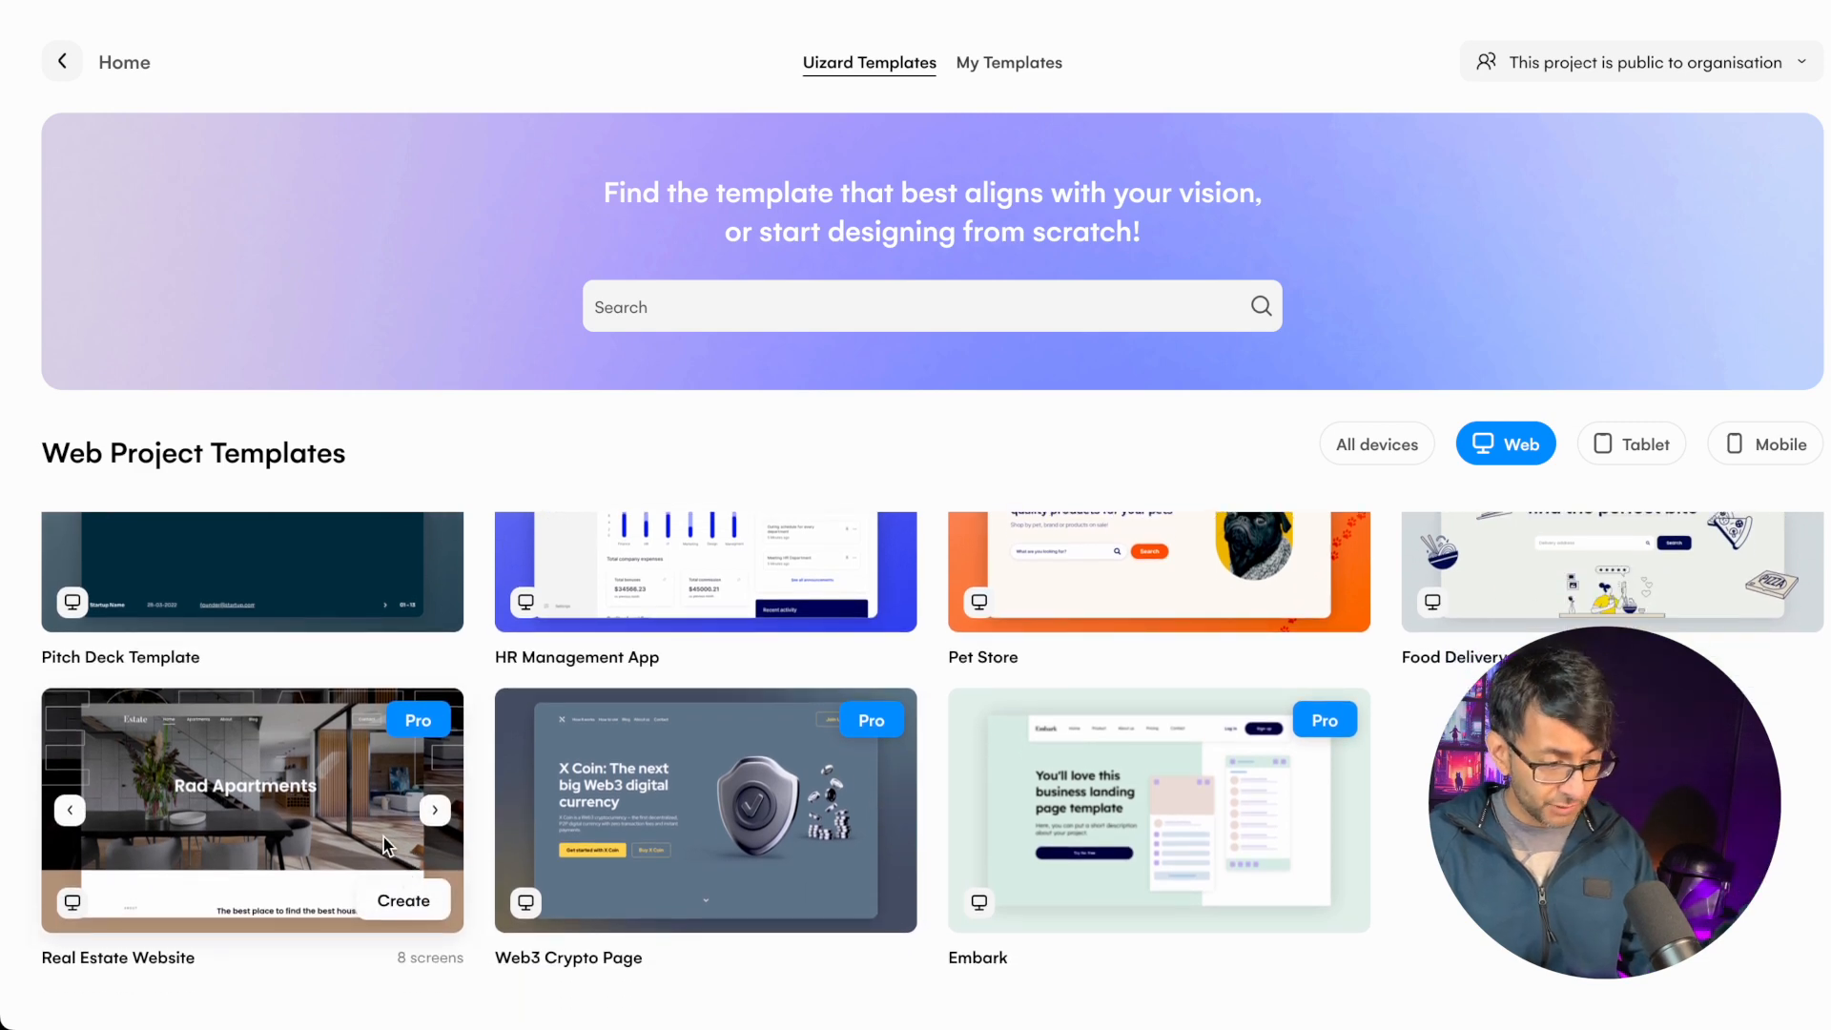
scroll("down", 3)
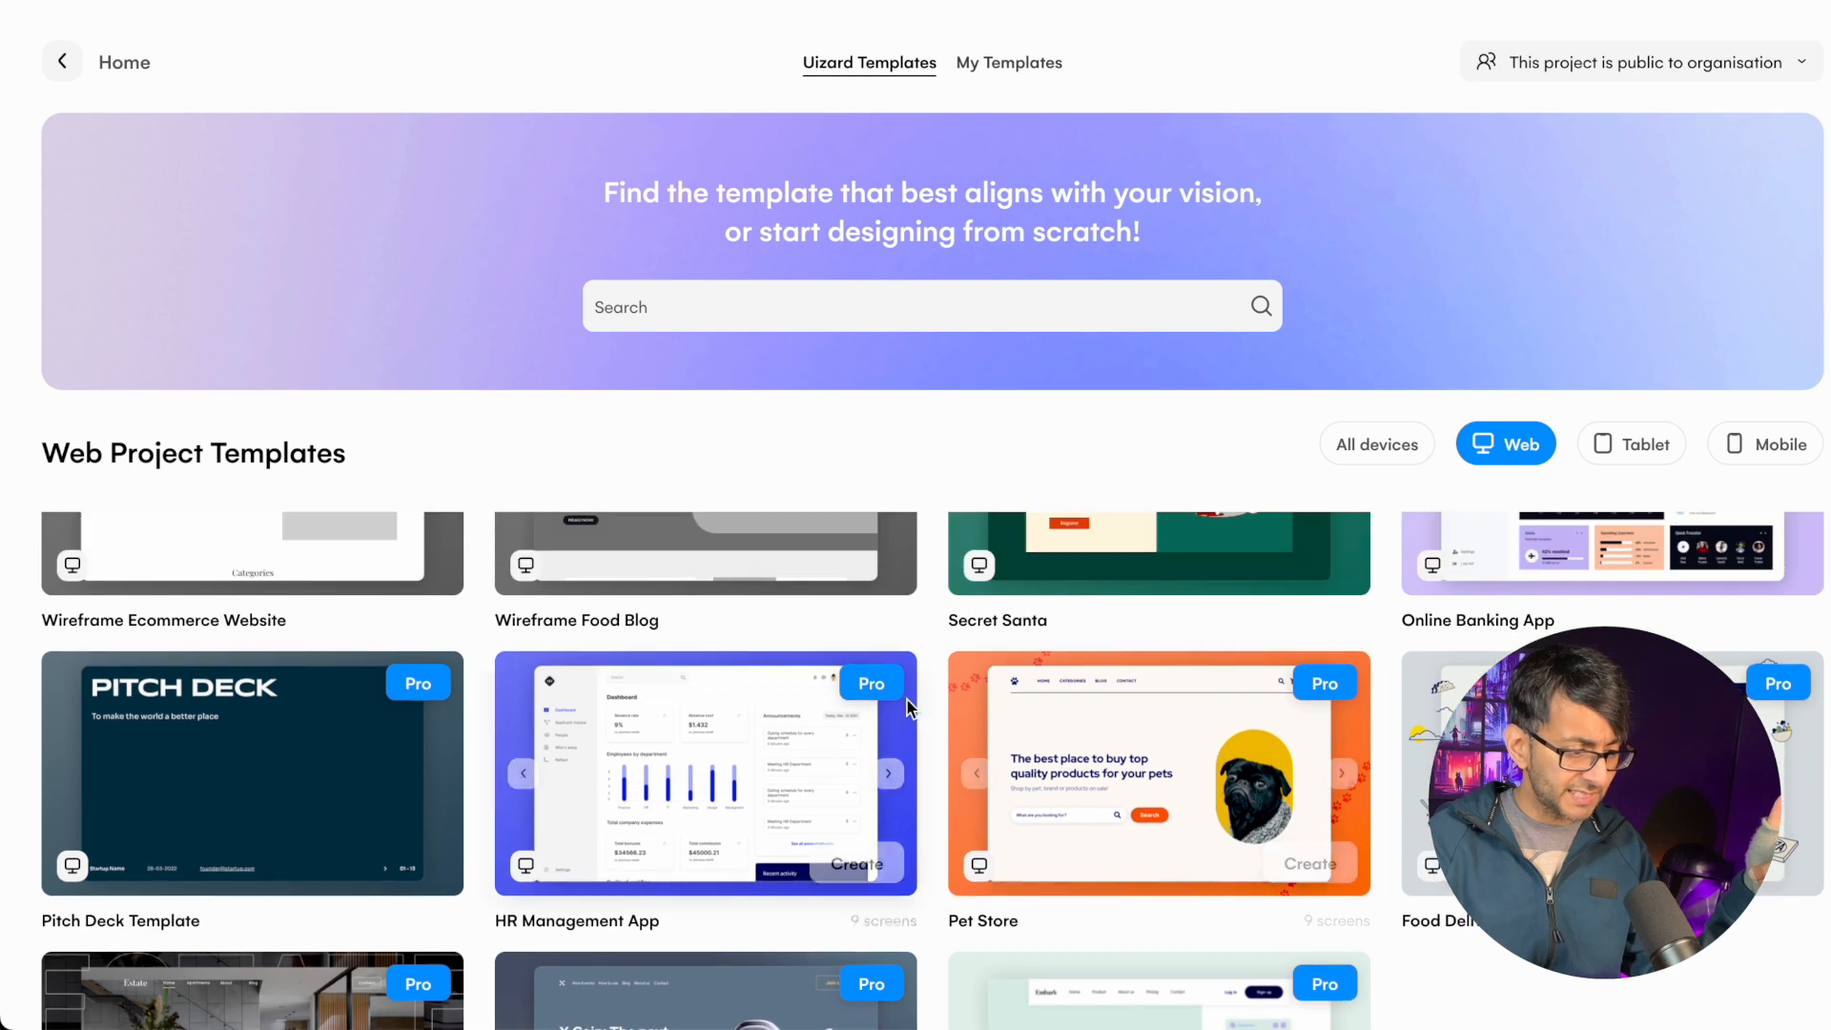
scroll("down", 3)
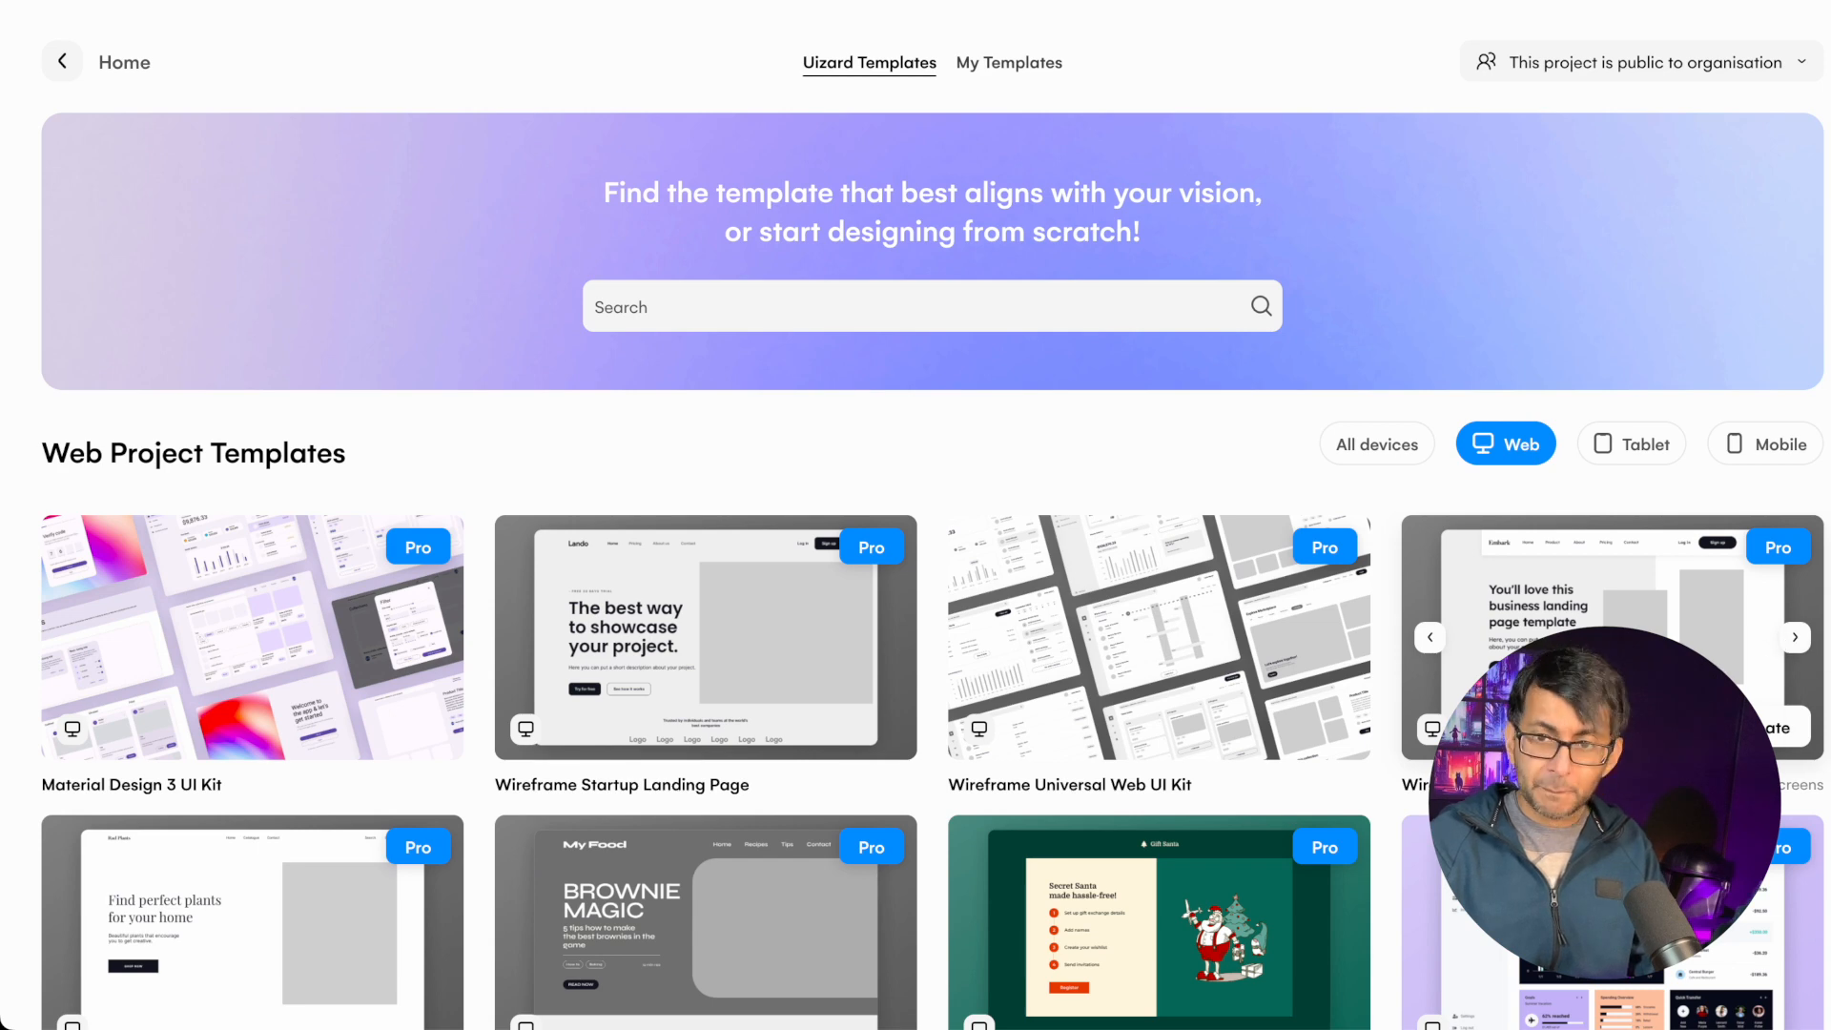
scroll("down", 3)
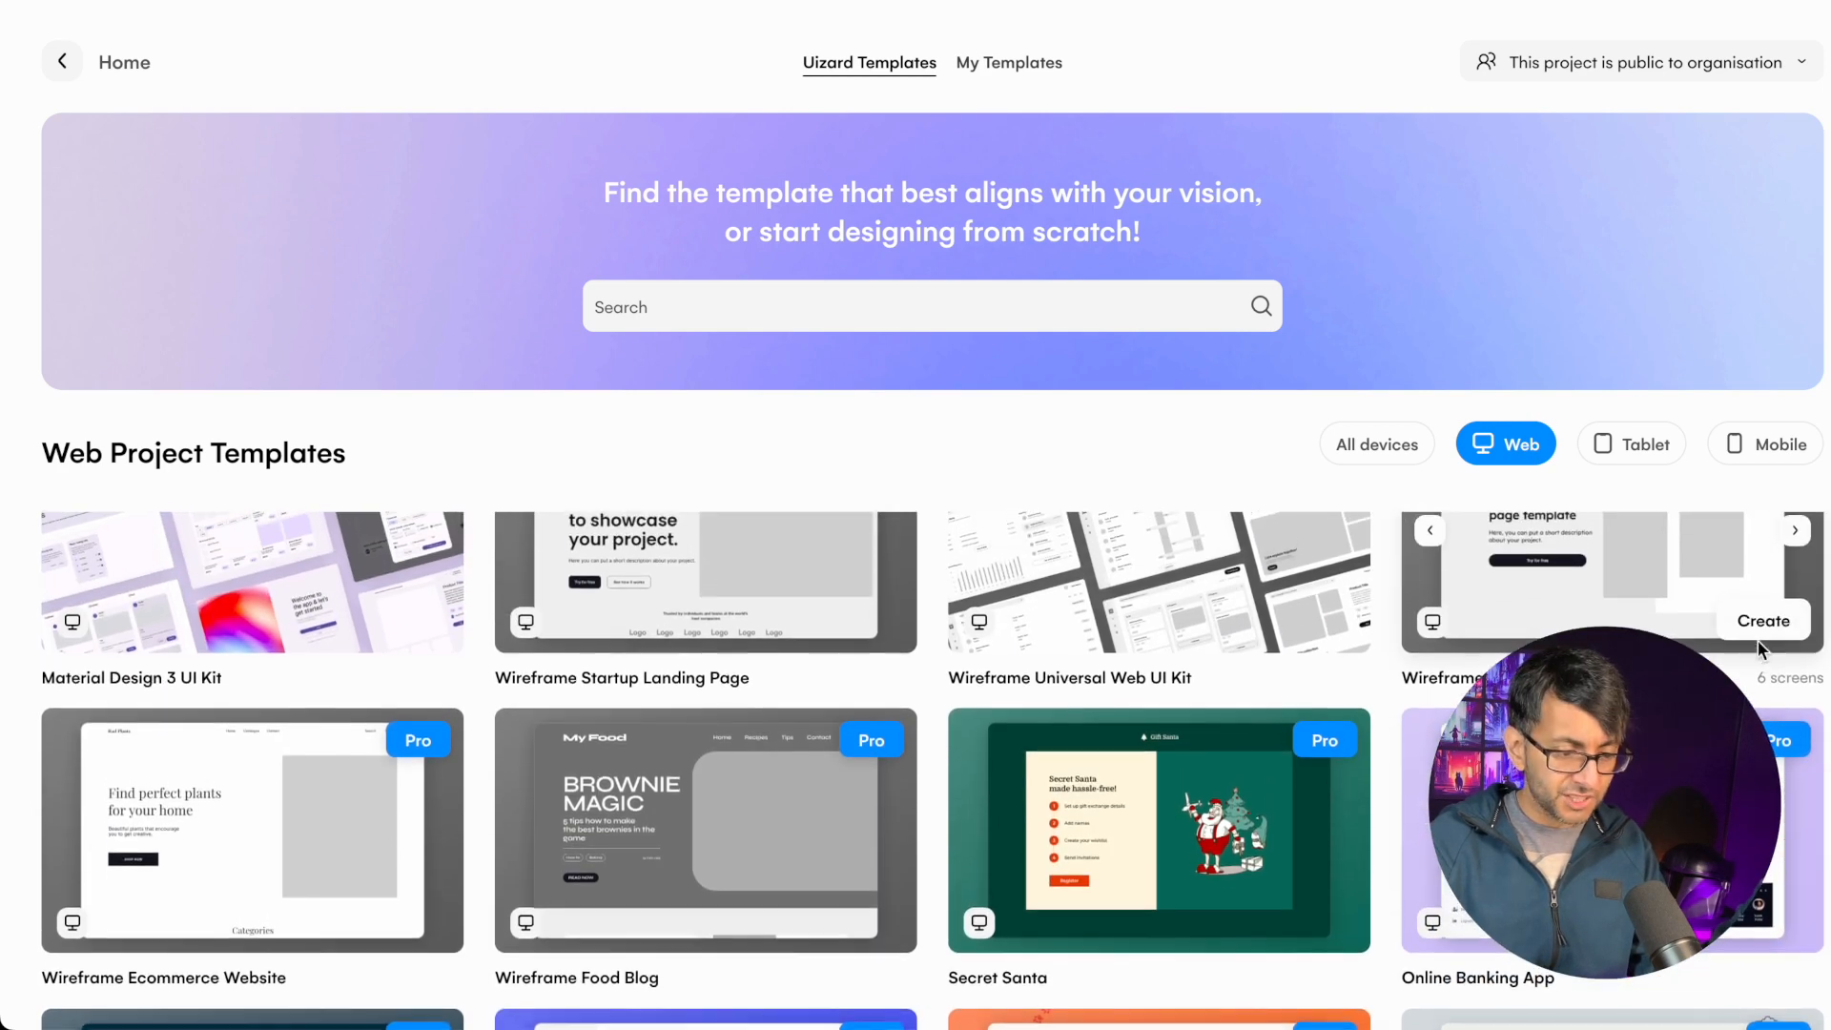
scroll("down", 3)
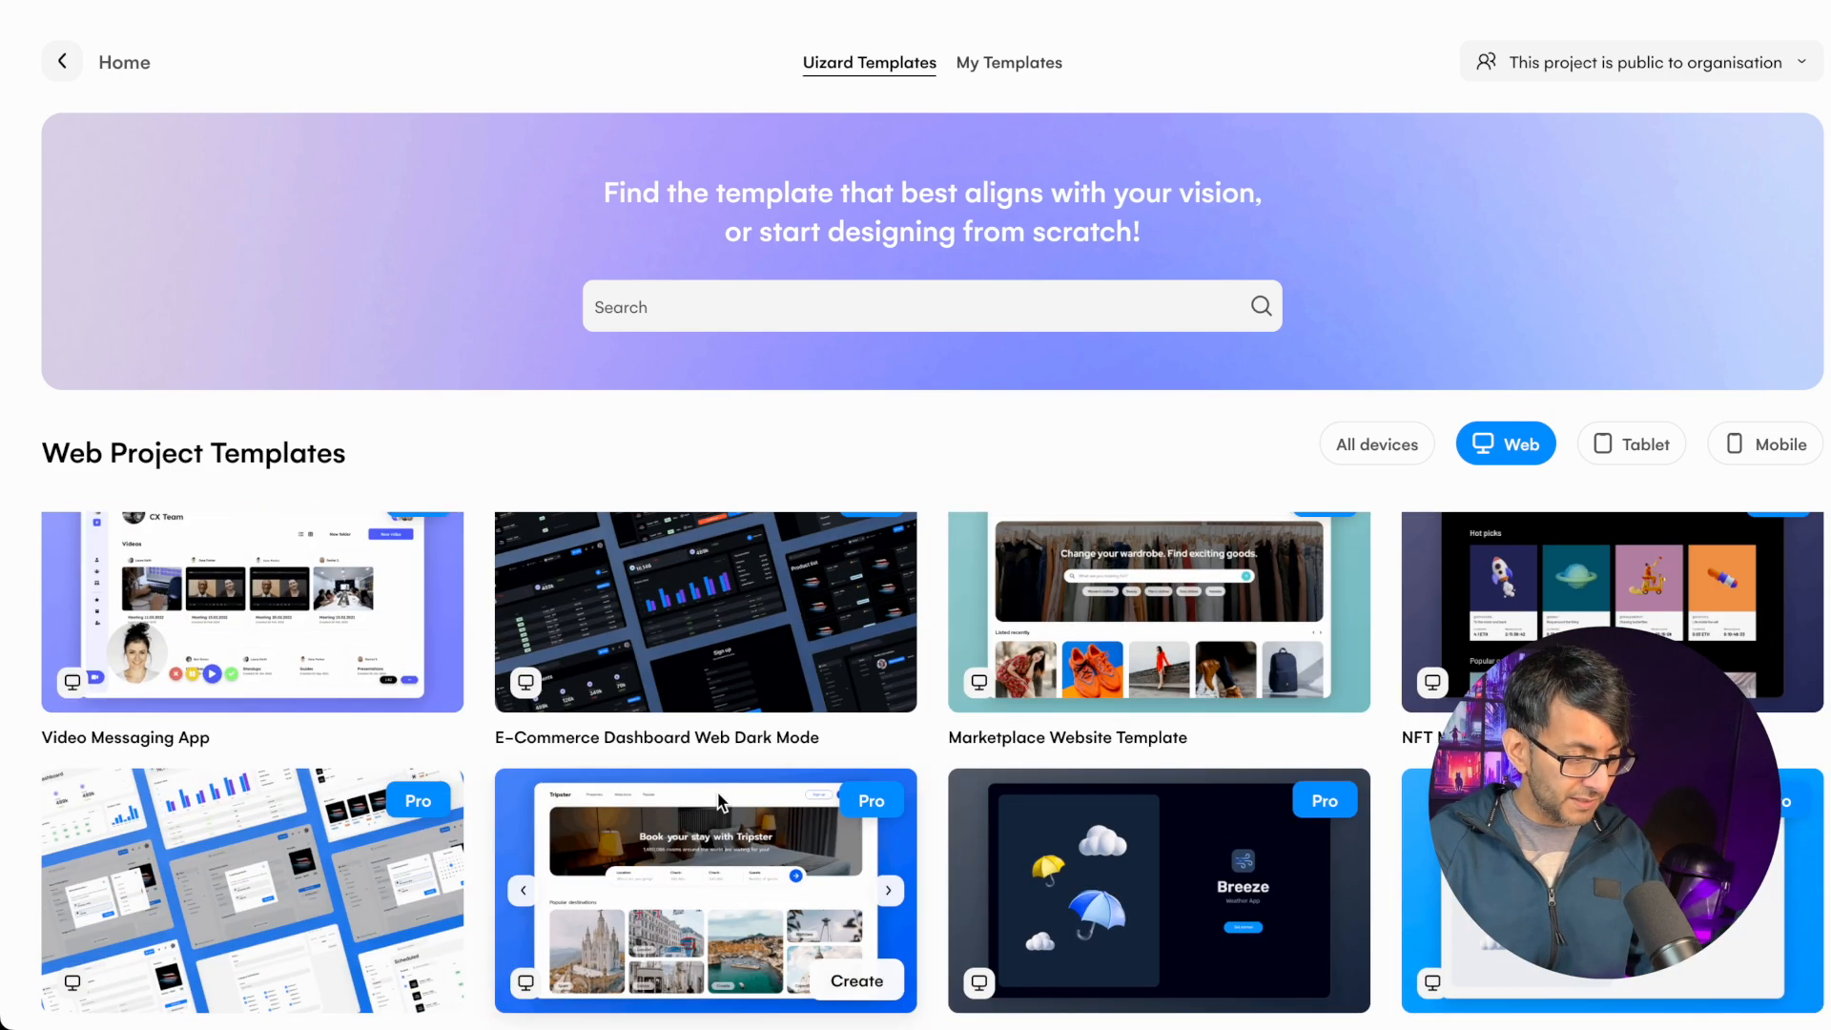
scroll("down", 3)
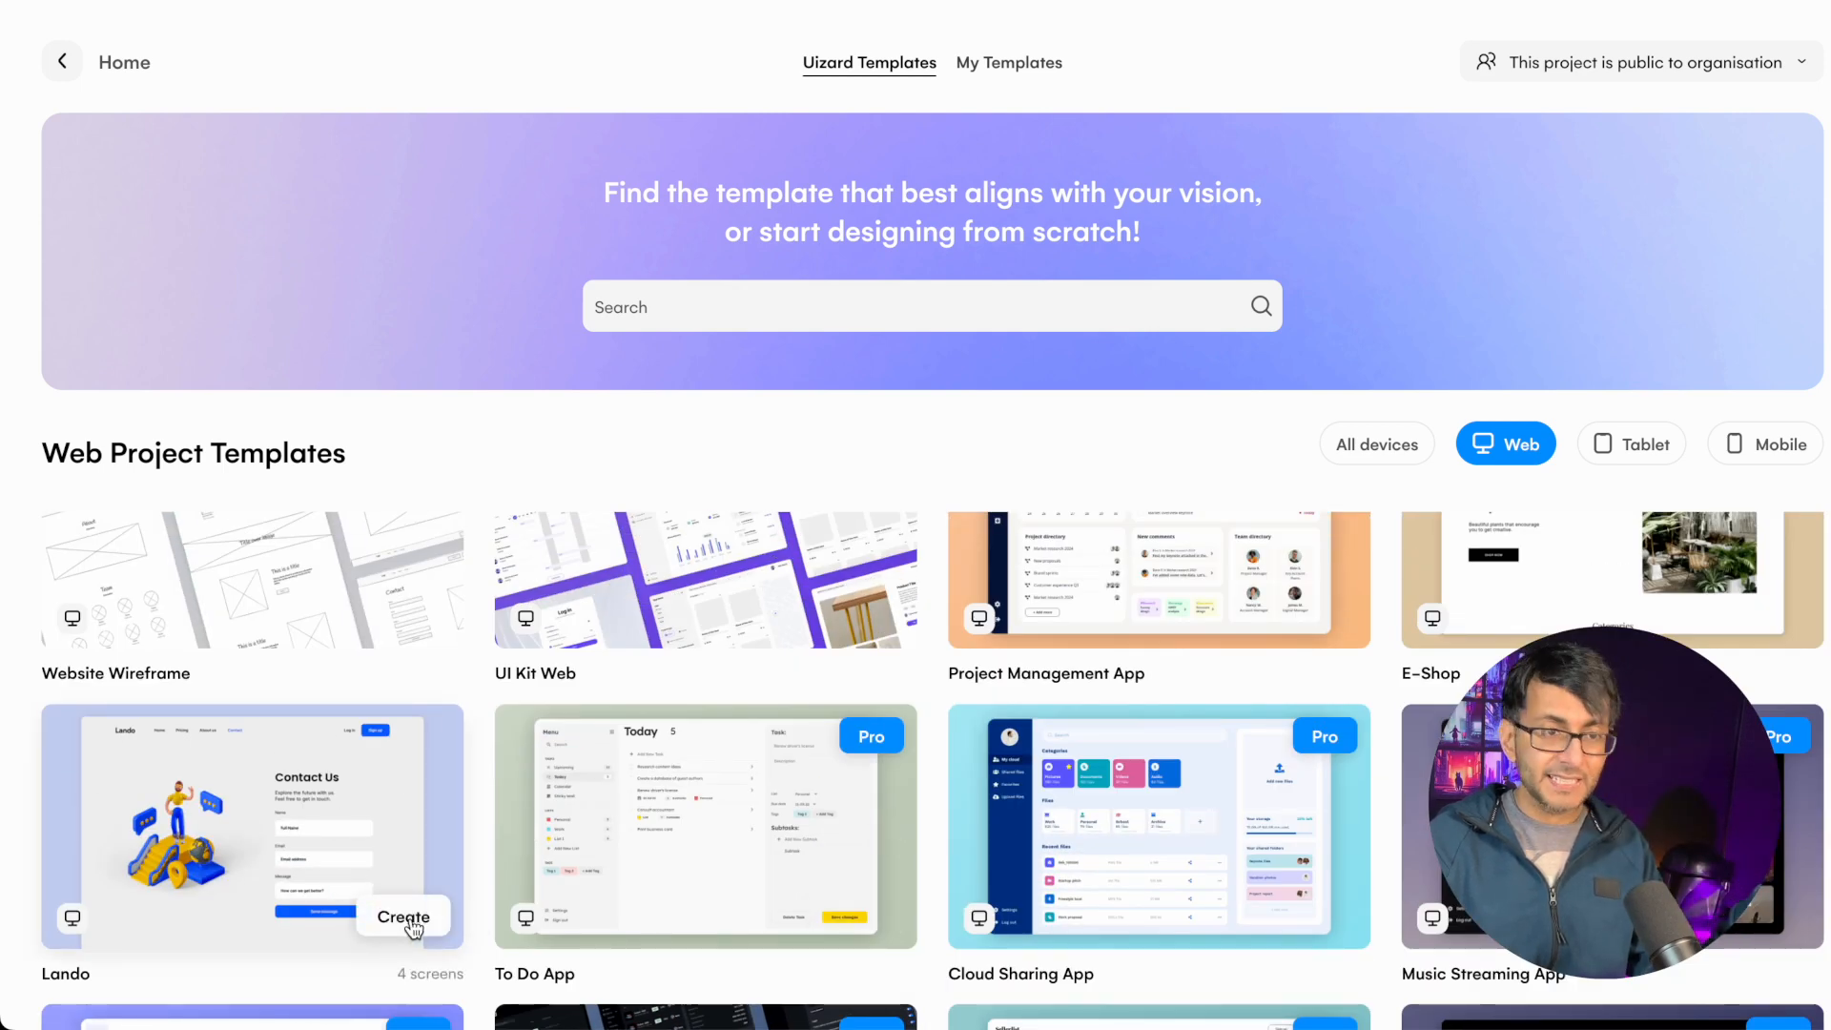
- Create a new project from the Lando template, opening its four web screens
left_click(404, 922)
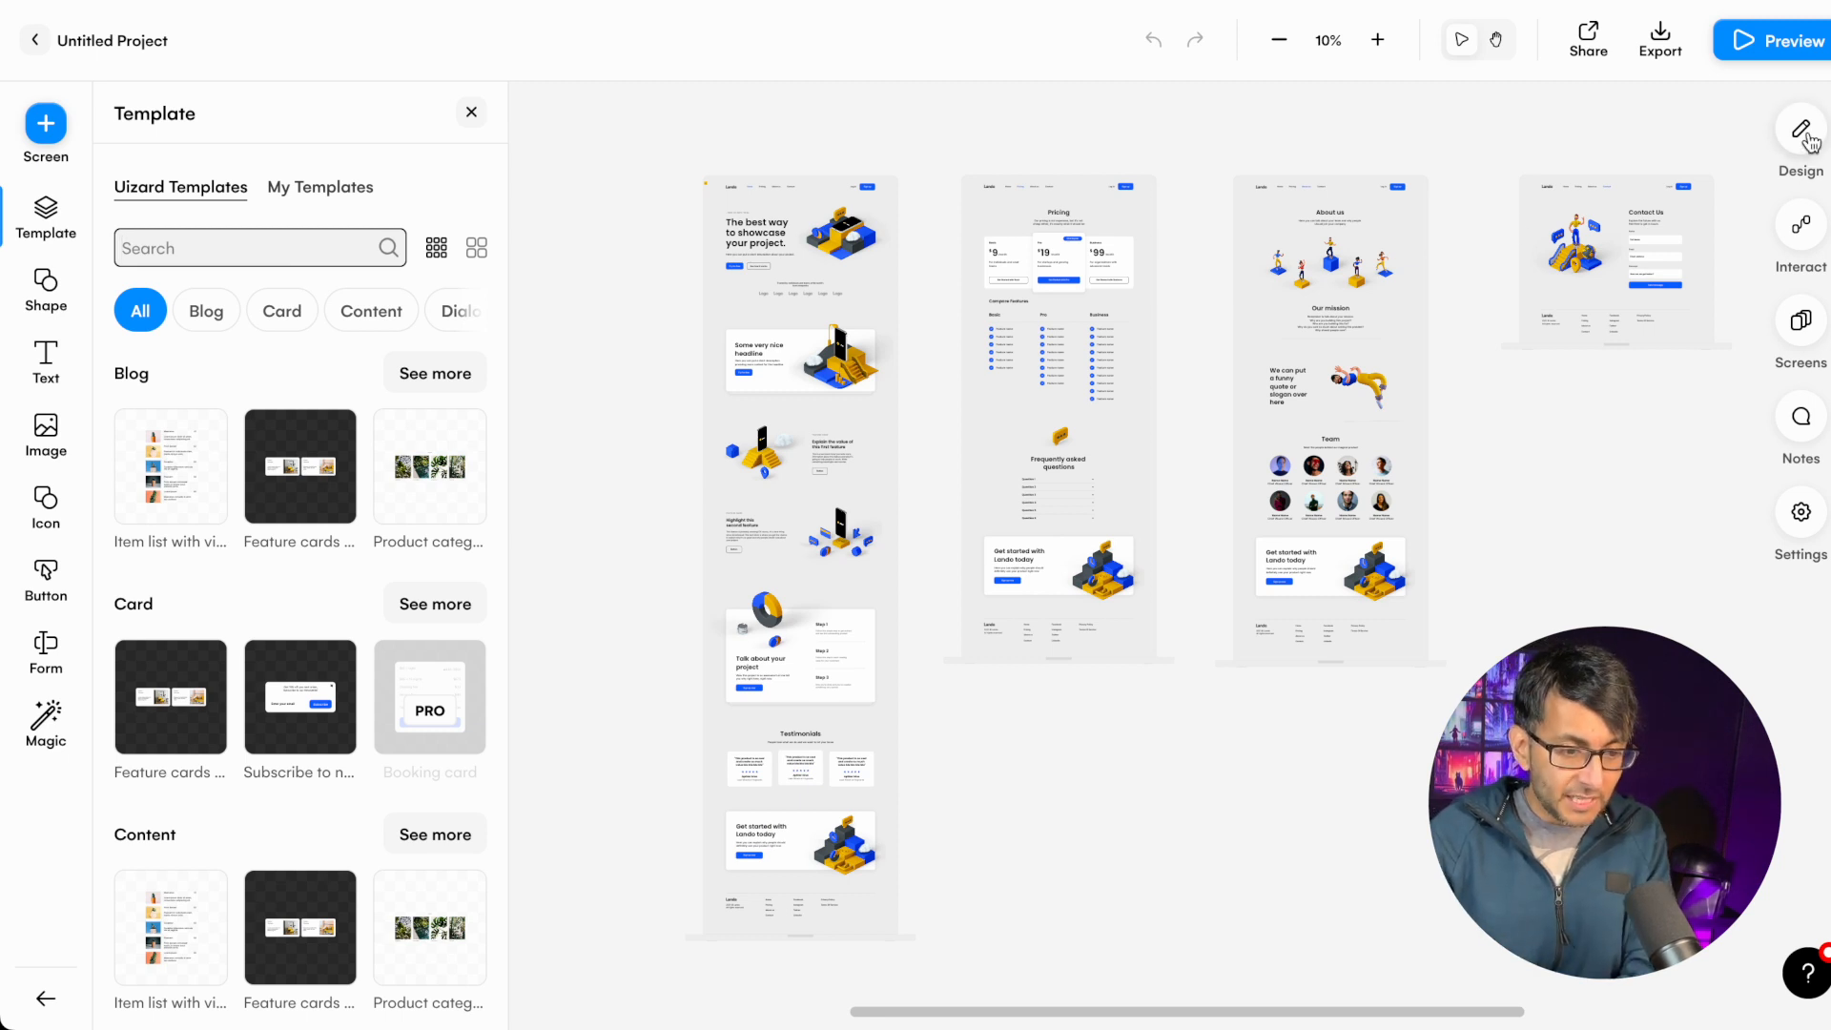
left_click(1799, 130)
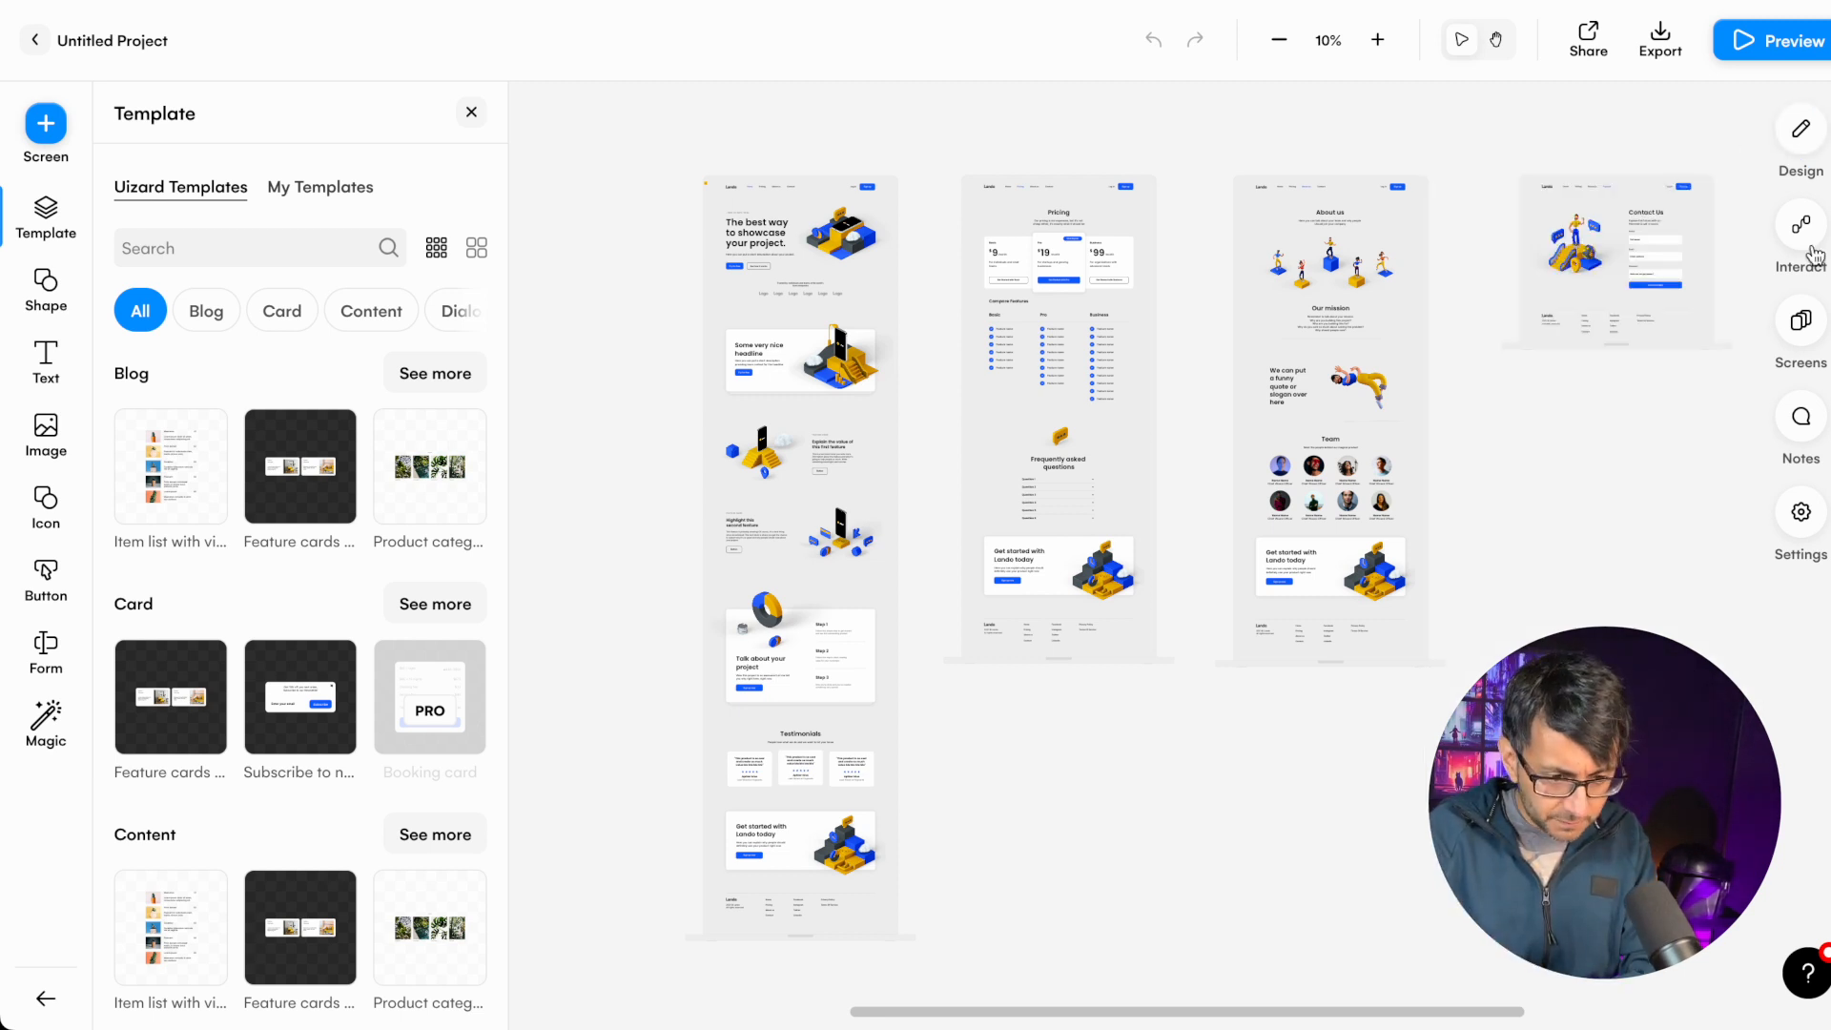
left_click(1799, 229)
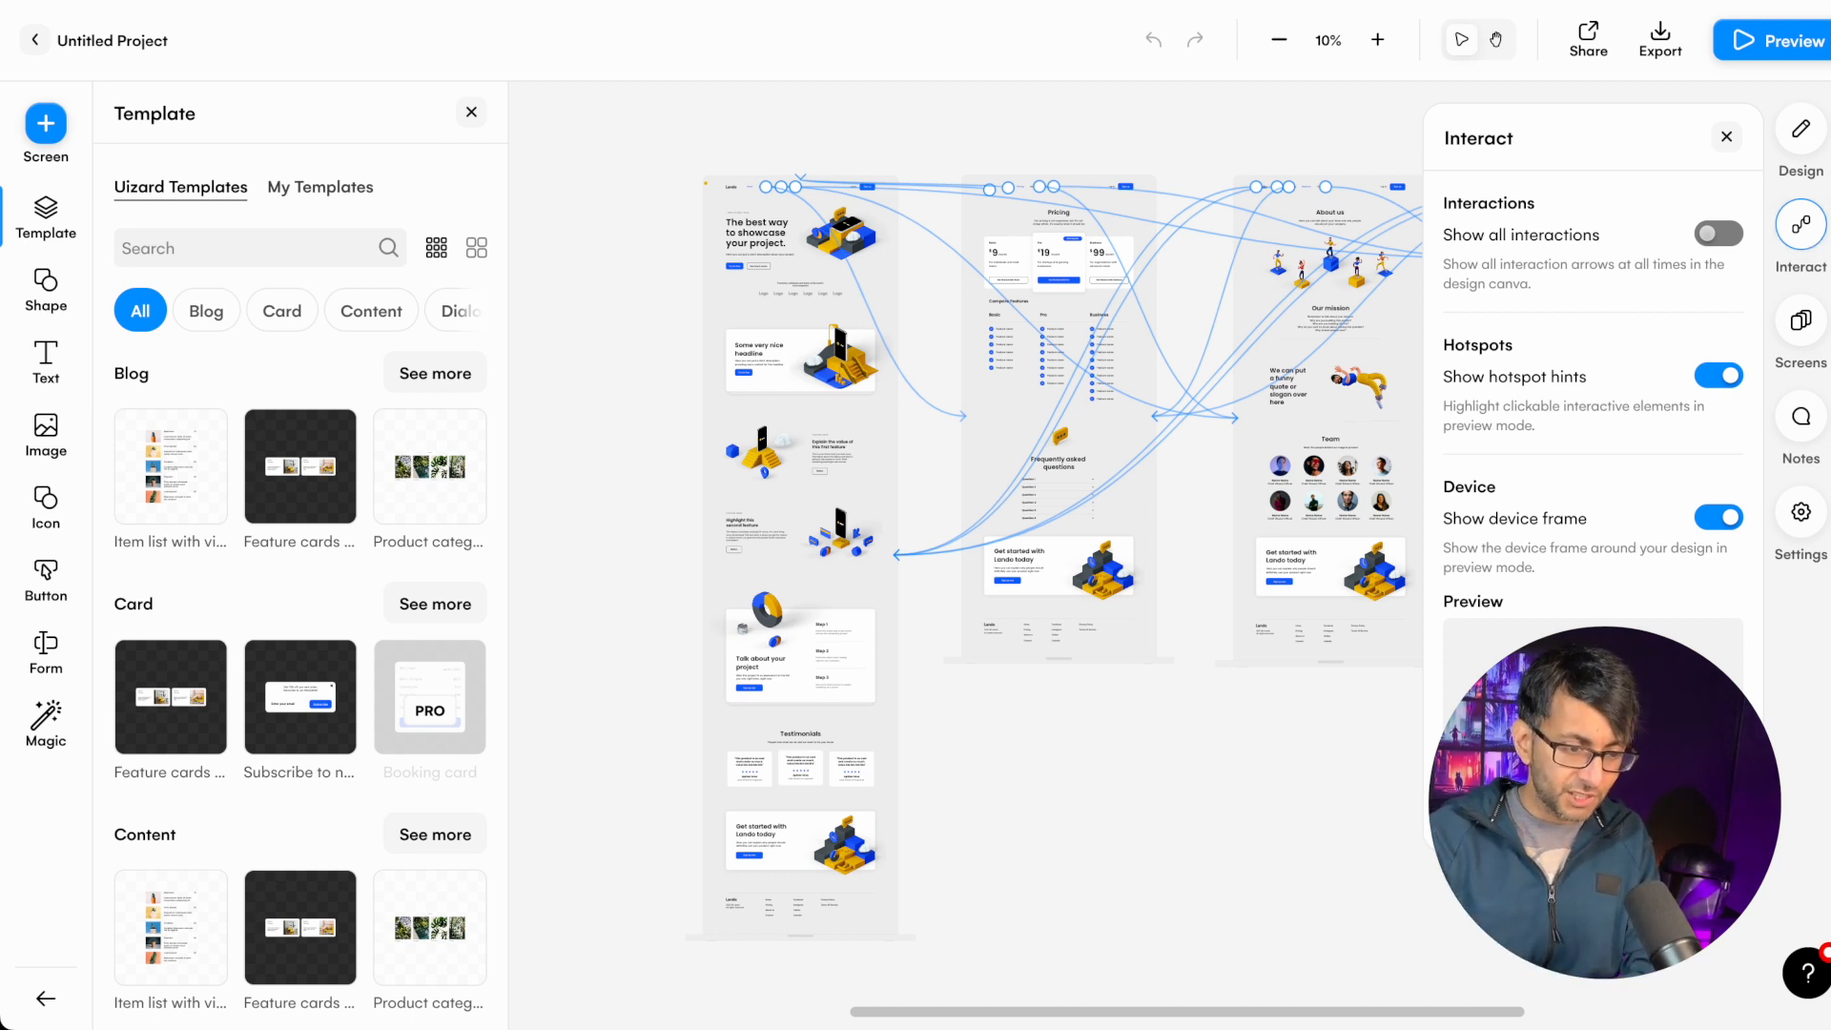
mouse_move(1588, 39)
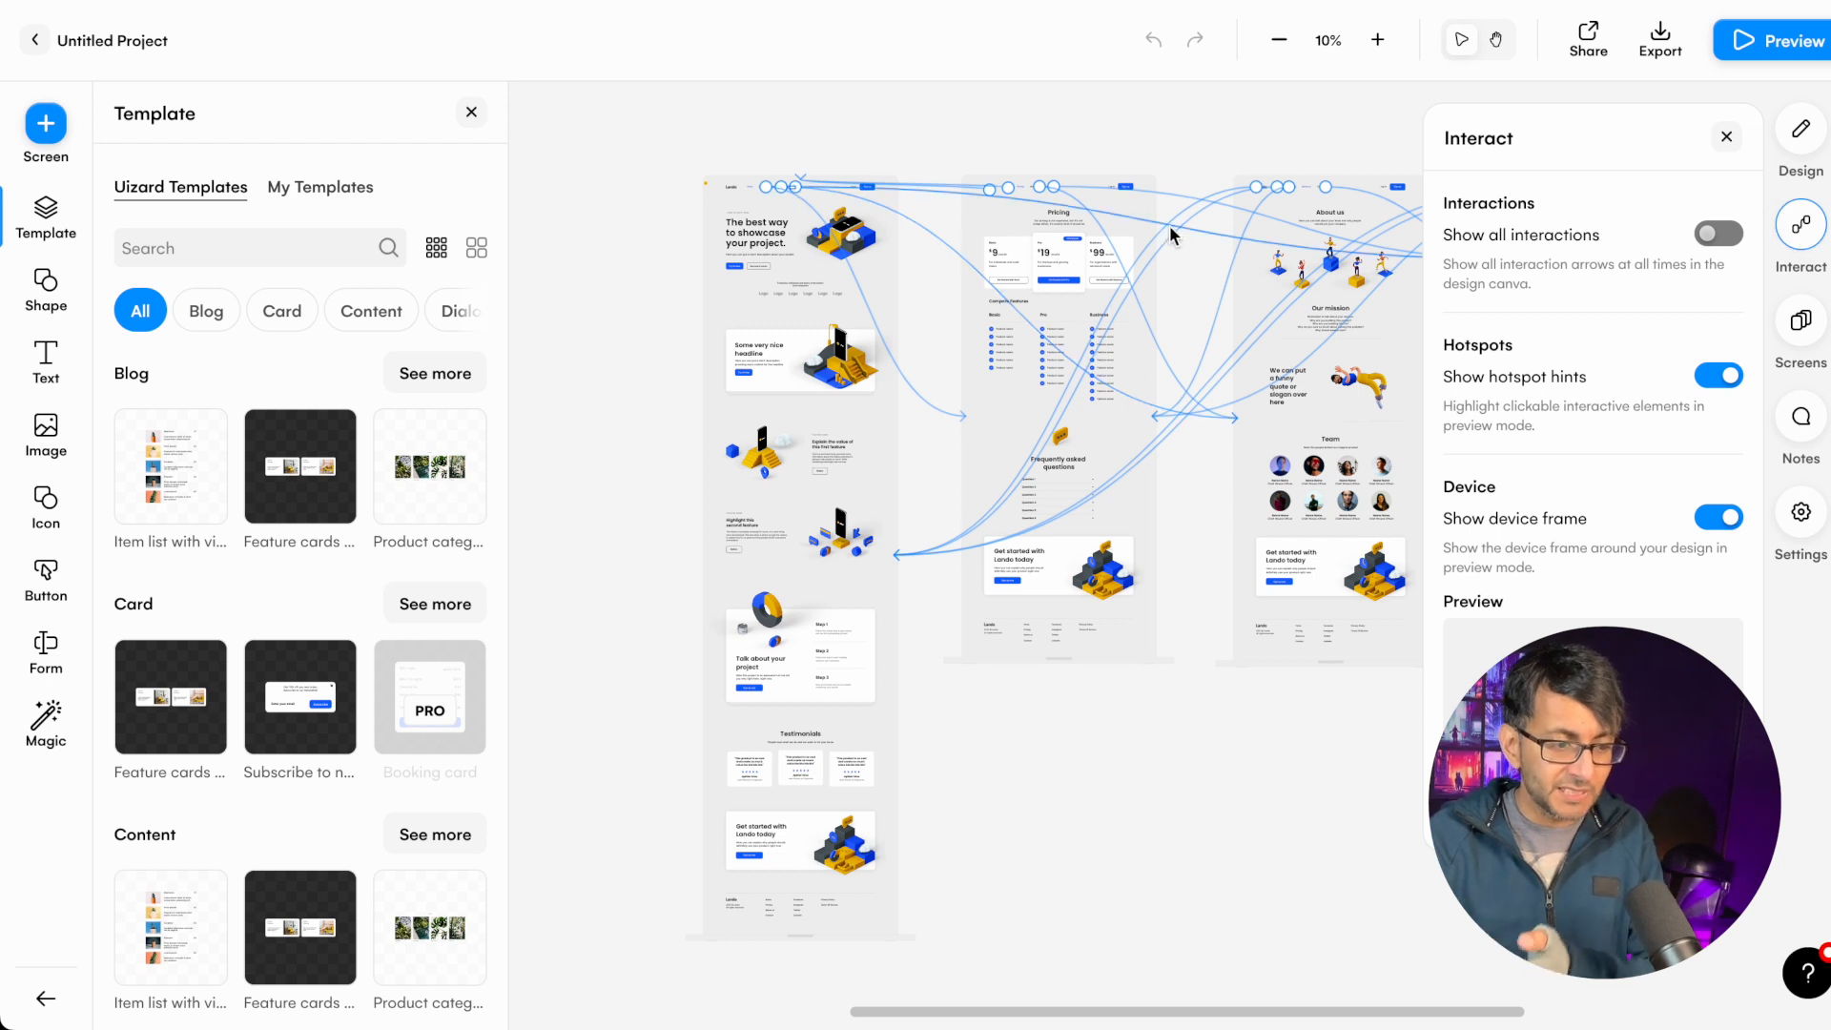
mouse_move(889, 558)
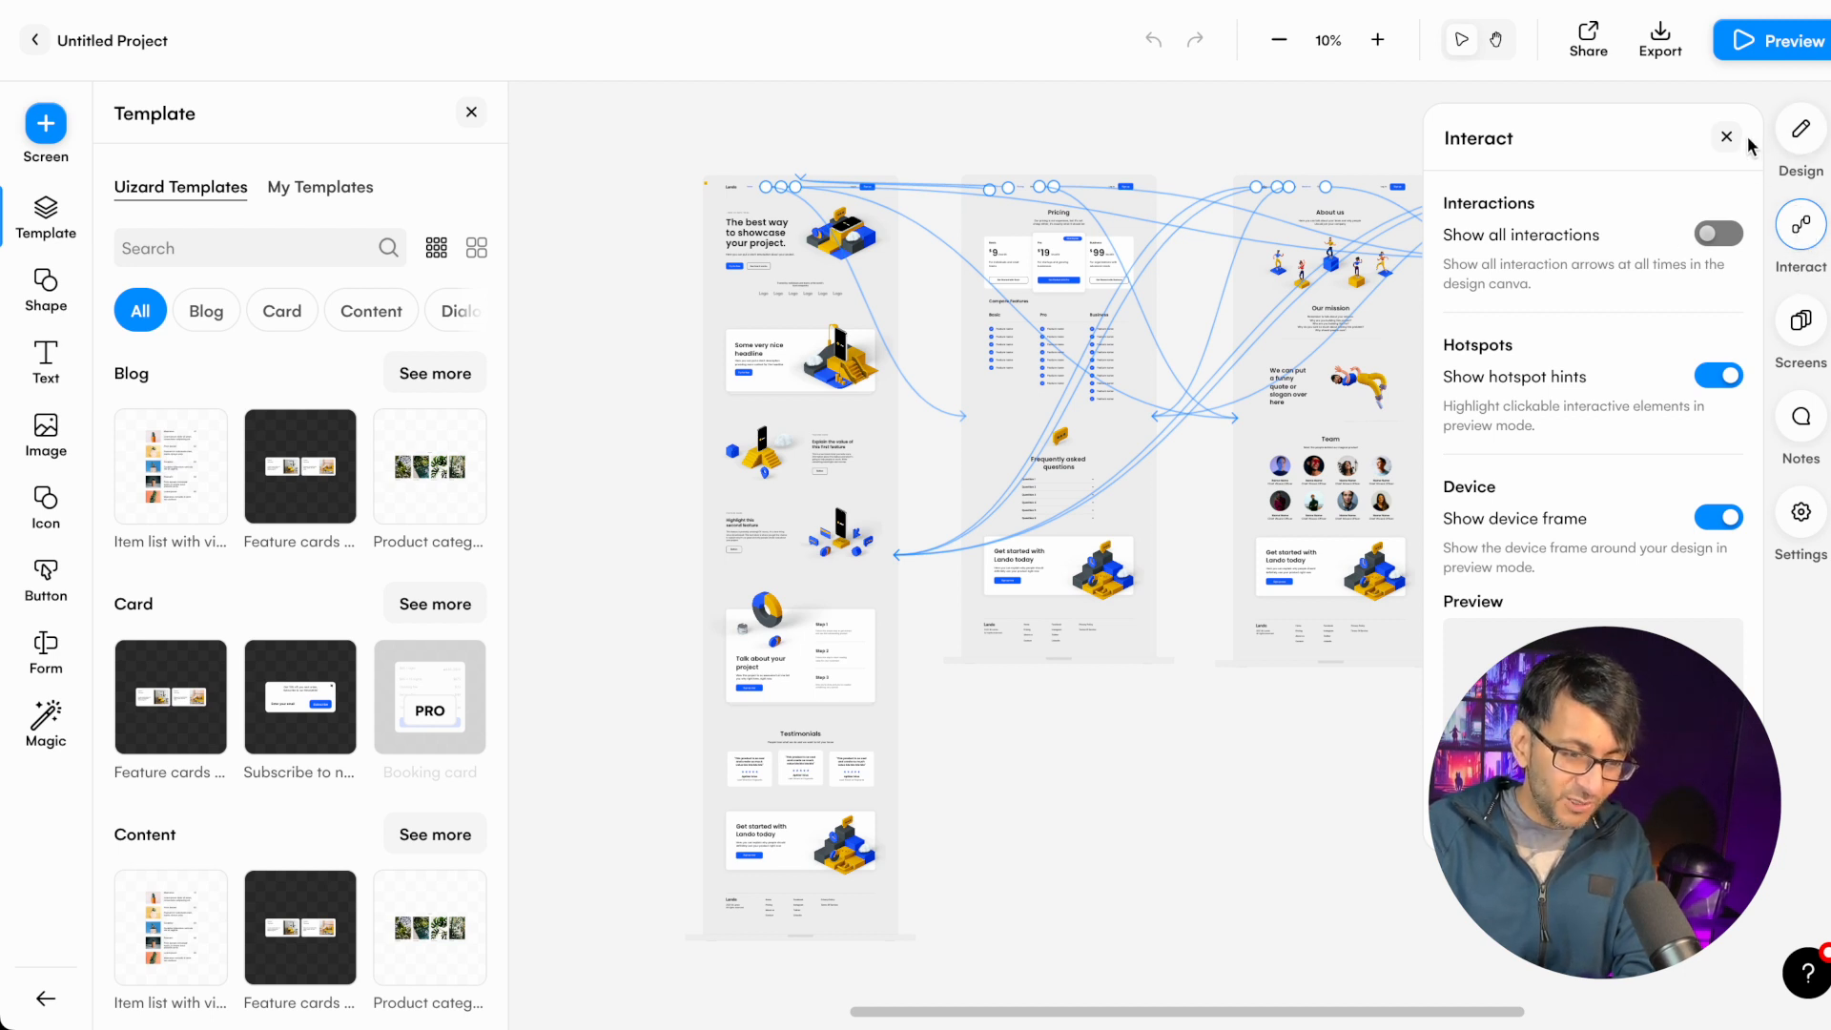
left_click(1726, 136)
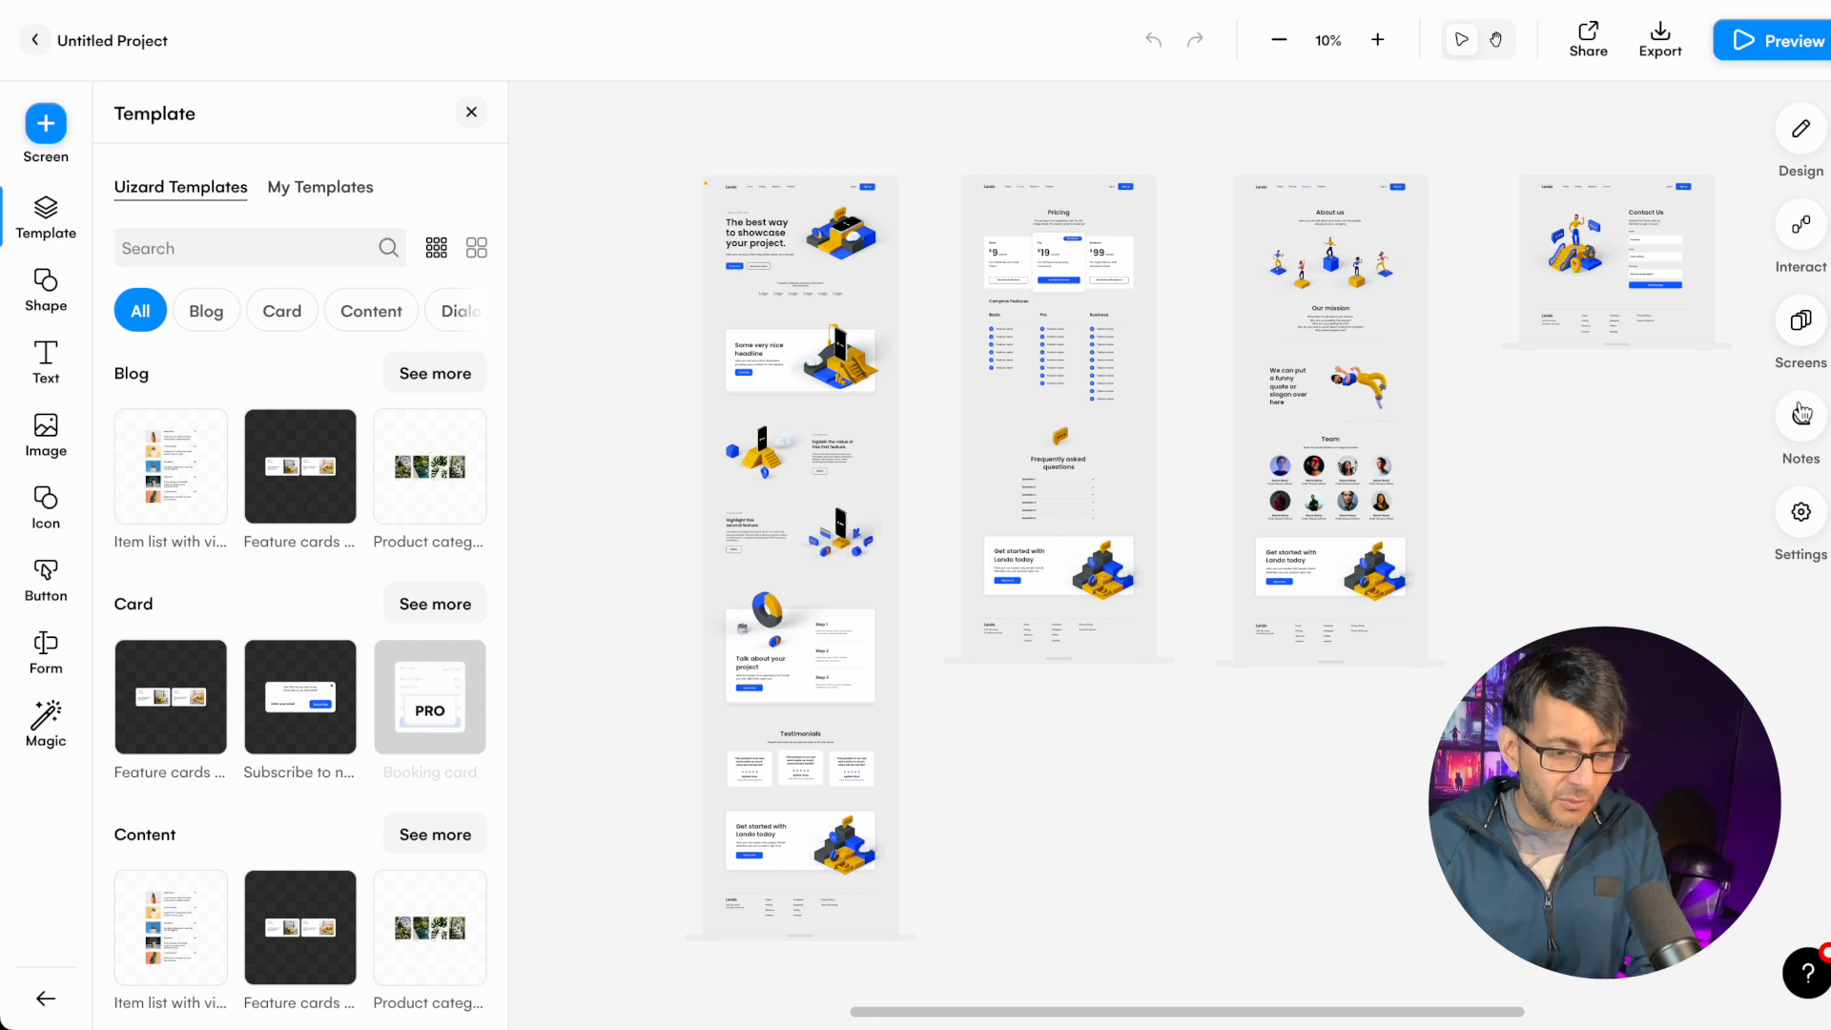
- Pin a 'Lose it' comment on the Home screen hero and close the Notes panel
left_click(1799, 416)
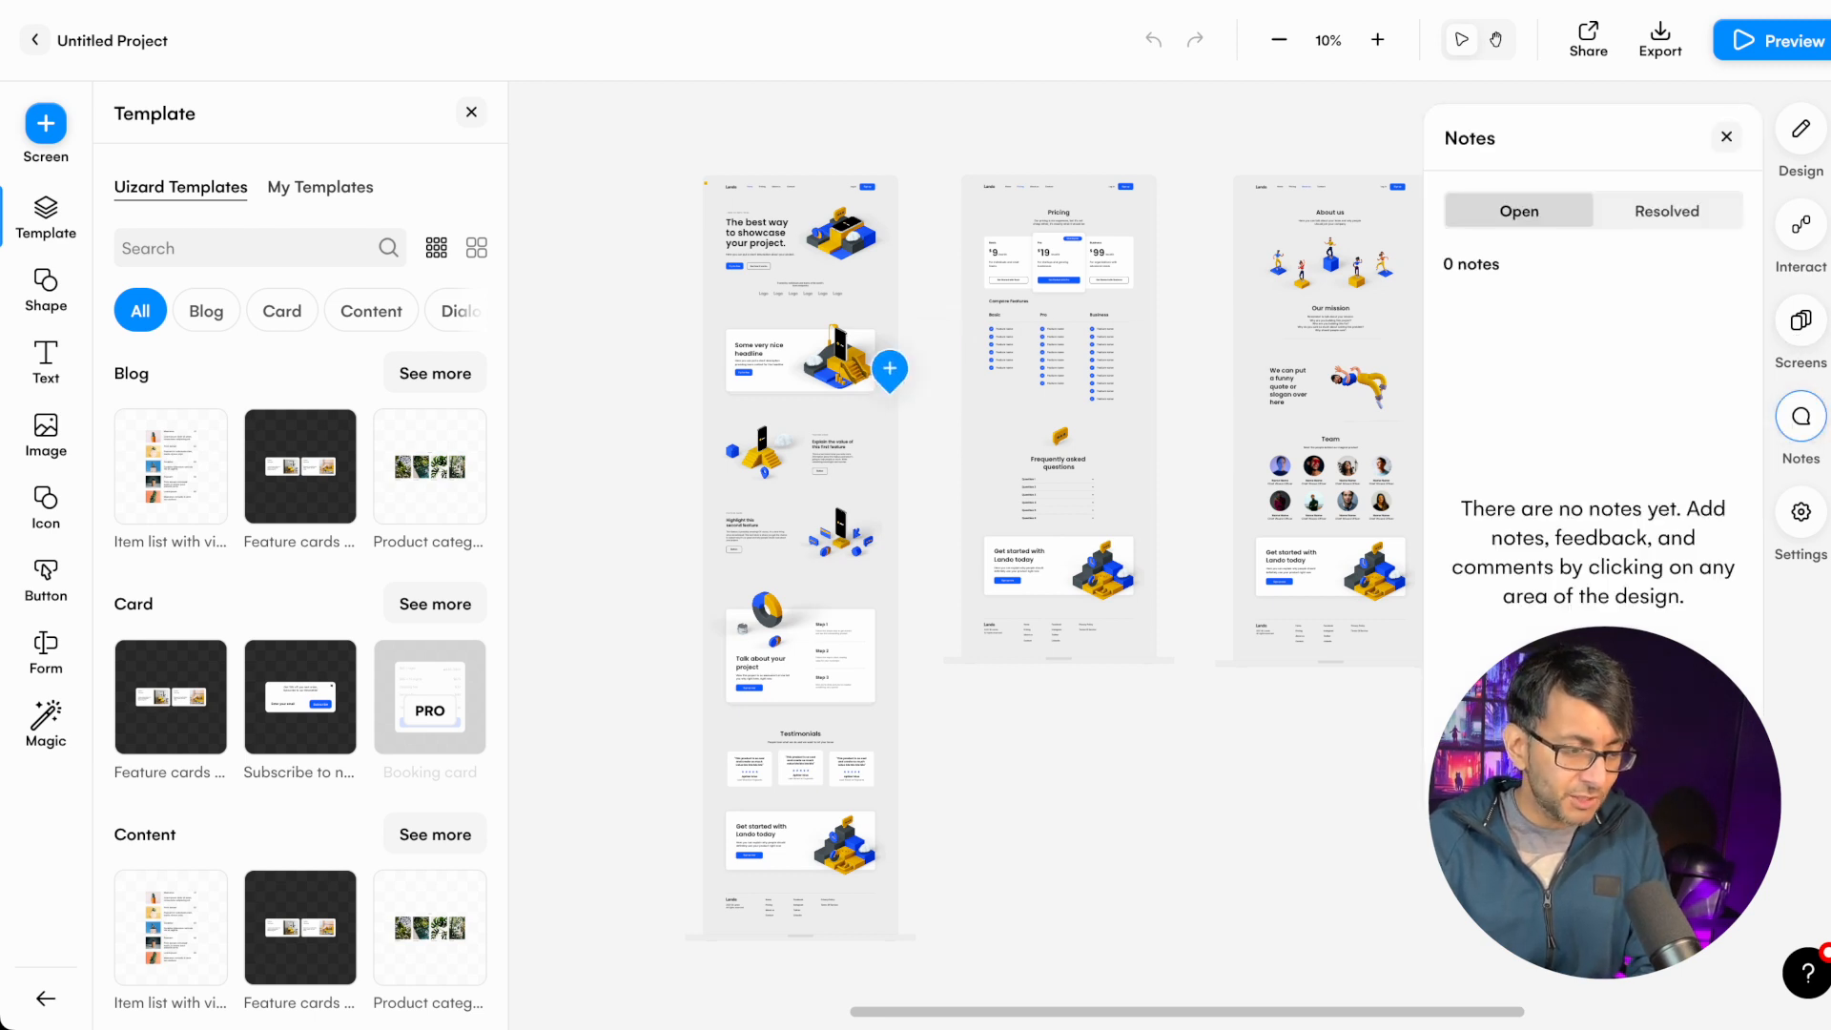
left_click(889, 371)
type("Lose it")
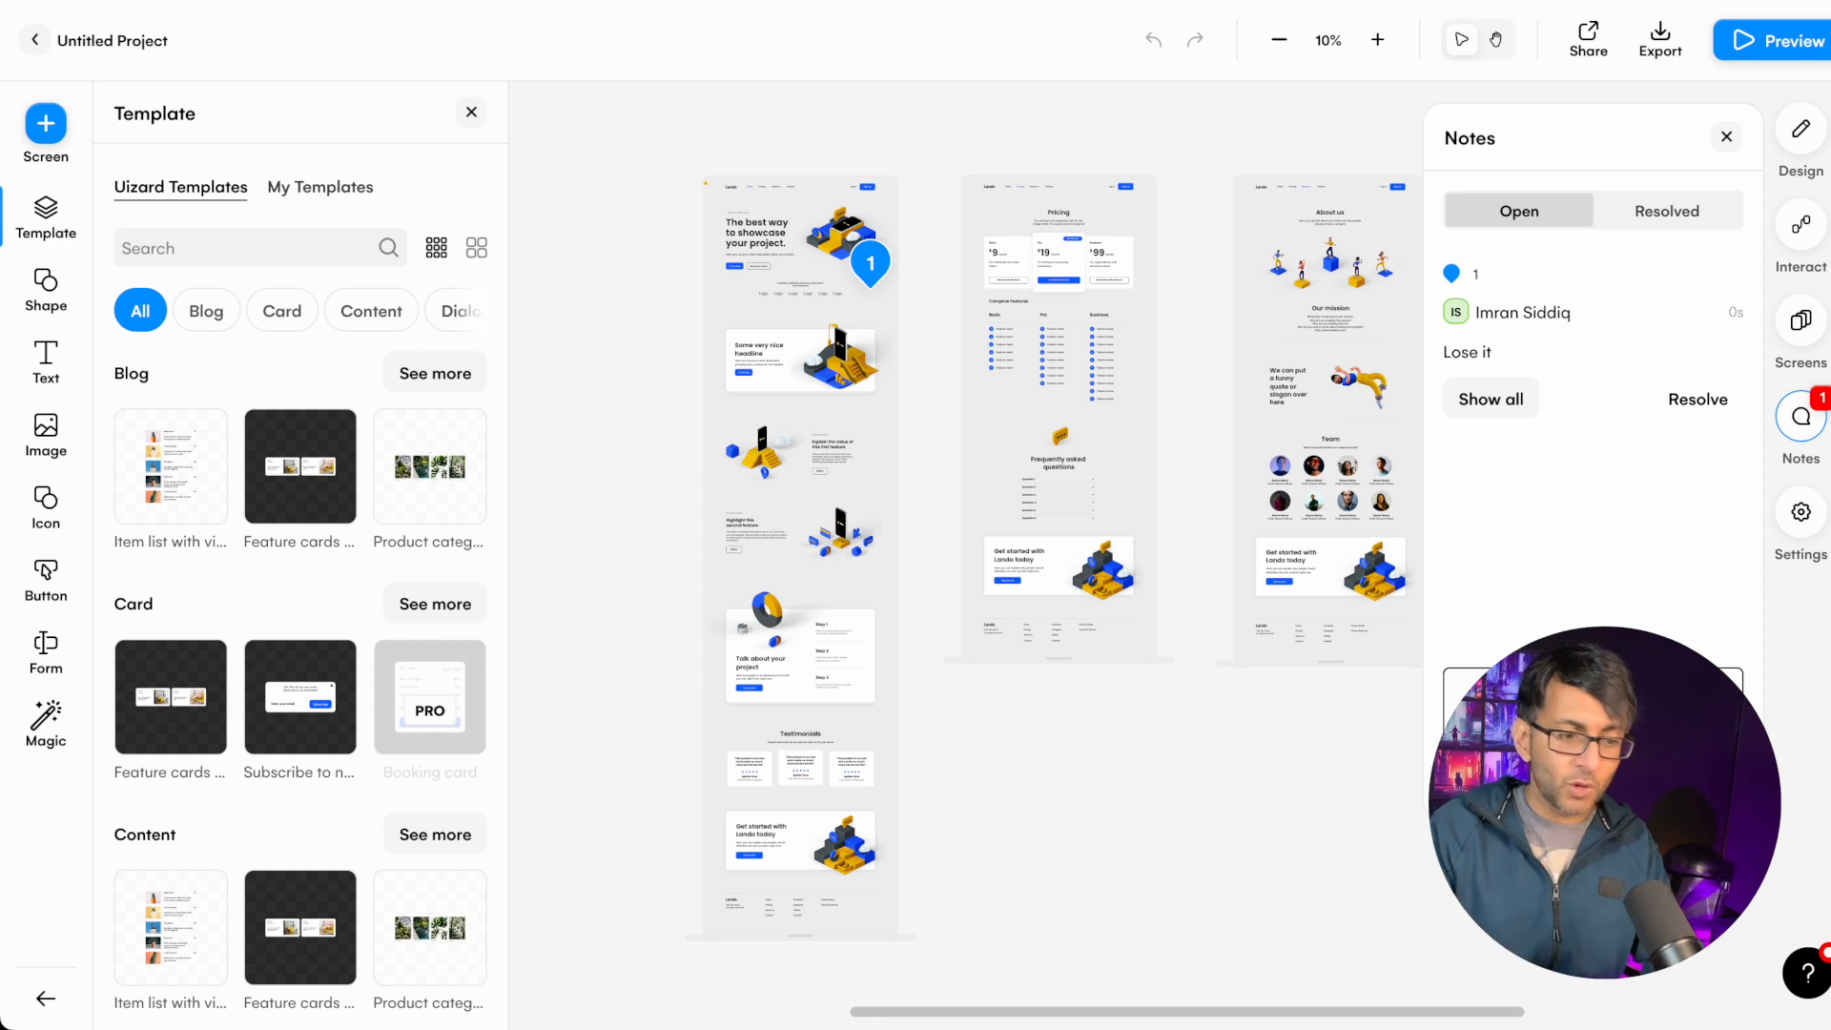
left_click(1799, 511)
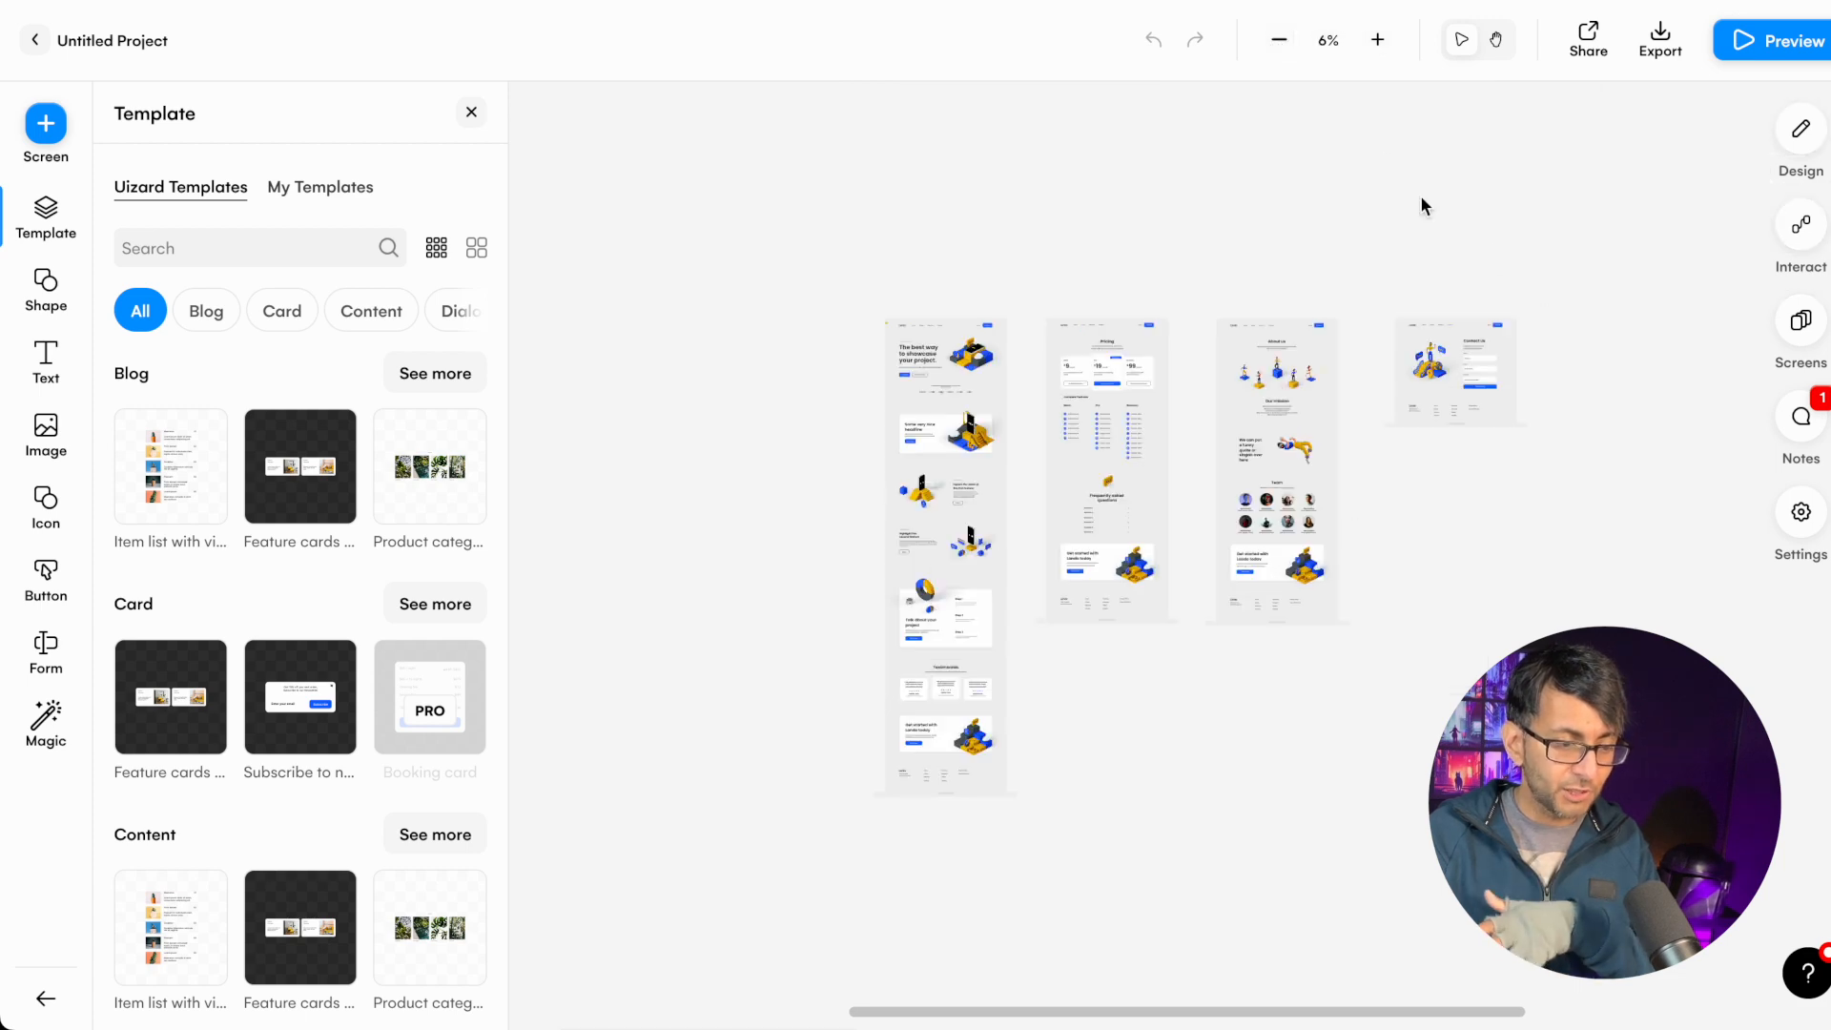
- Jump to the Lando Home screen from the Screens overview, zoom in twice, and show properties
left_click(1375, 40)
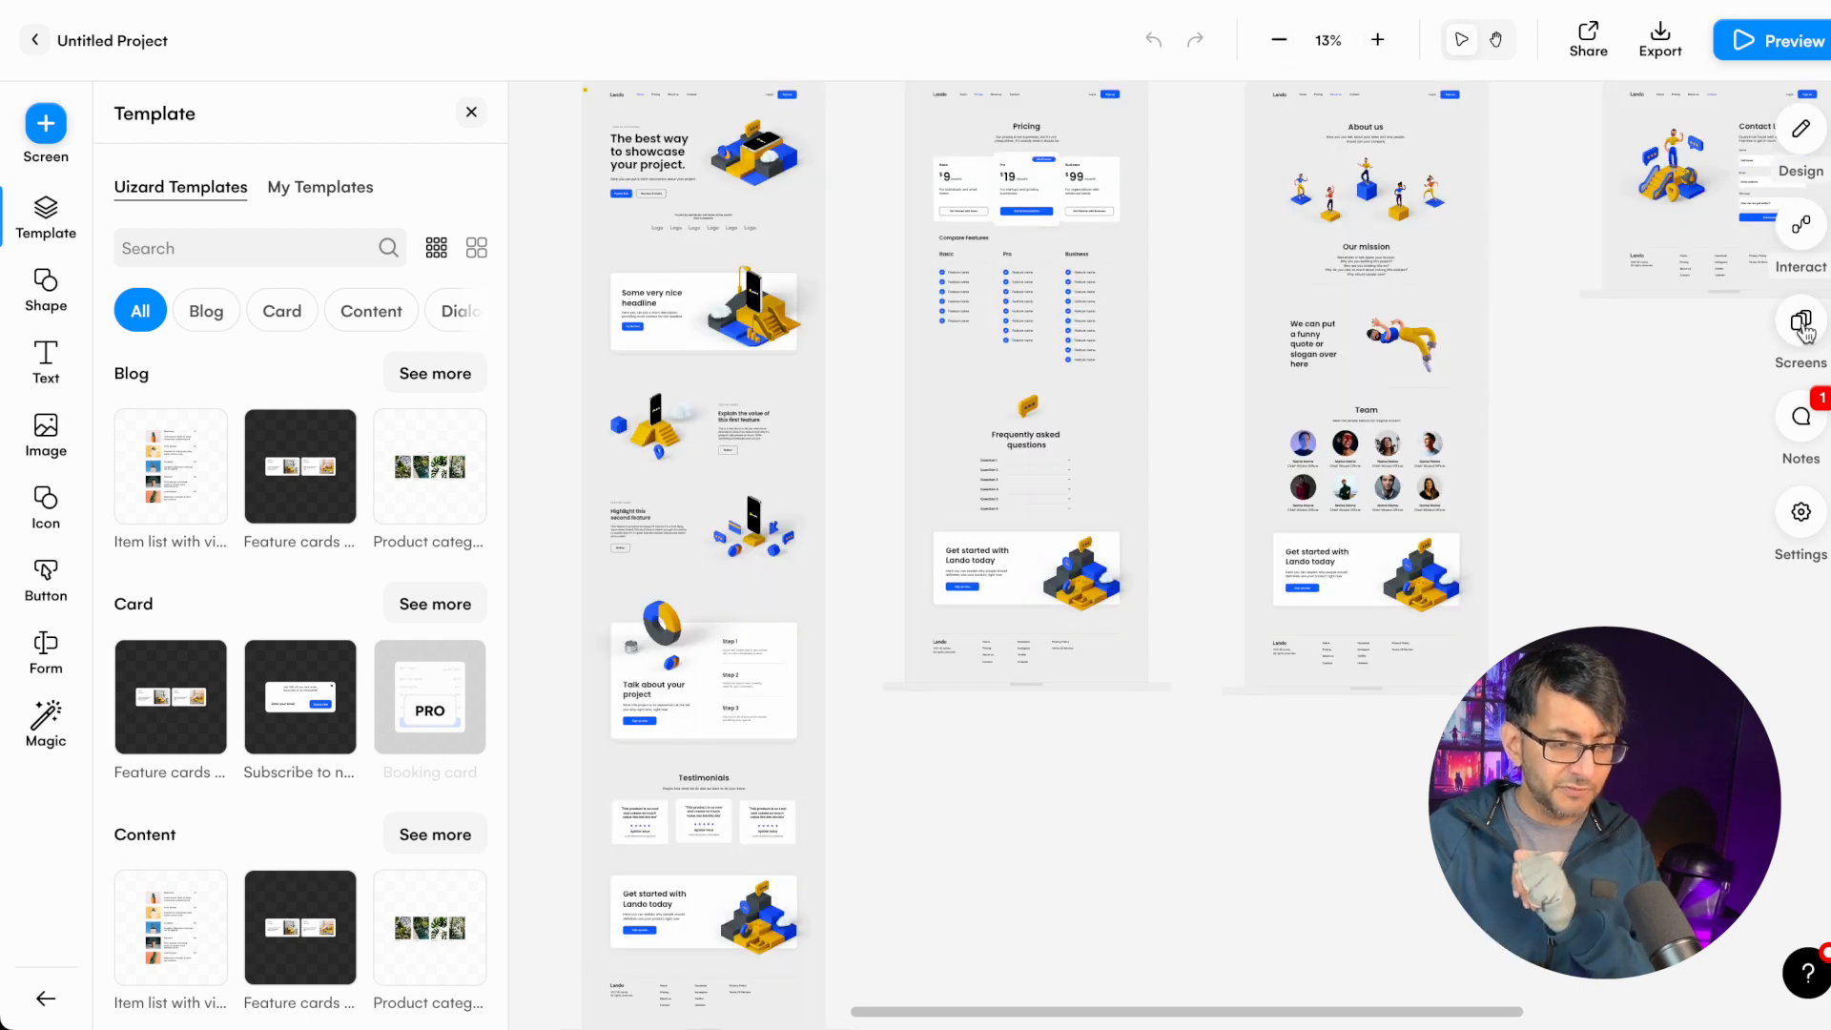
left_click(1799, 326)
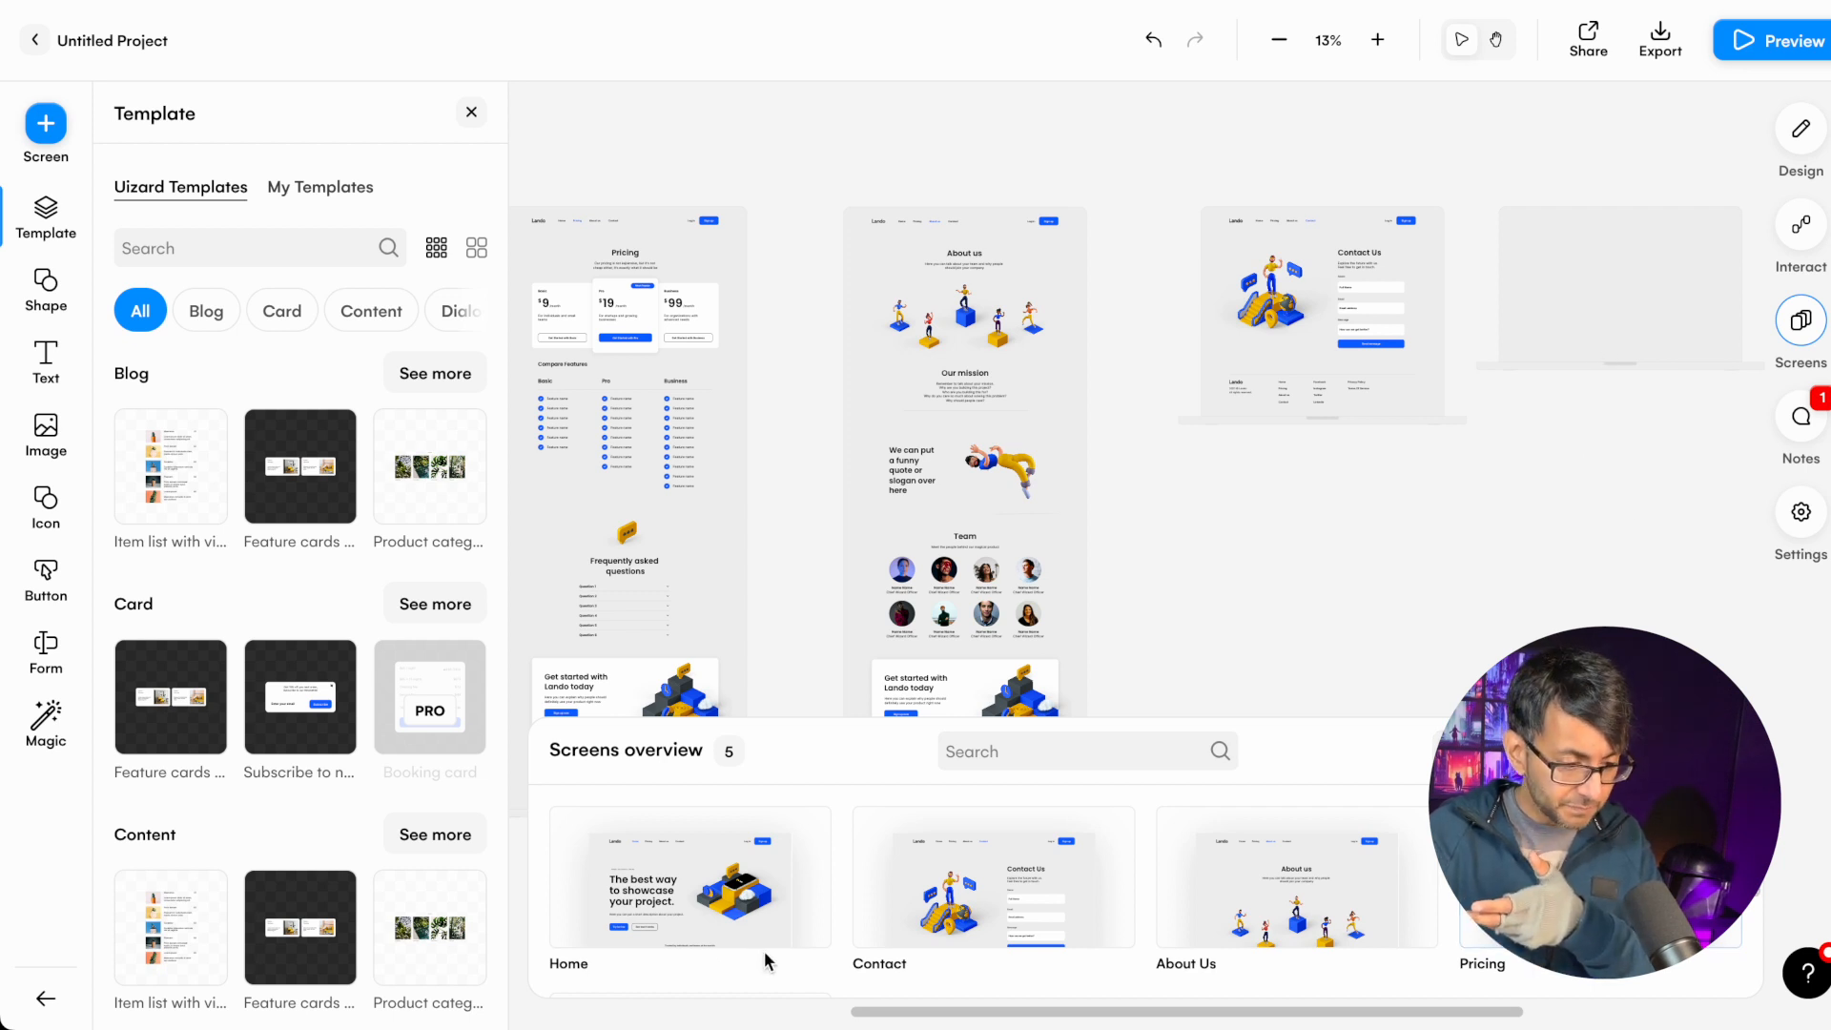
left_click(688, 877)
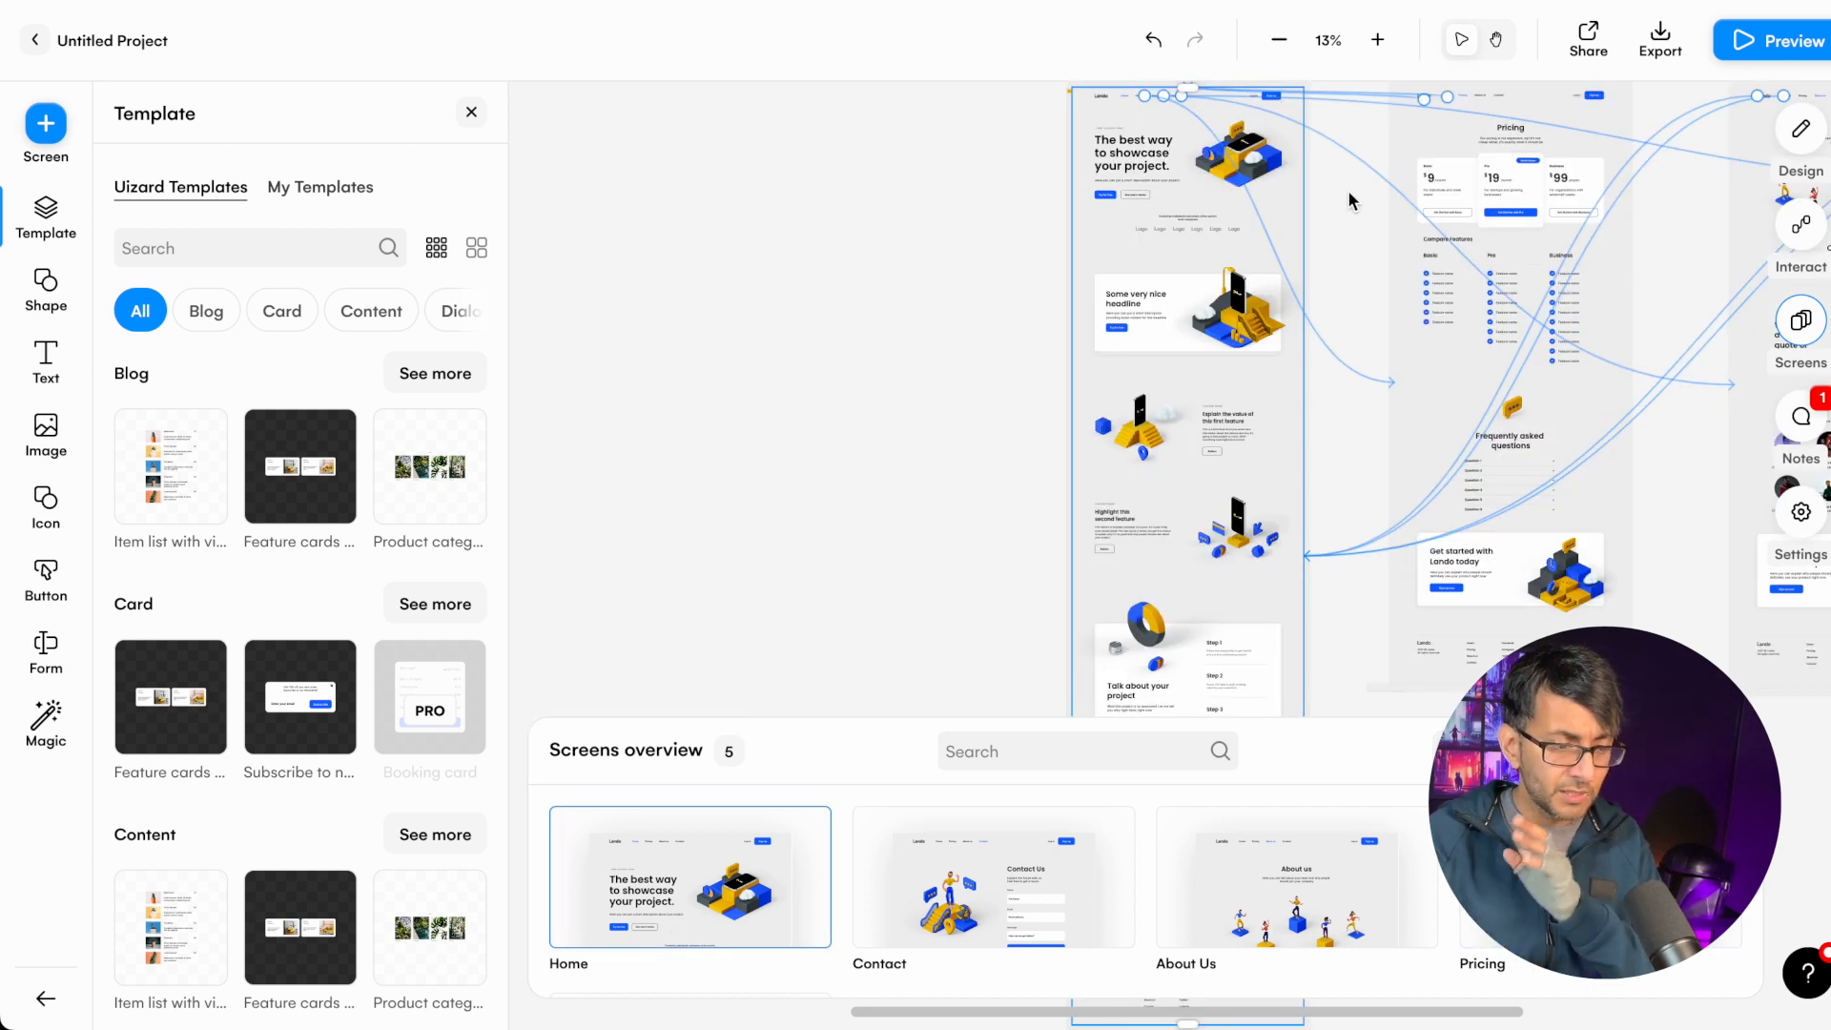
left_click(1377, 40)
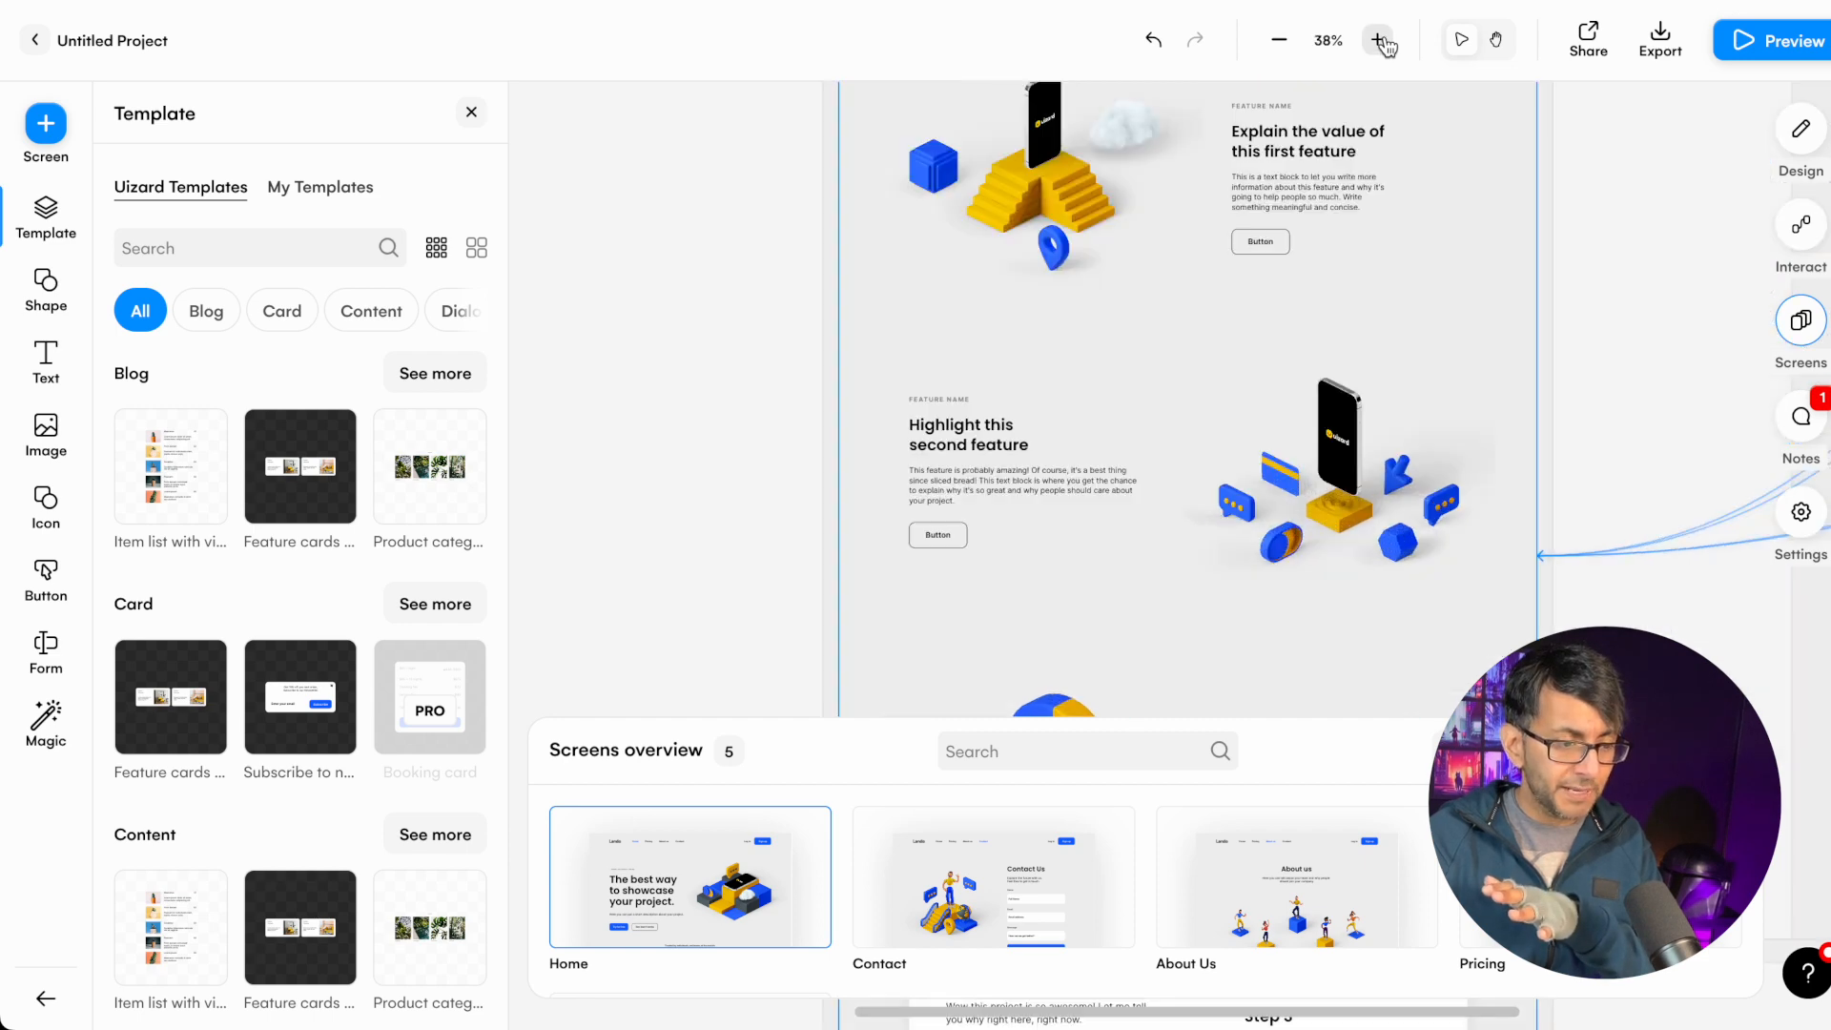
left_click(1377, 40)
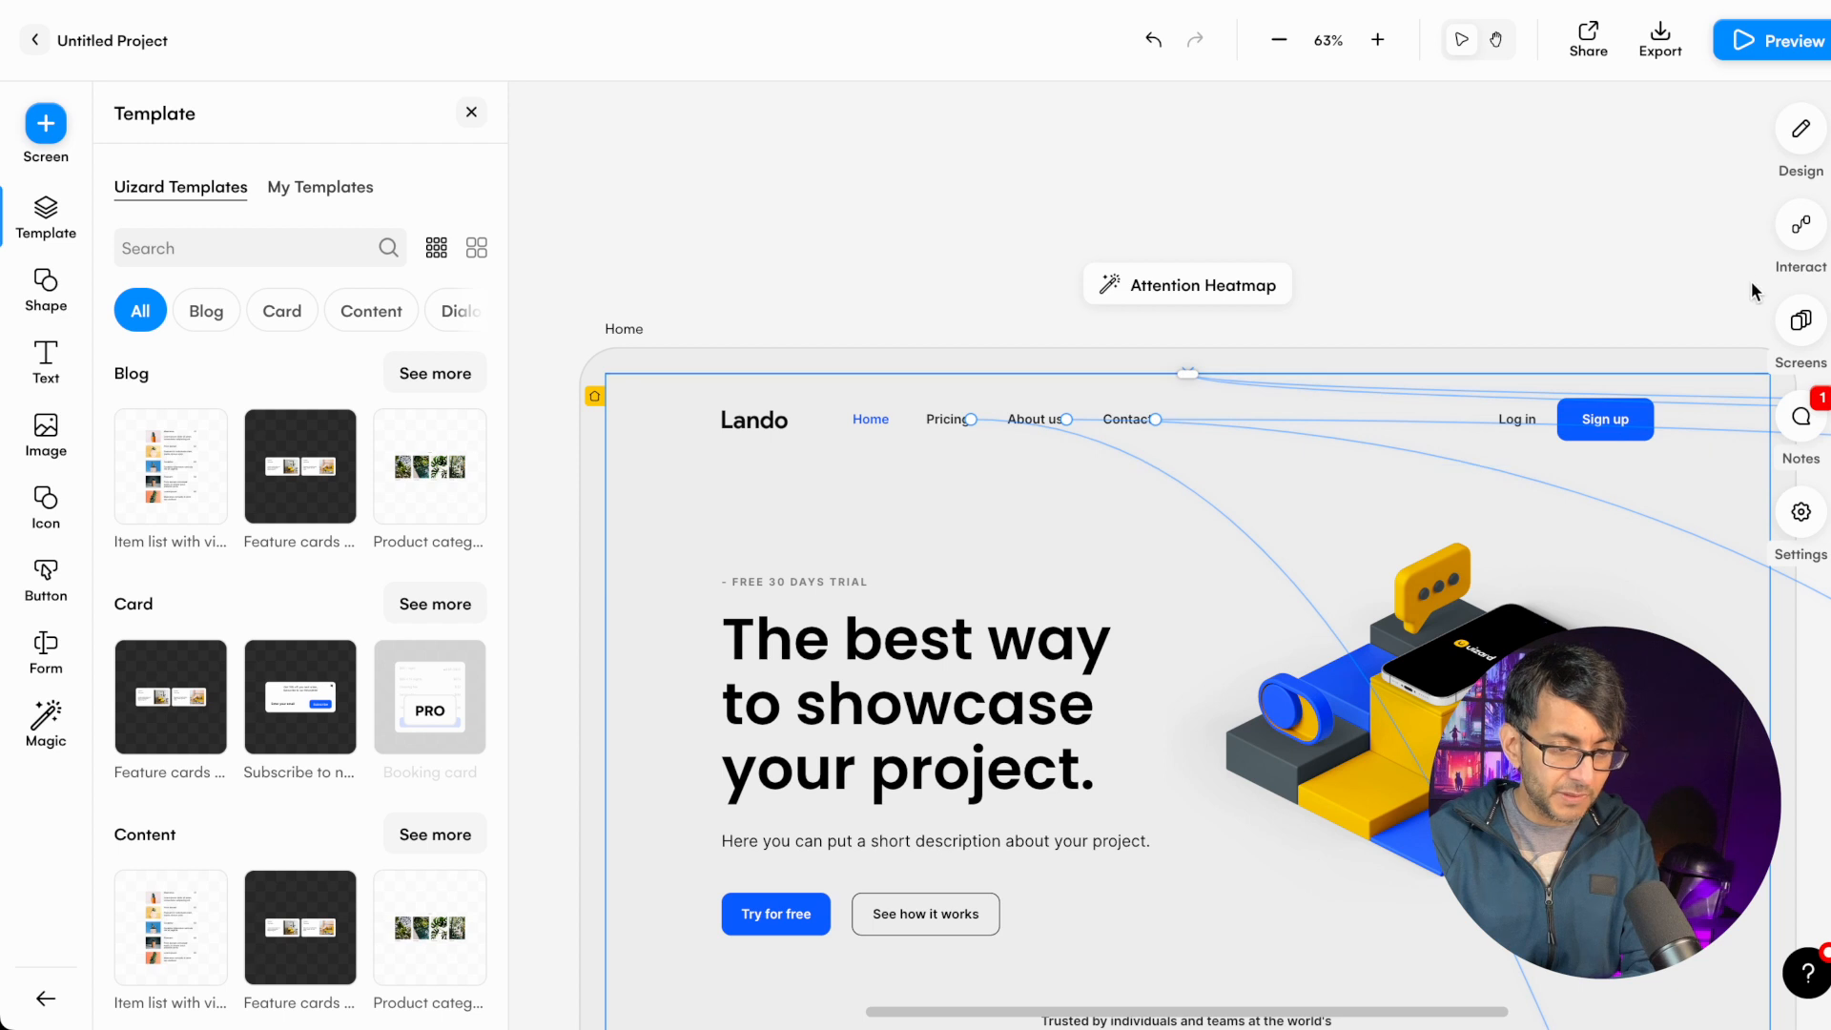
left_click(1799, 225)
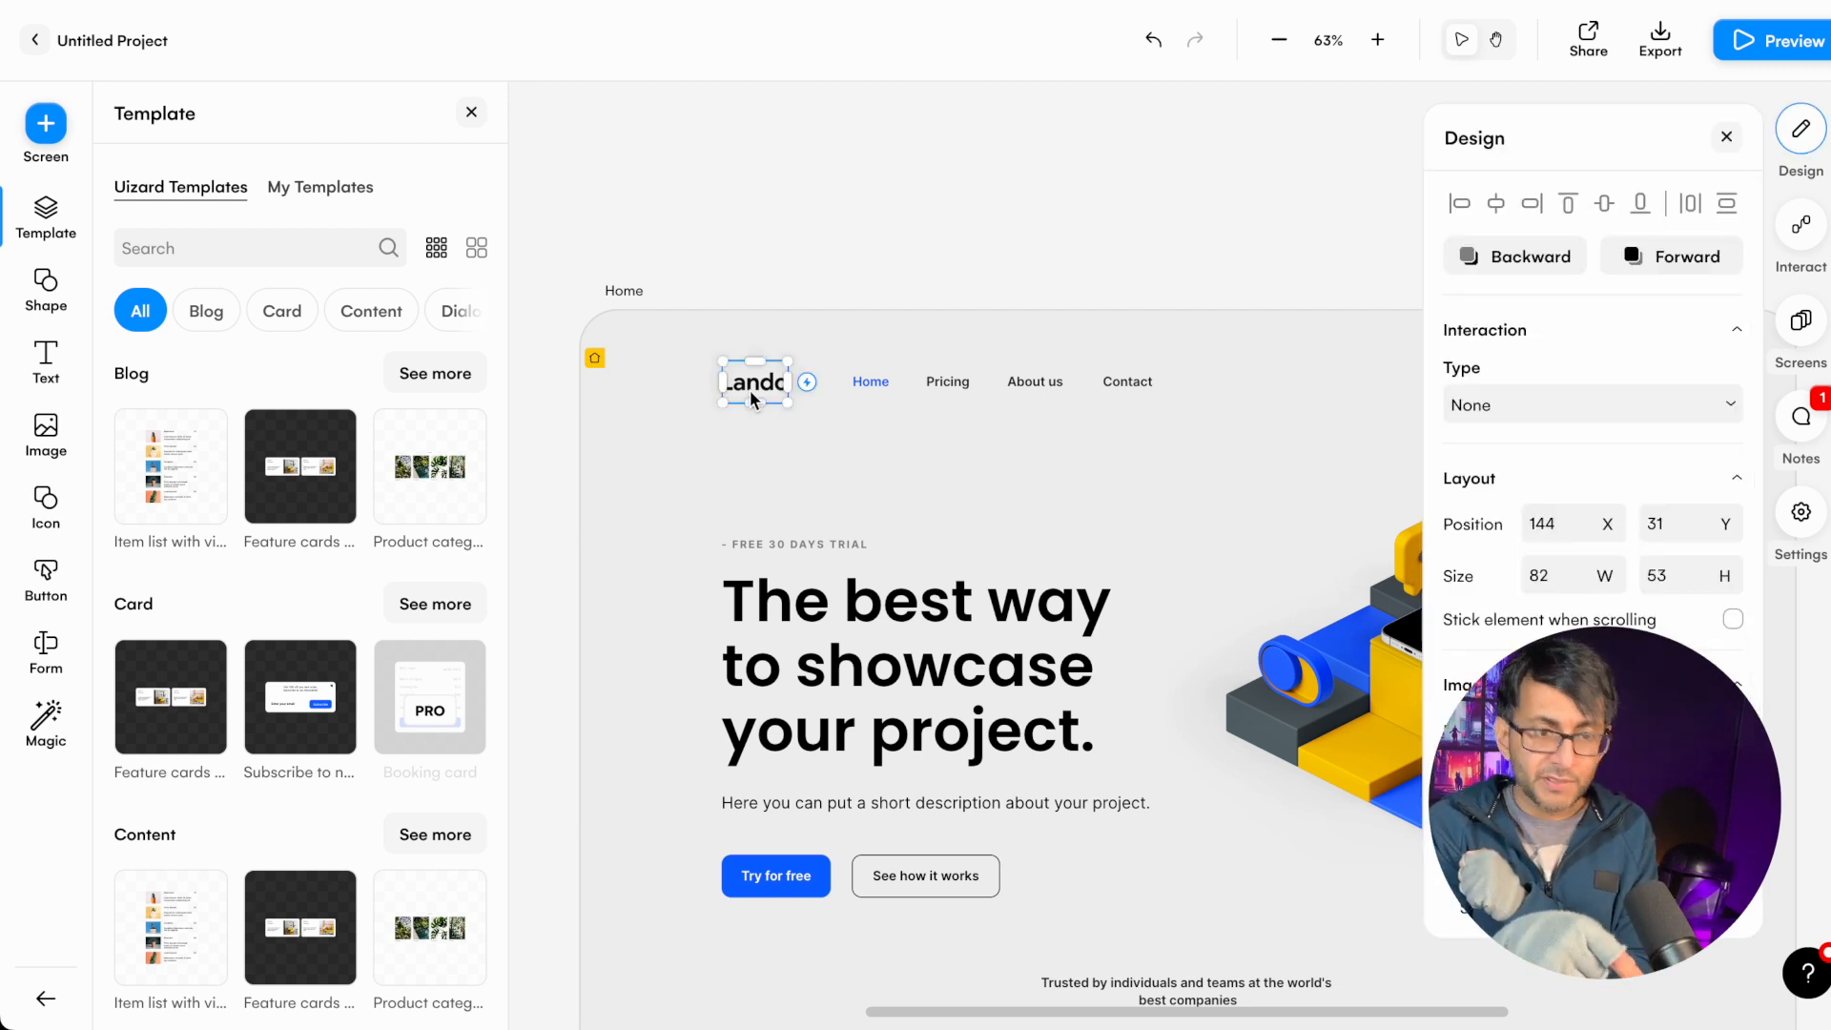
- Place the Lando logo left of the Home link with no interaction, then enlarge it
left_click_drag(753, 380, 681, 442)
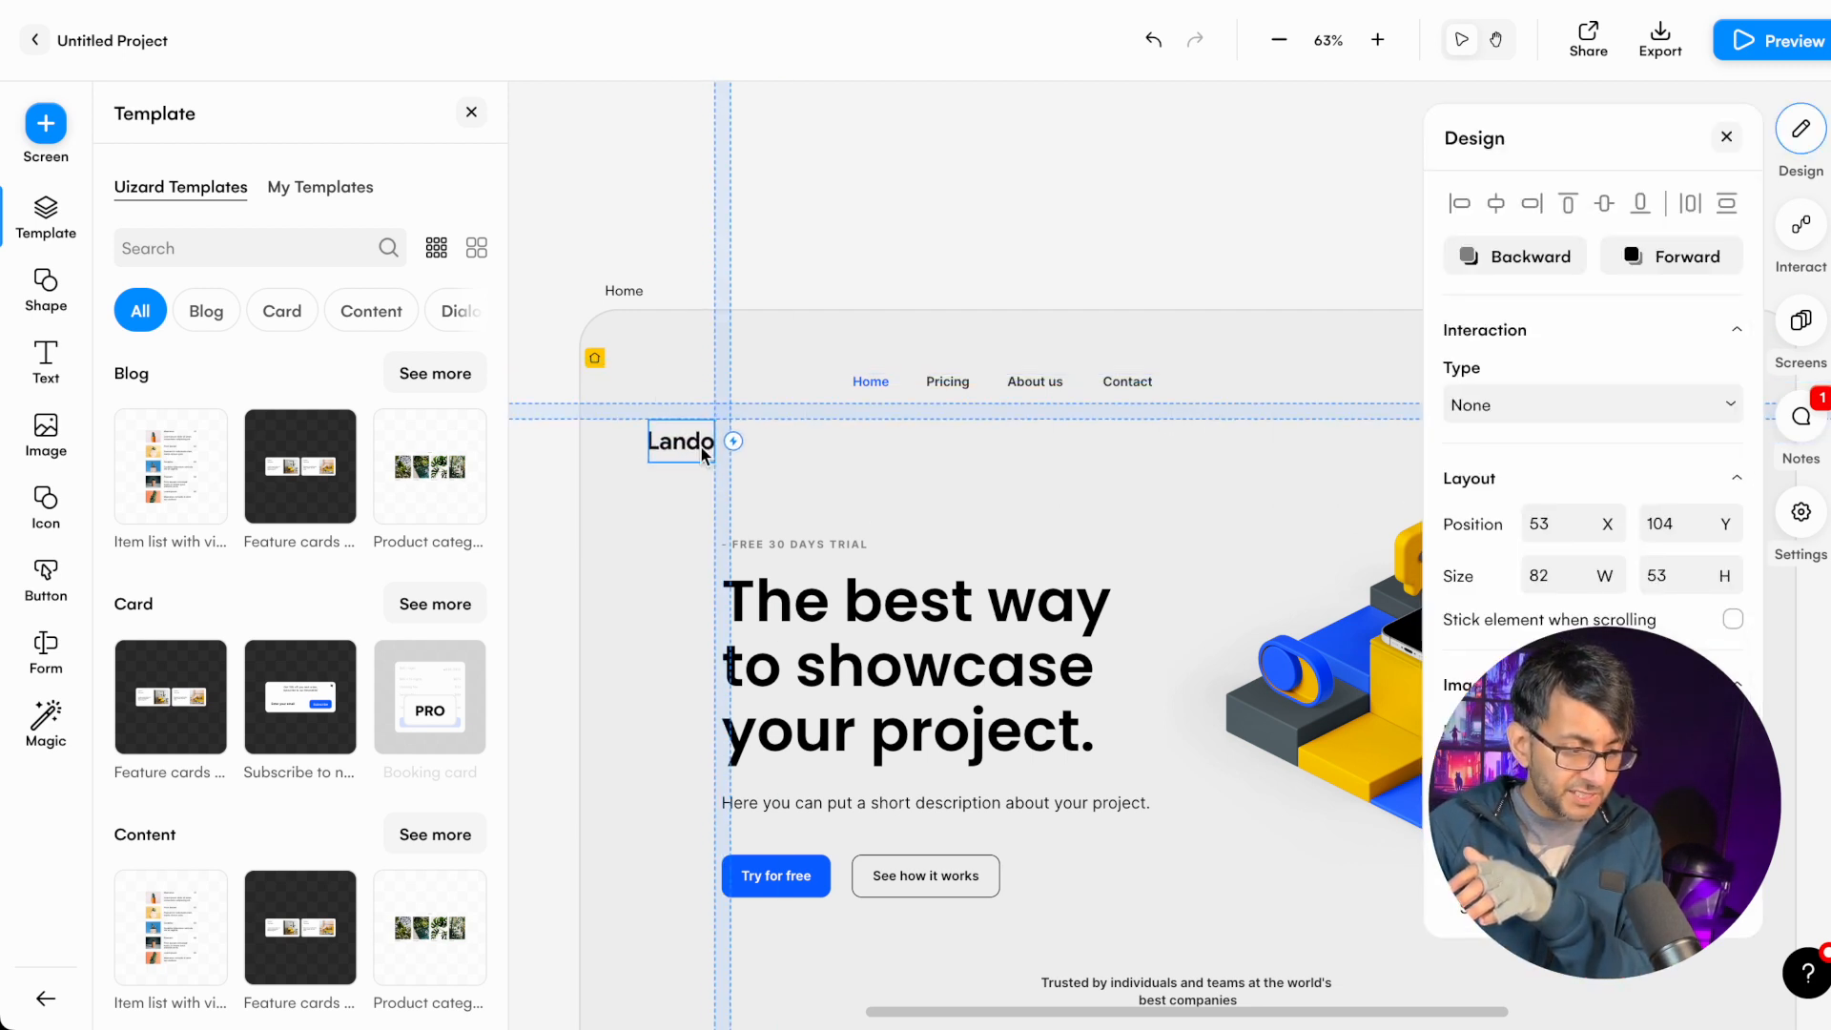
left_click_drag(680, 441, 744, 380)
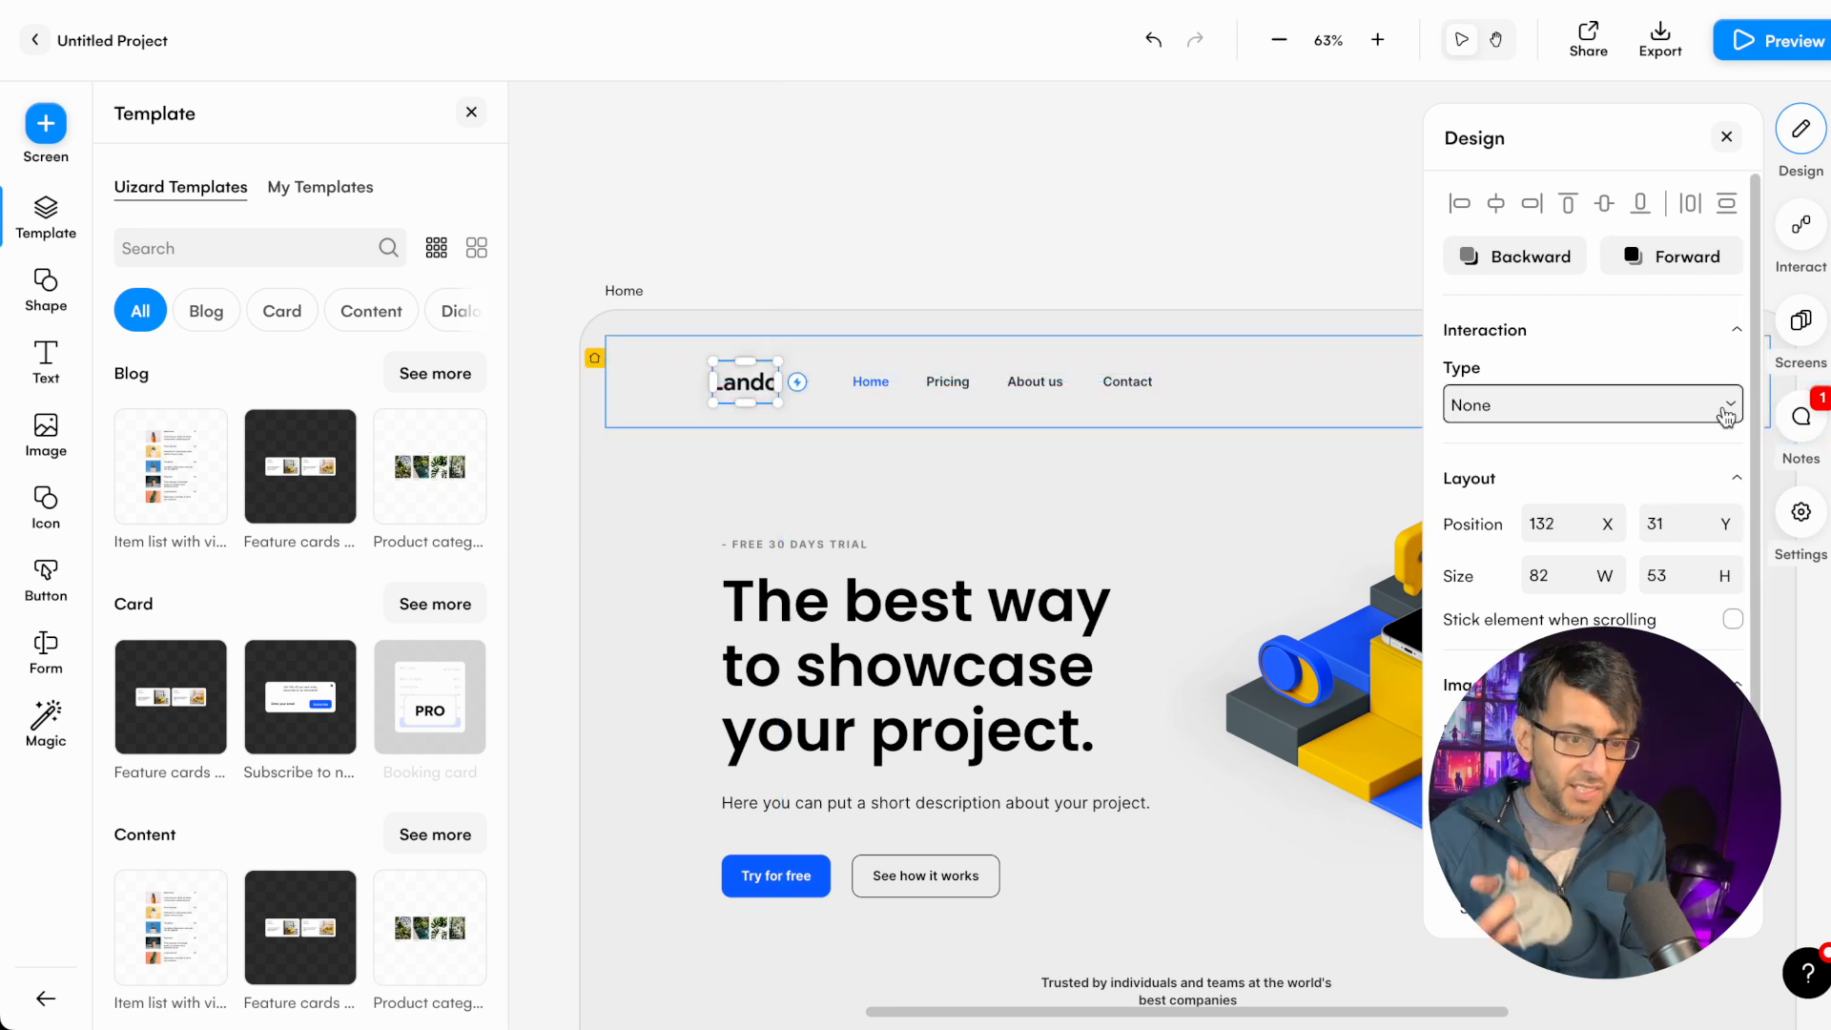
left_click(1591, 405)
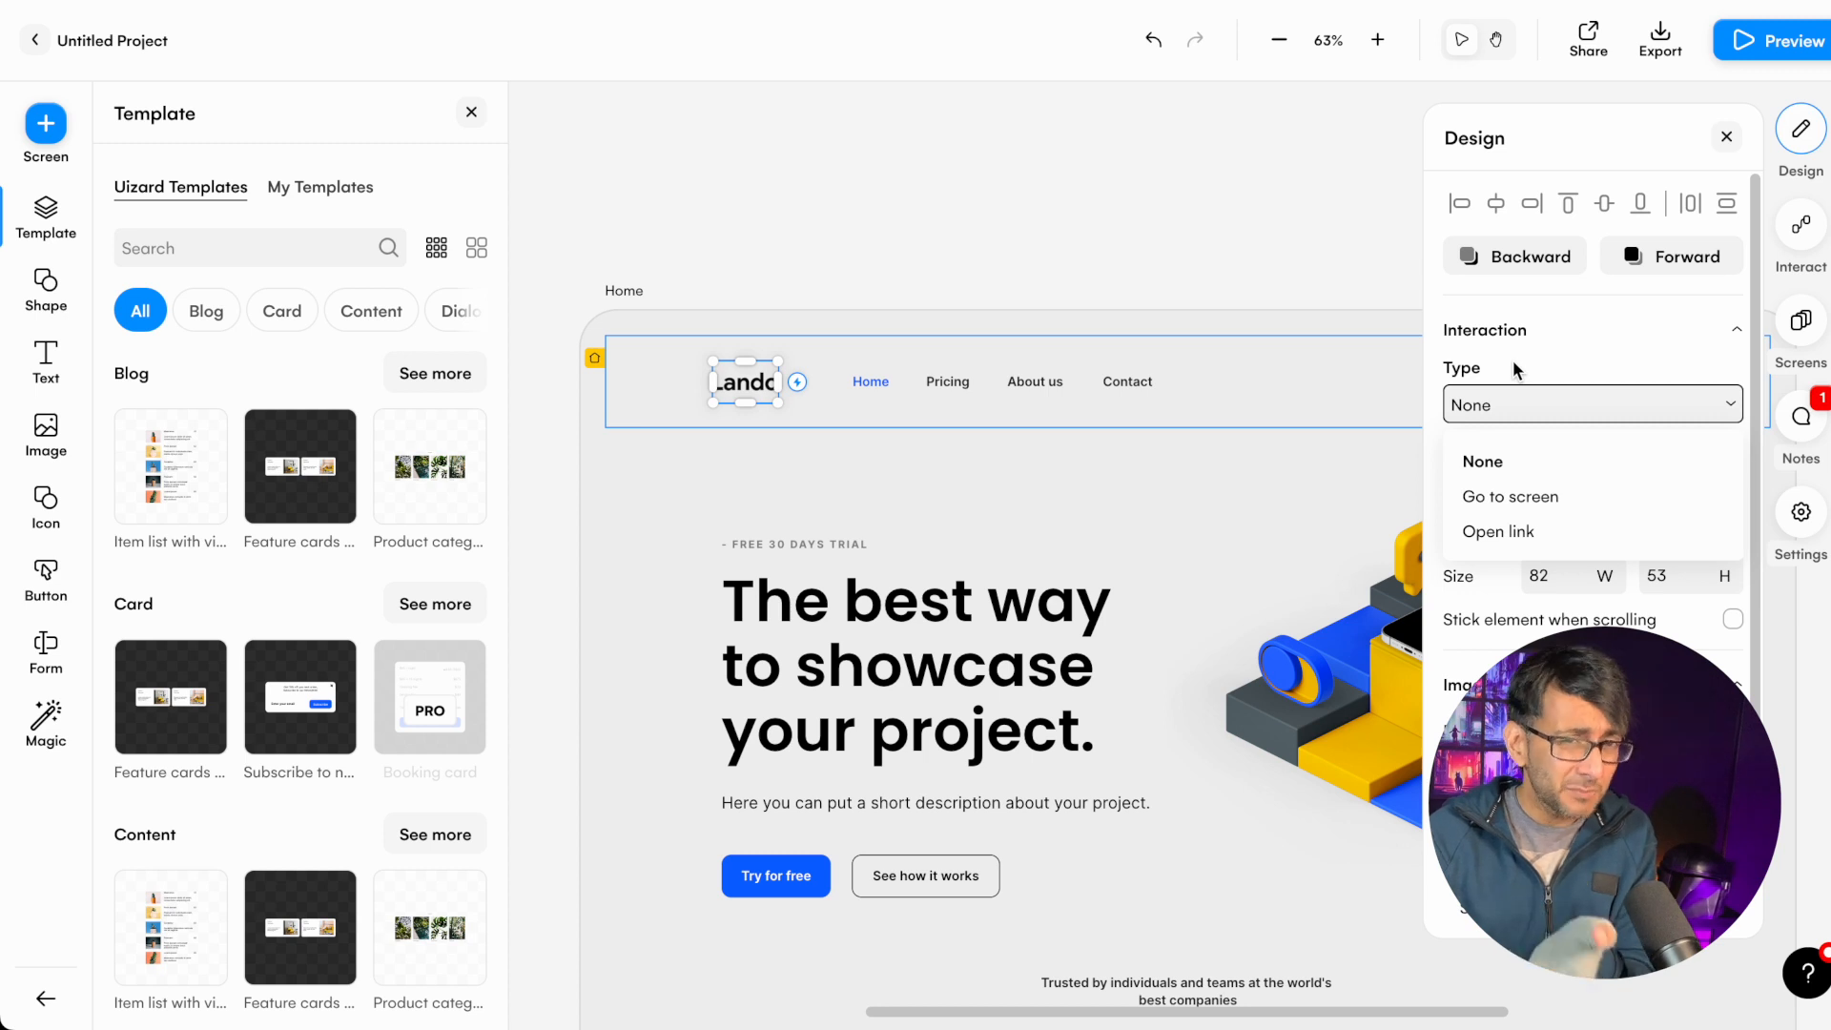
left_click(1481, 459)
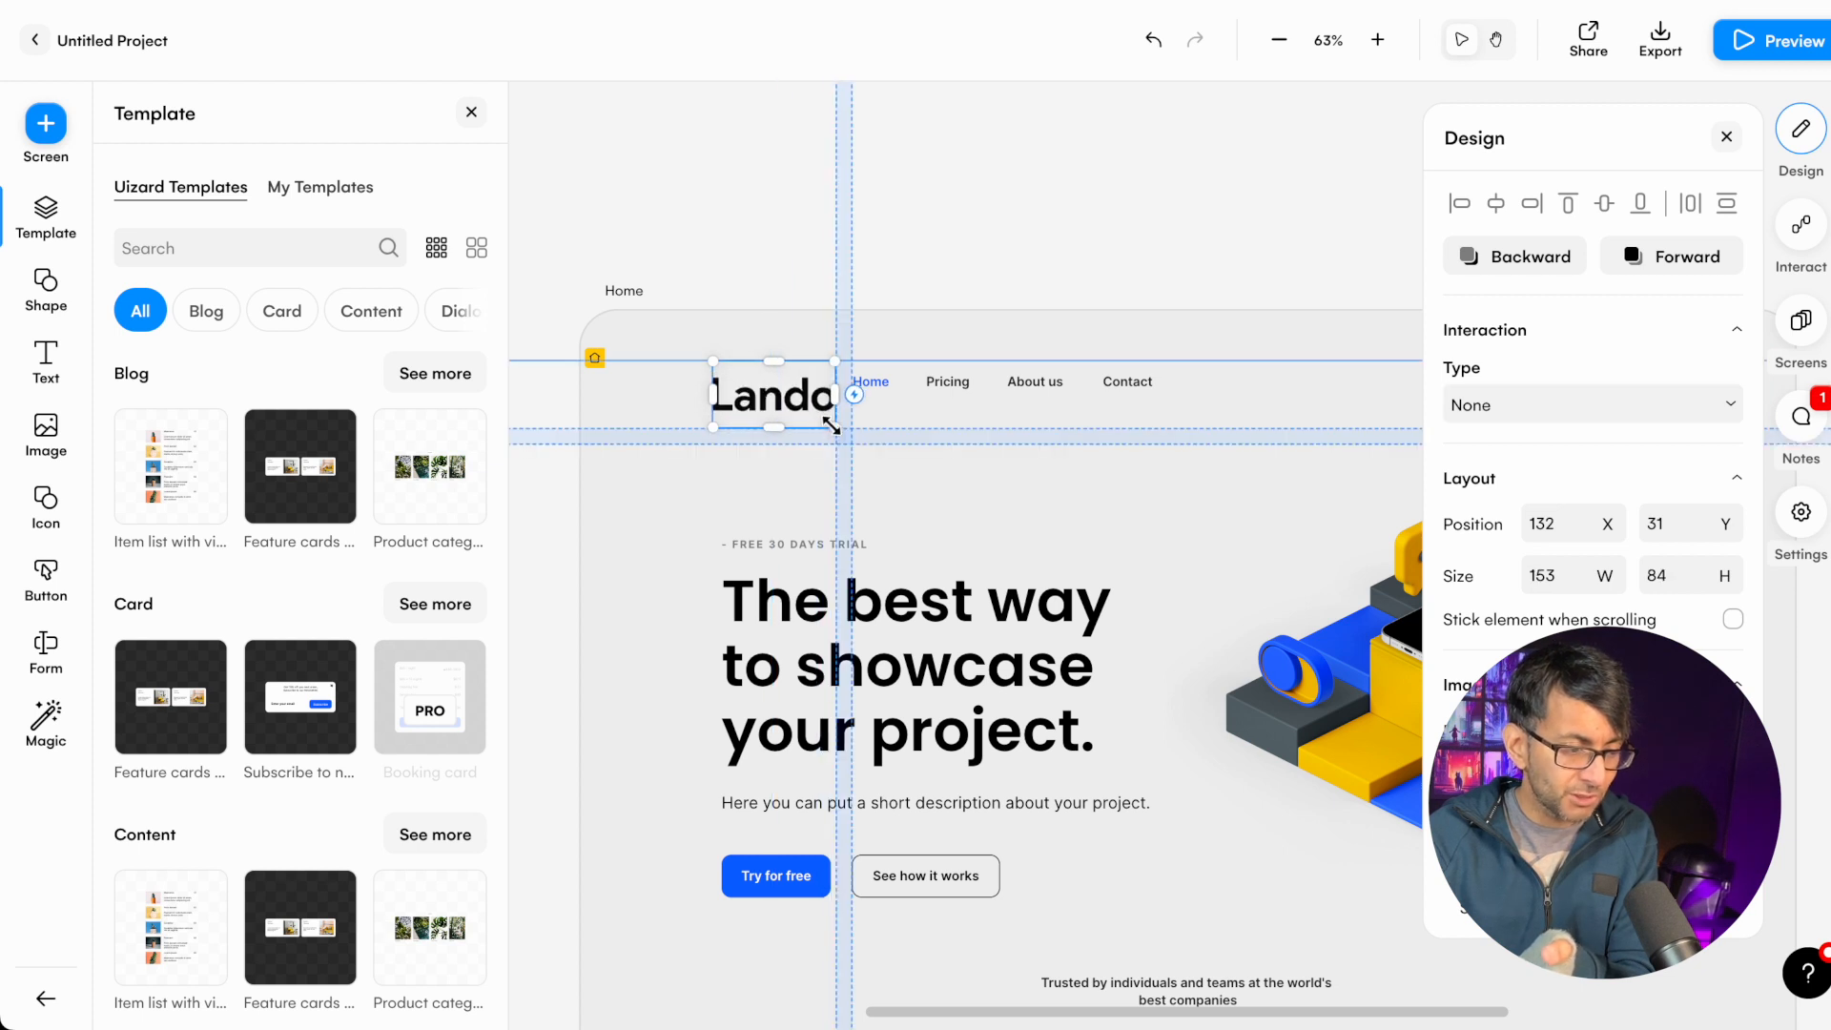
left_click_drag(838, 428, 821, 410)
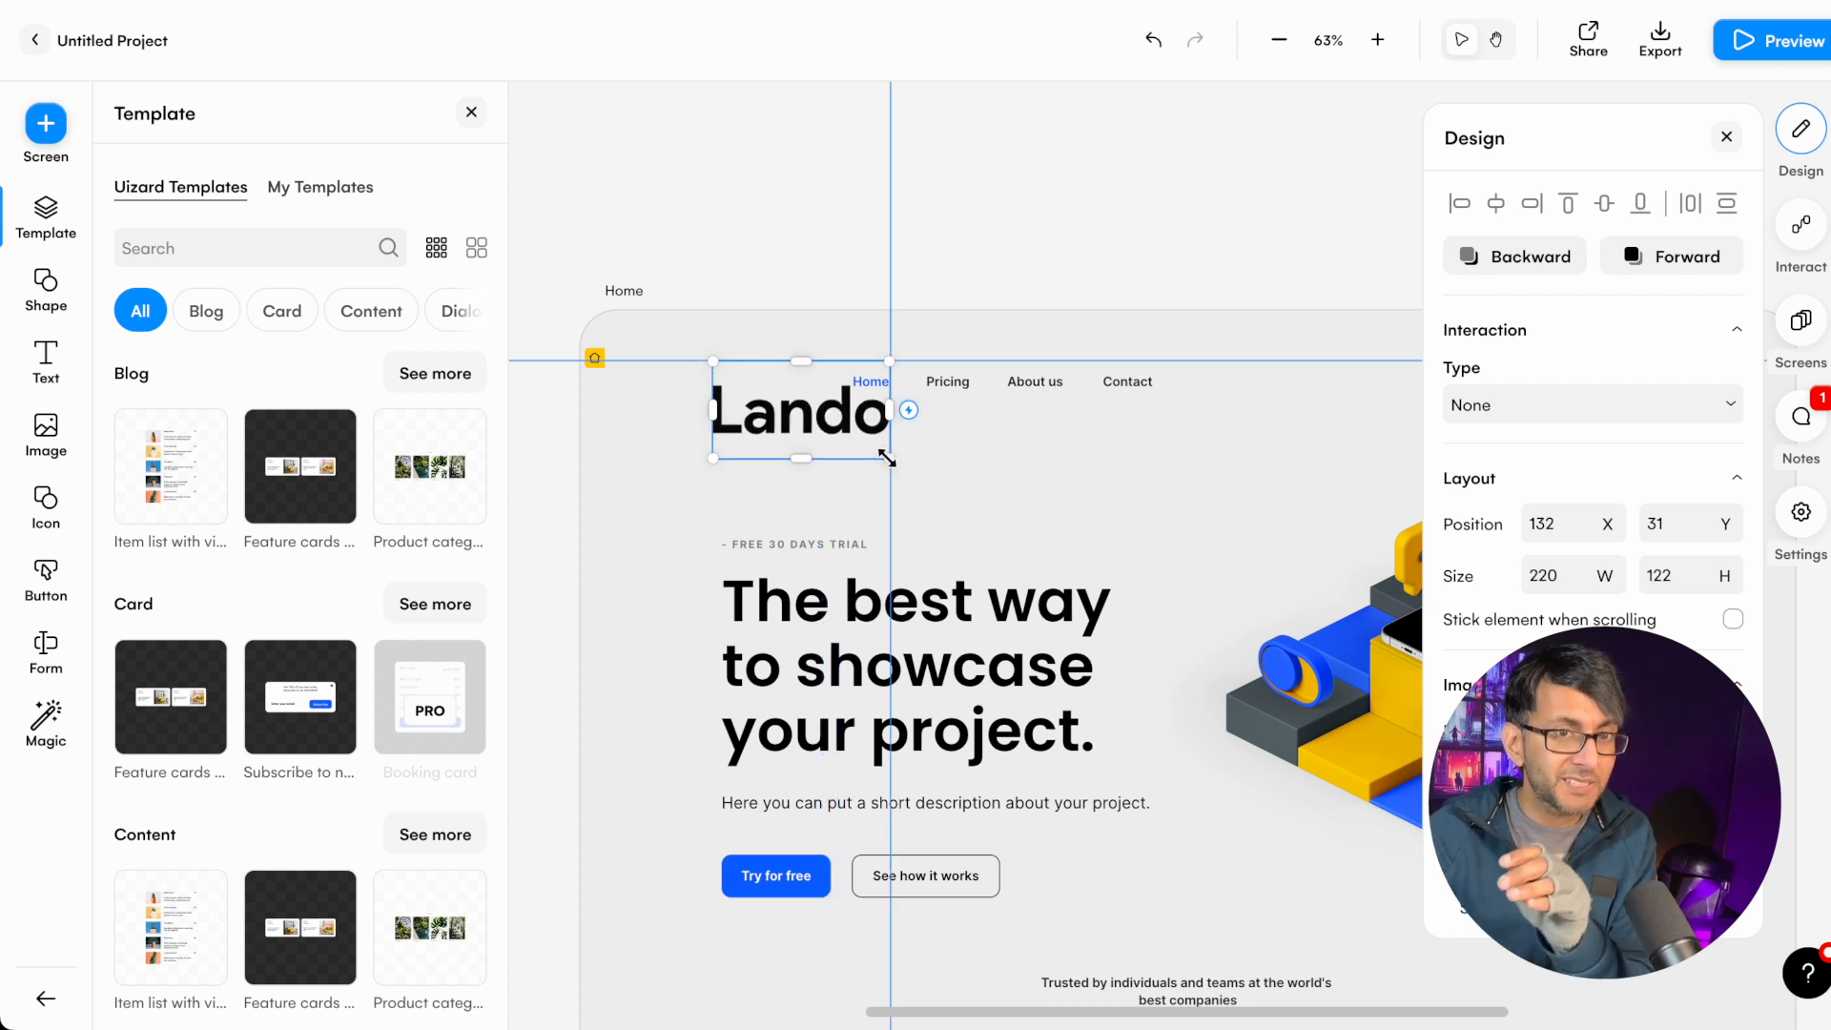
left_click_drag(890, 456, 849, 428)
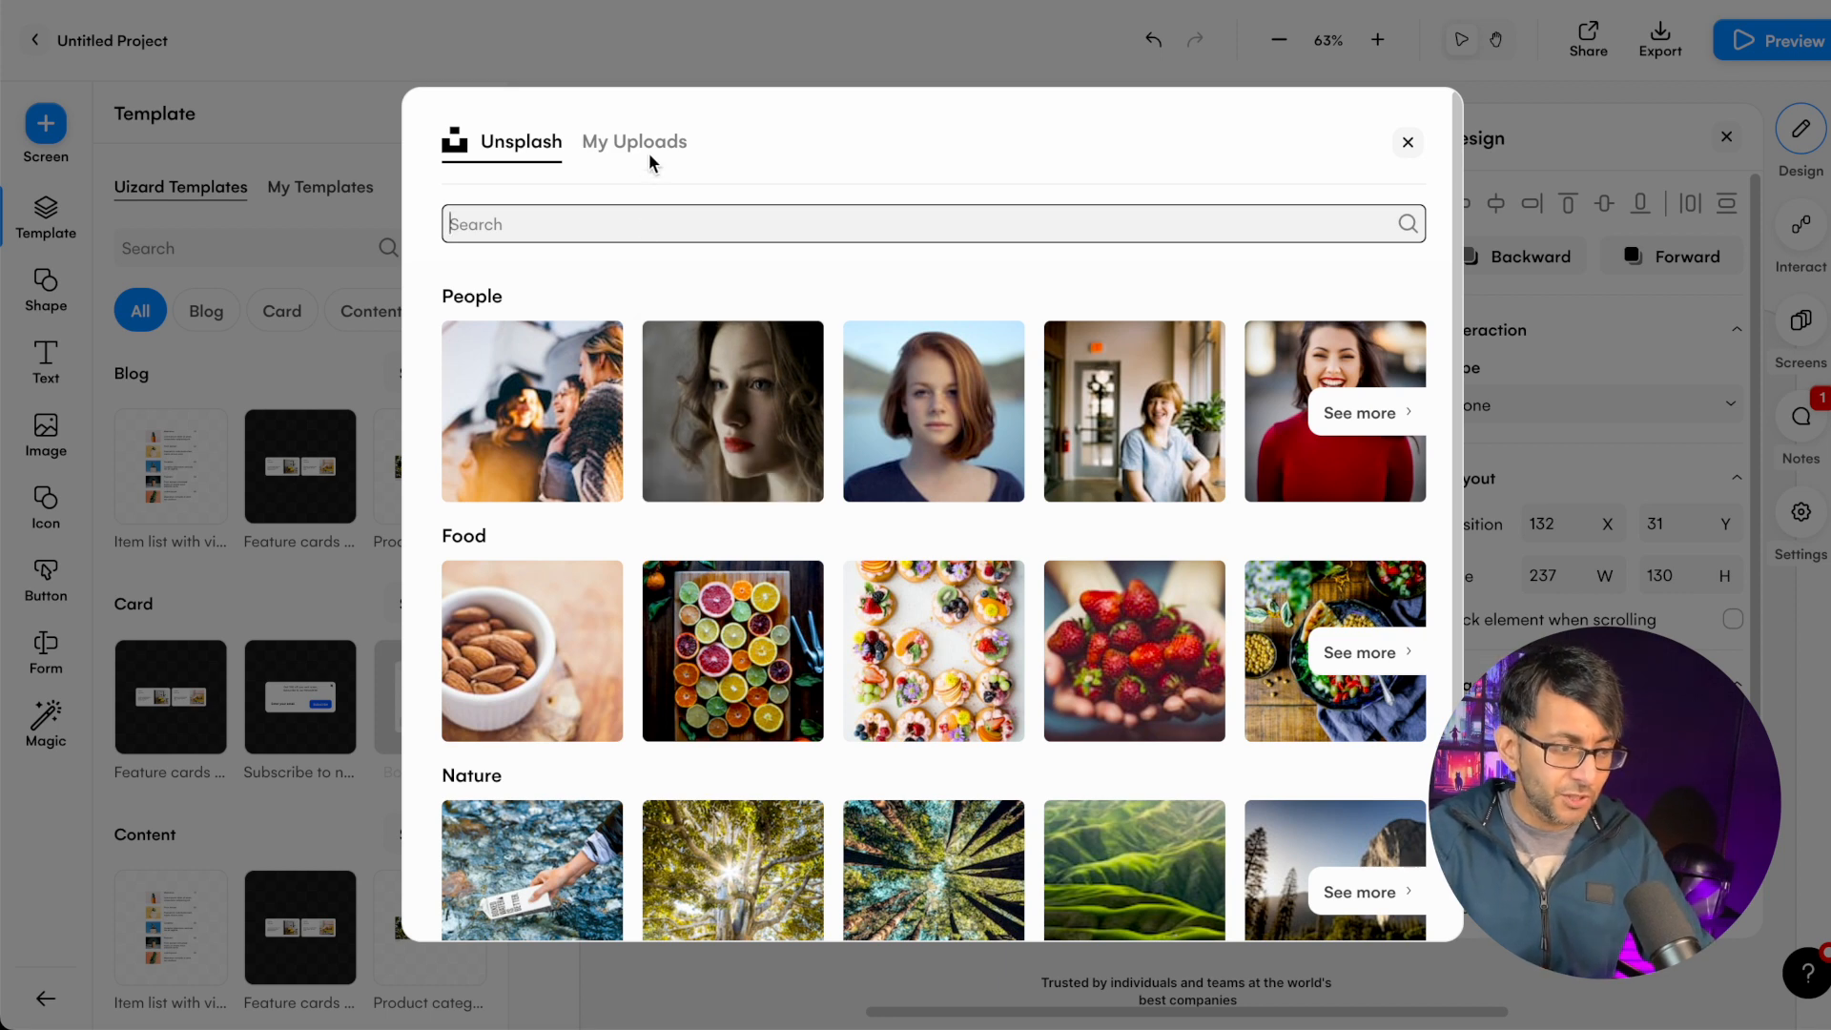
- Dismiss the image picker and shrink the Lando logo to about 136×84 in the header
left_click(634, 141)
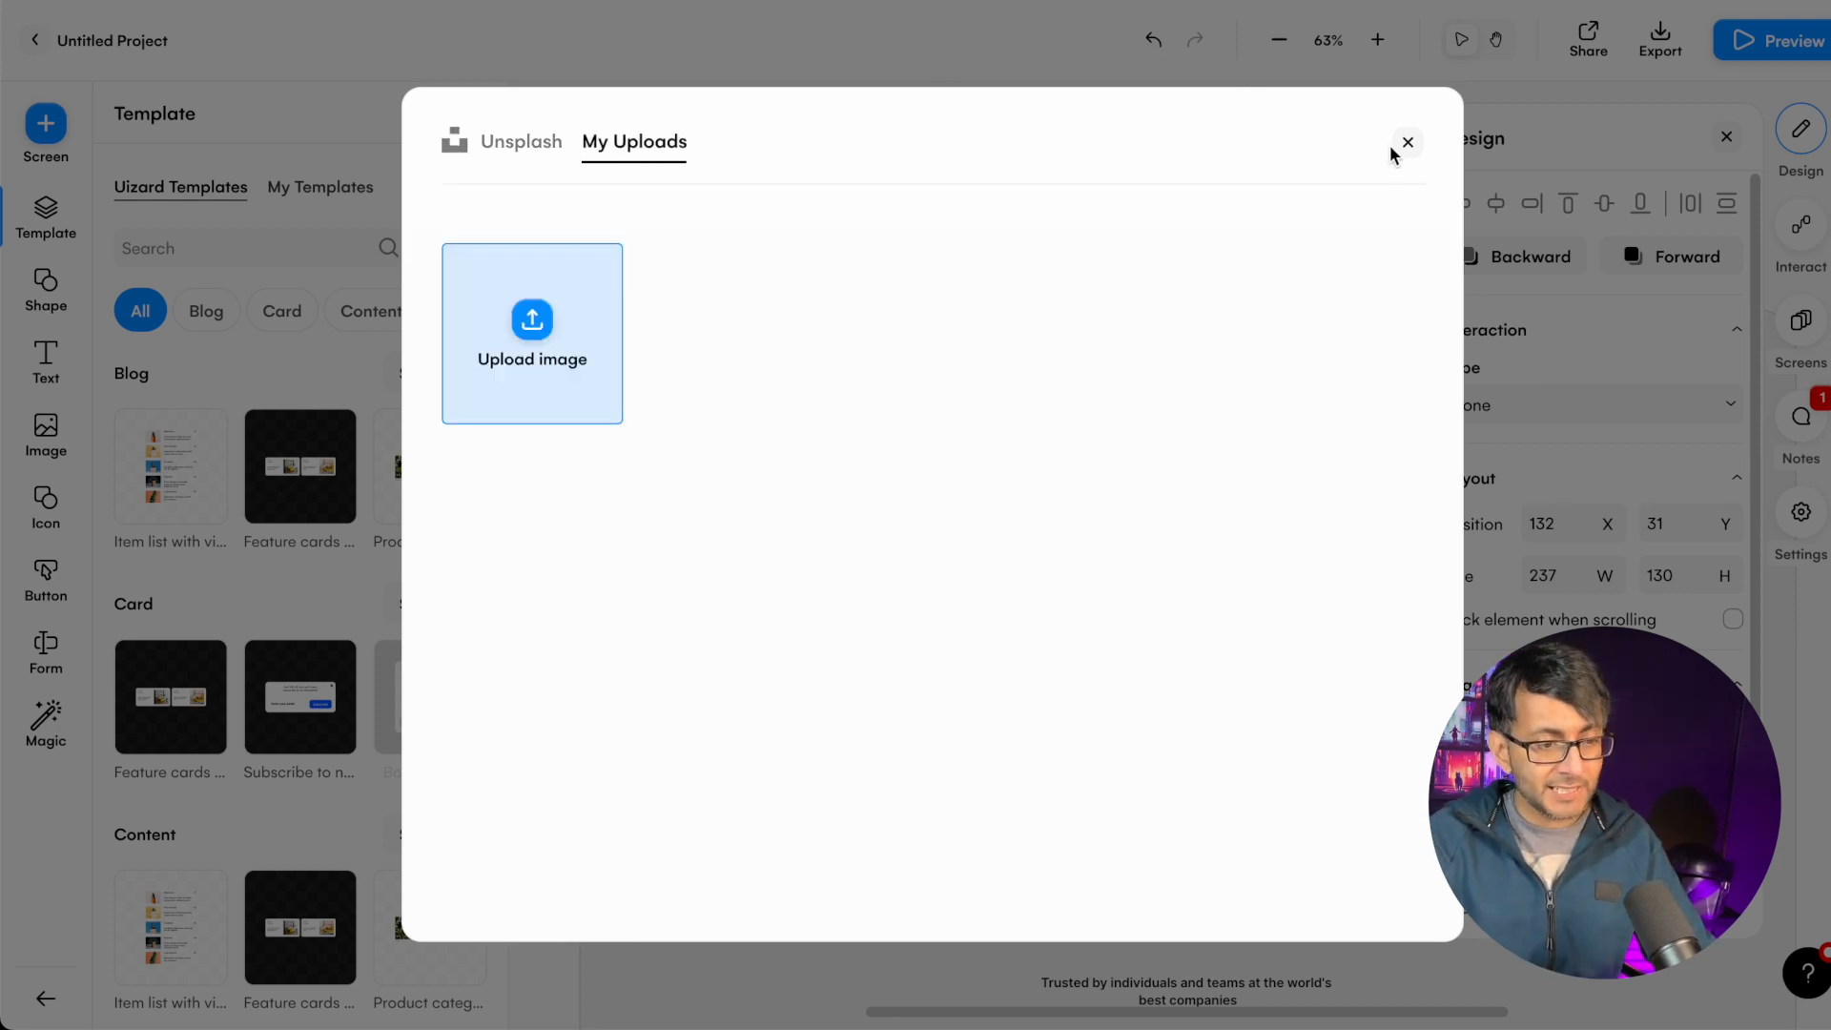
left_click(1408, 142)
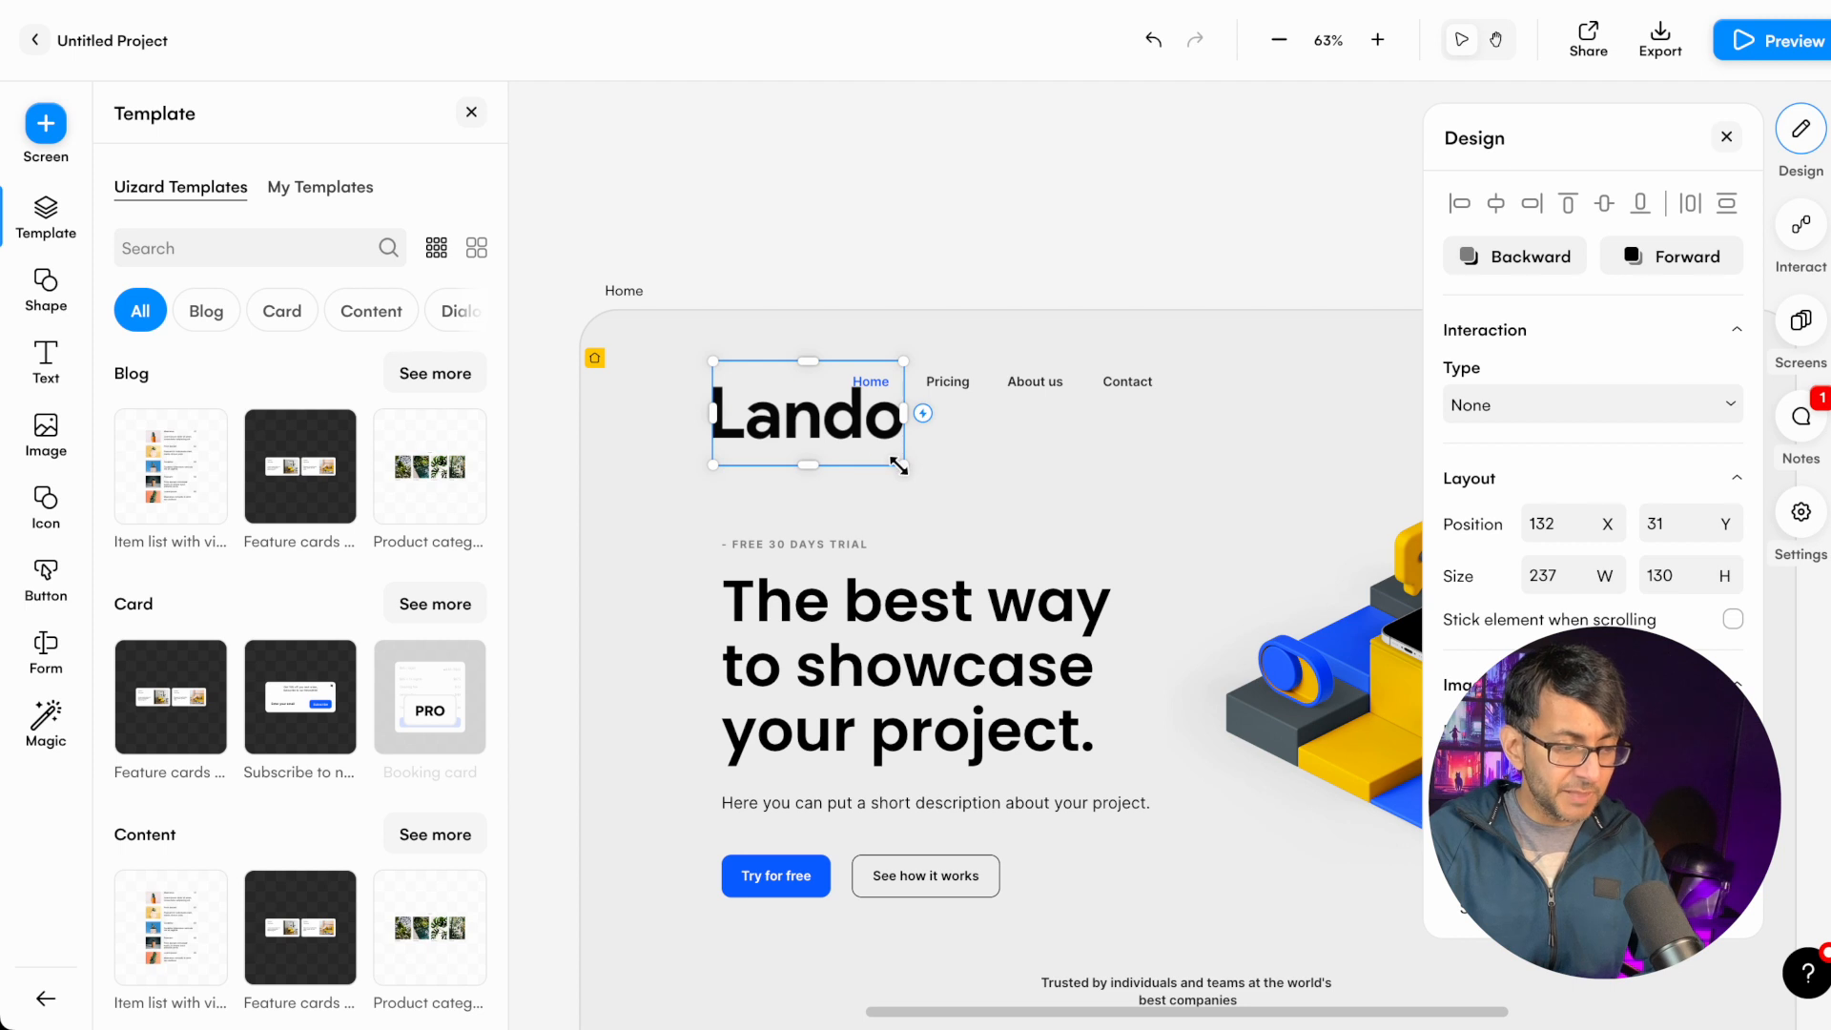
left_click_drag(901, 464, 820, 426)
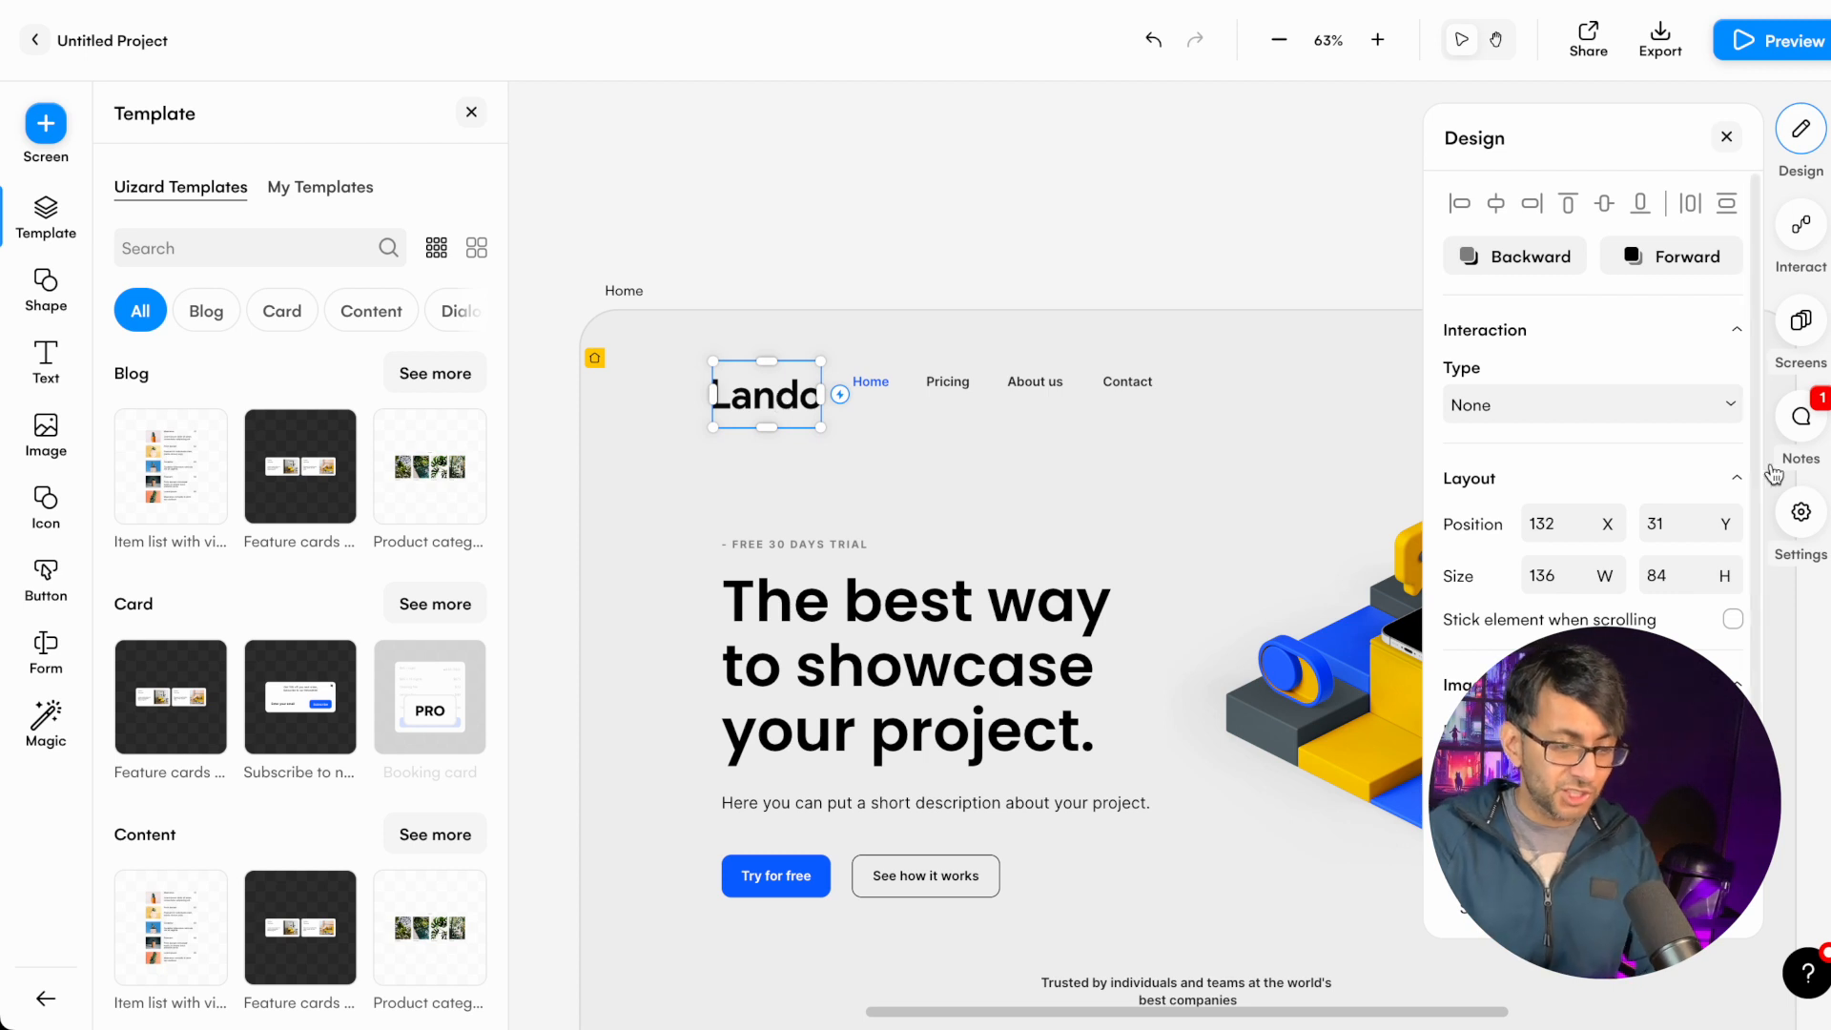
scroll("down", 3)
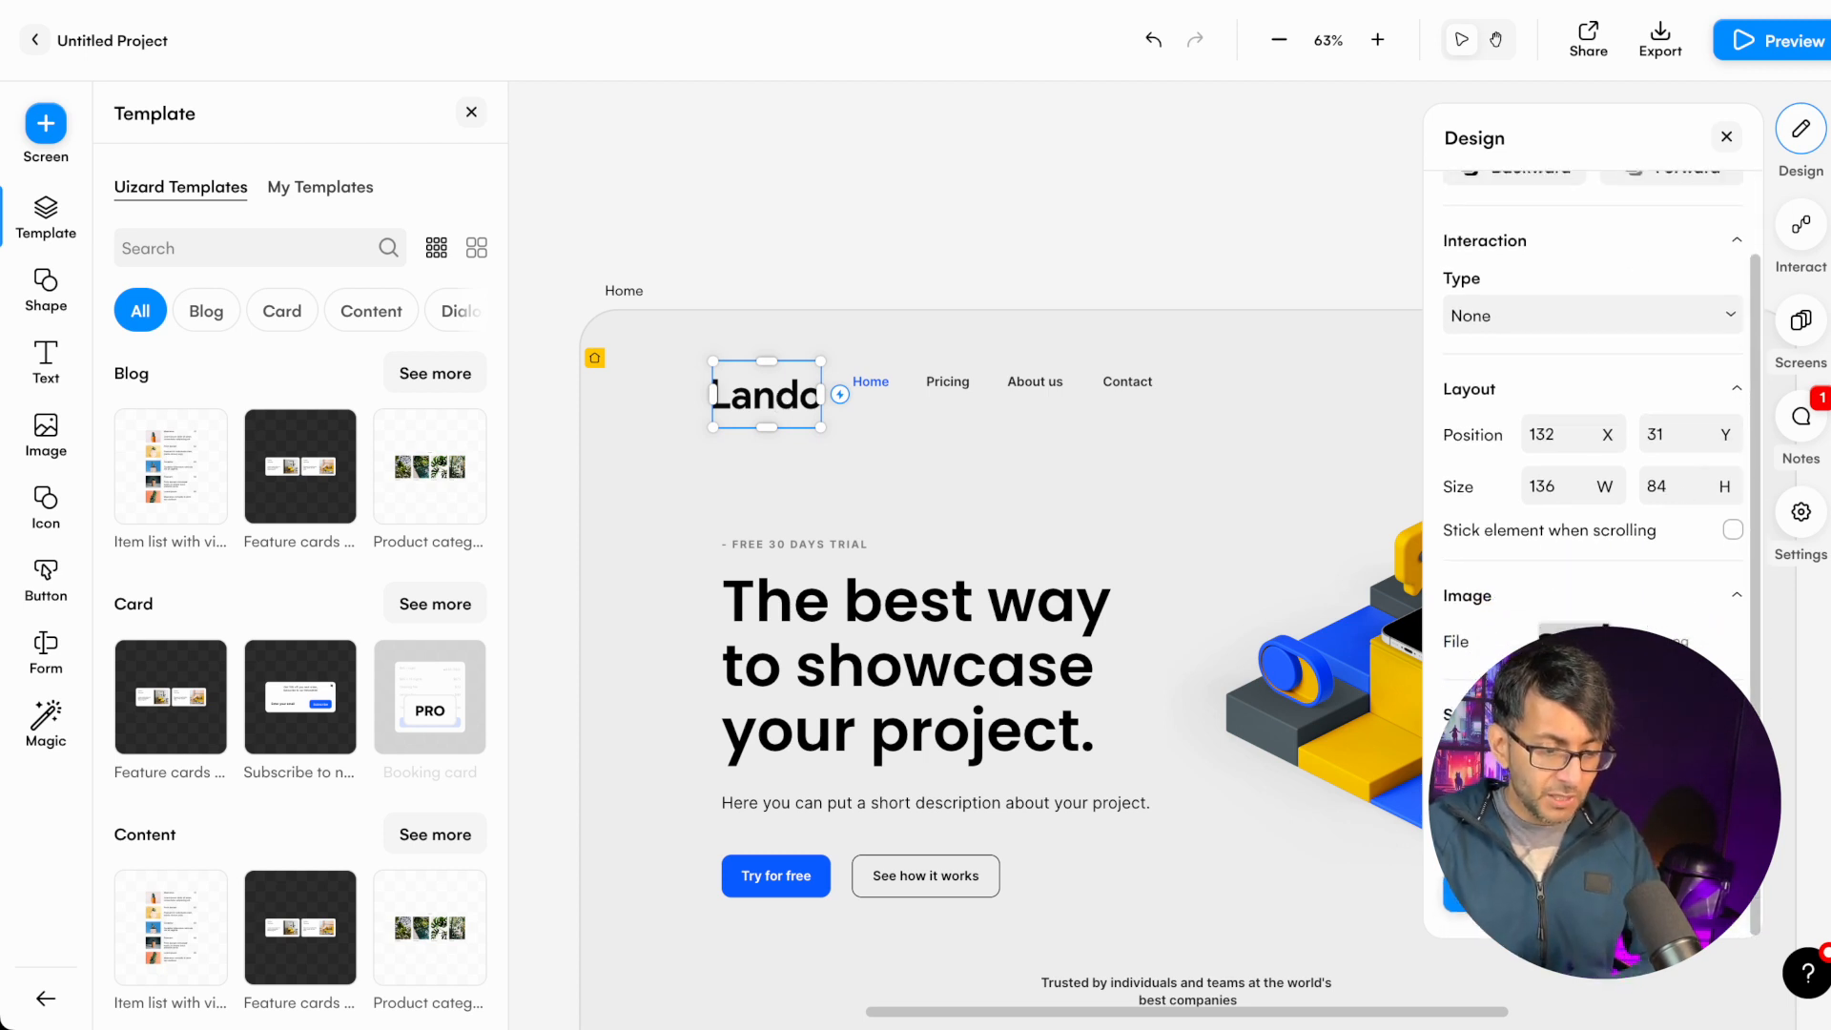
- Select the Pricing link and enlarge it upward above the navigation bar
left_click(1726, 137)
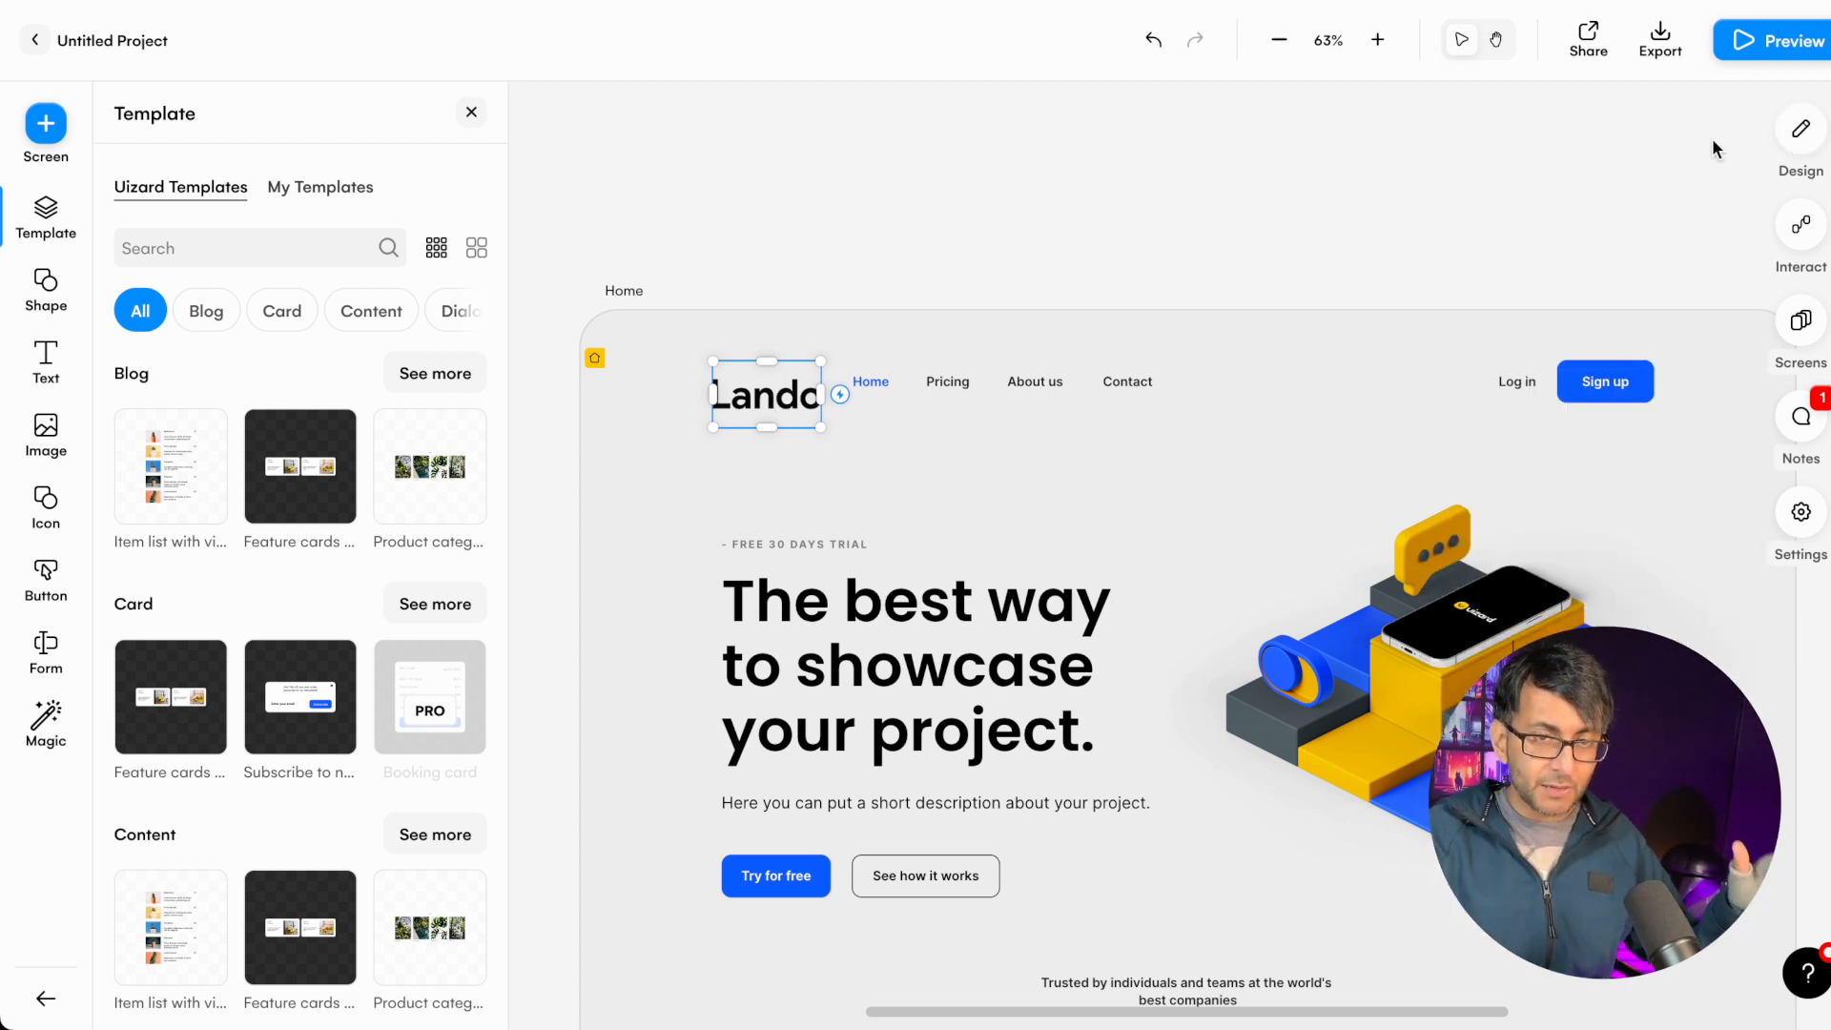
left_click(928, 382)
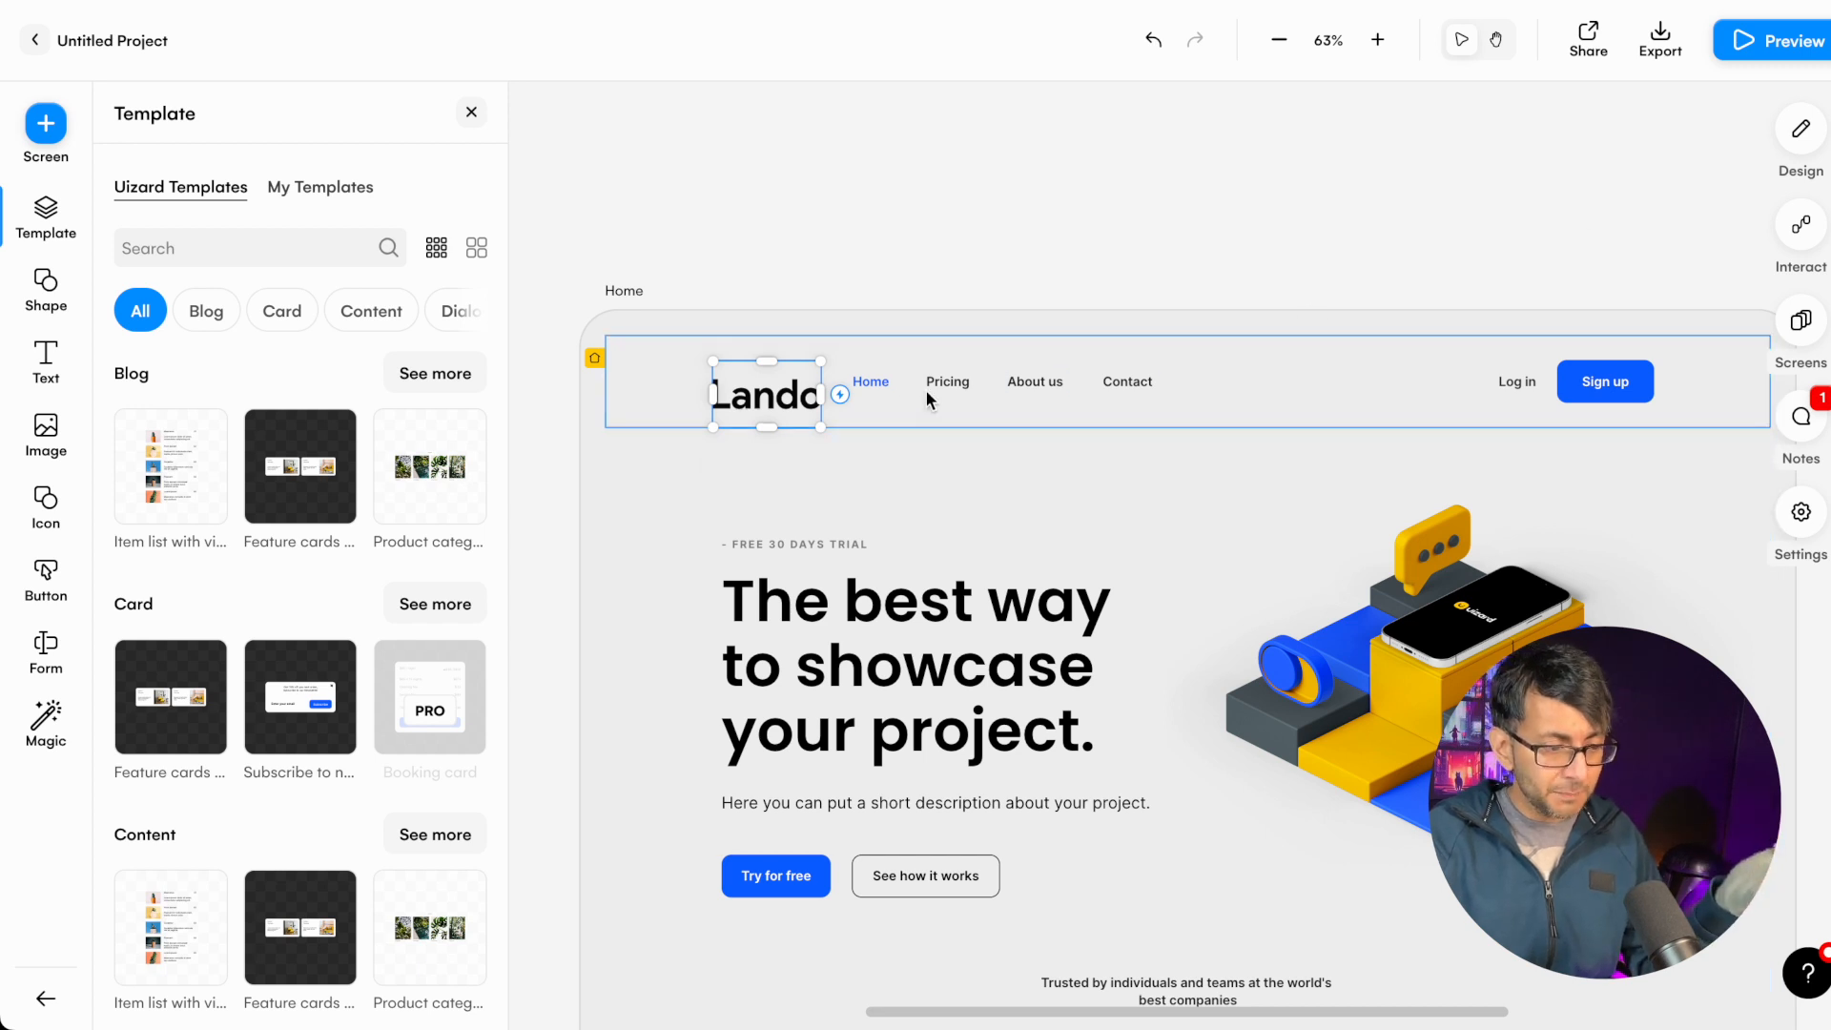
left_click(946, 380)
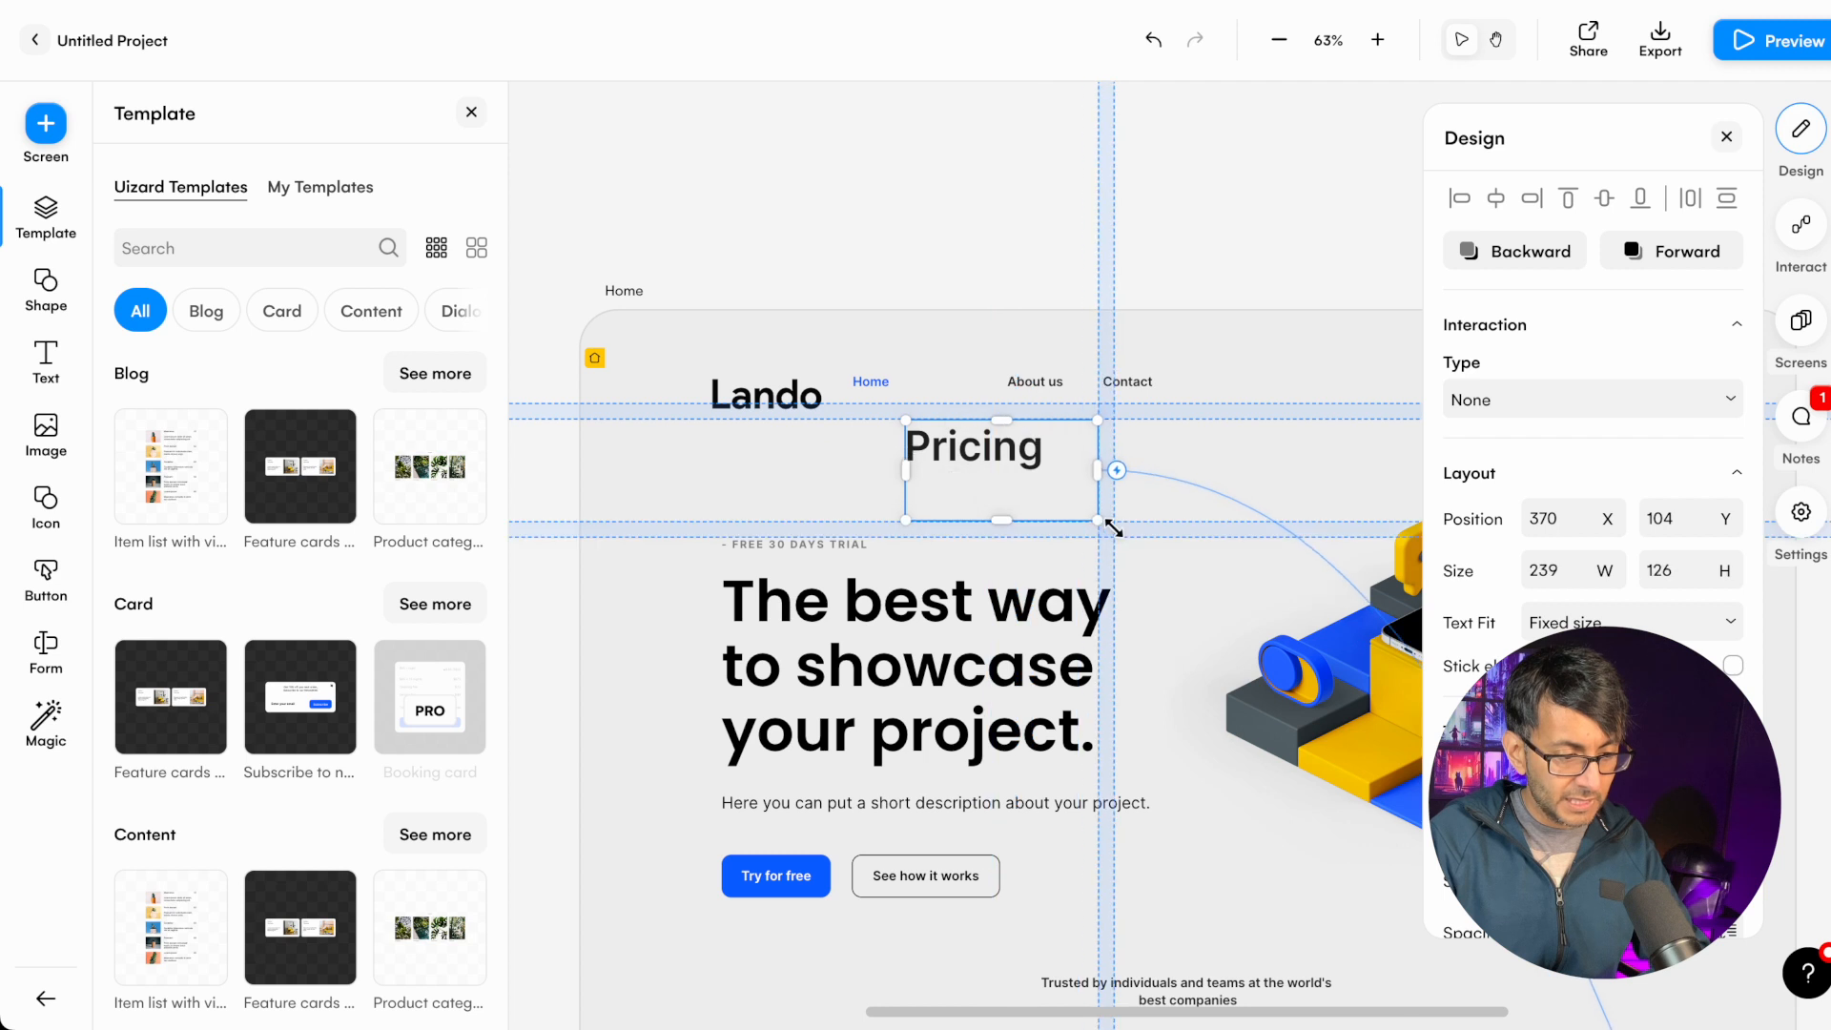
left_click_drag(995, 469, 996, 334)
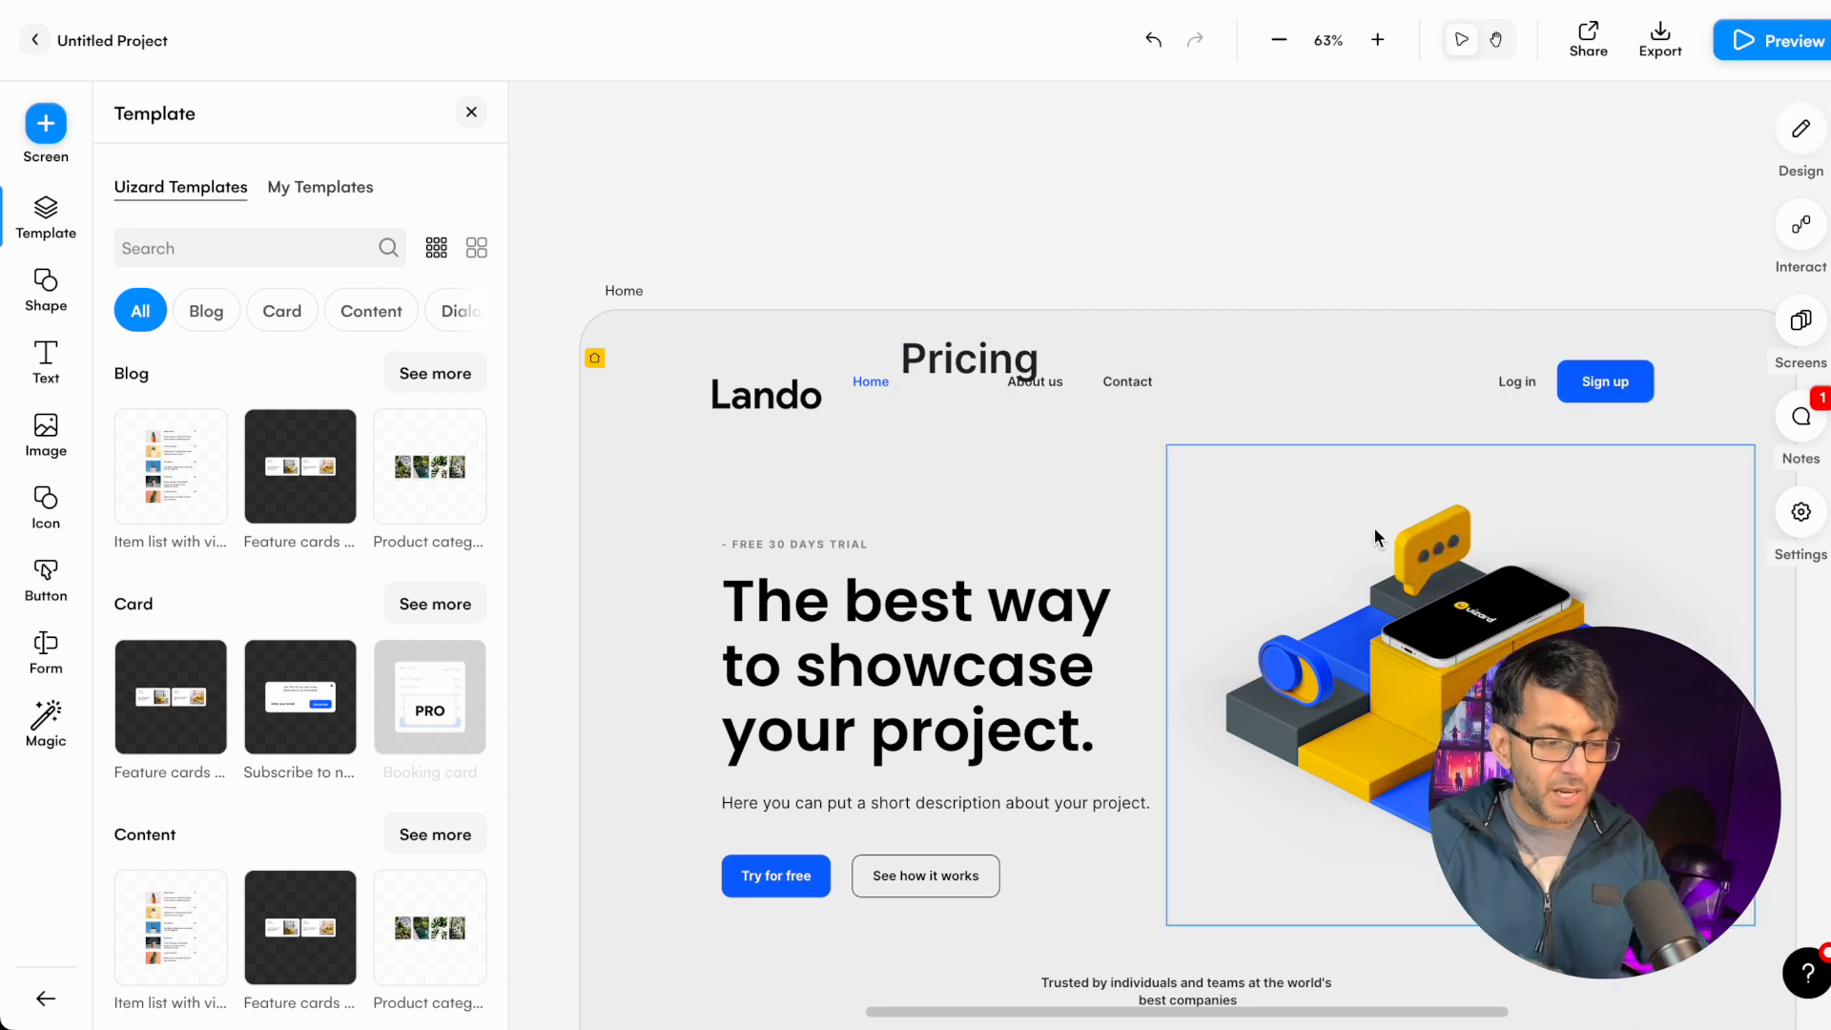
- Move the main headline up toward the page centre and select the hero illustration
left_click(918, 666)
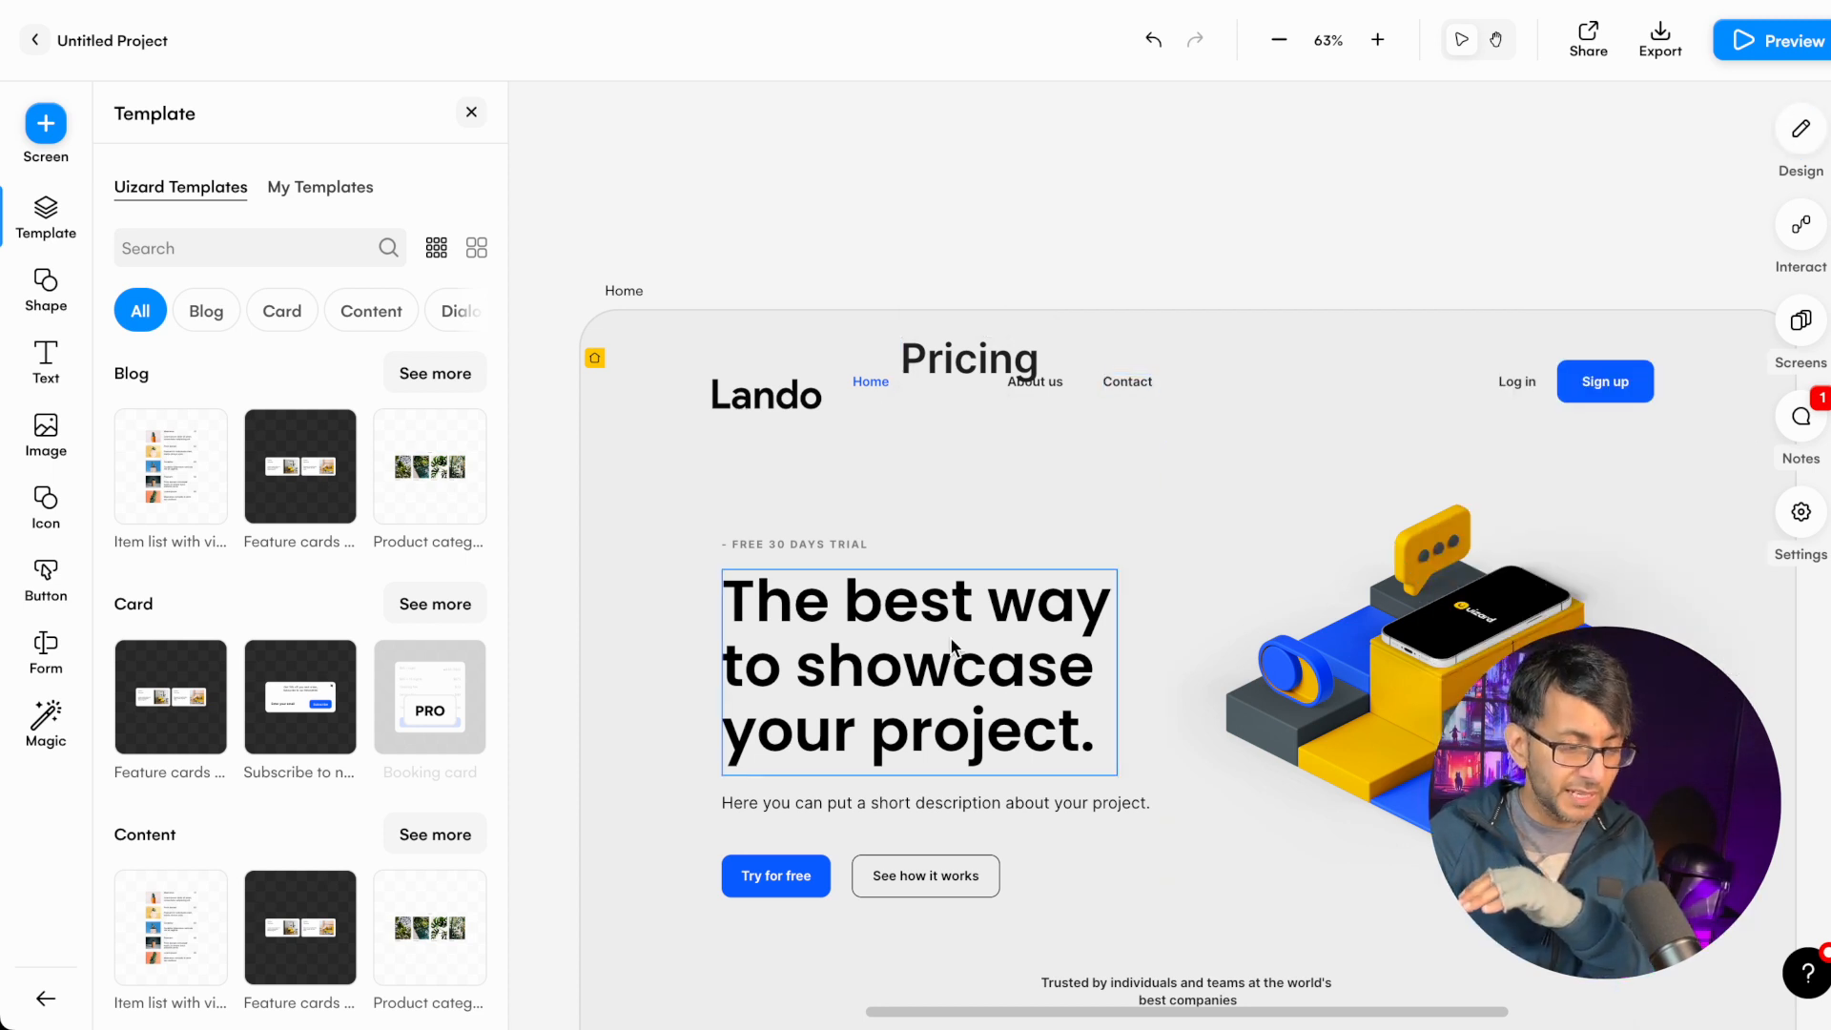
left_click_drag(919, 671, 987, 545)
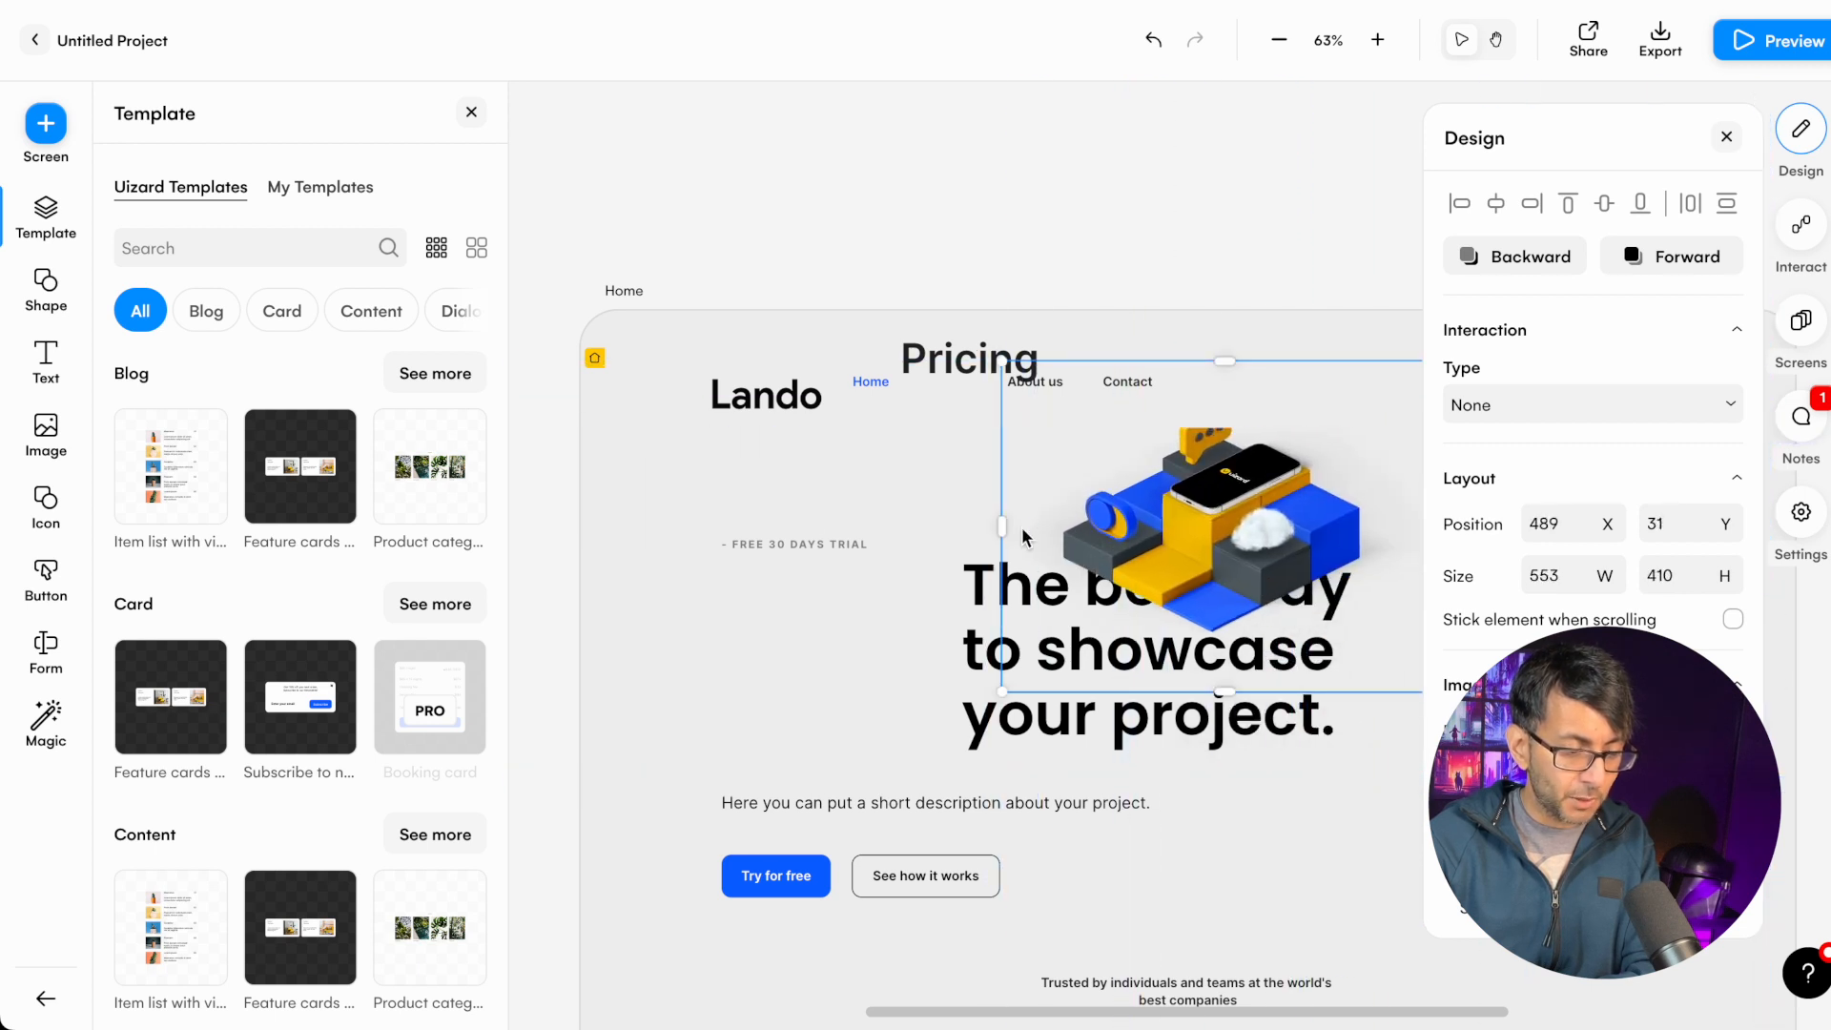
mouse_move(1255, 534)
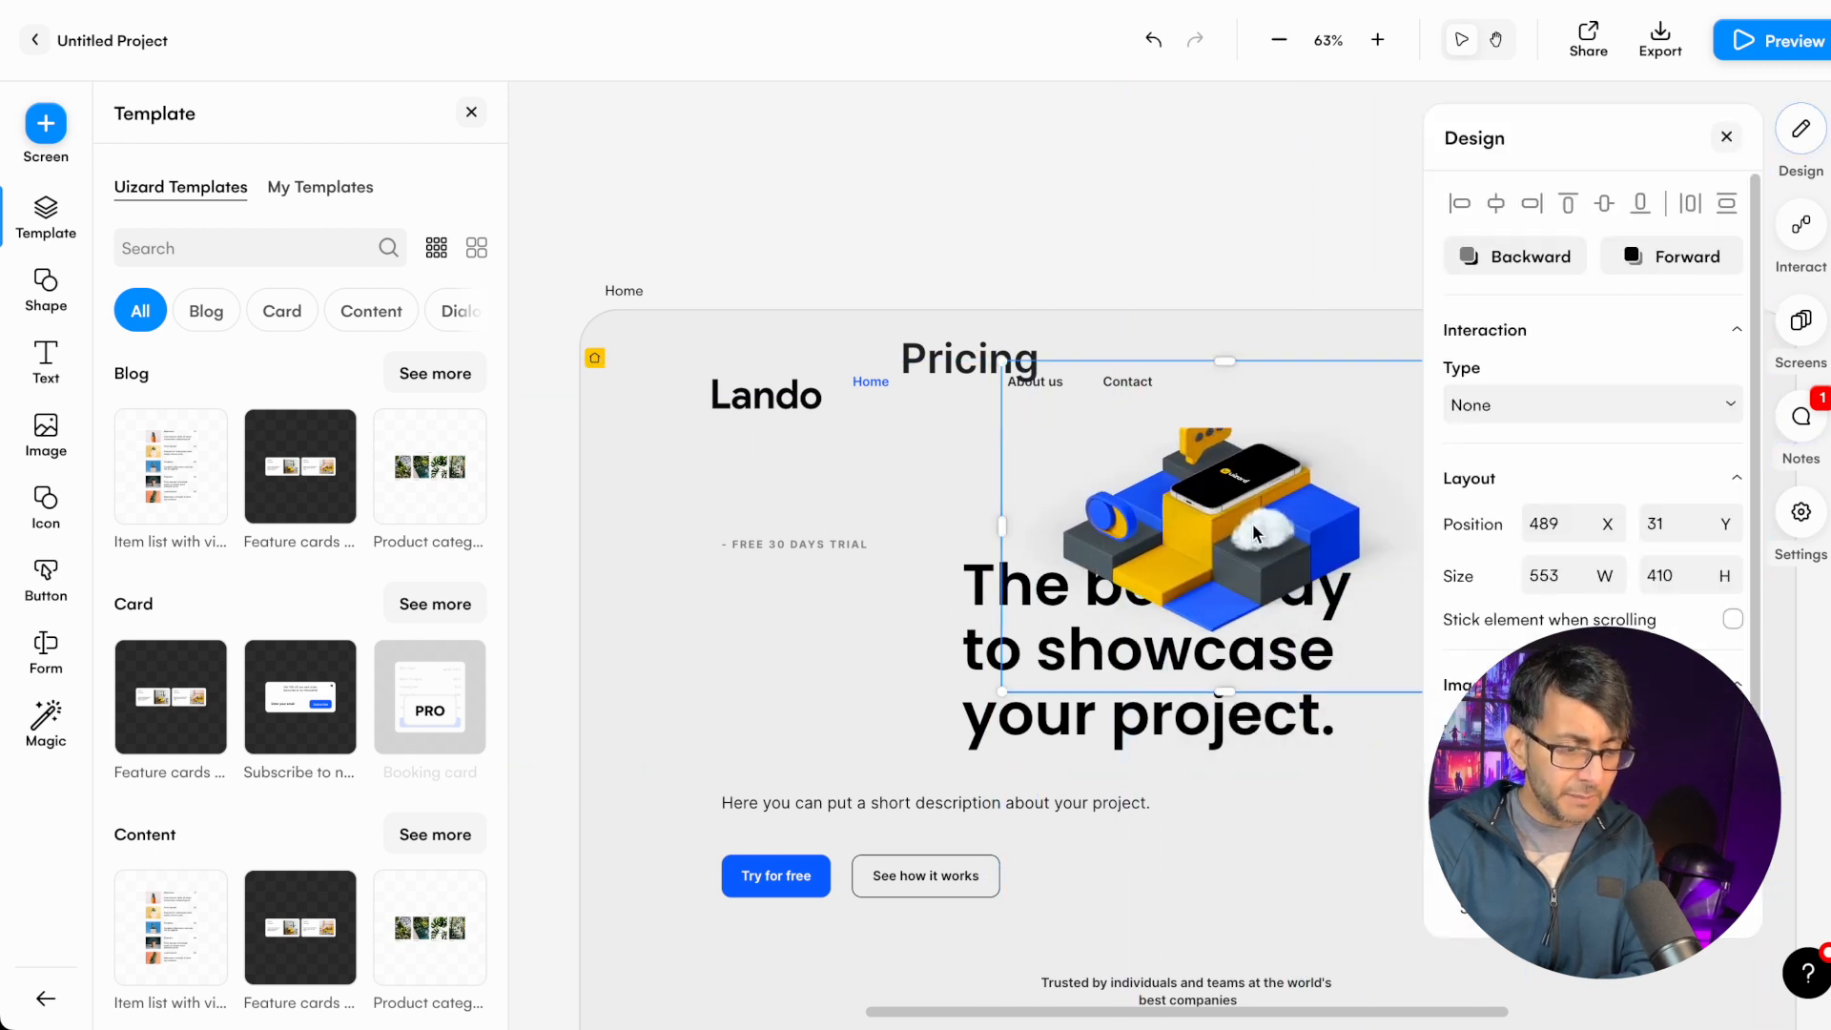
left_click(1527, 256)
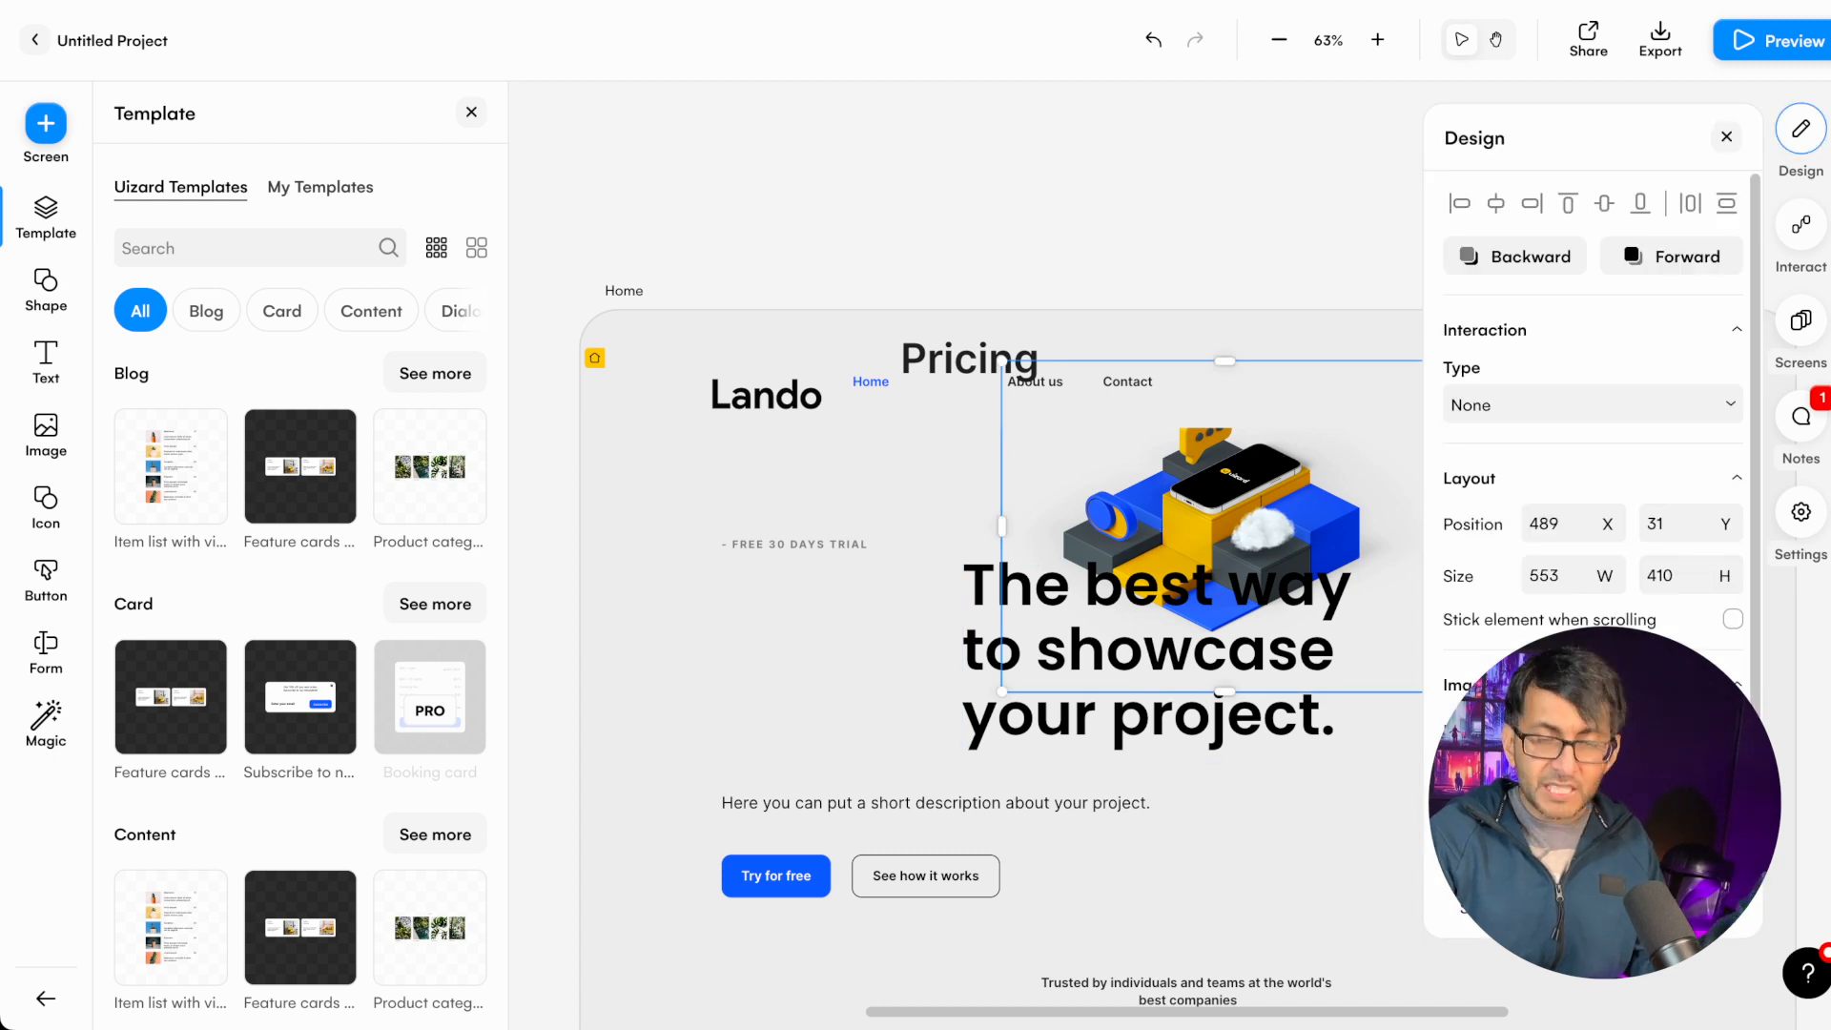
mouse_move(879, 735)
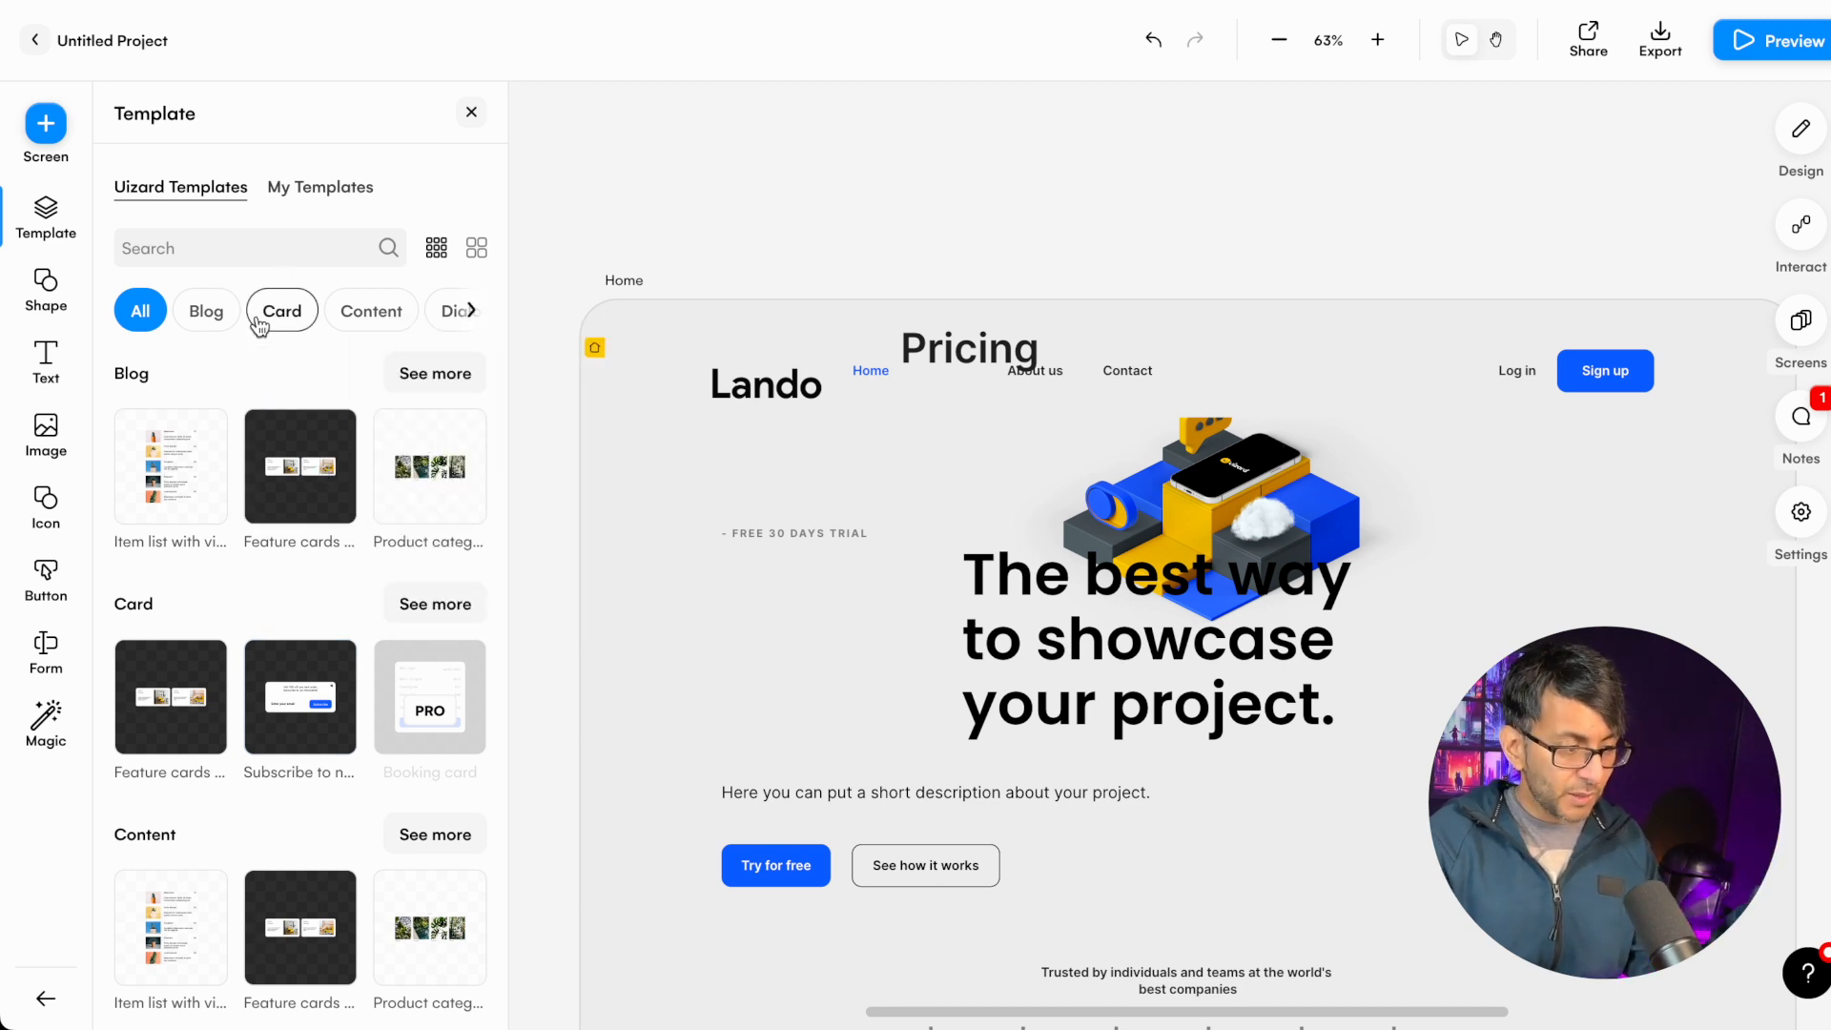
- Filter templates to cards, place the two feature cards below the hero, and adjust their photos
left_click(206, 311)
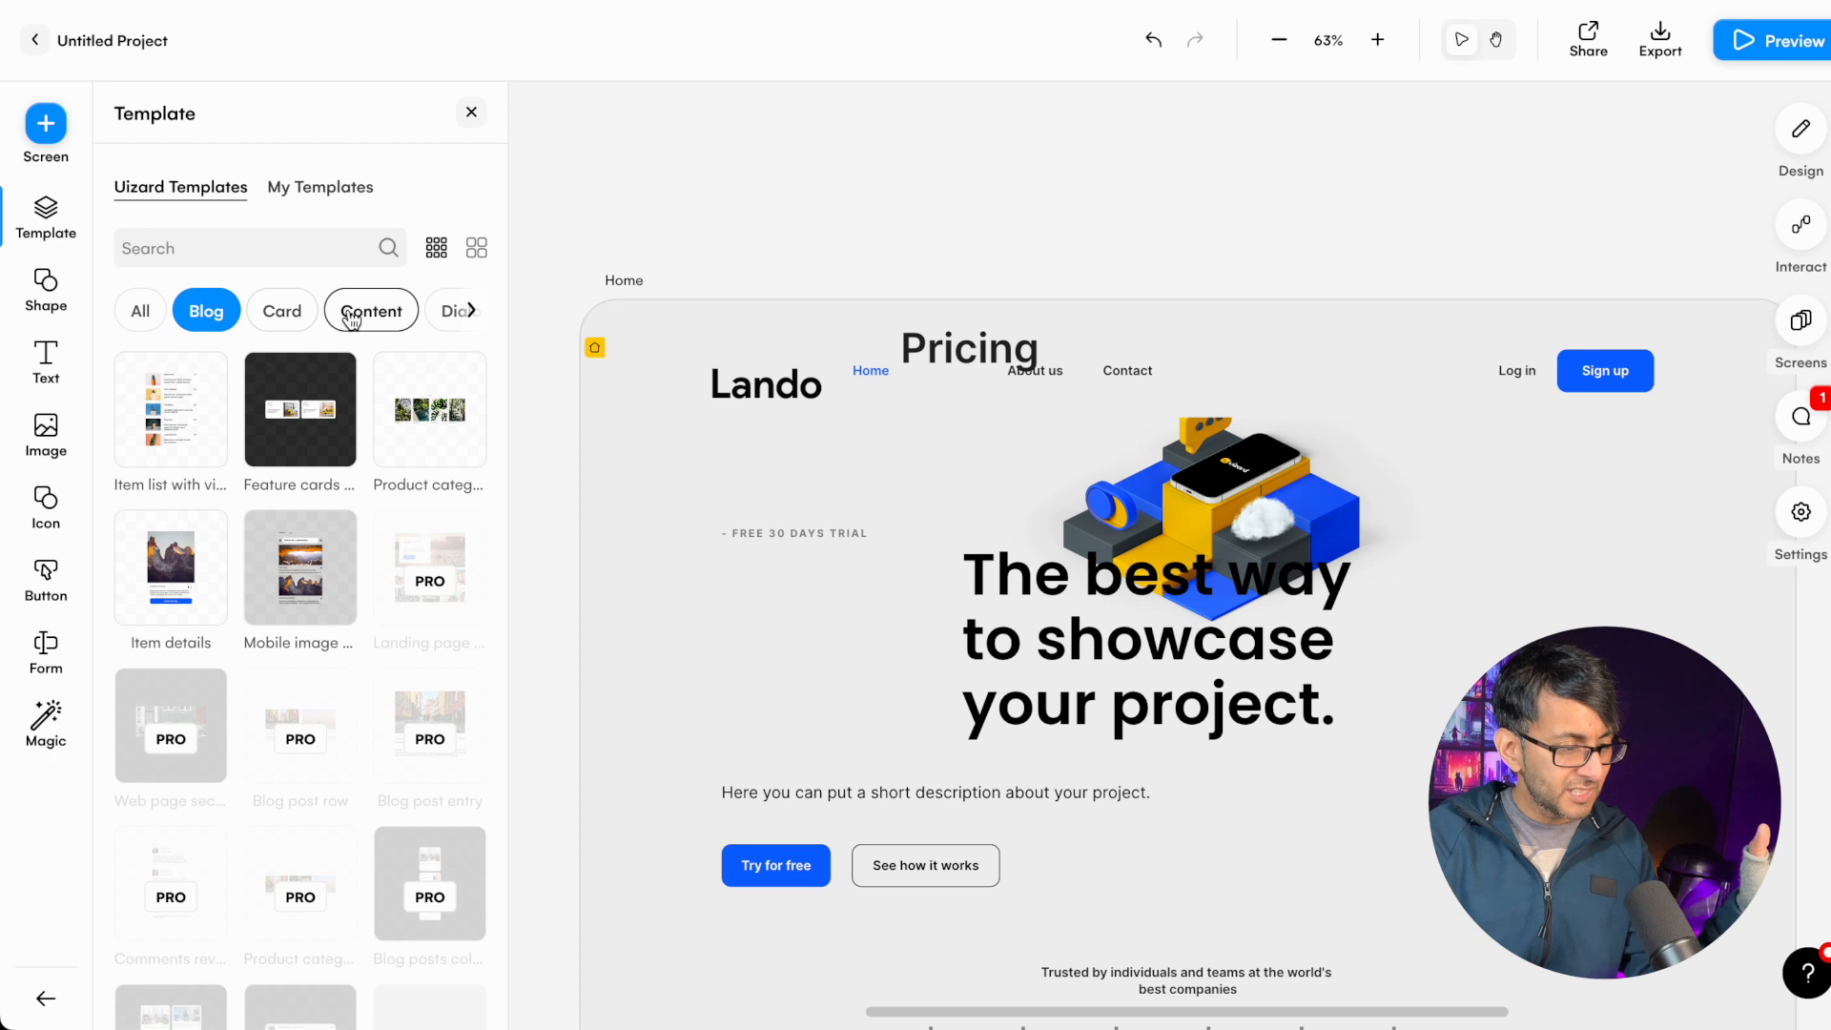
left_click(370, 309)
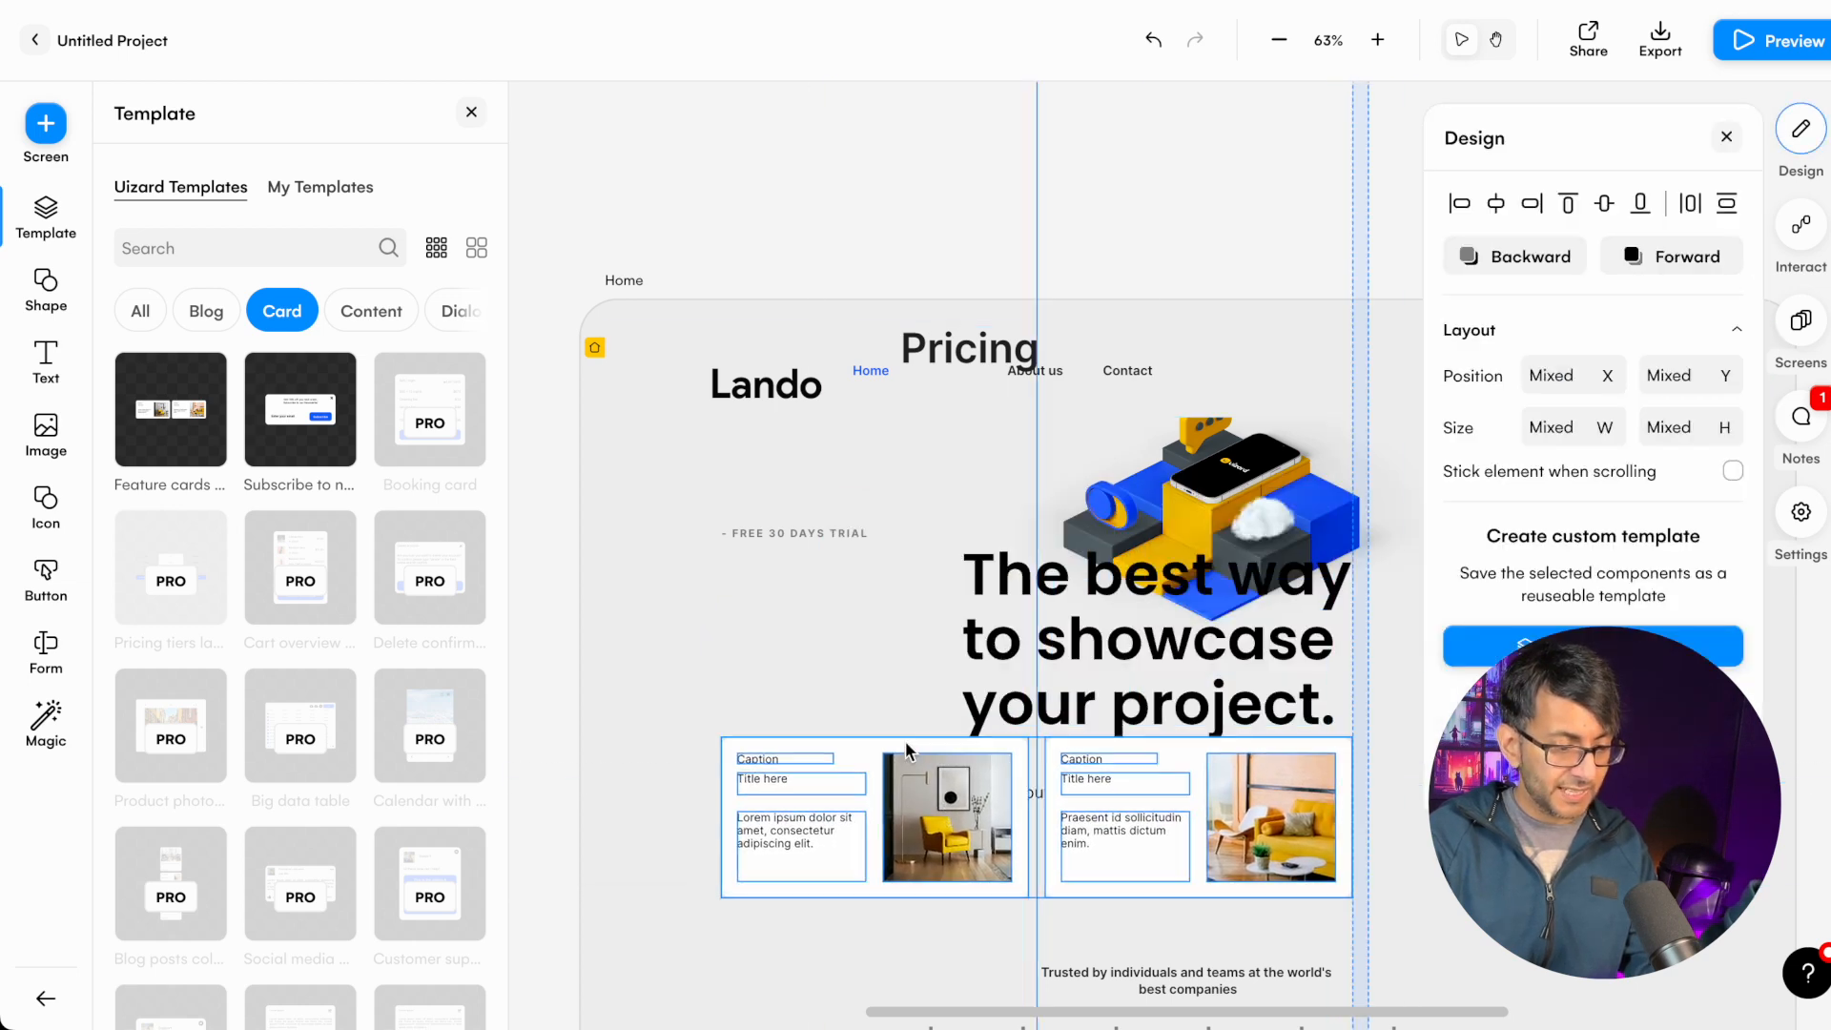
scroll("down", 3)
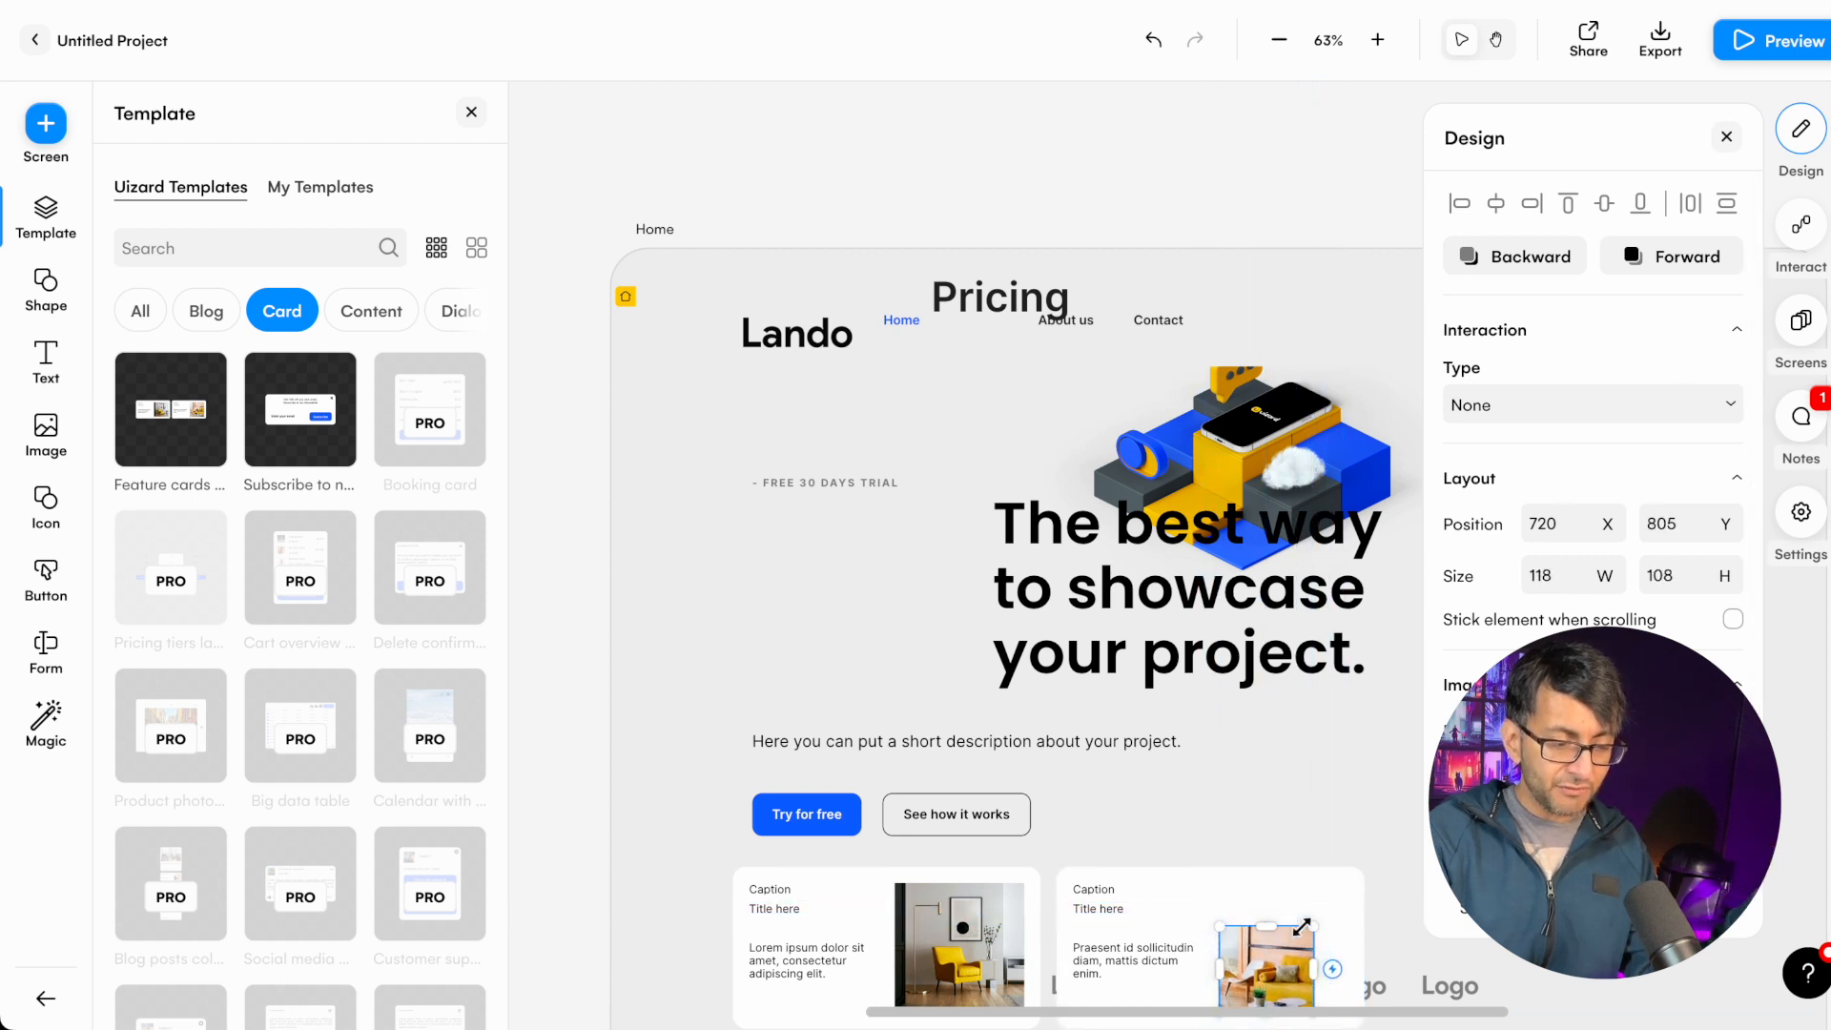
left_click(1103, 909)
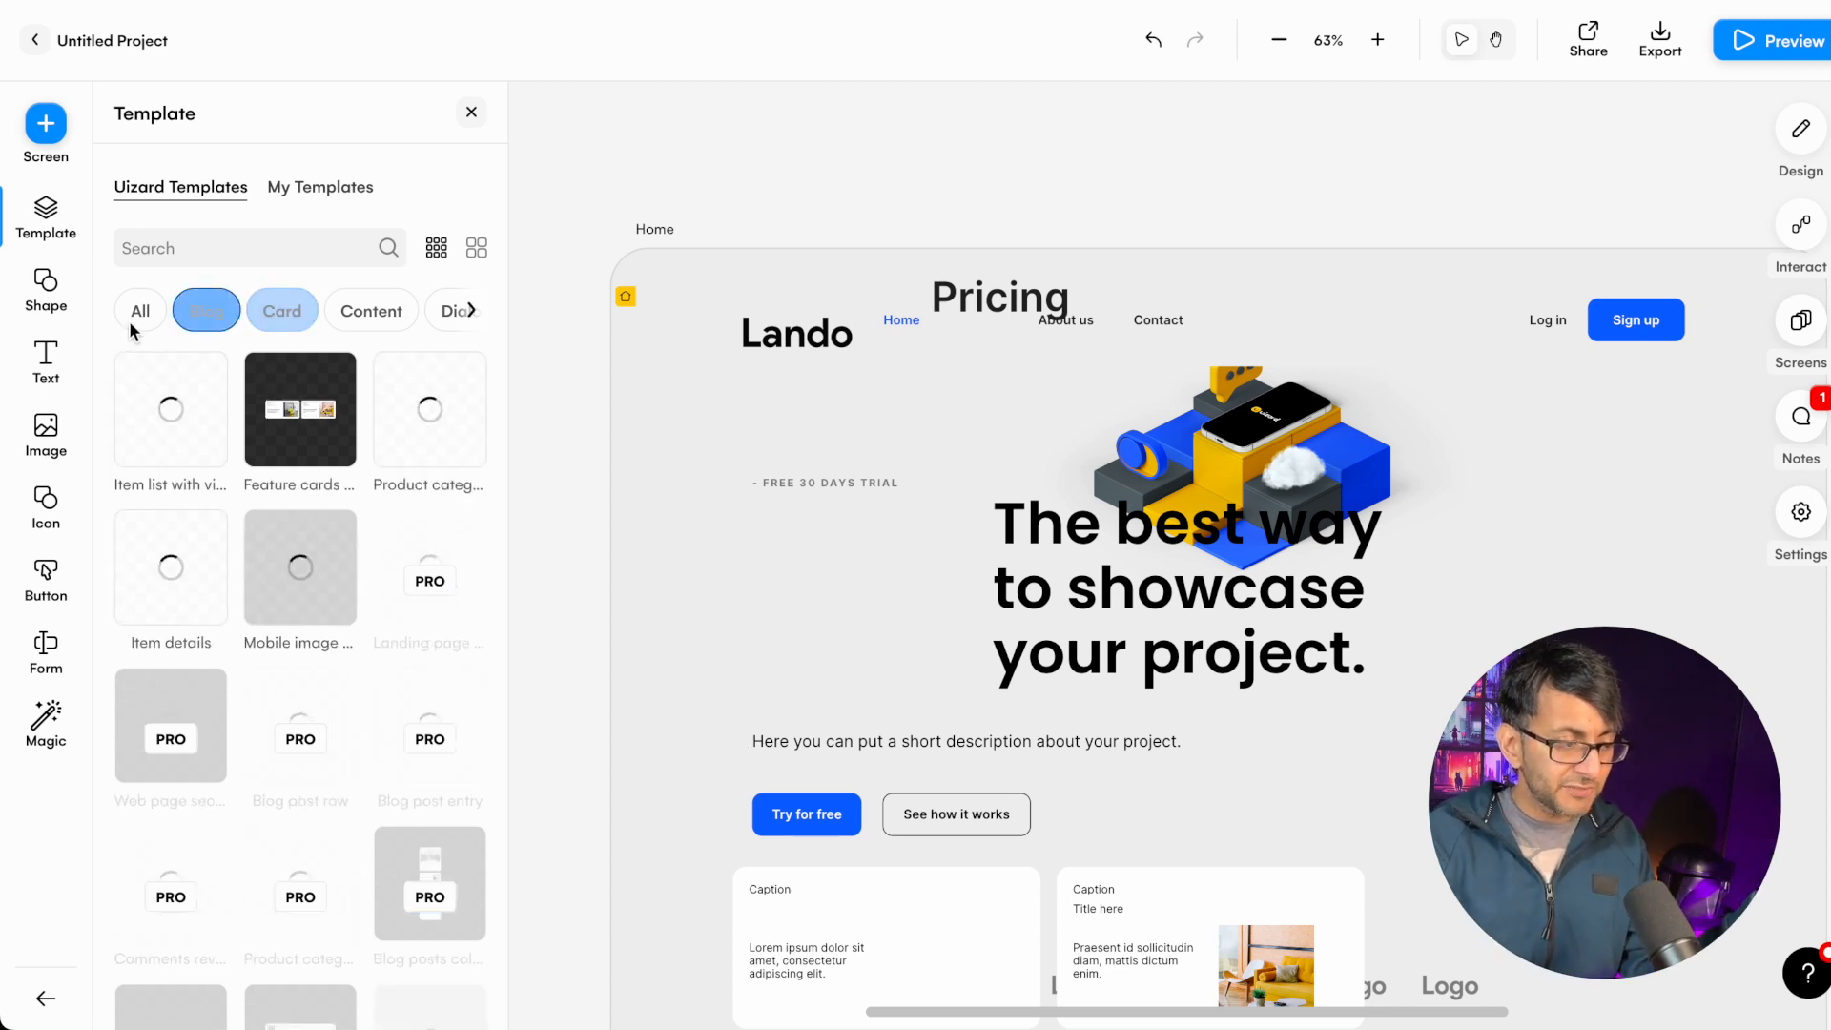
- Show templates from all categories, trying larger previews before returning to compact ones
left_click(140, 309)
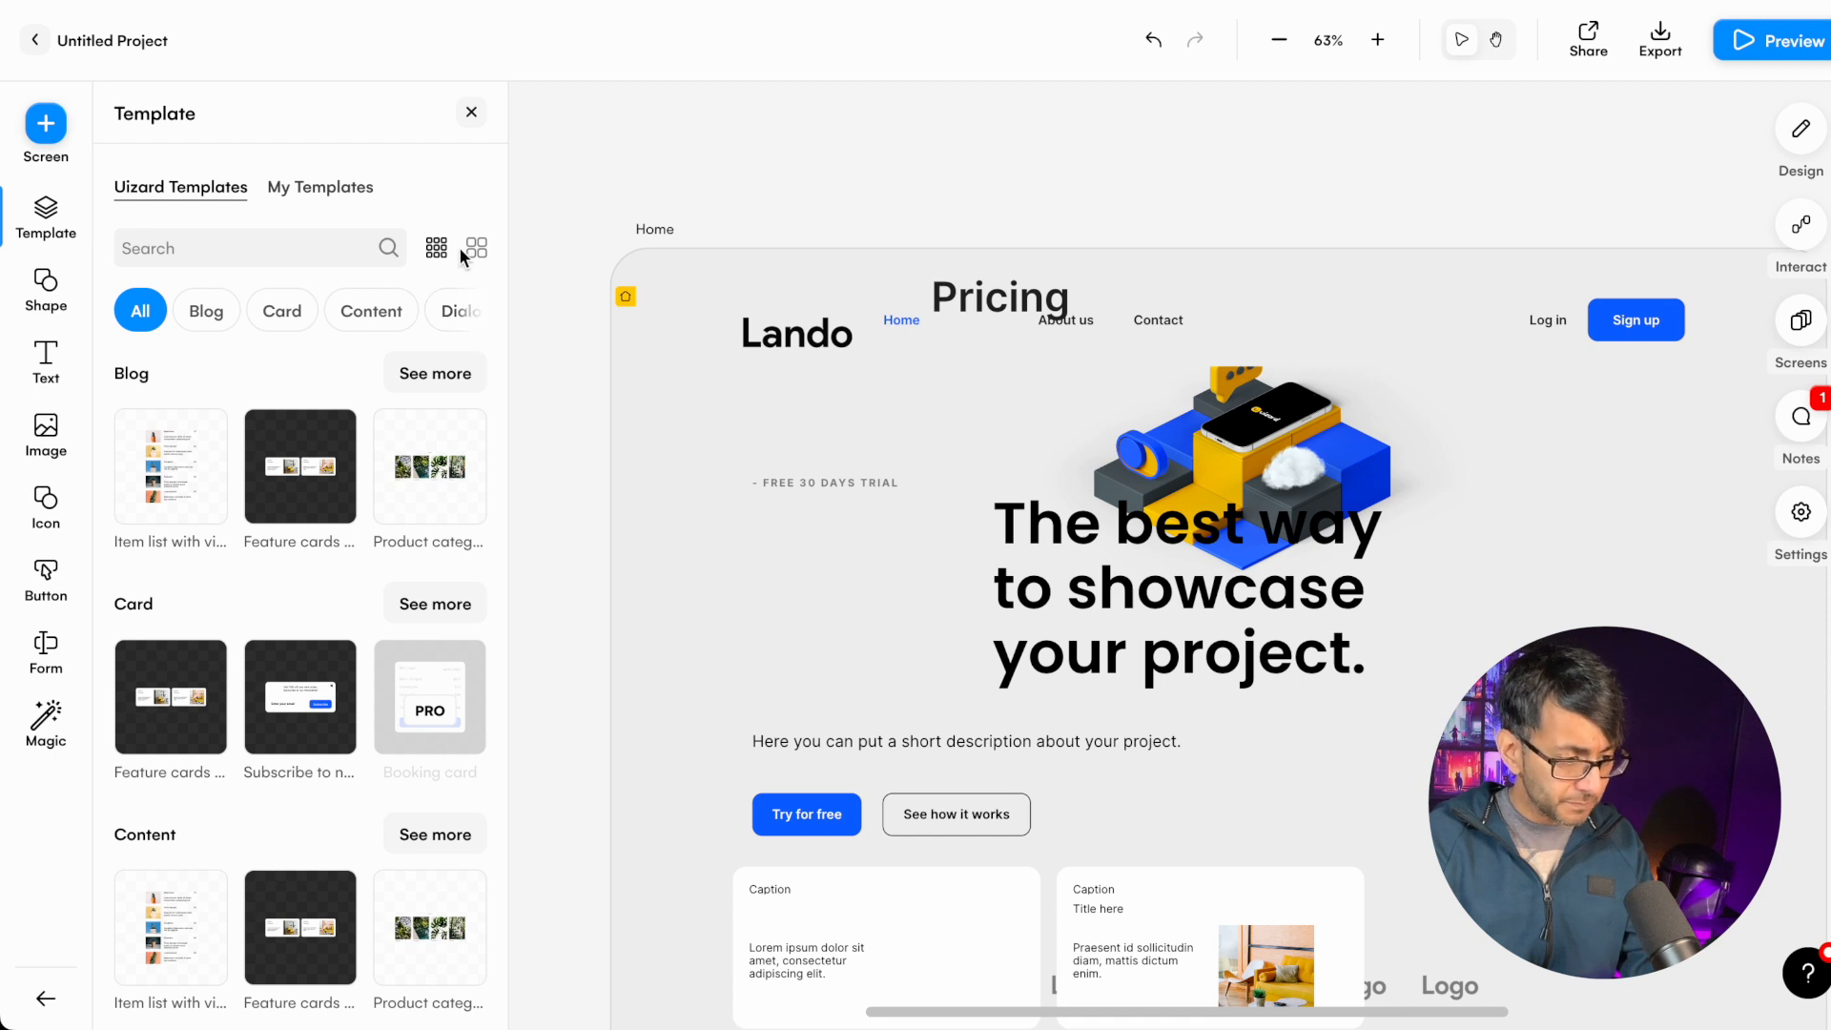
left_click(436, 248)
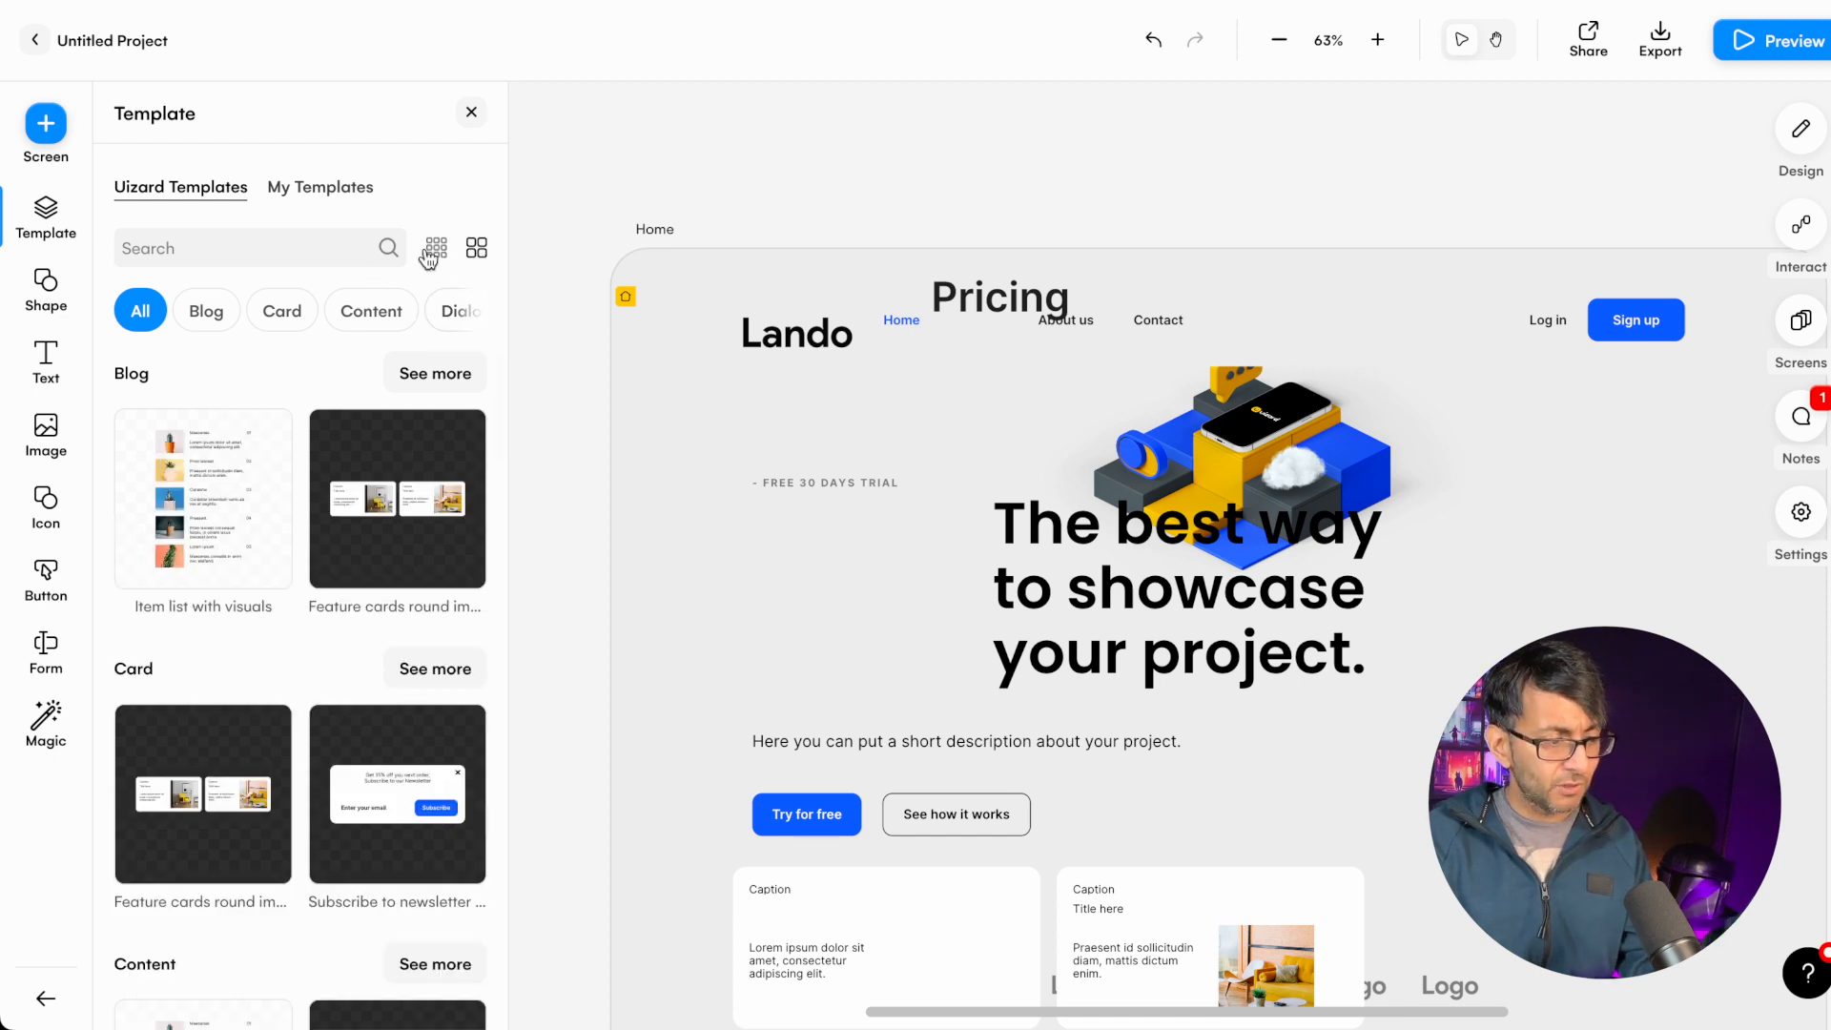
left_click(436, 248)
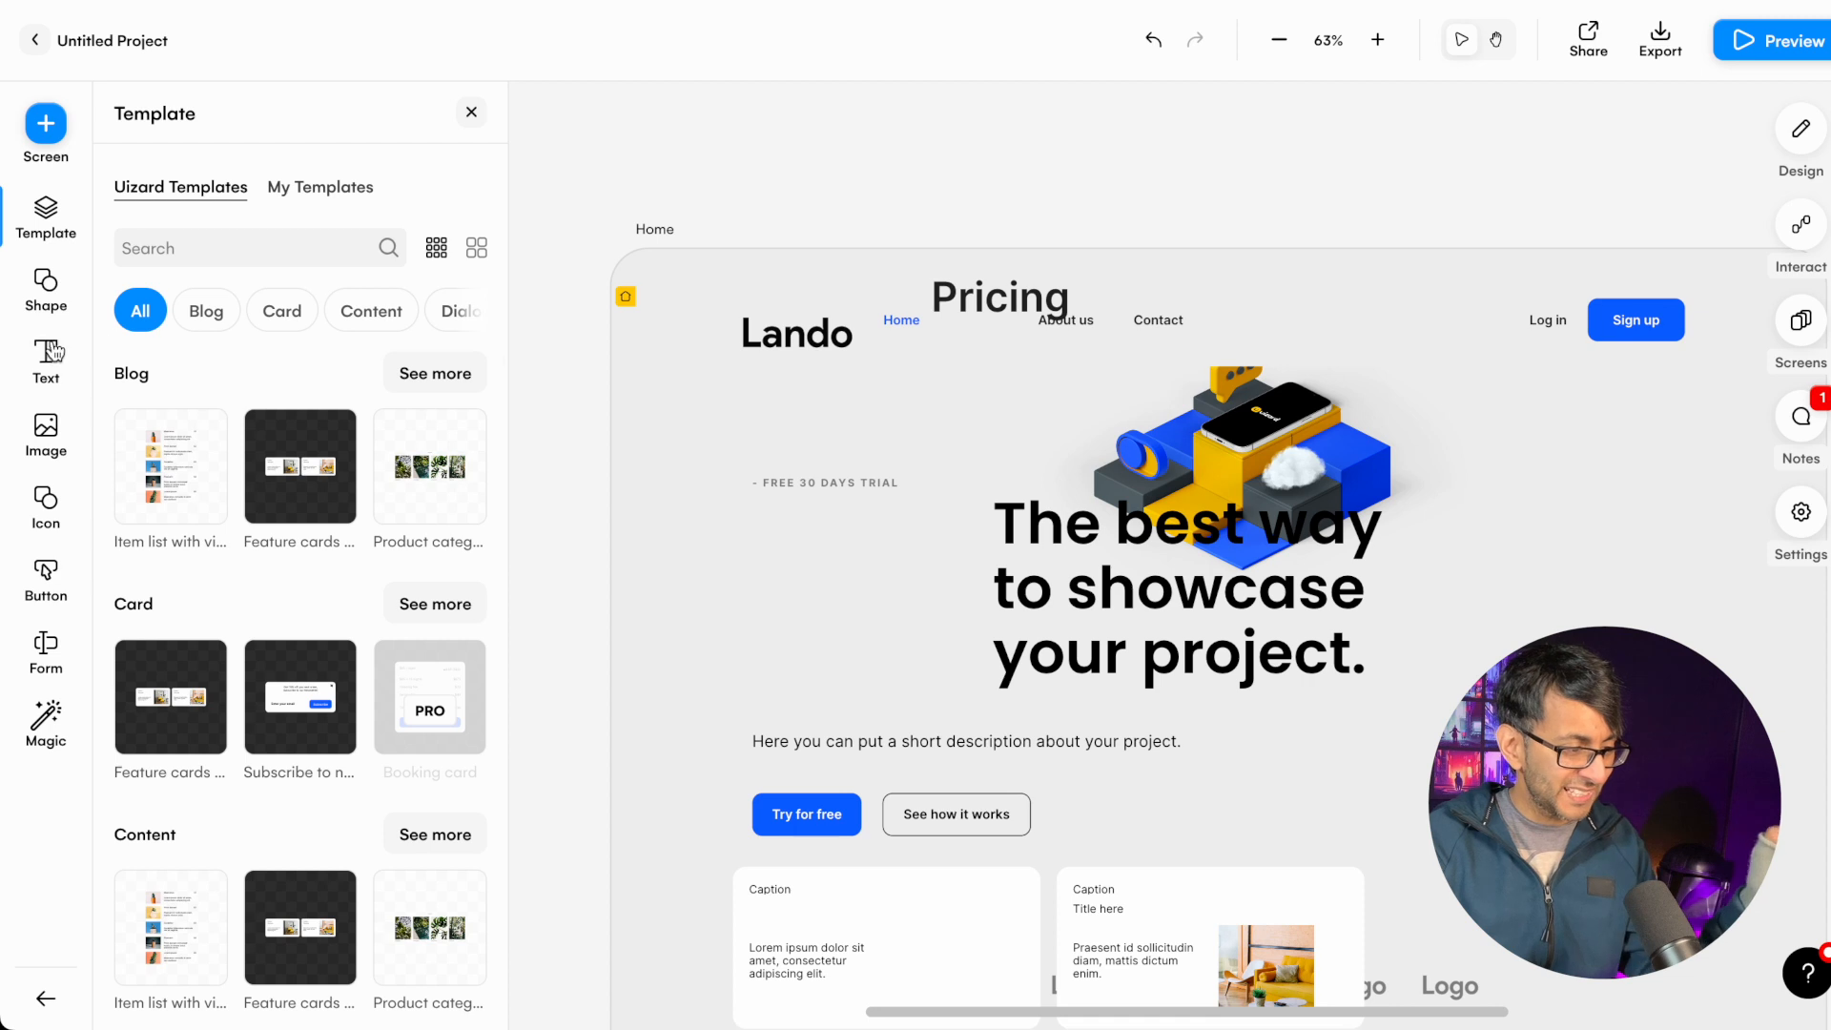
- Browse the shapes, text styles, stock images and button styles, ending on form components
left_click(46, 286)
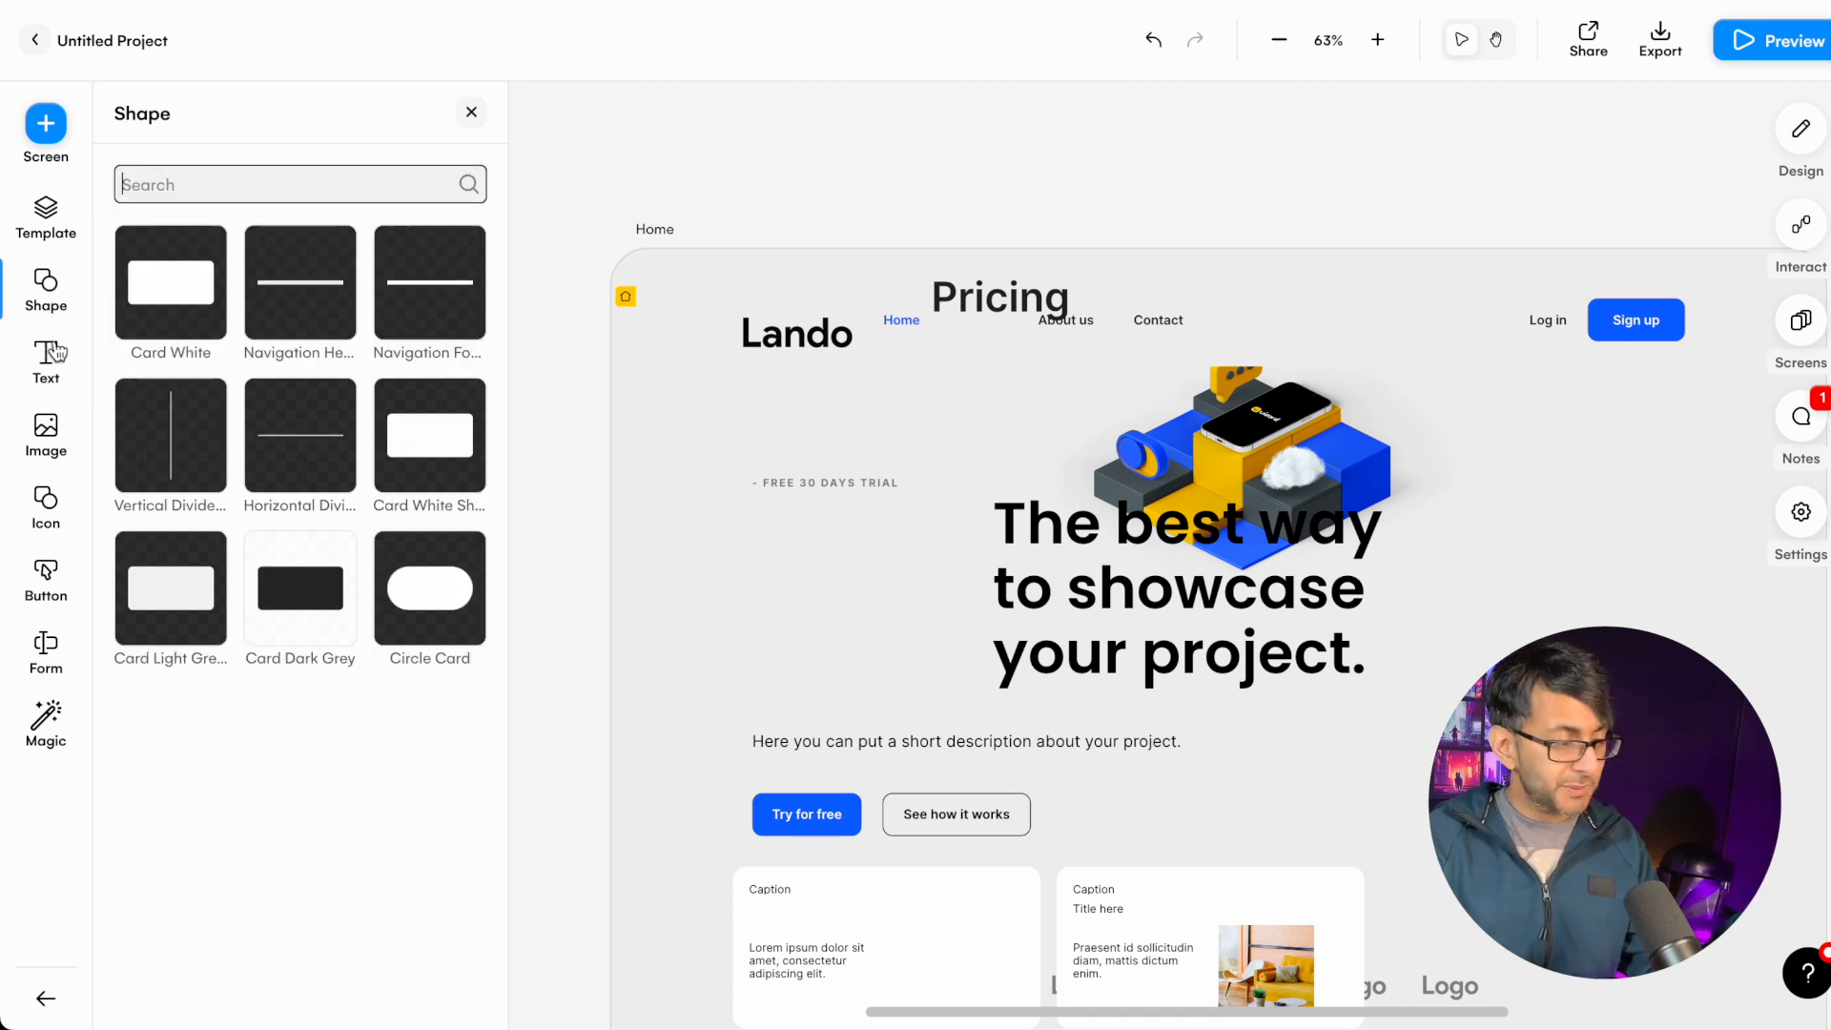
left_click(45, 363)
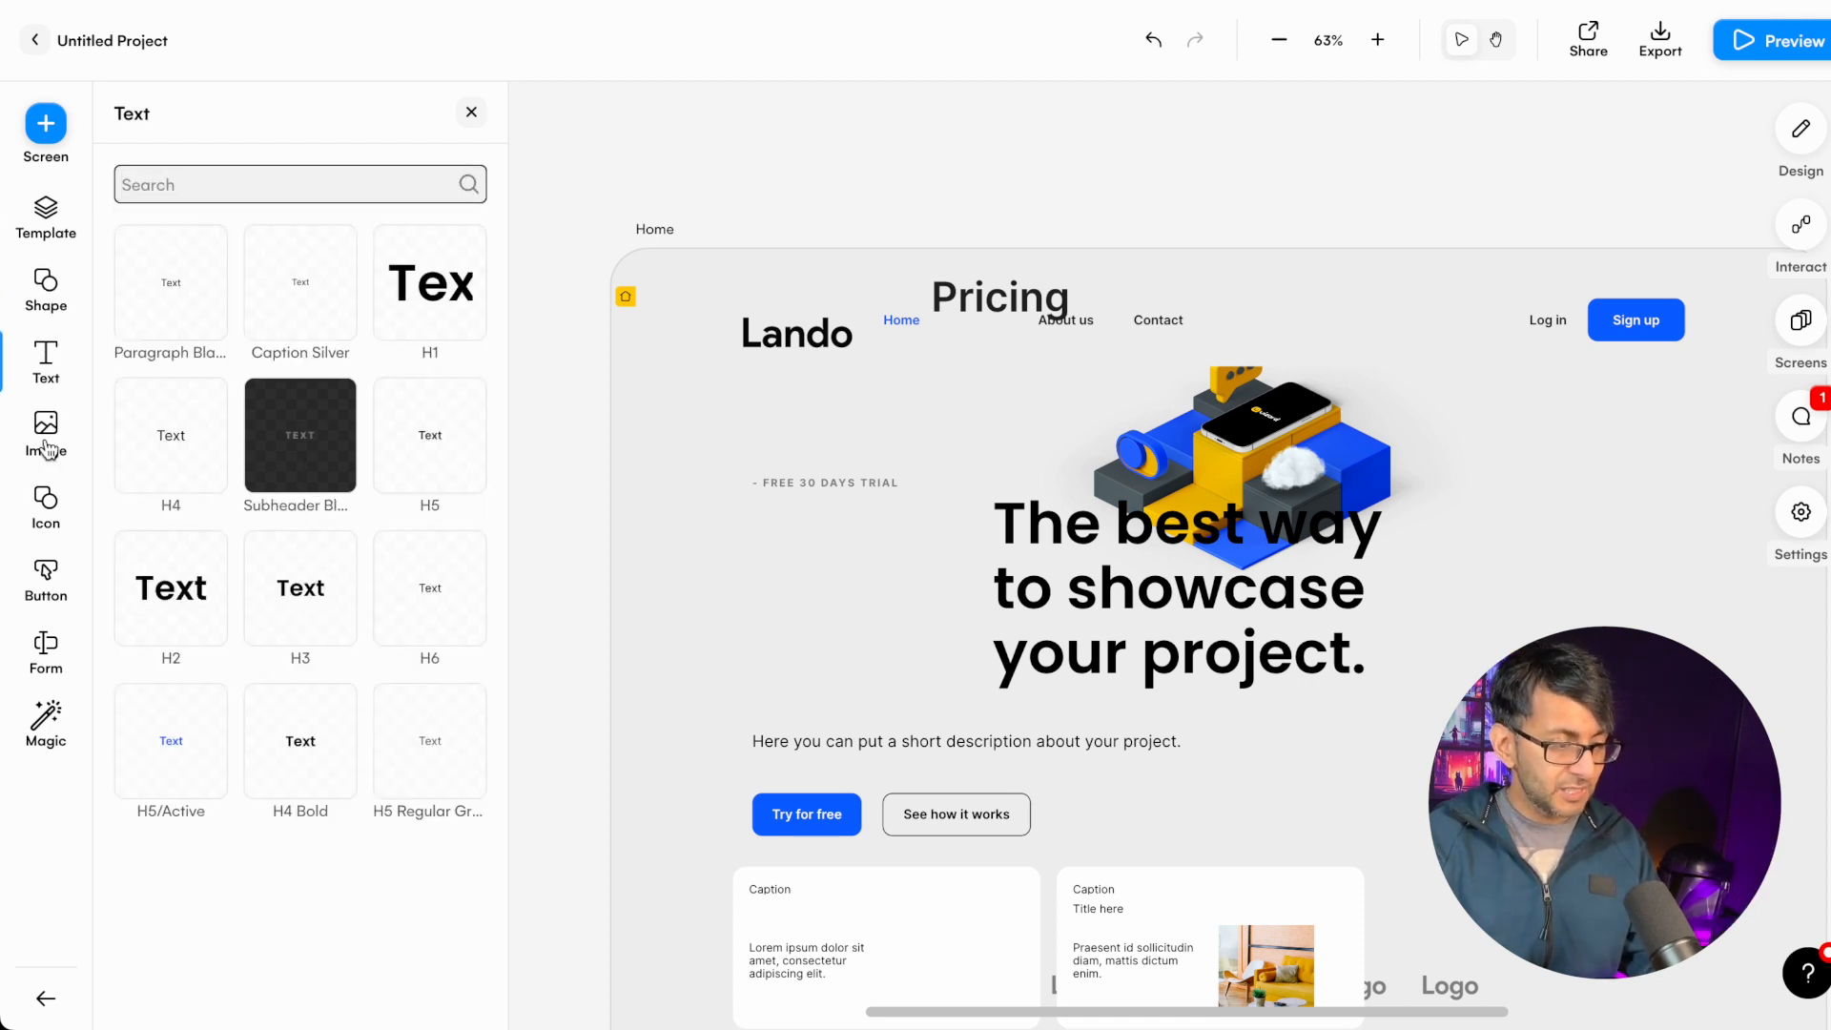
left_click(45, 435)
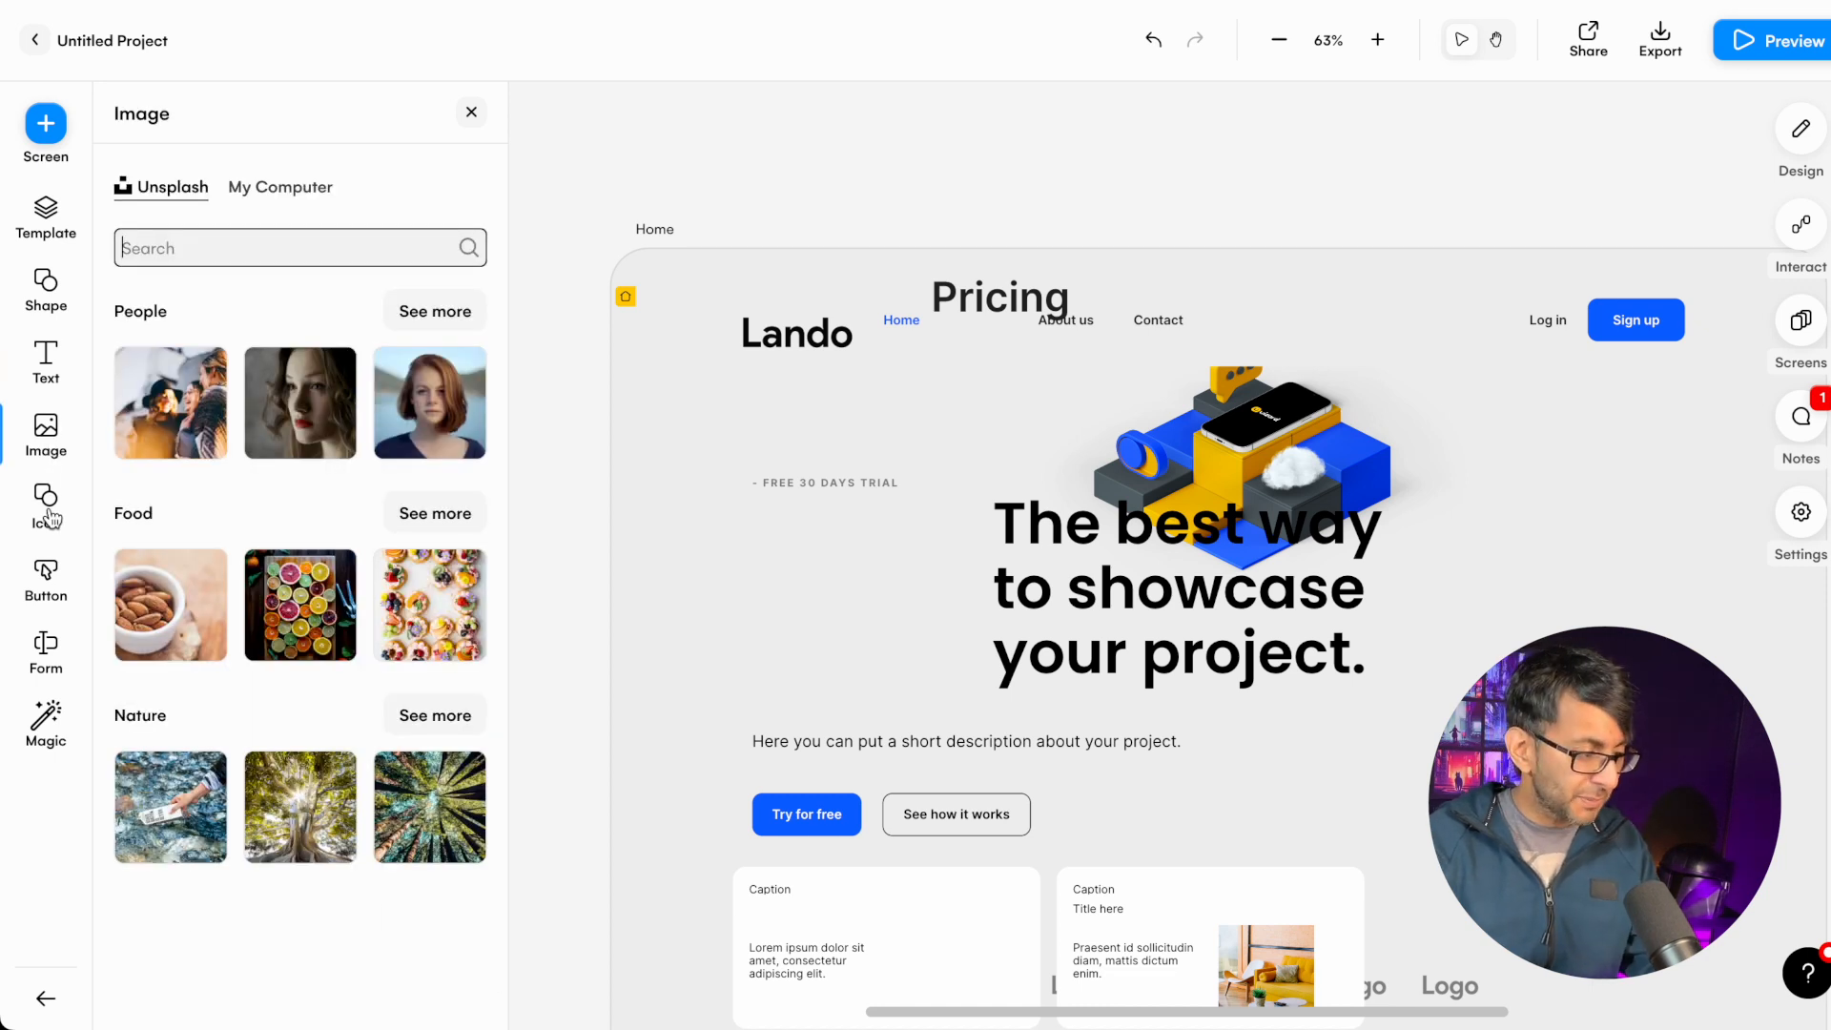
left_click(46, 577)
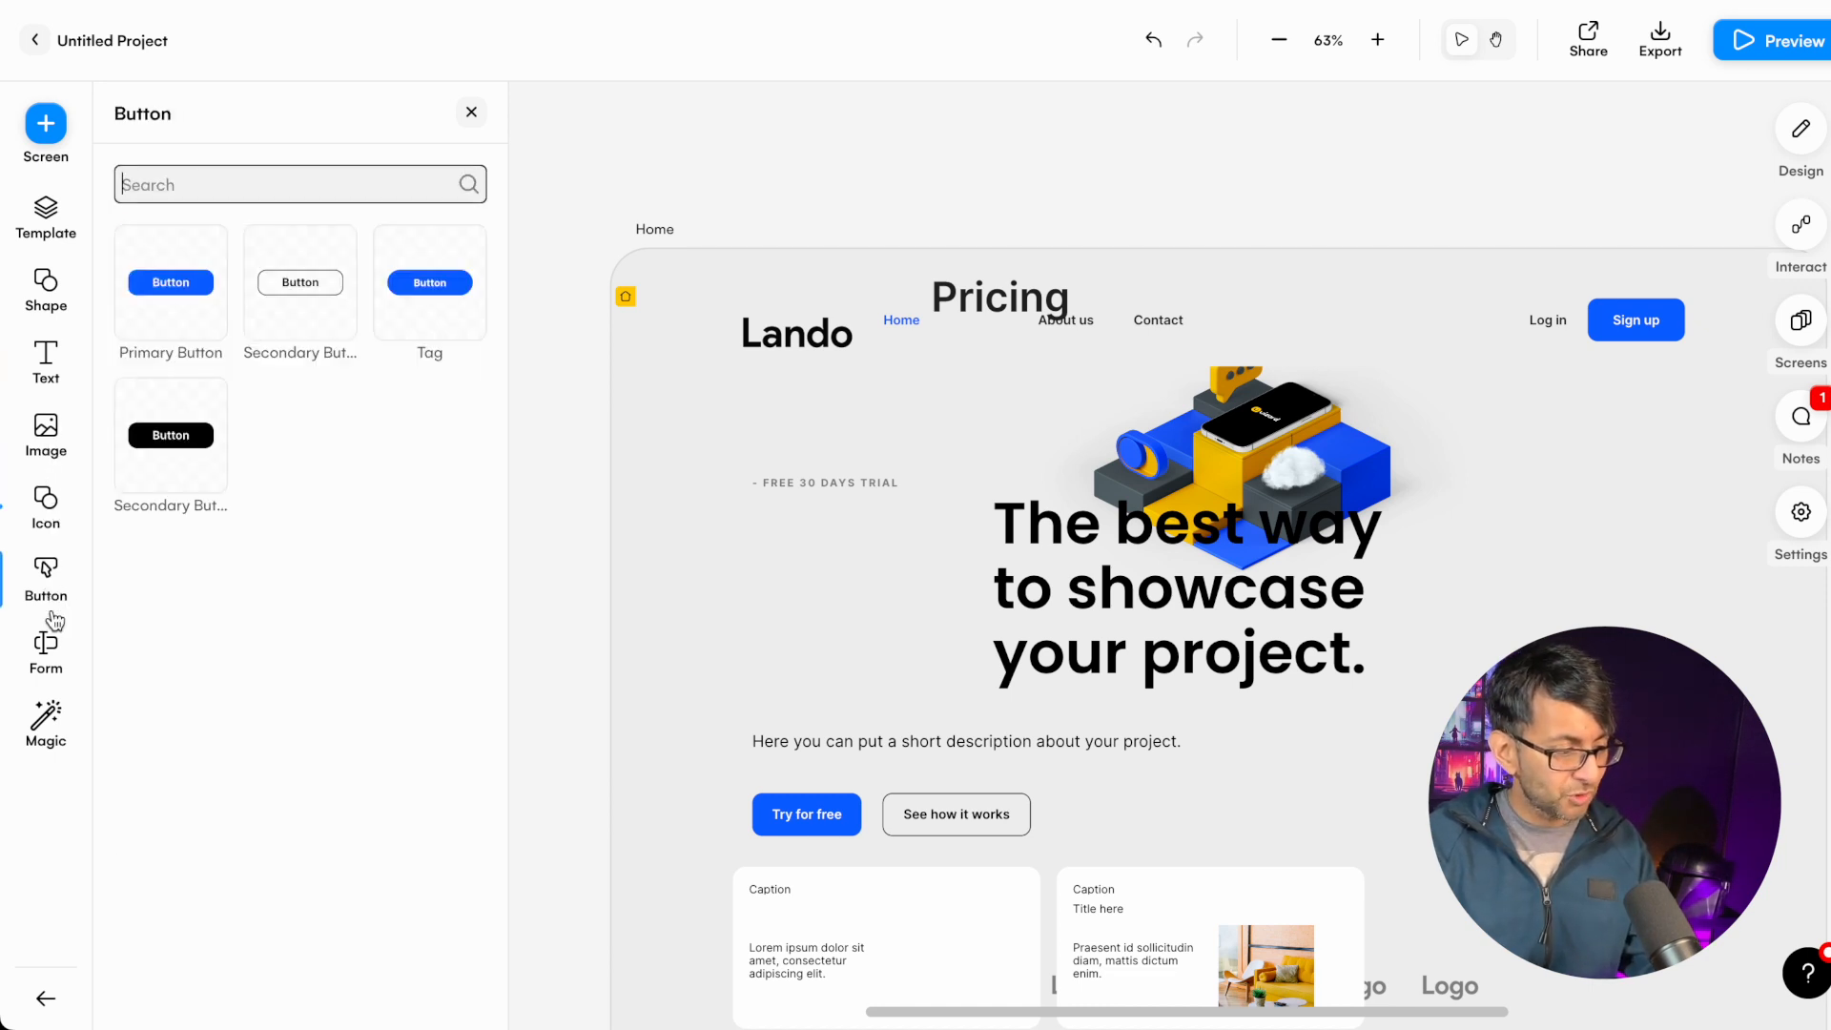
left_click(46, 640)
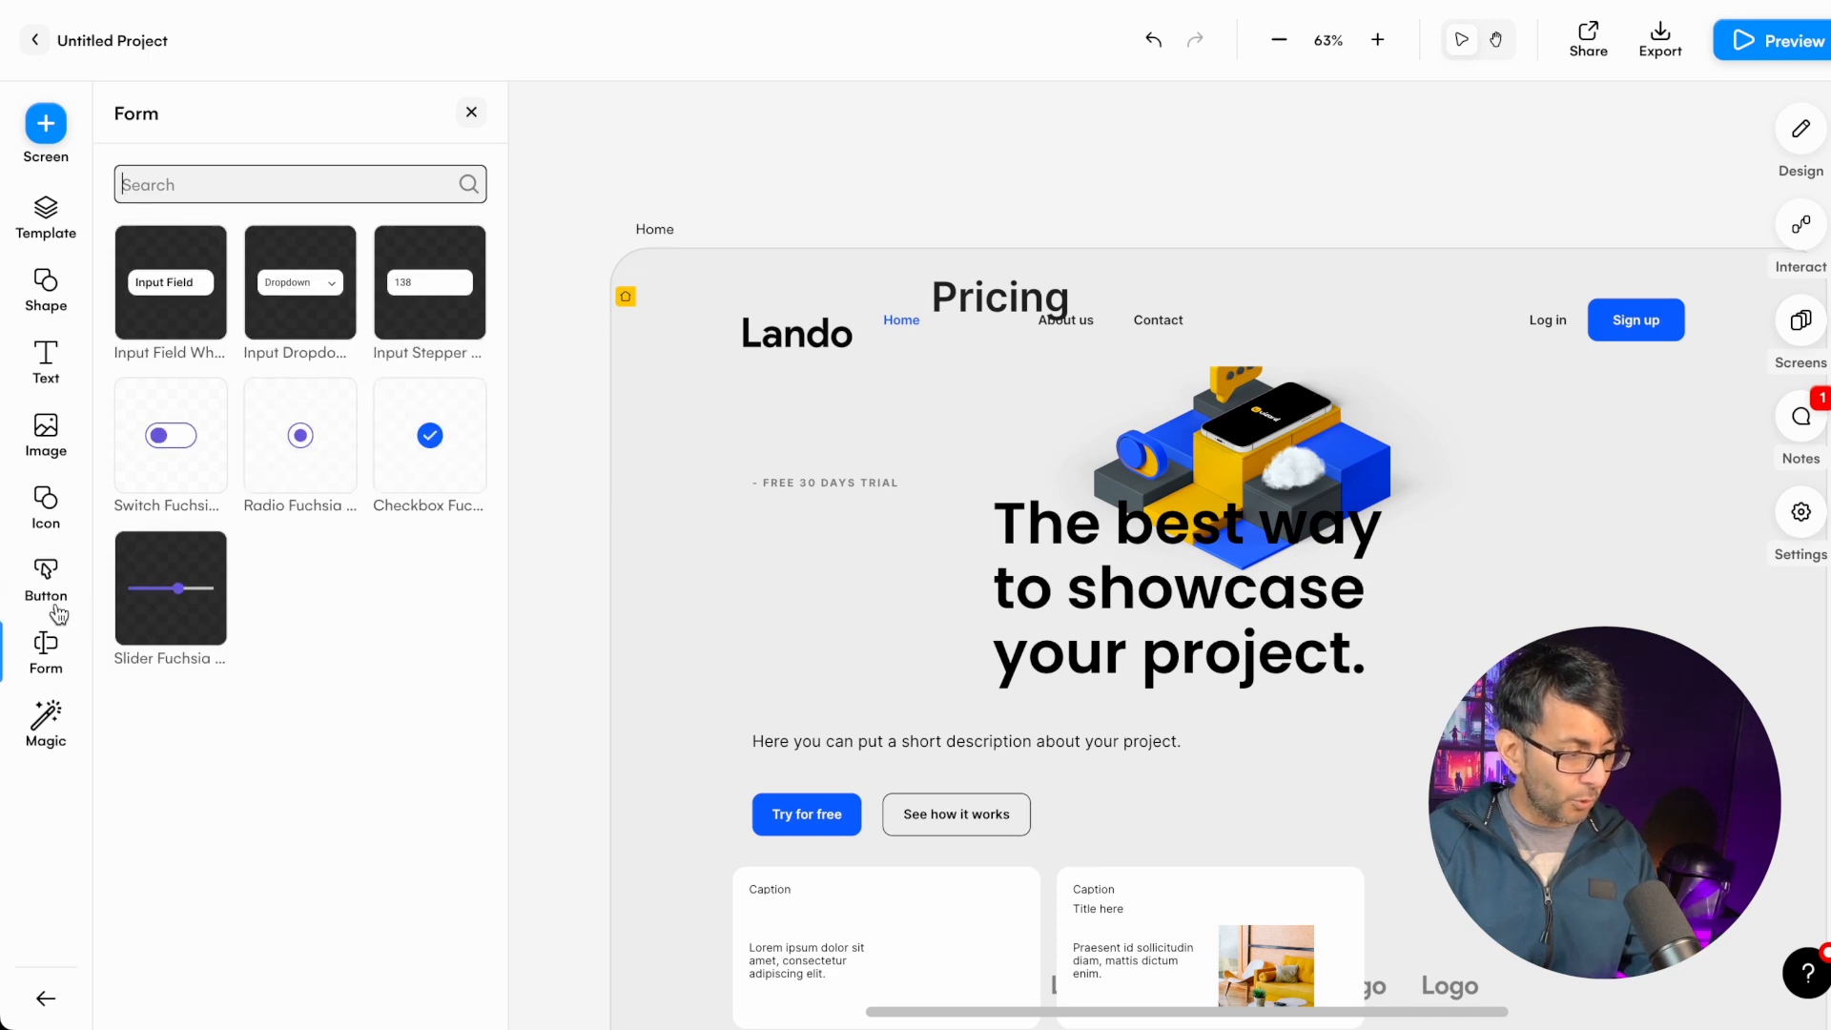
mouse_move(597, 619)
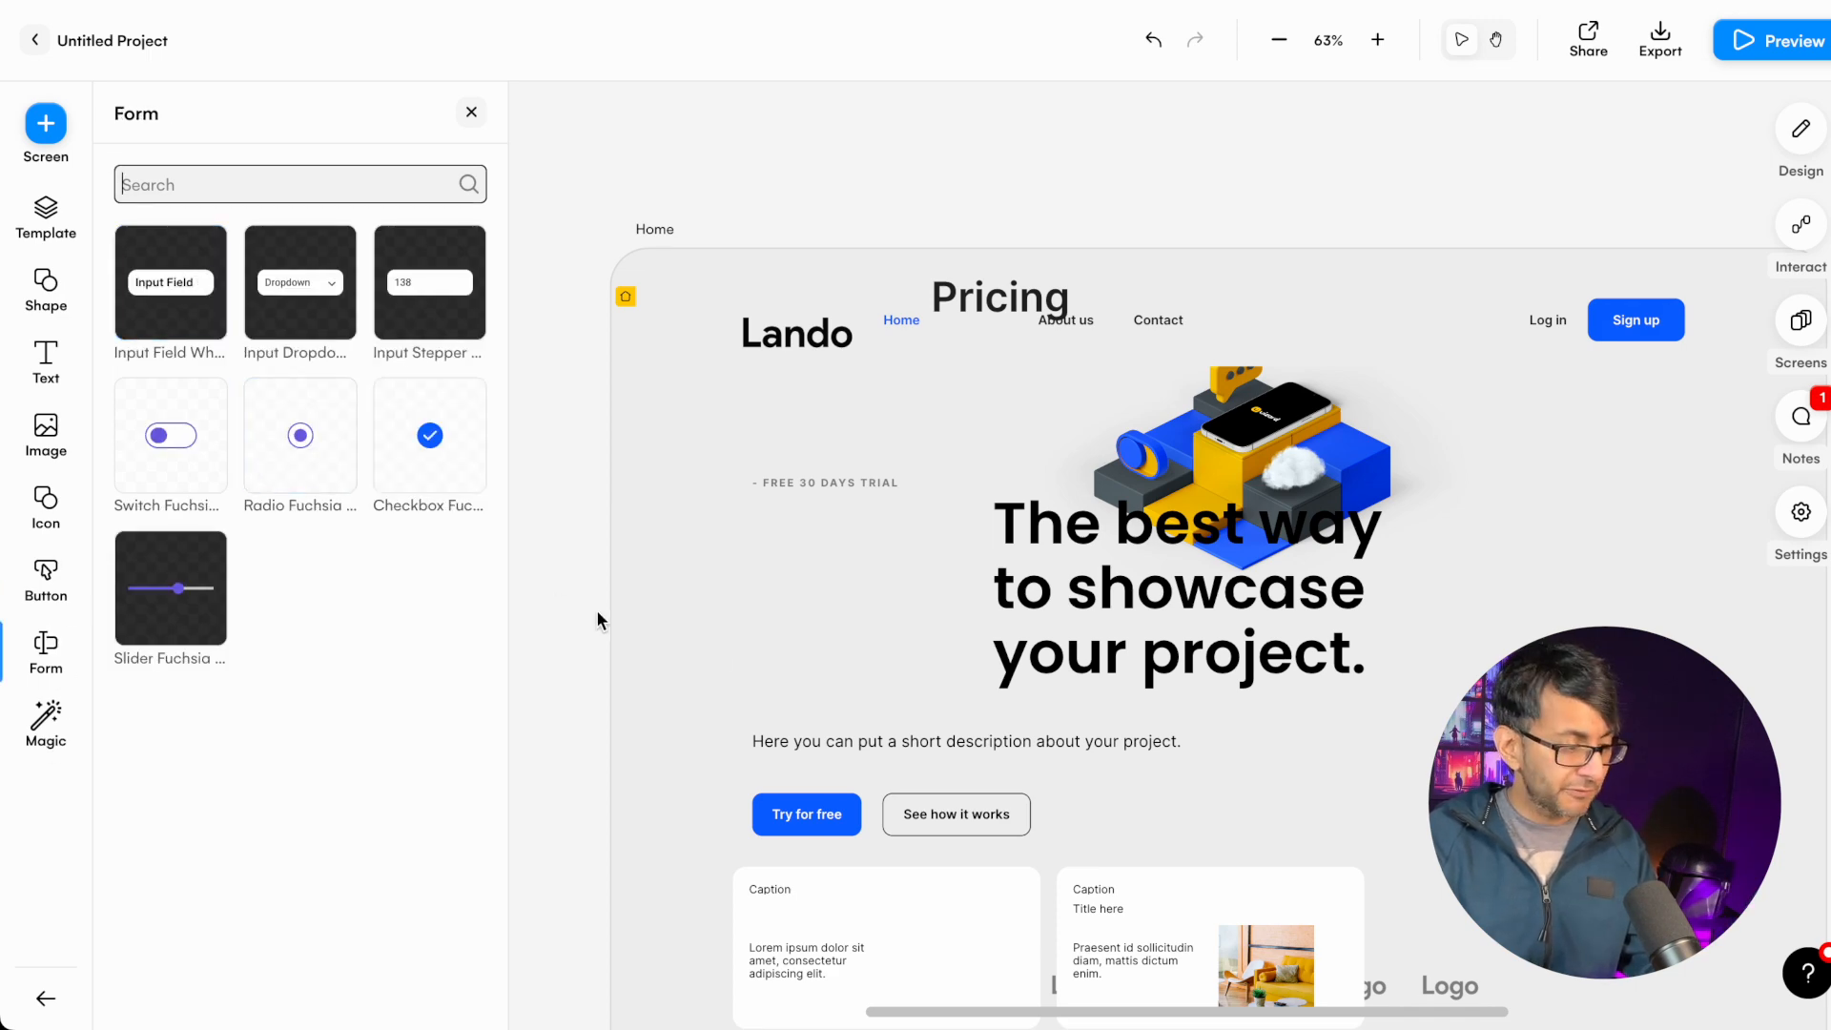
- Scroll down through the Lando Home screen with Pricing back in the navigation bar
scroll("down", 3)
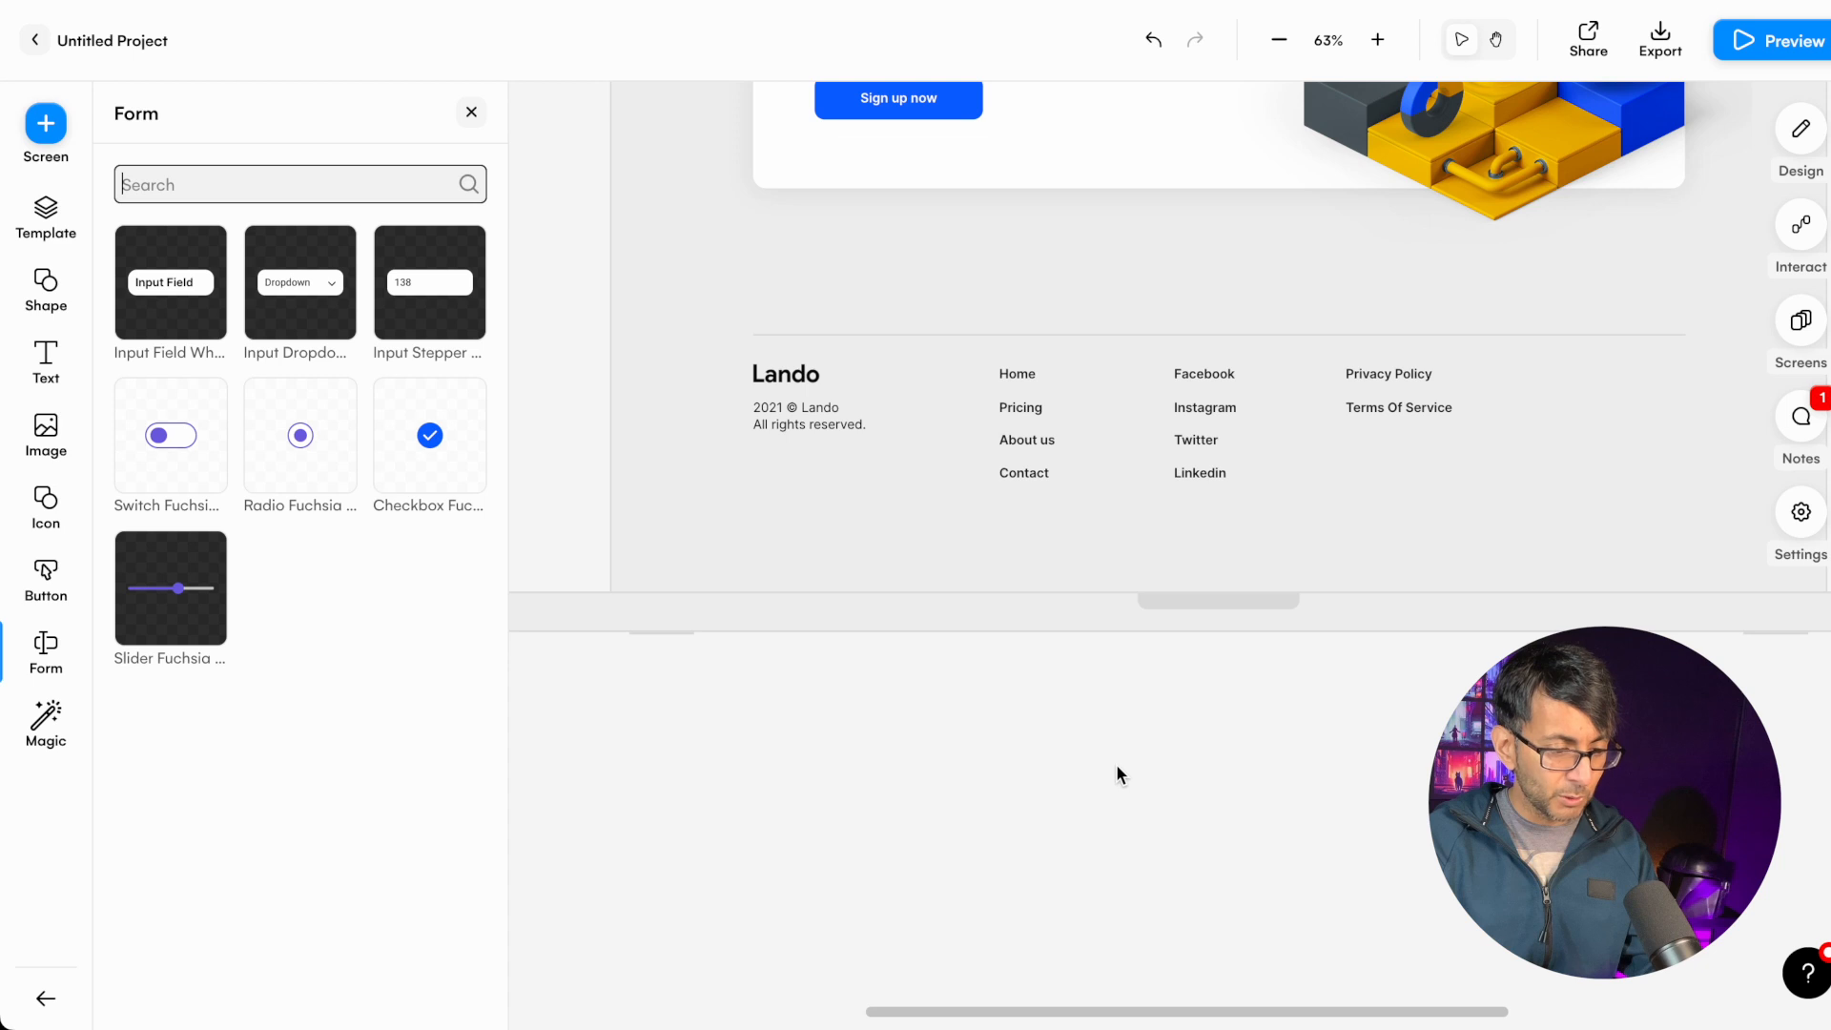
scroll("down", 3)
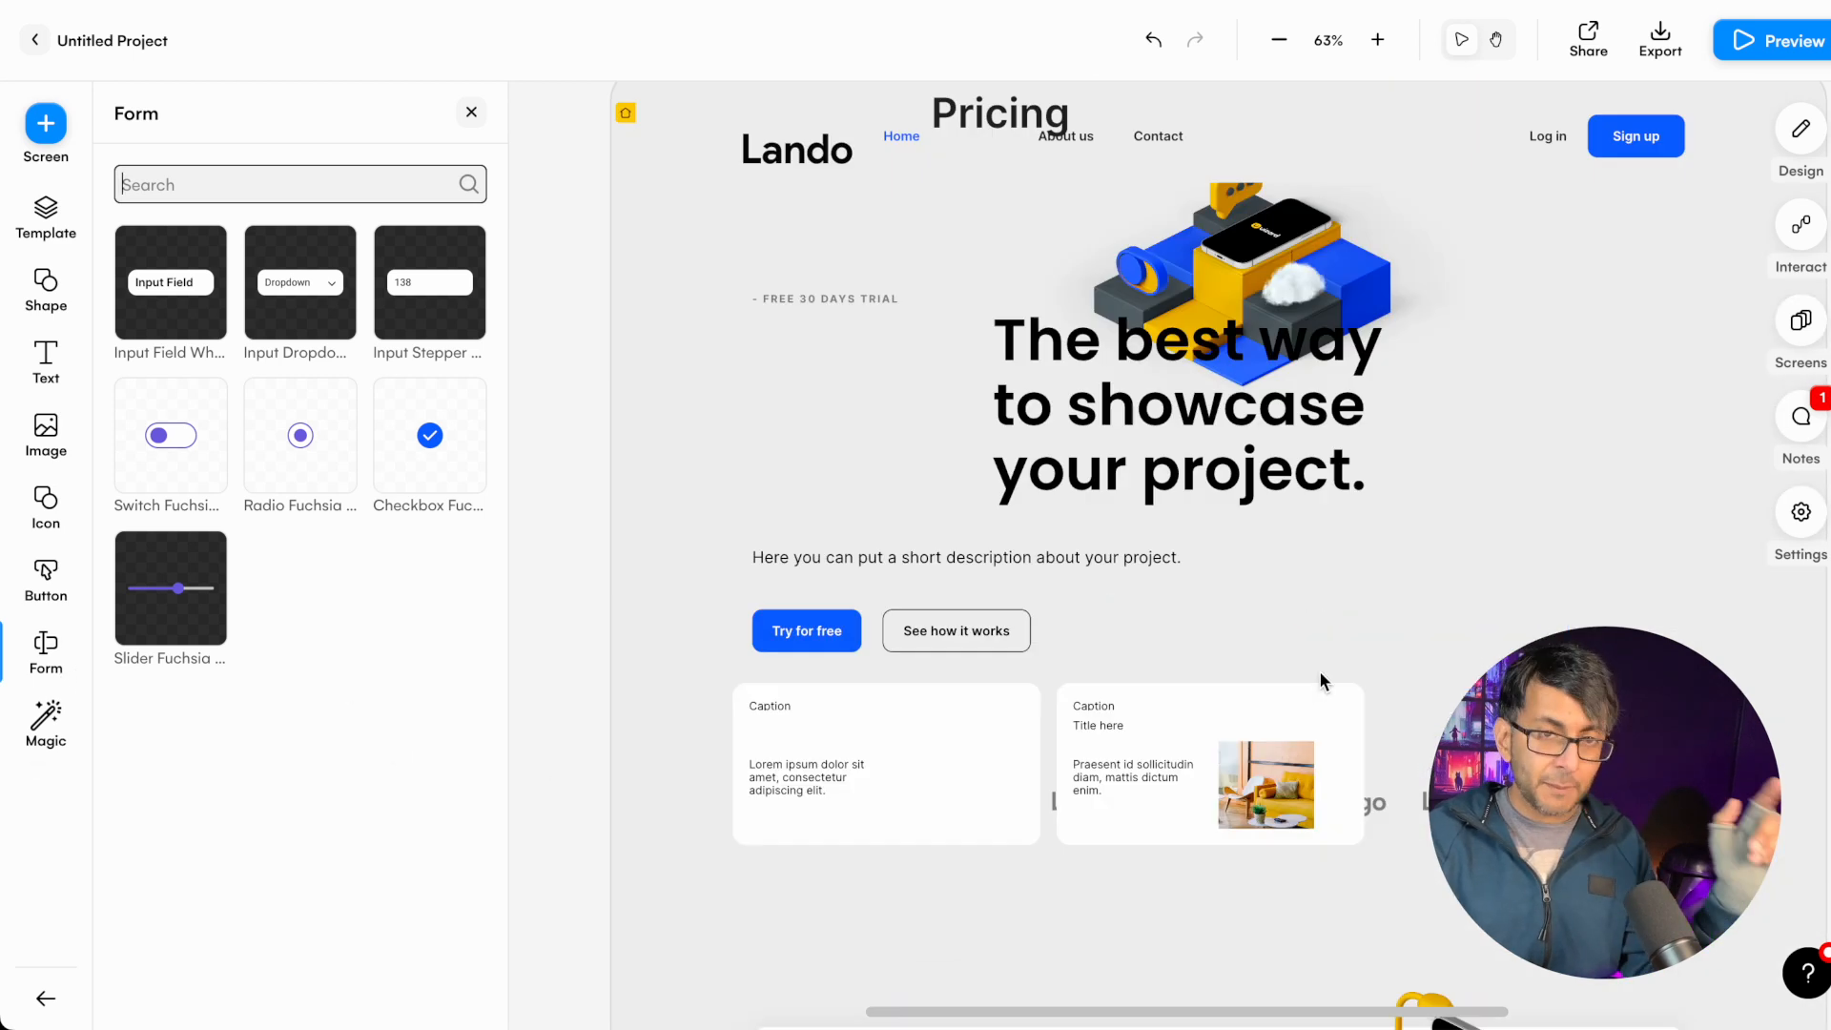
scroll("down", 3)
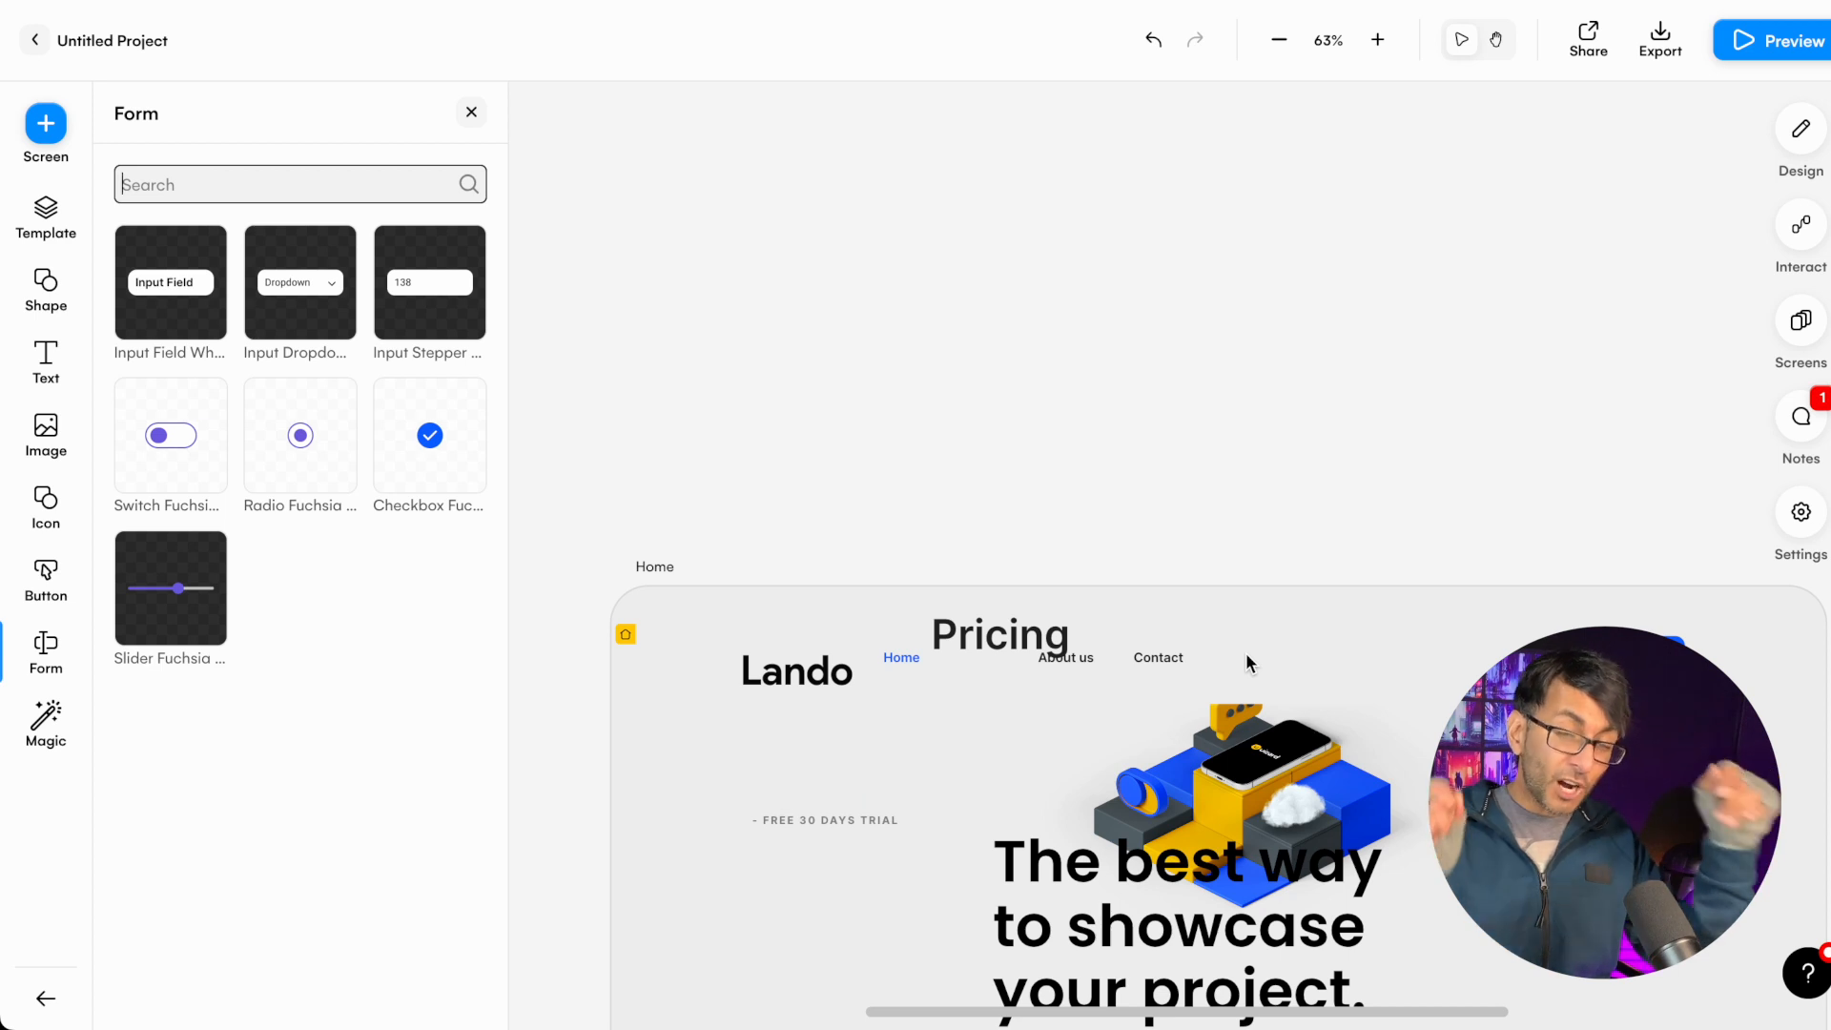
scroll("down", 3)
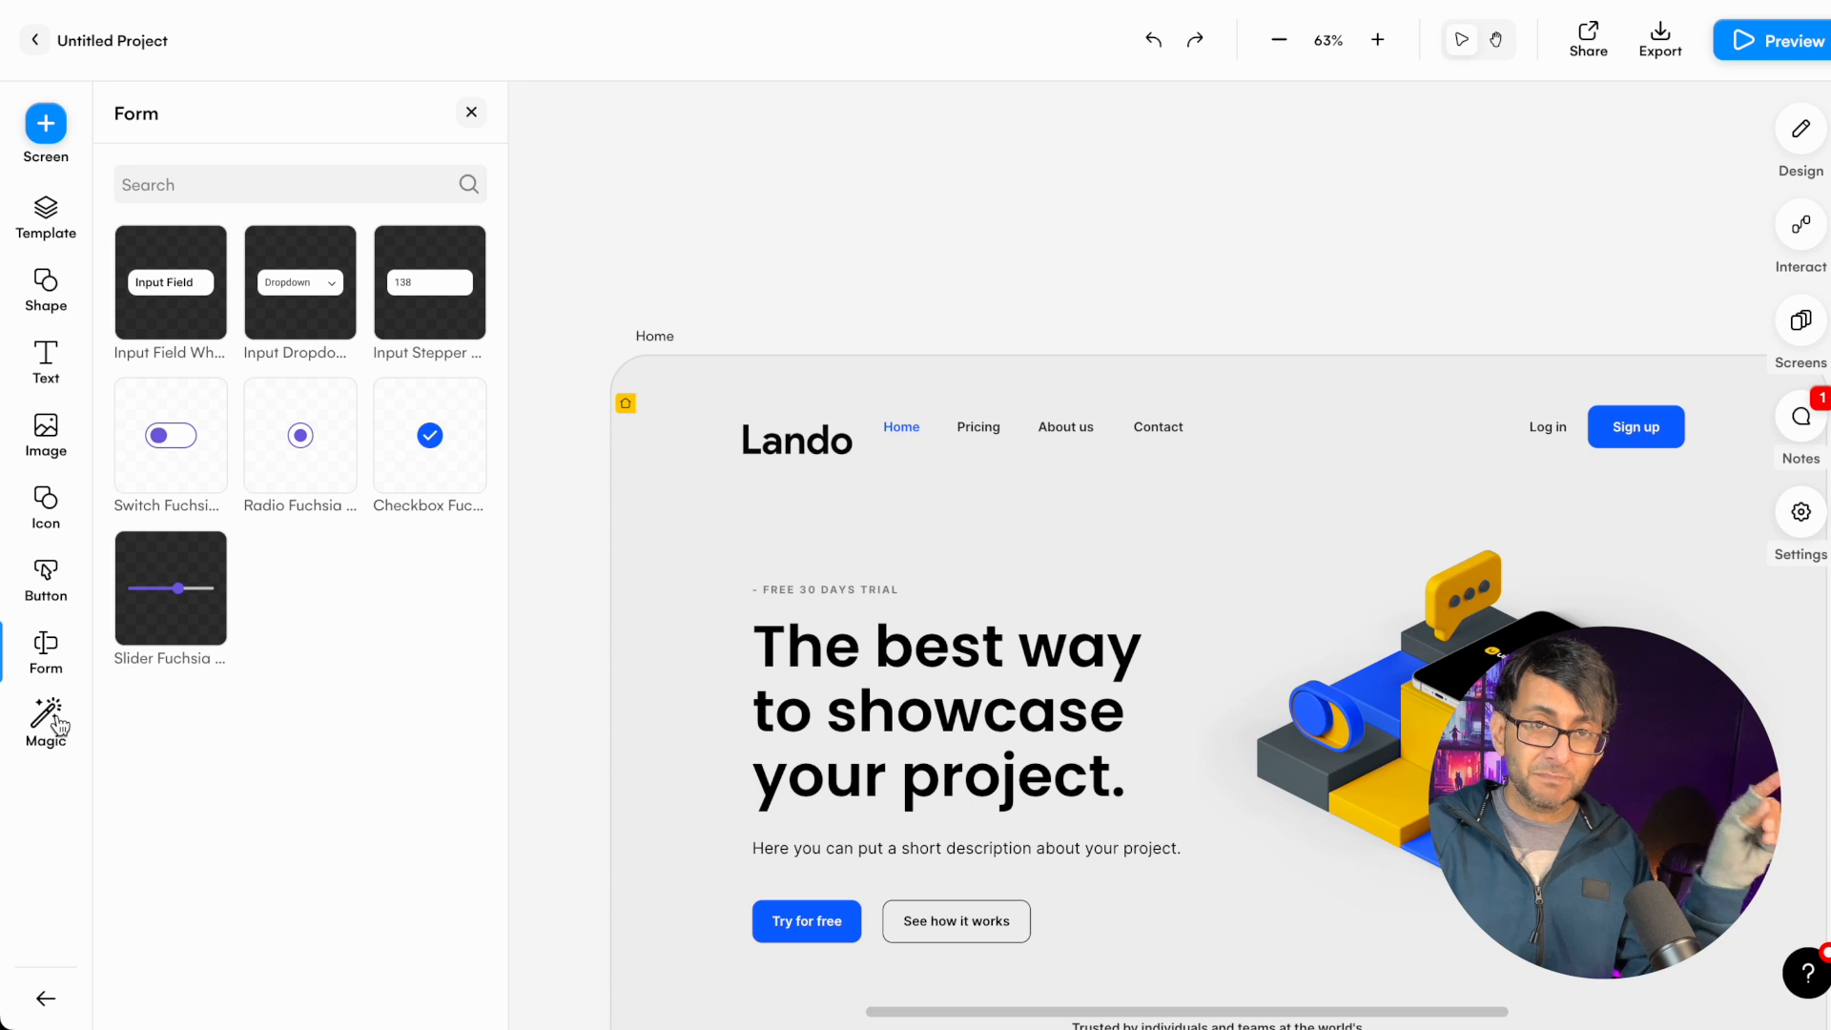
- Turn on Magic Wireframe Mode to render the landing page as a hand-drawn sketch
left_click(46, 718)
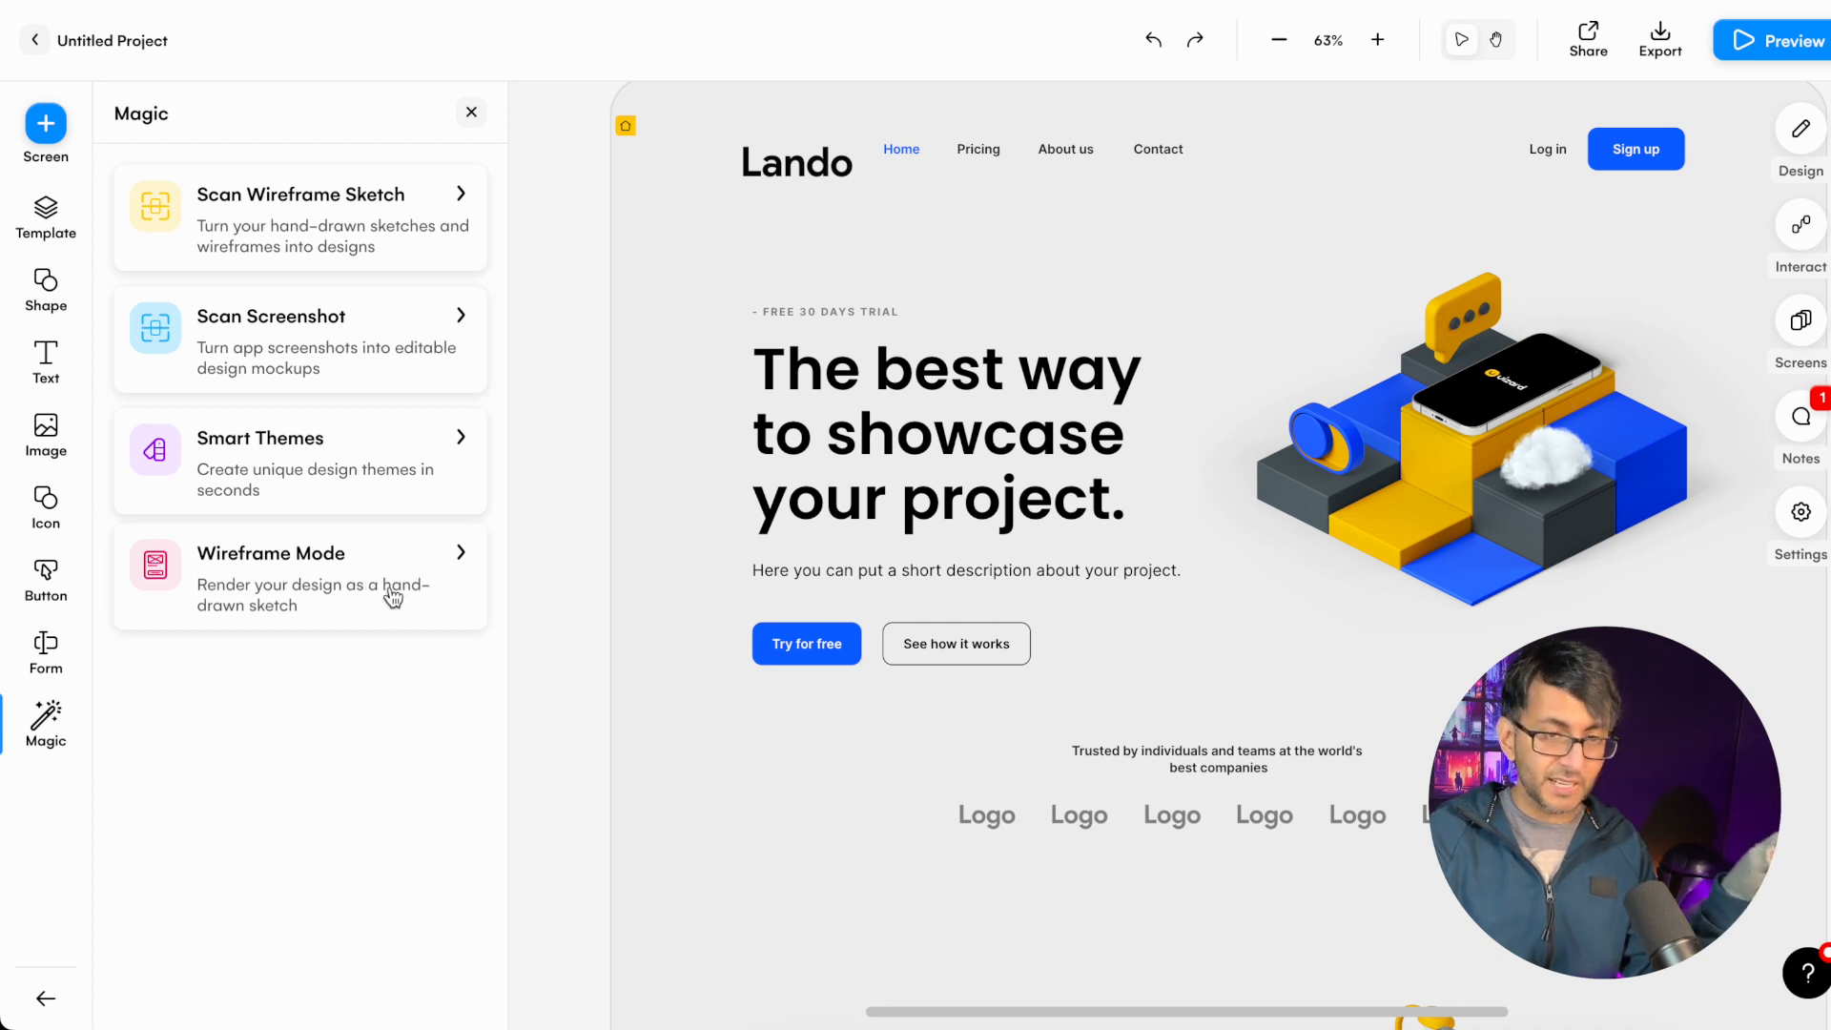
left_click(298, 578)
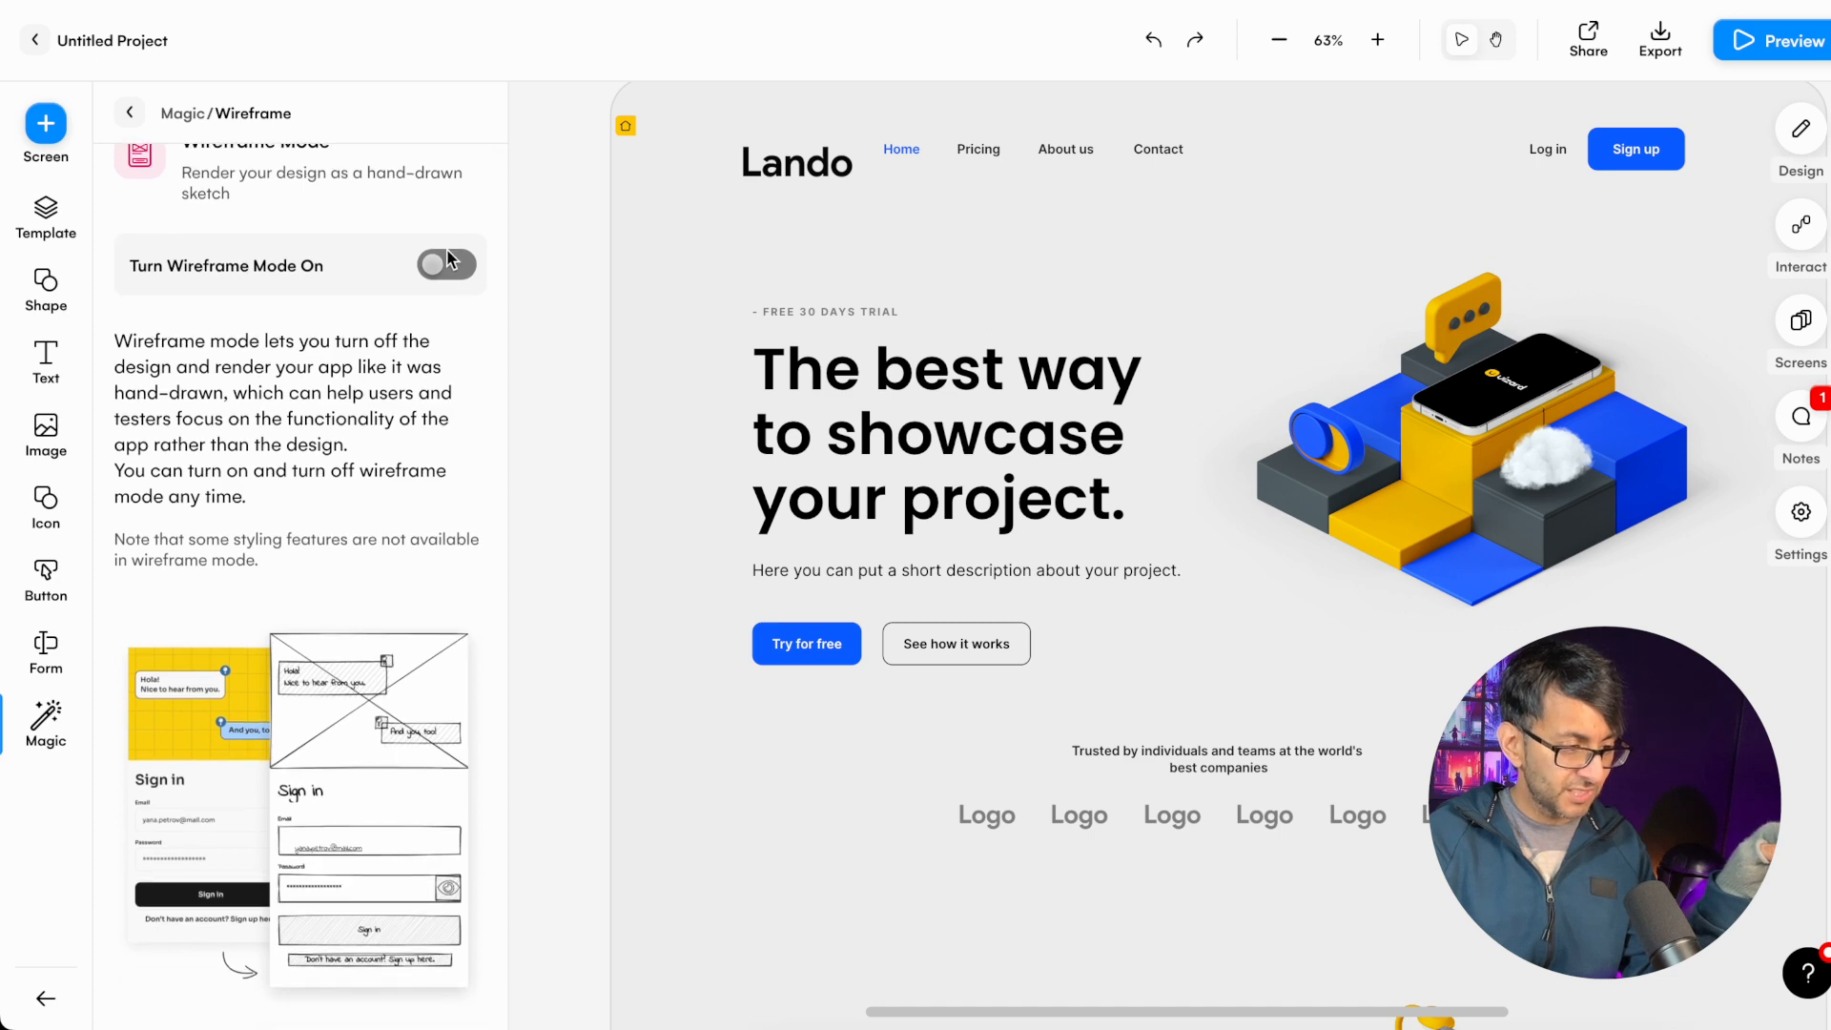
left_click(447, 264)
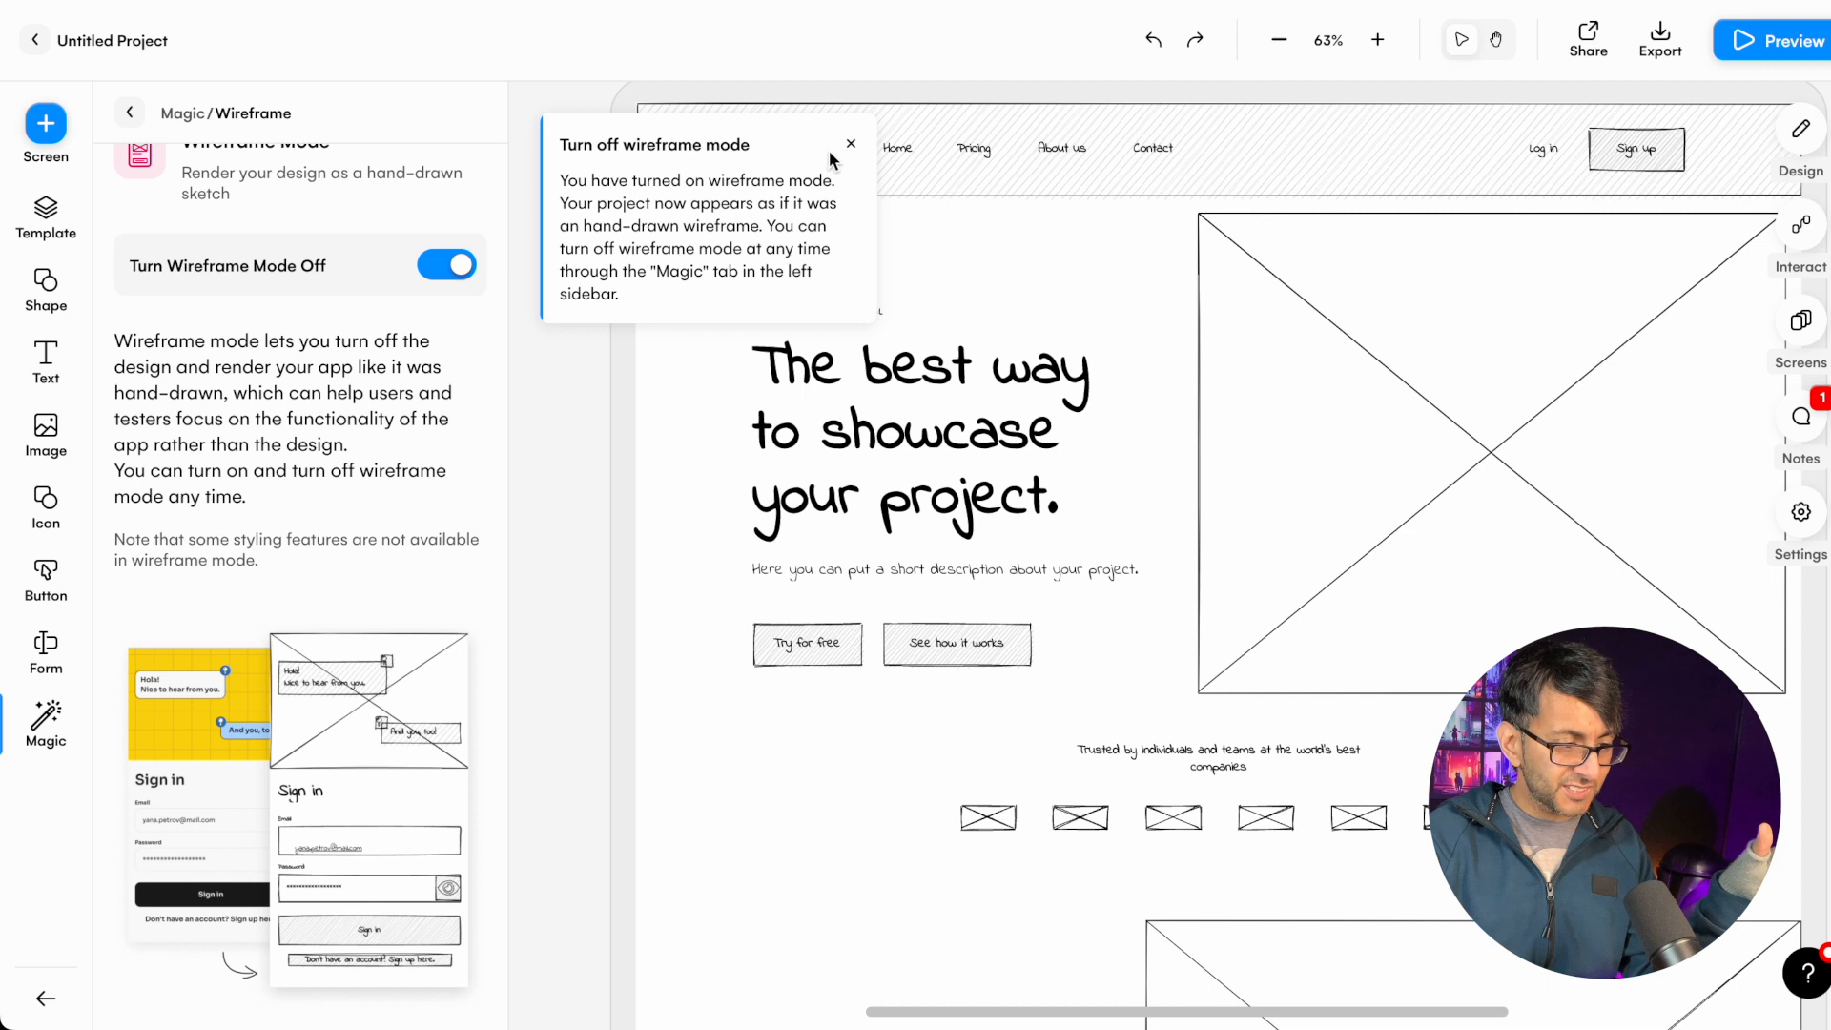
left_click(791, 158)
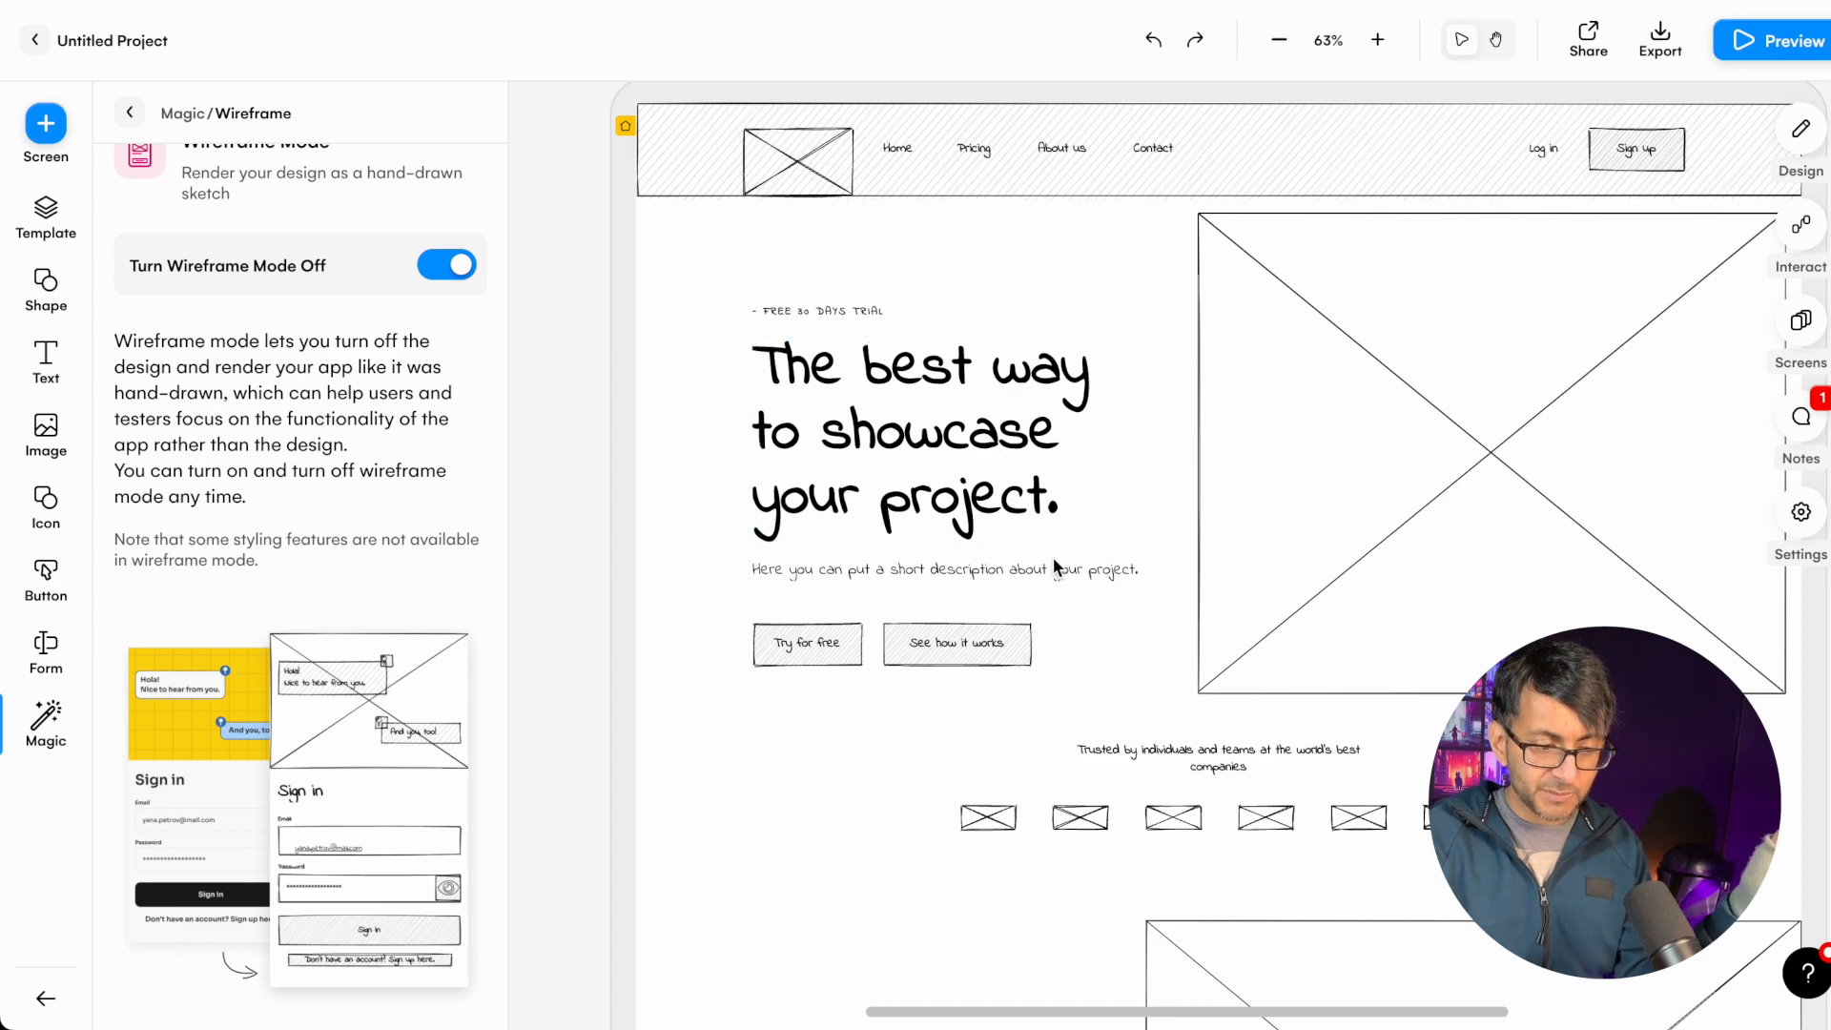
- Turn Wireframe Mode off to restore the full design
scroll("down", 3)
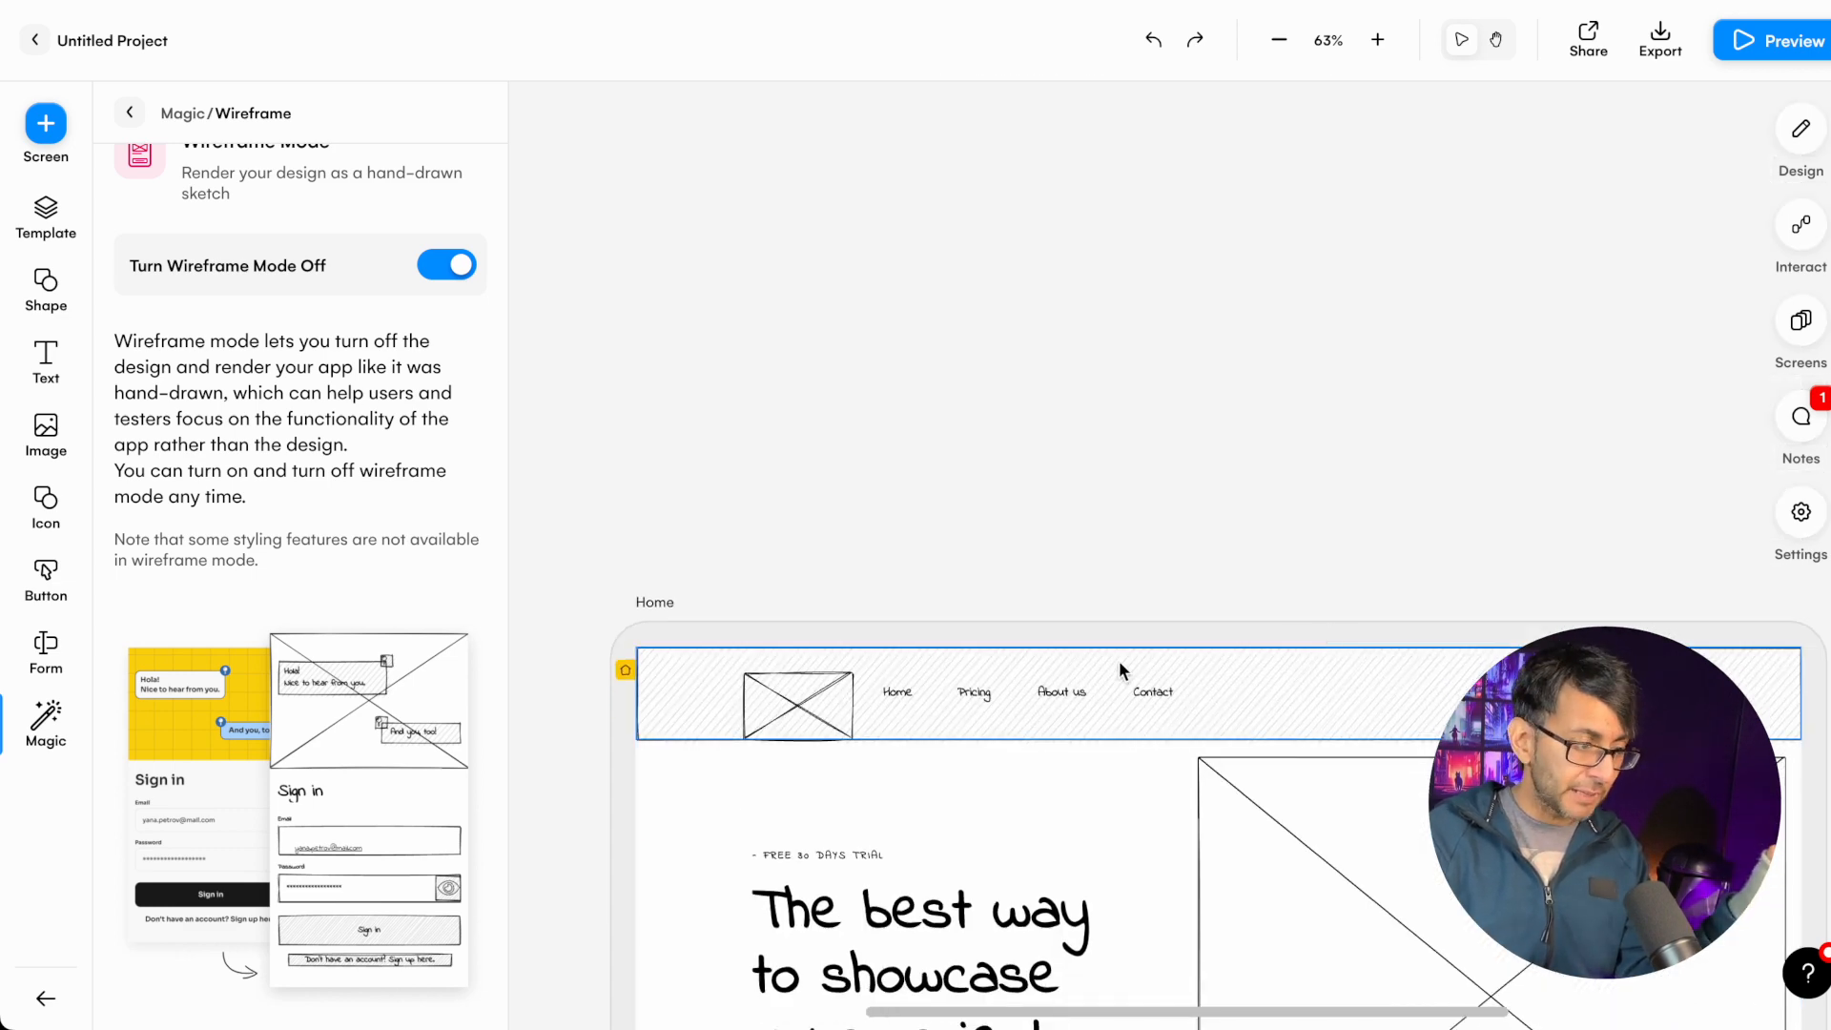
left_click(446, 265)
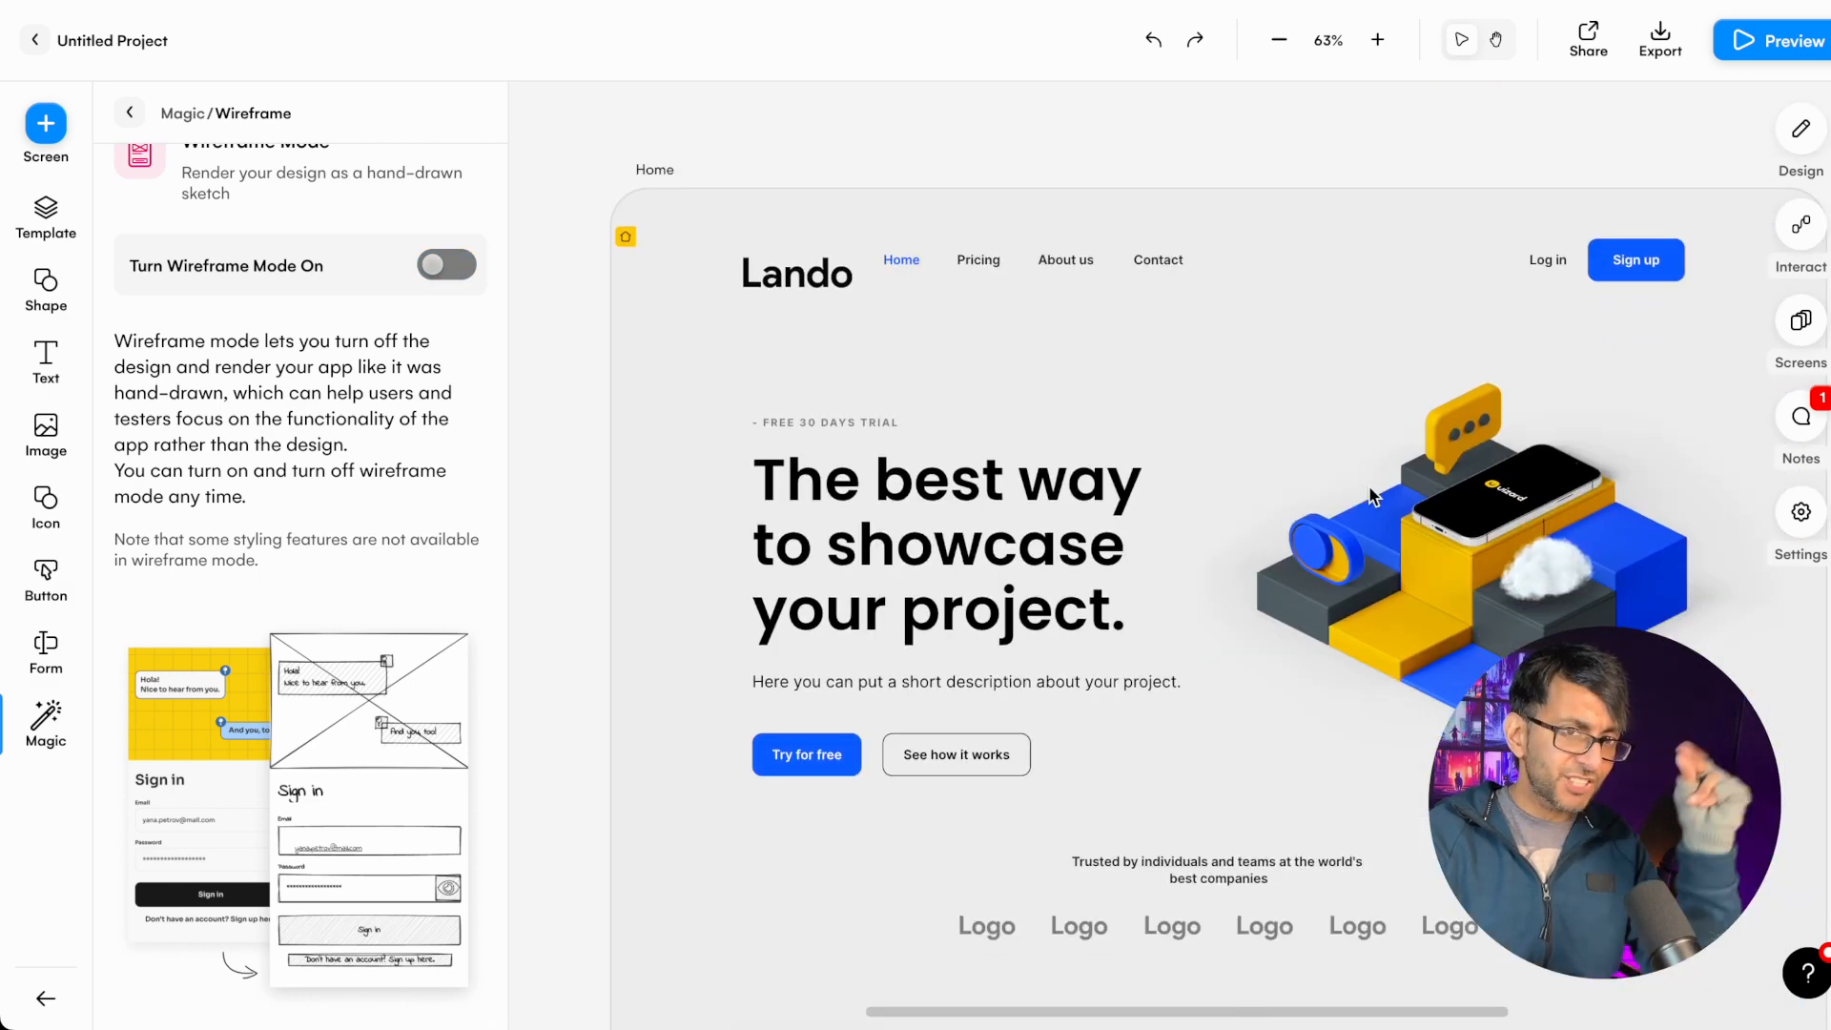
left_click(129, 114)
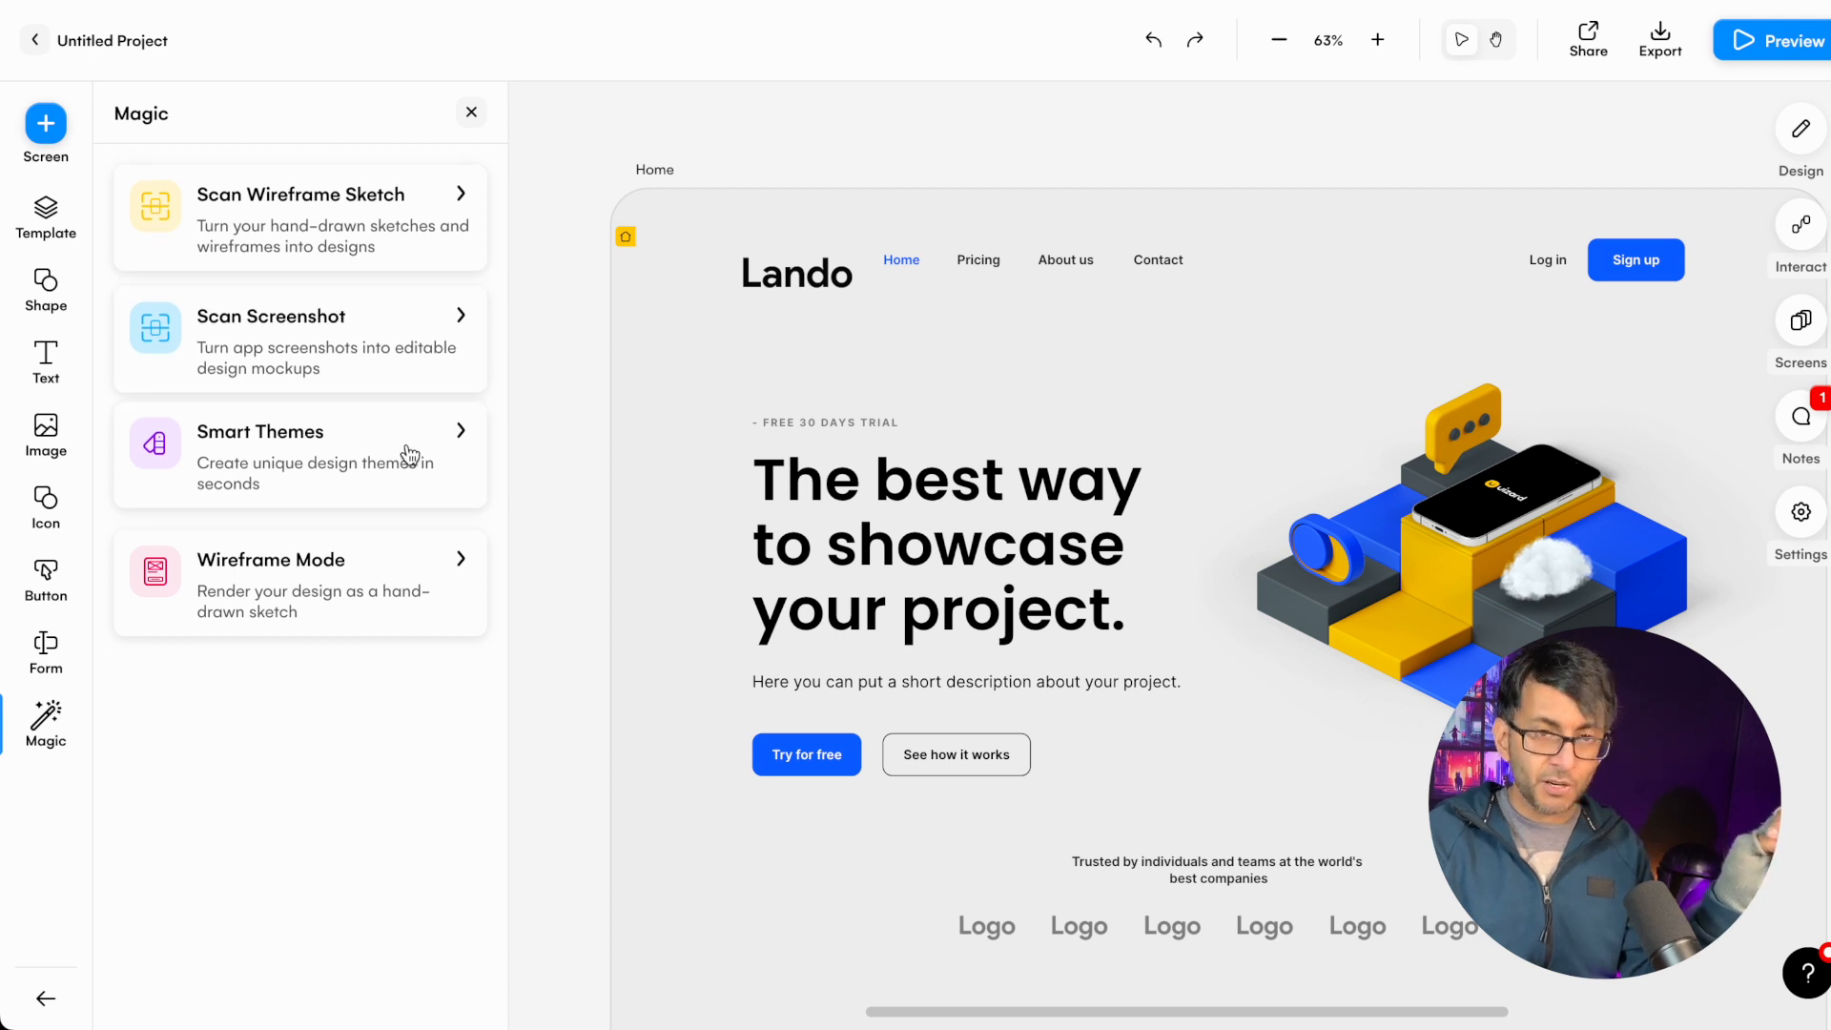
mouse_move(402, 445)
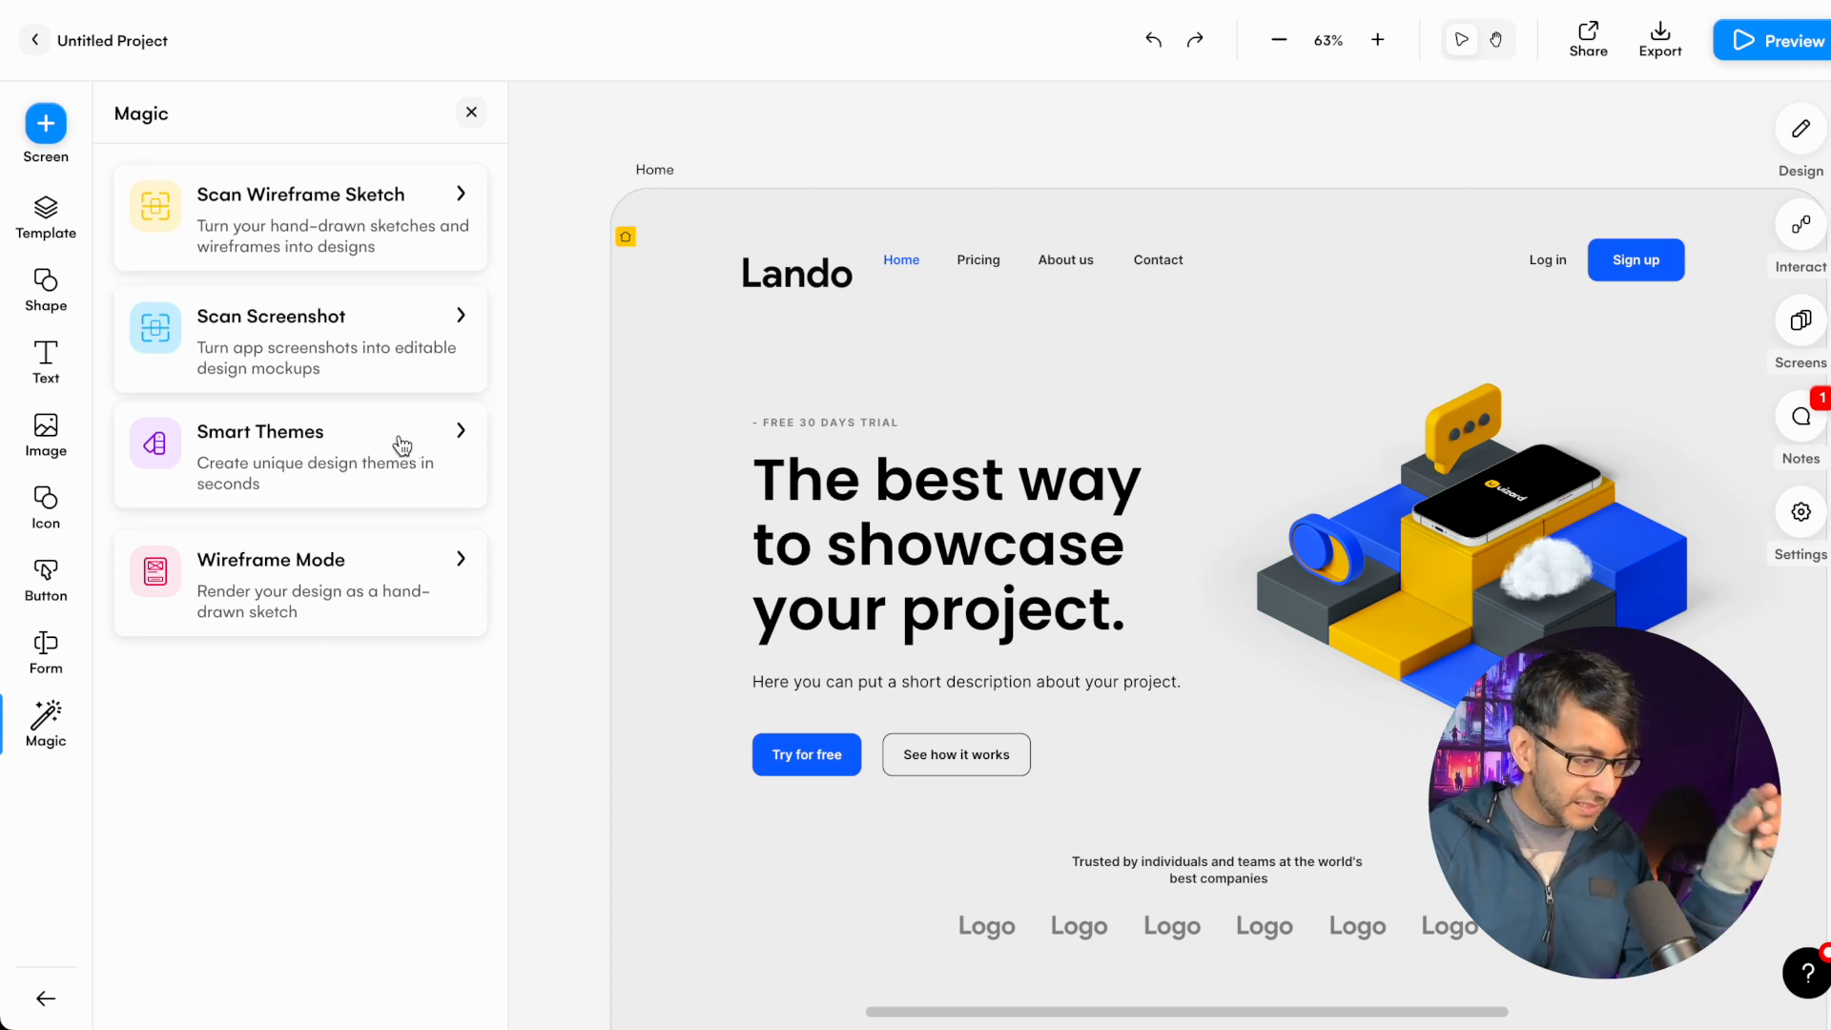
- Open Smart Themes and choose to create a theme from an image
left_click(298, 456)
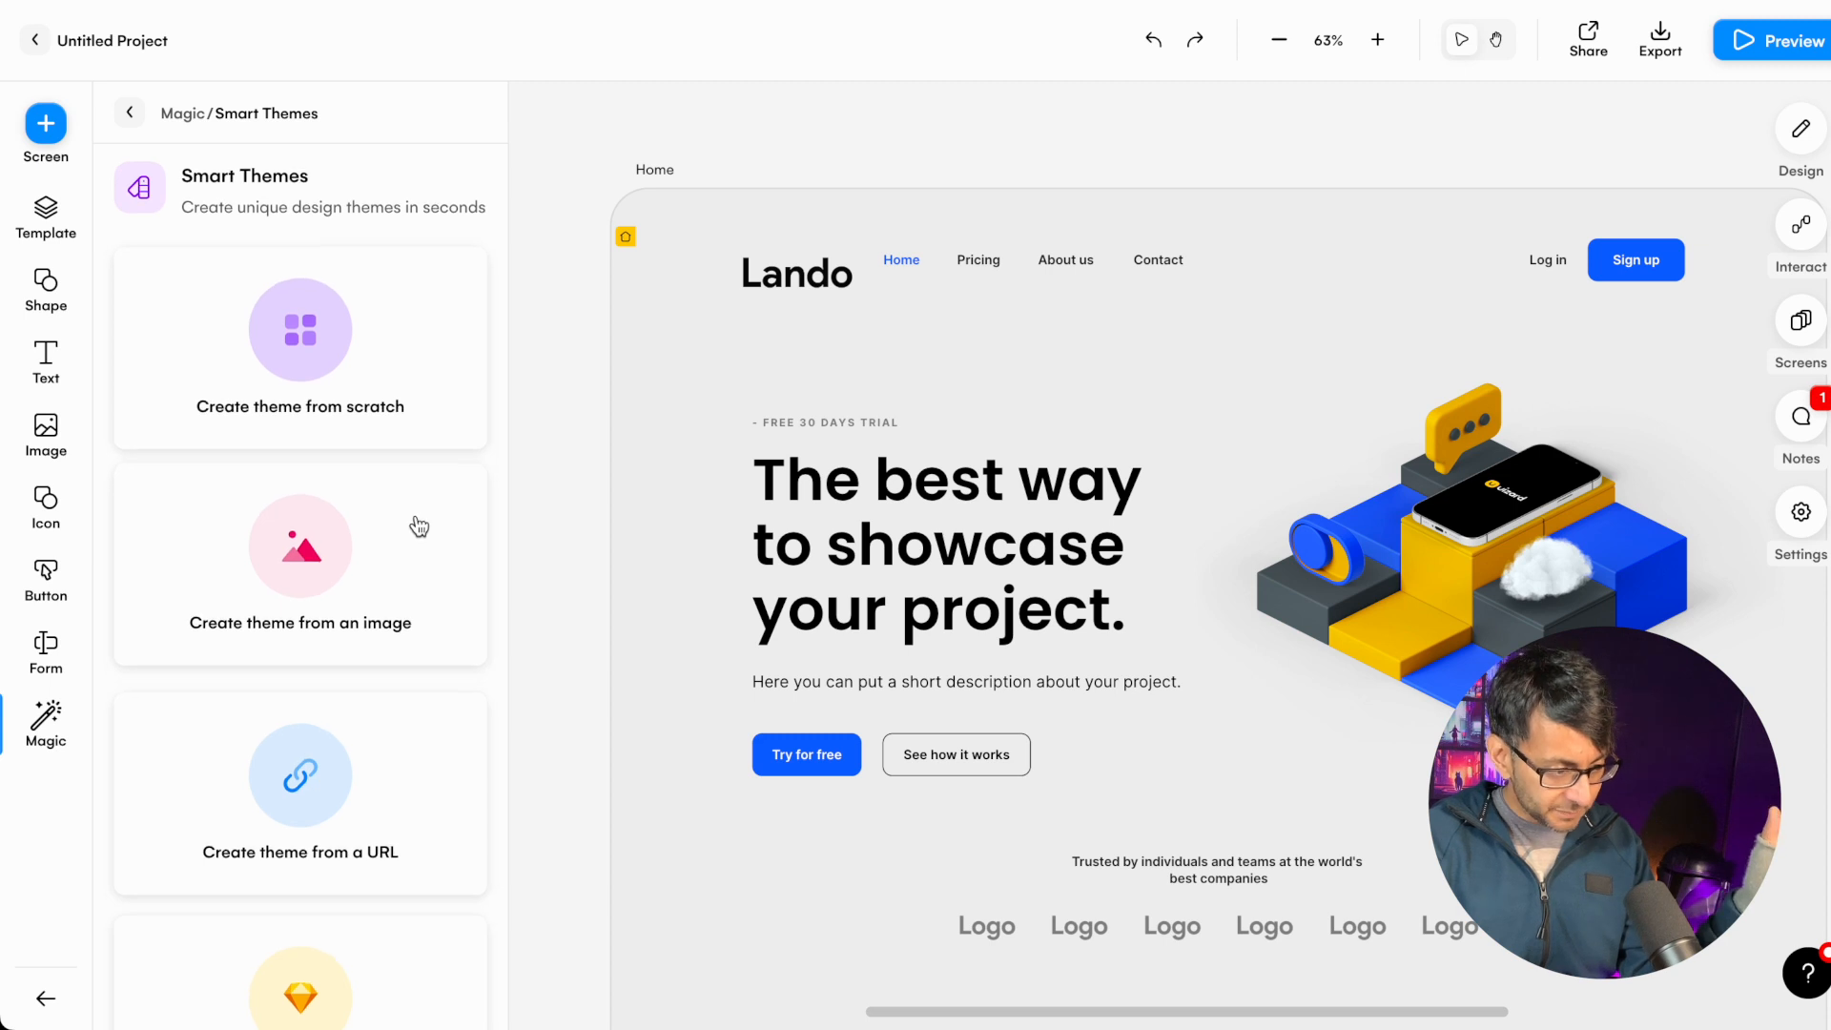
scroll("down", 3)
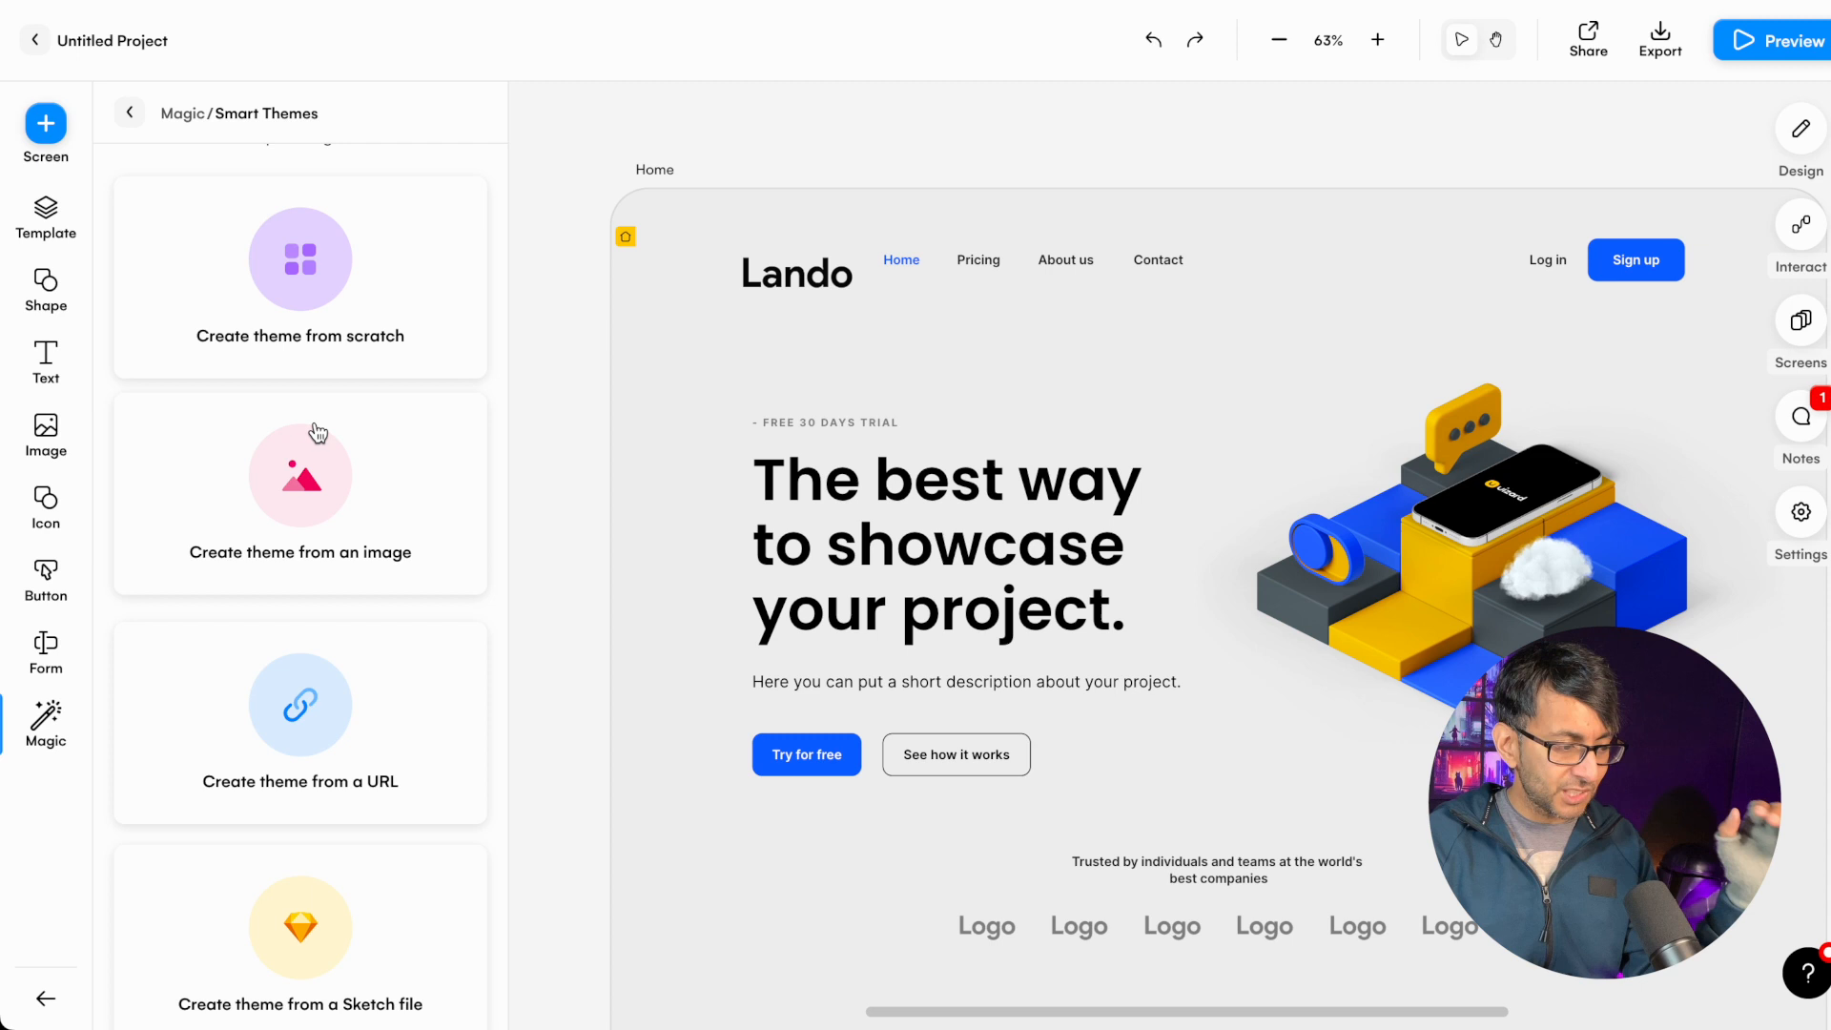
left_click(298, 493)
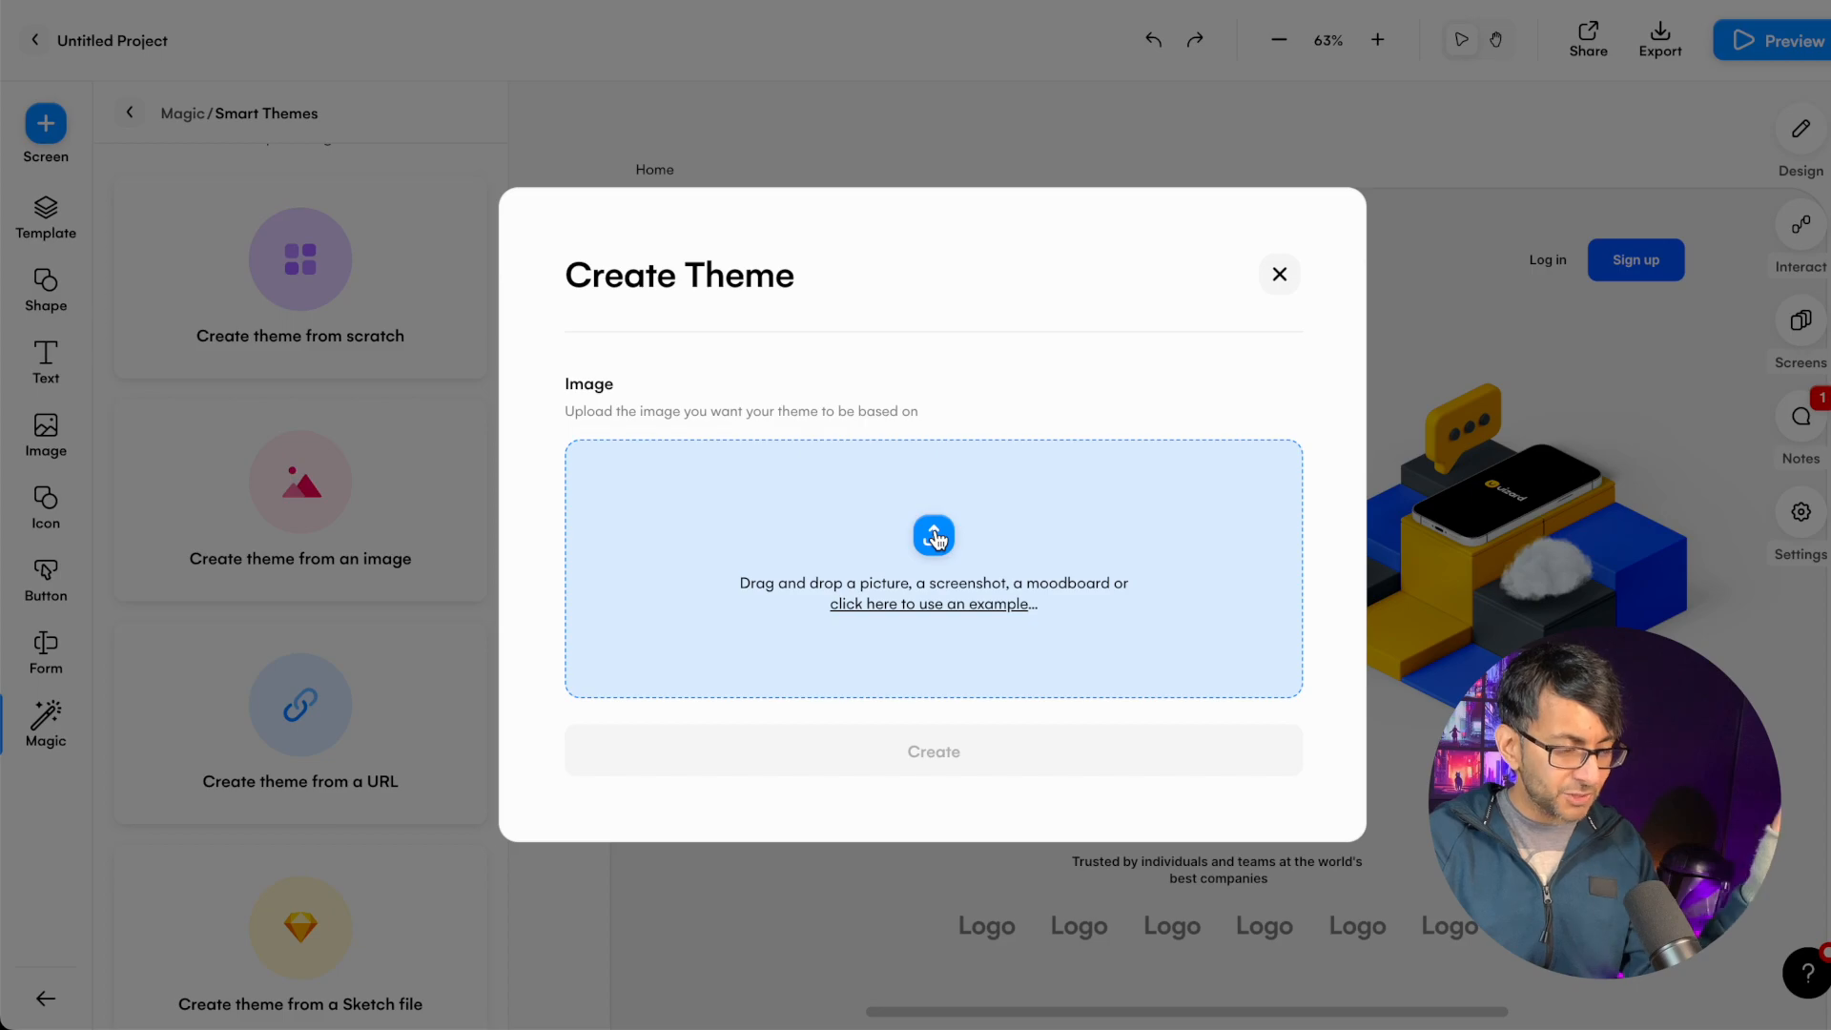
- Add the red futuristic city image and create the dark theme from it
left_click(933, 536)
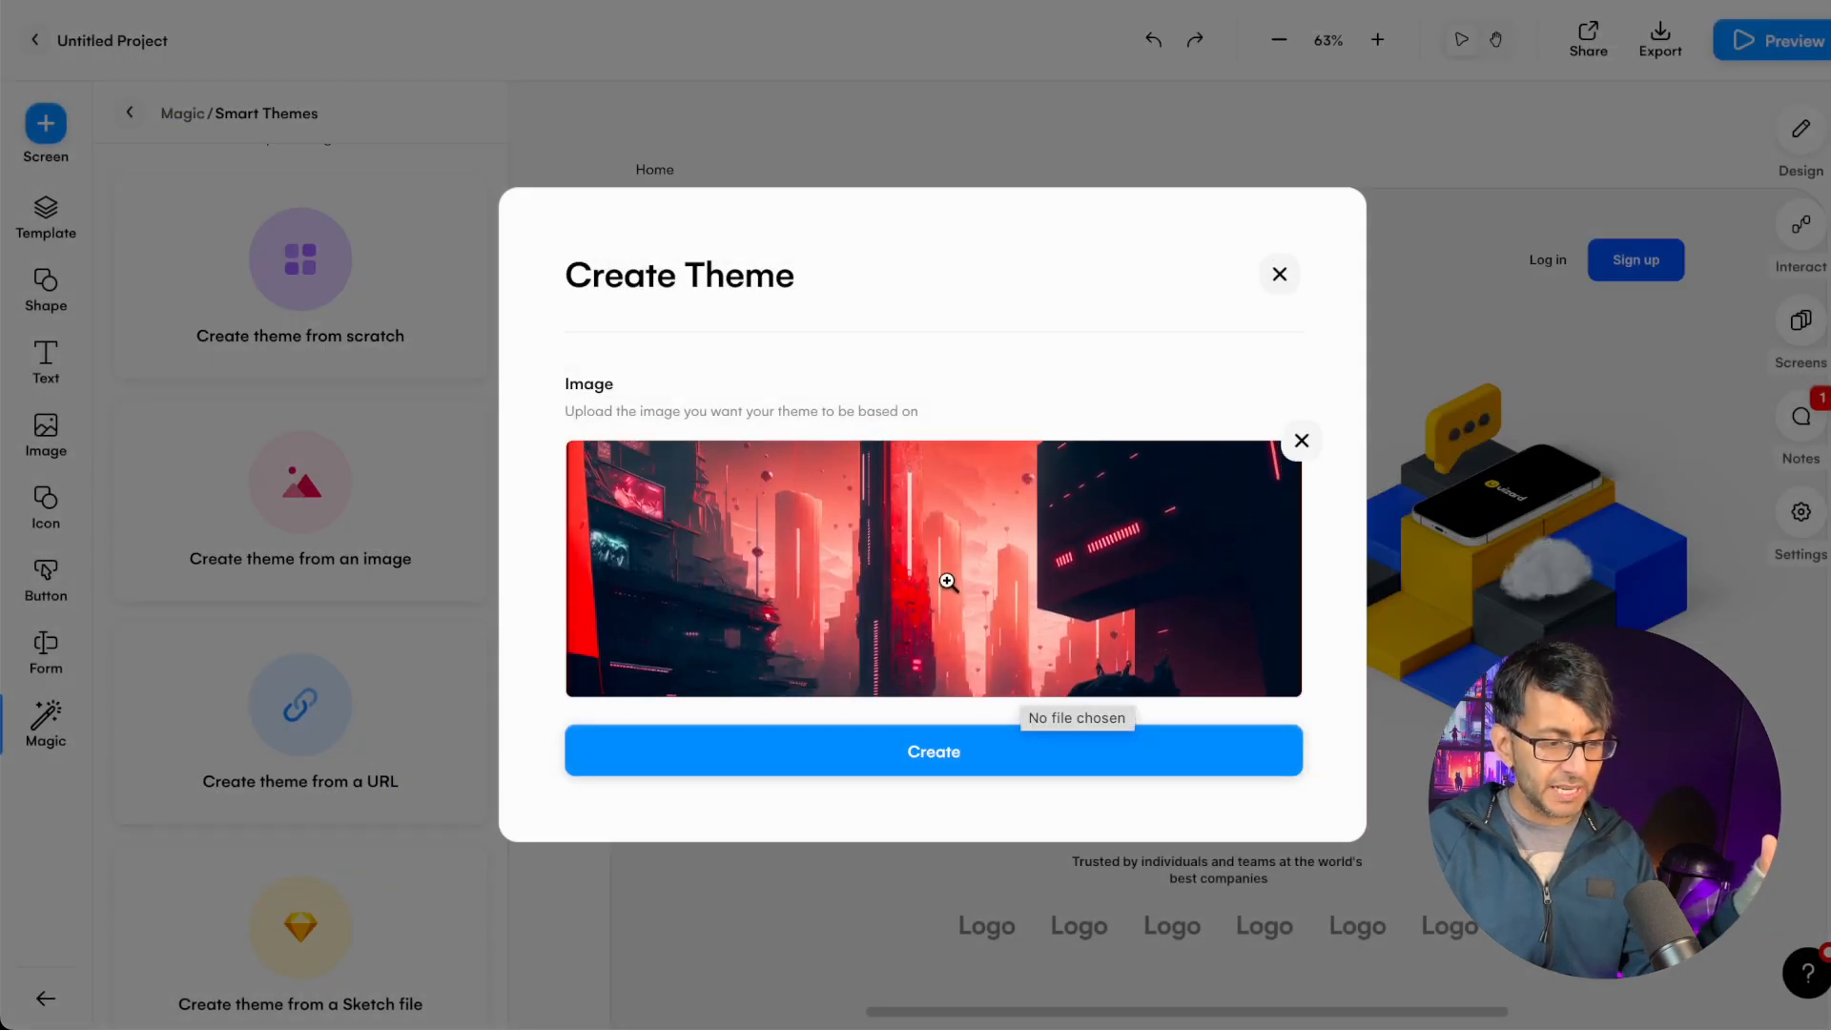
left_click(933, 751)
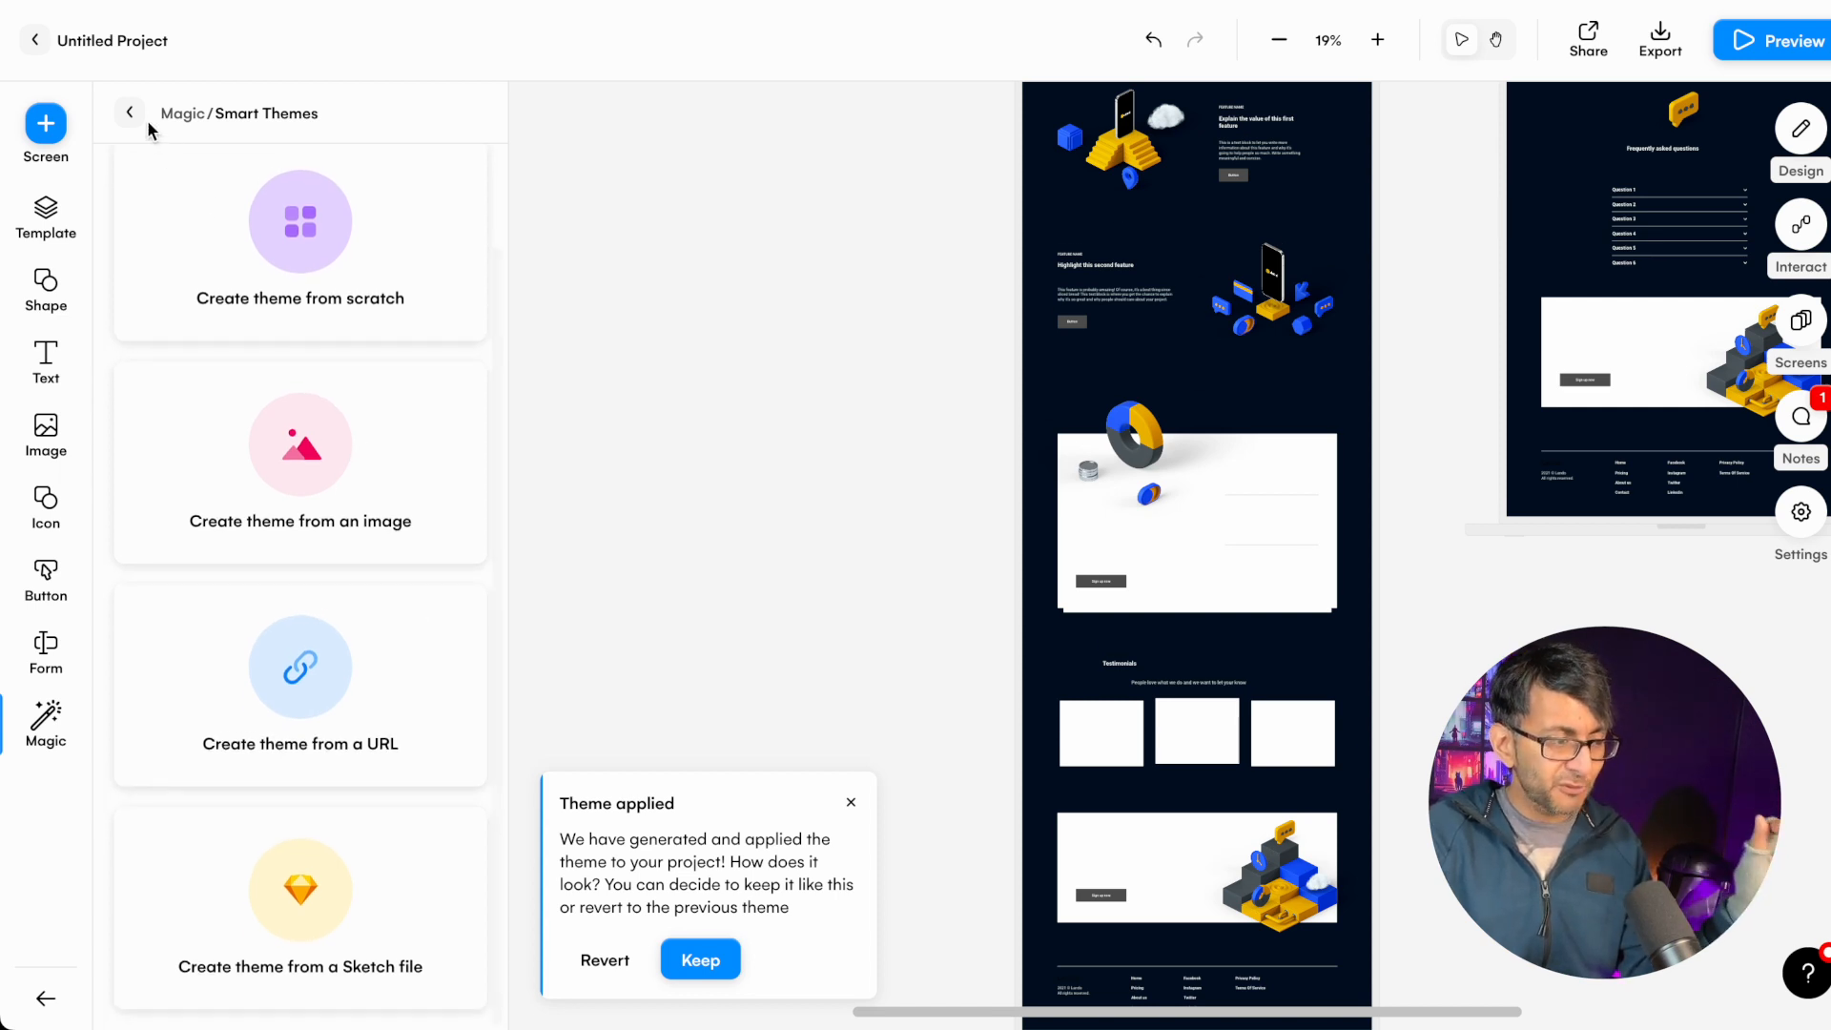
- Open Scan Wireframe Sketch from Magic, then exit to the Projects dashboard
left_click(130, 114)
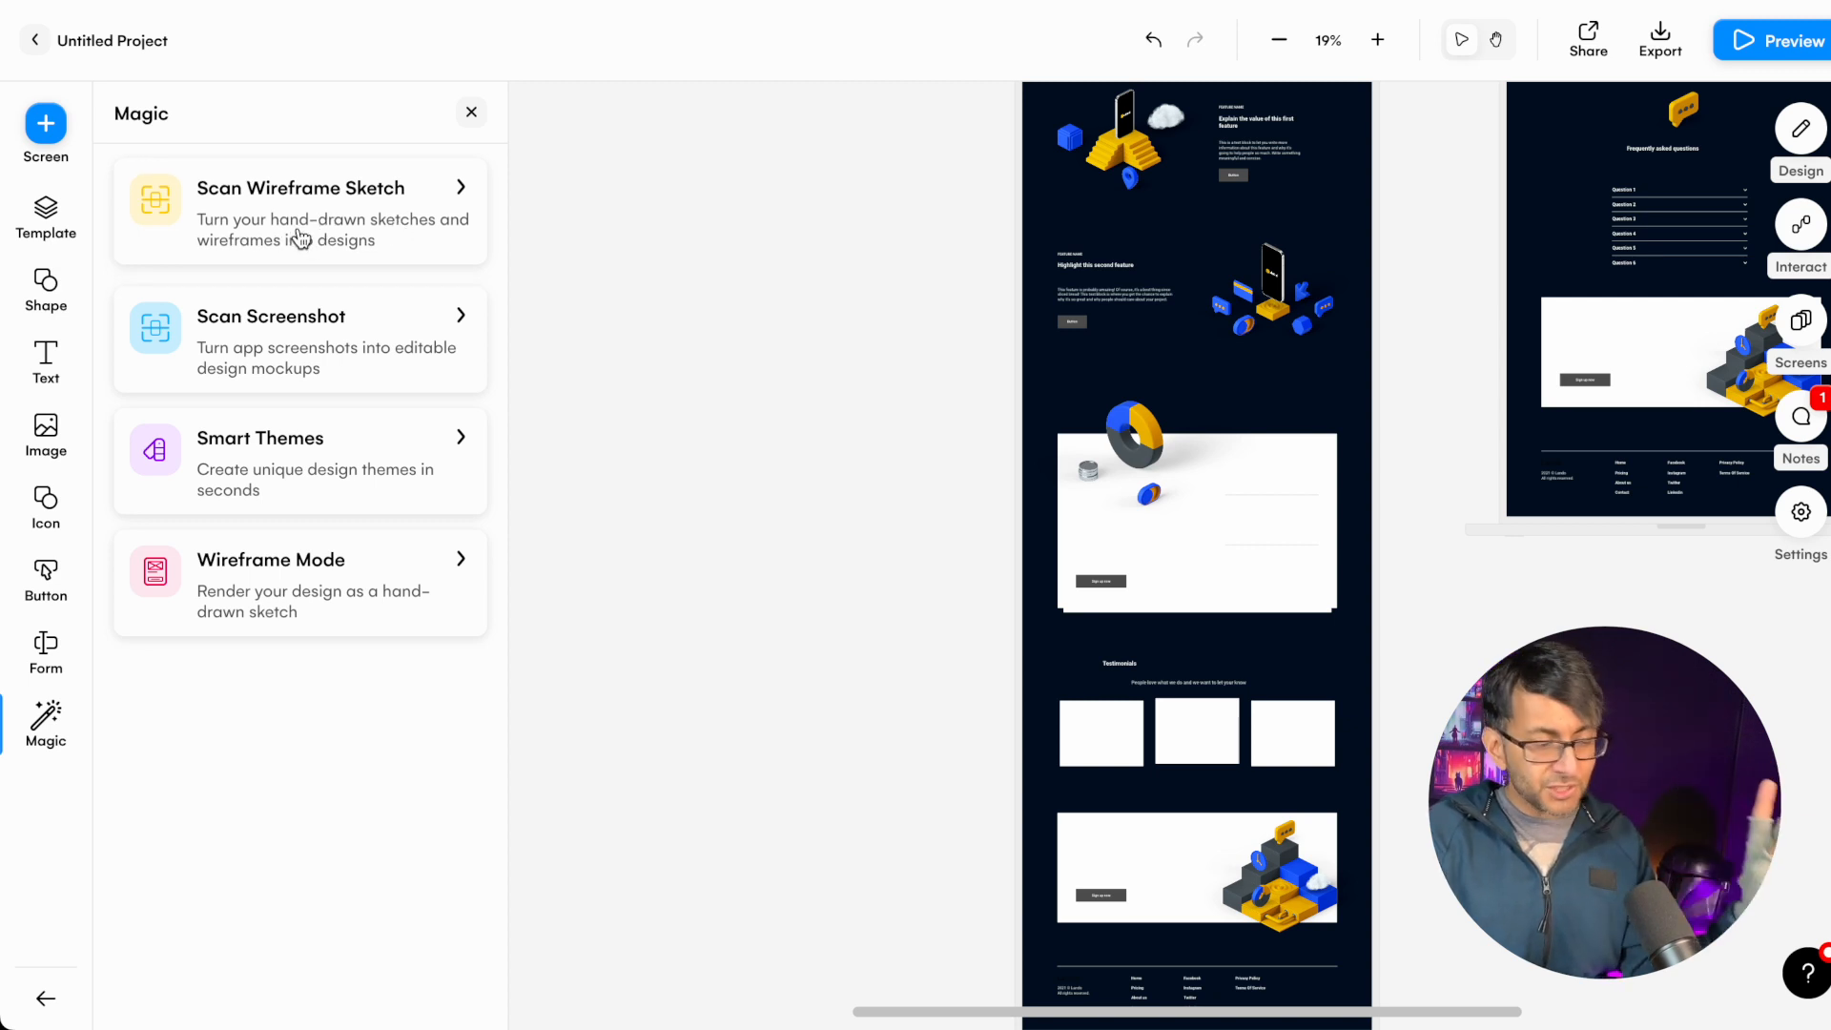
mouse_move(331, 241)
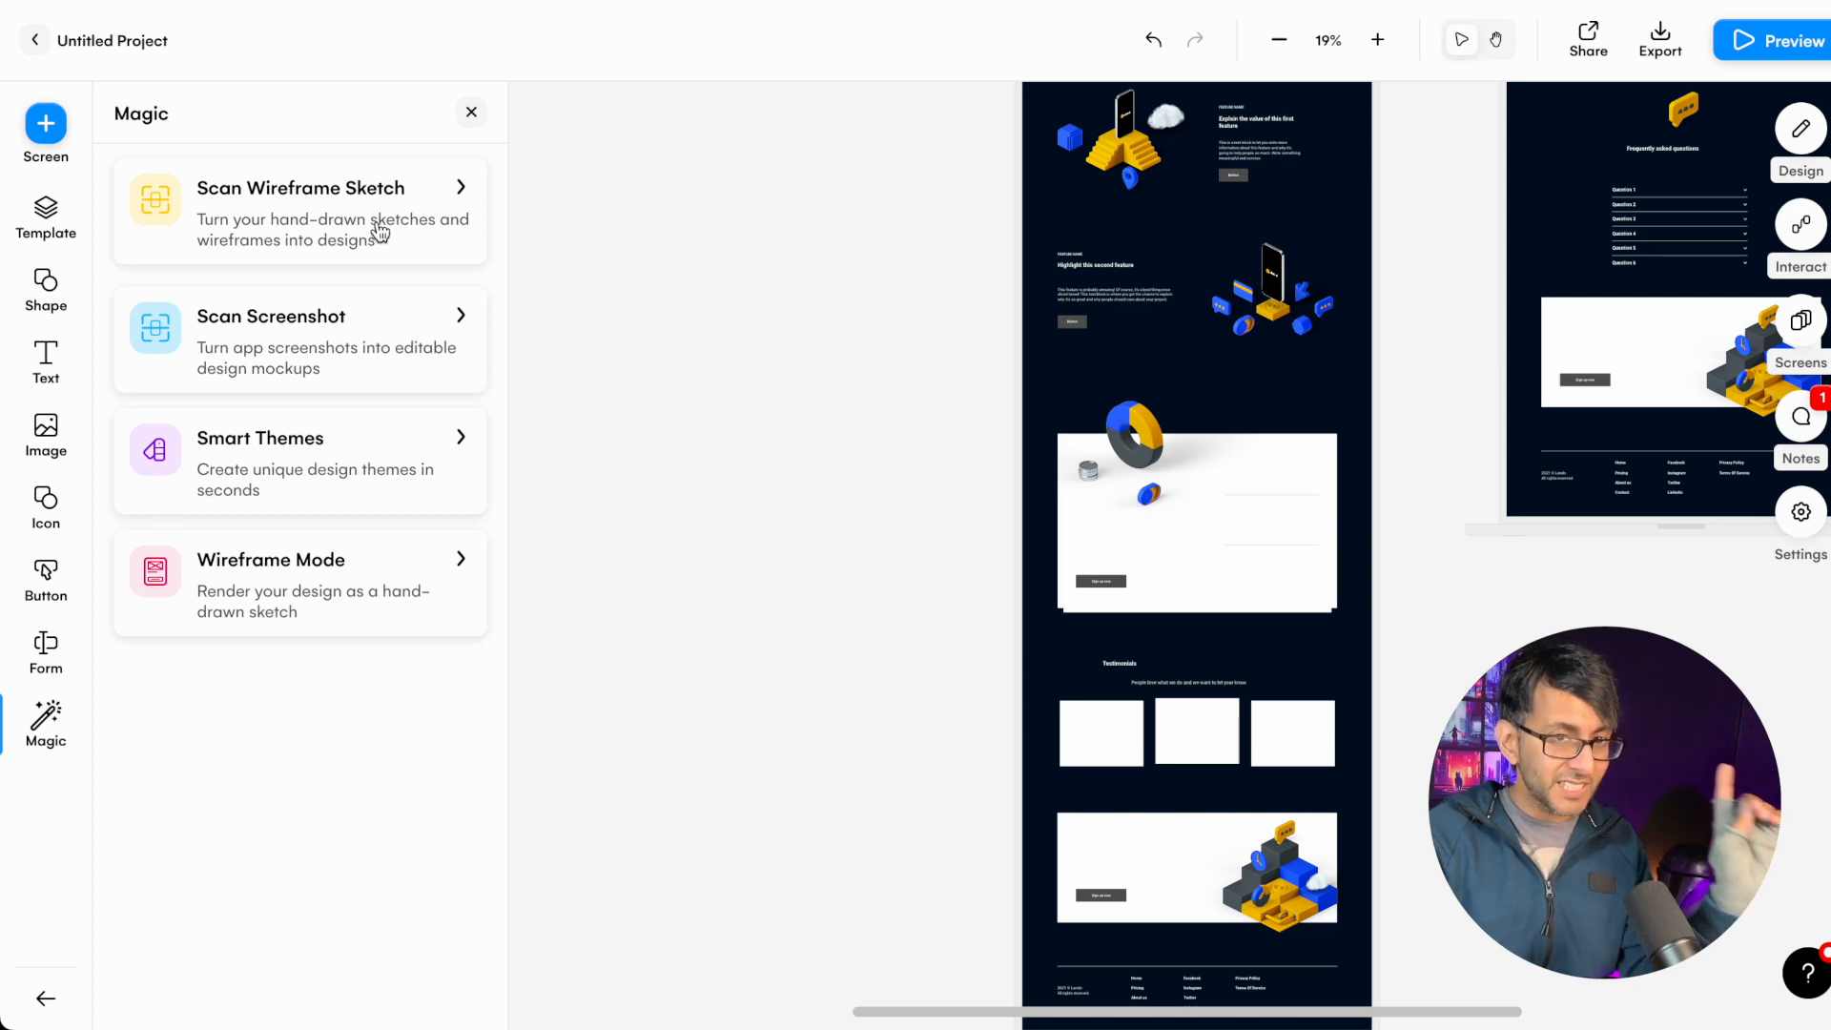
left_click(298, 209)
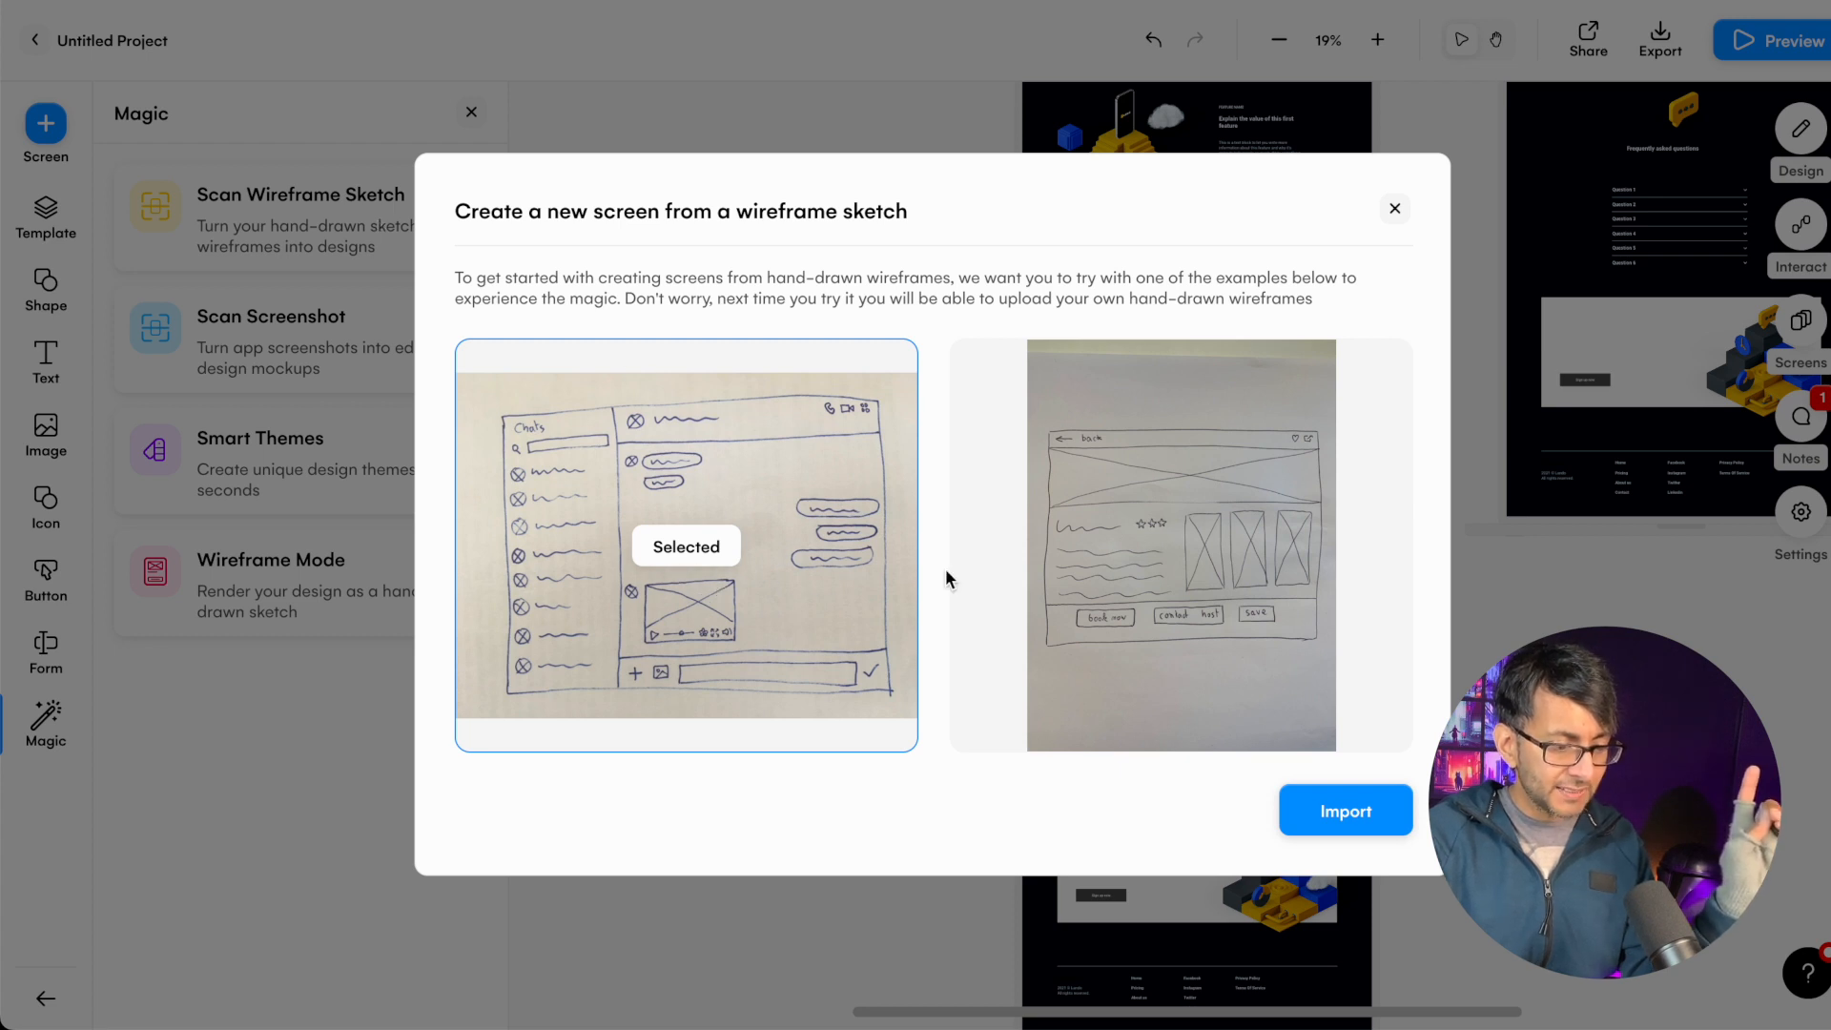
mouse_move(745, 580)
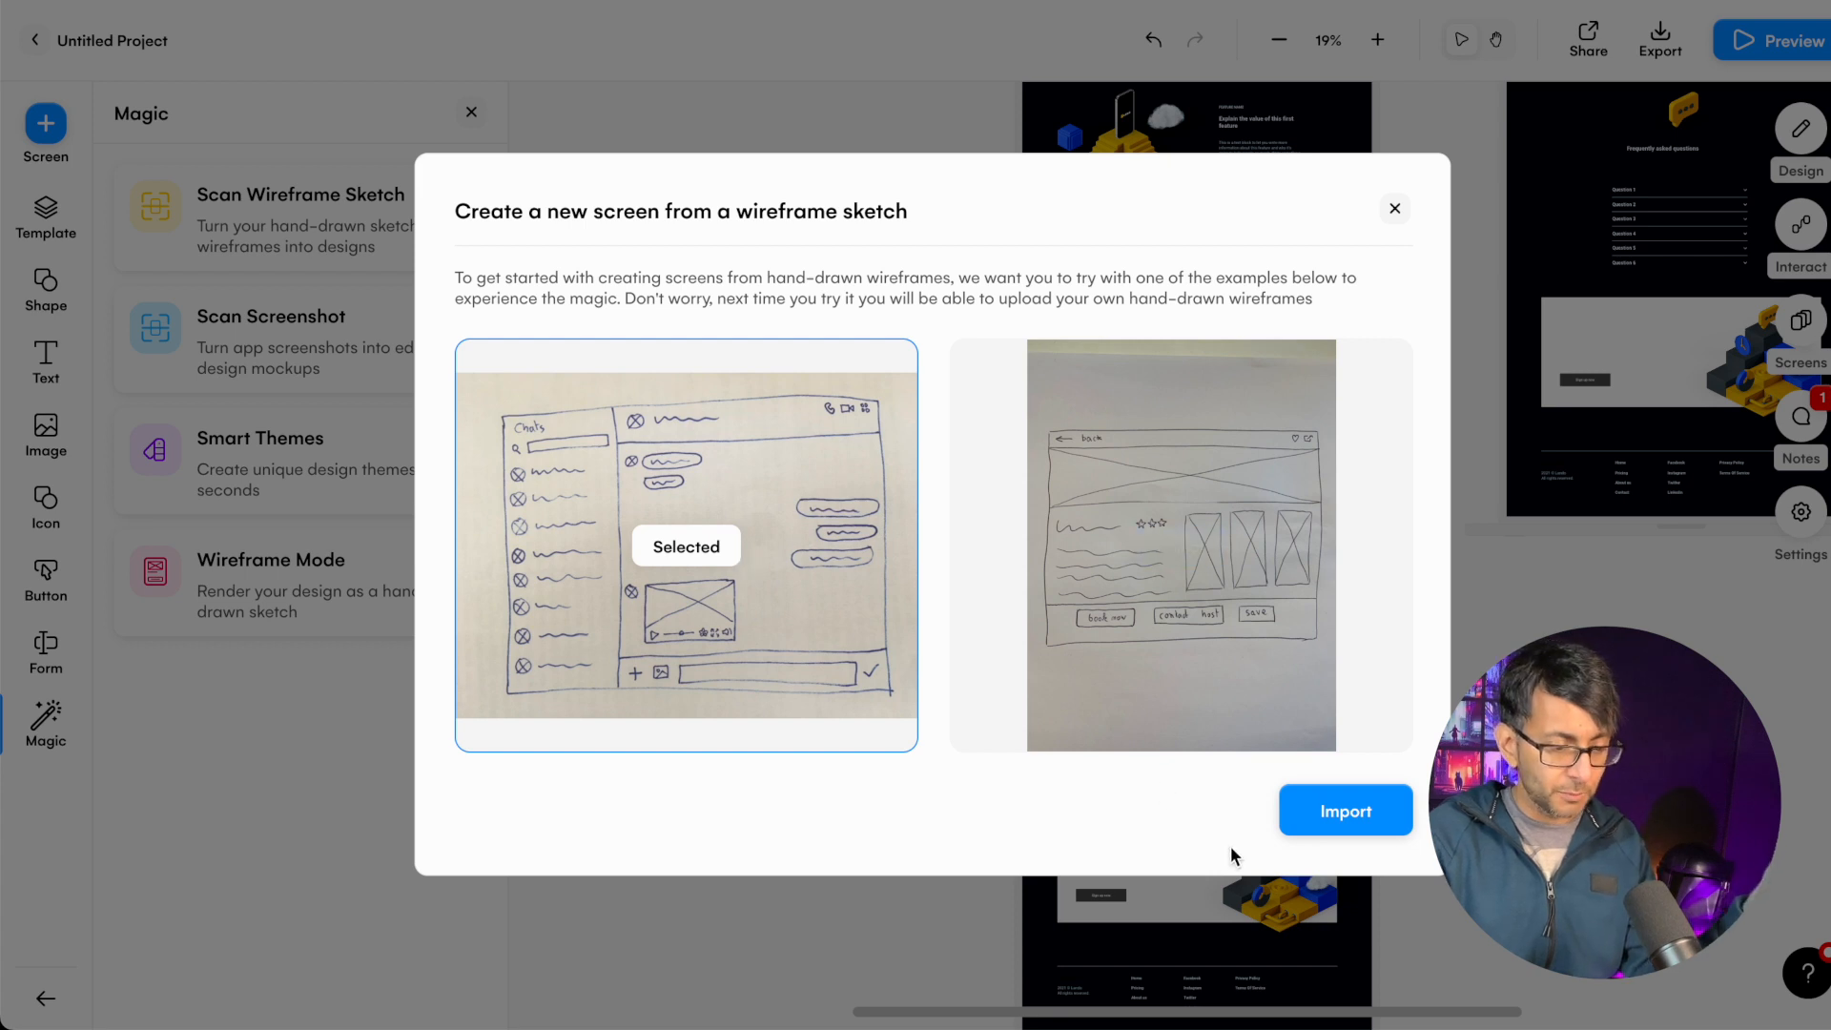
left_click(1393, 208)
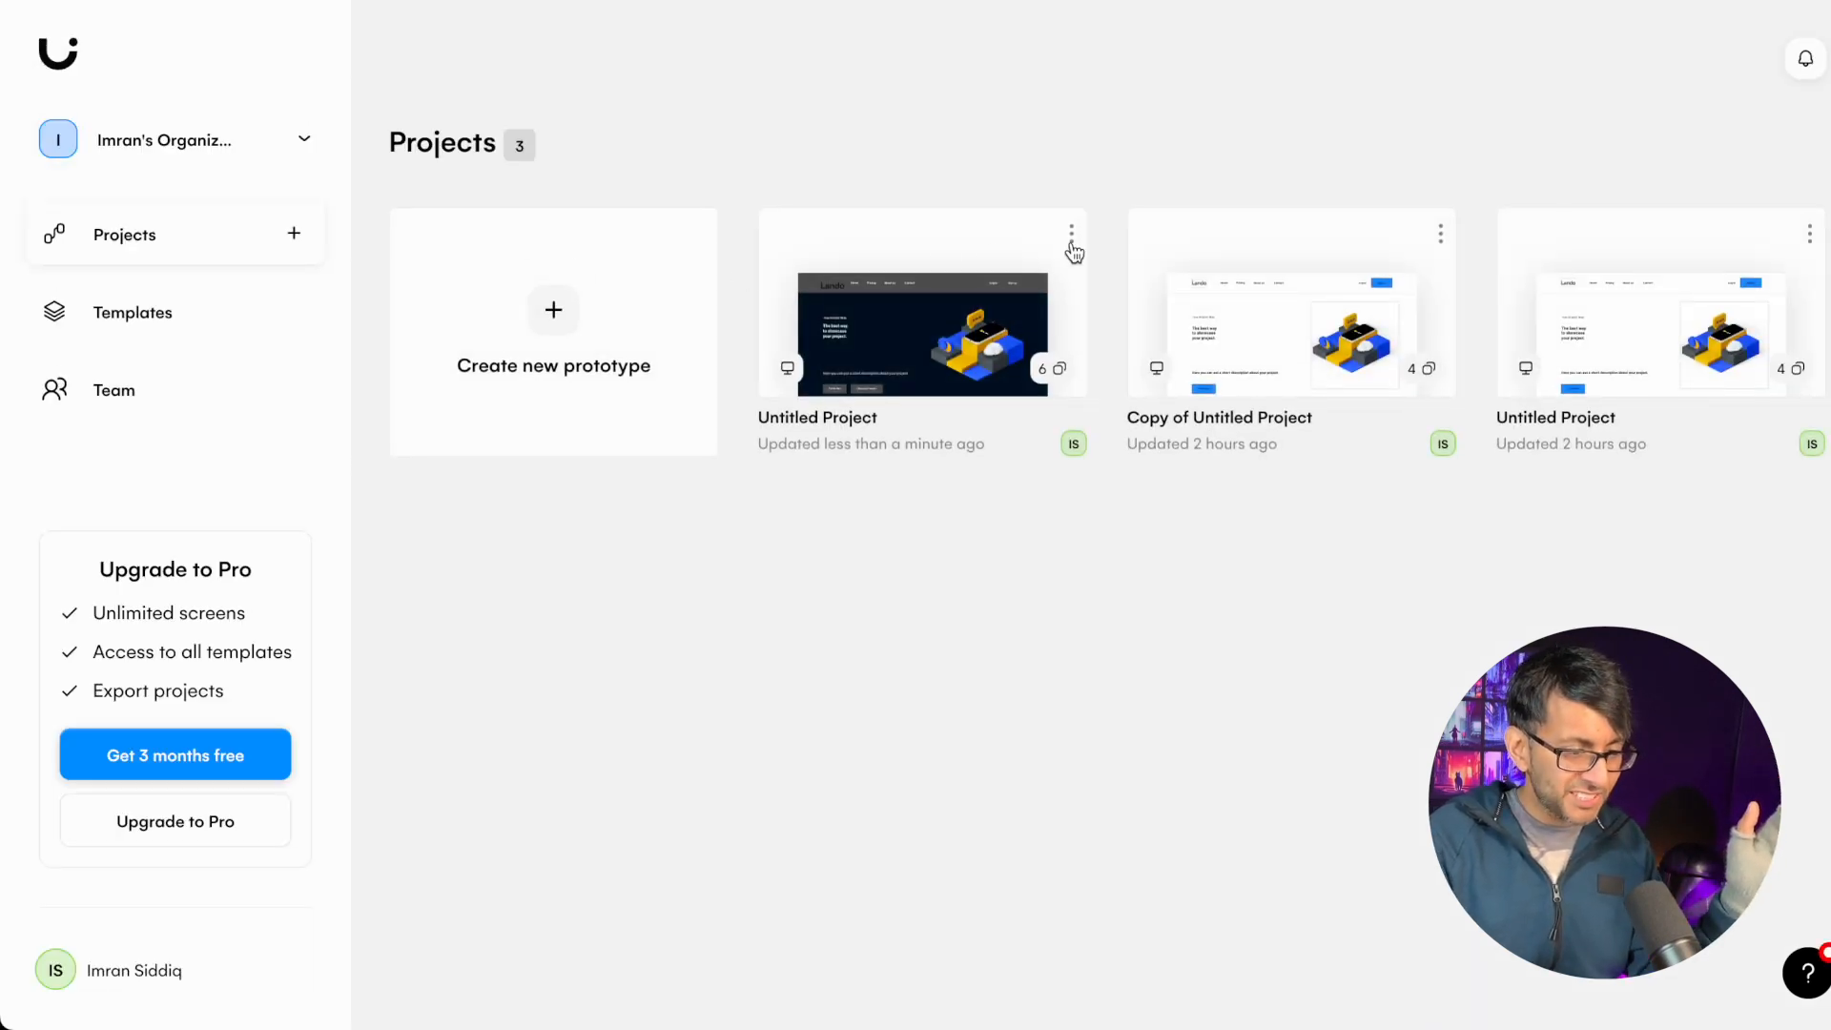
- Delete the dark-themed Lando project and create a new blank web prototype
left_click(1071, 234)
type("delete")
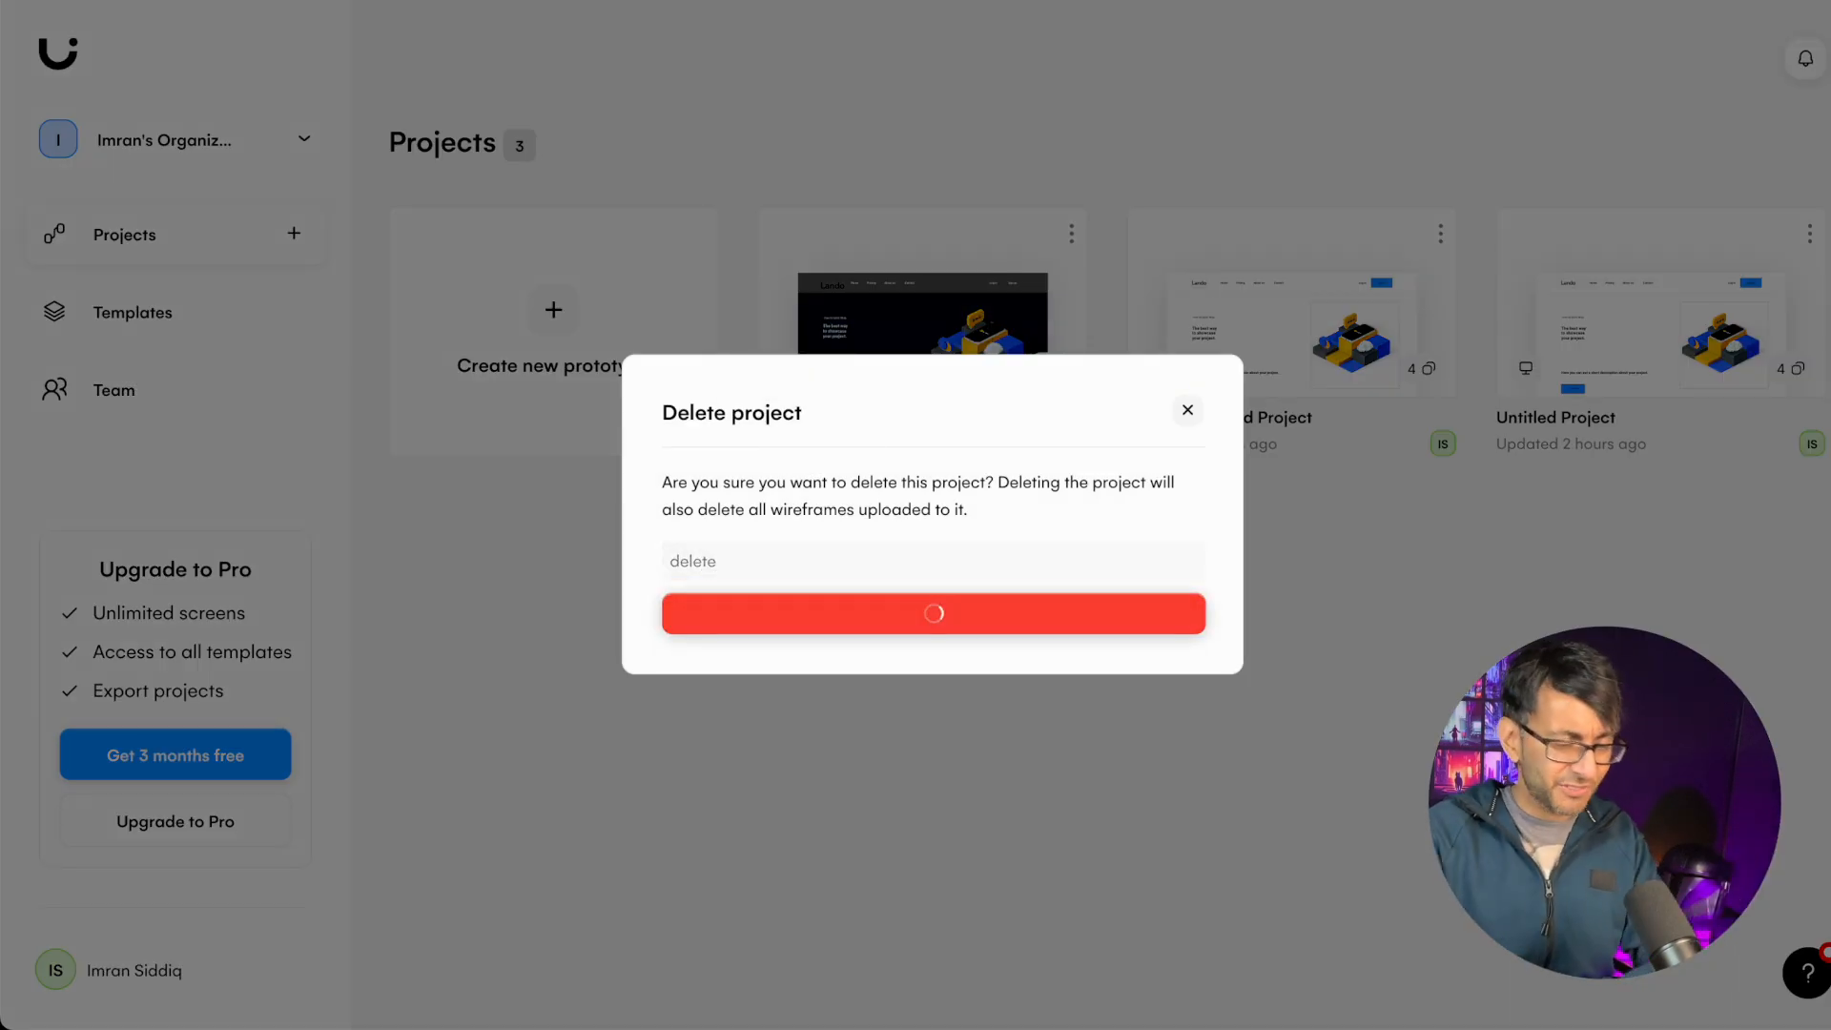
left_click(931, 613)
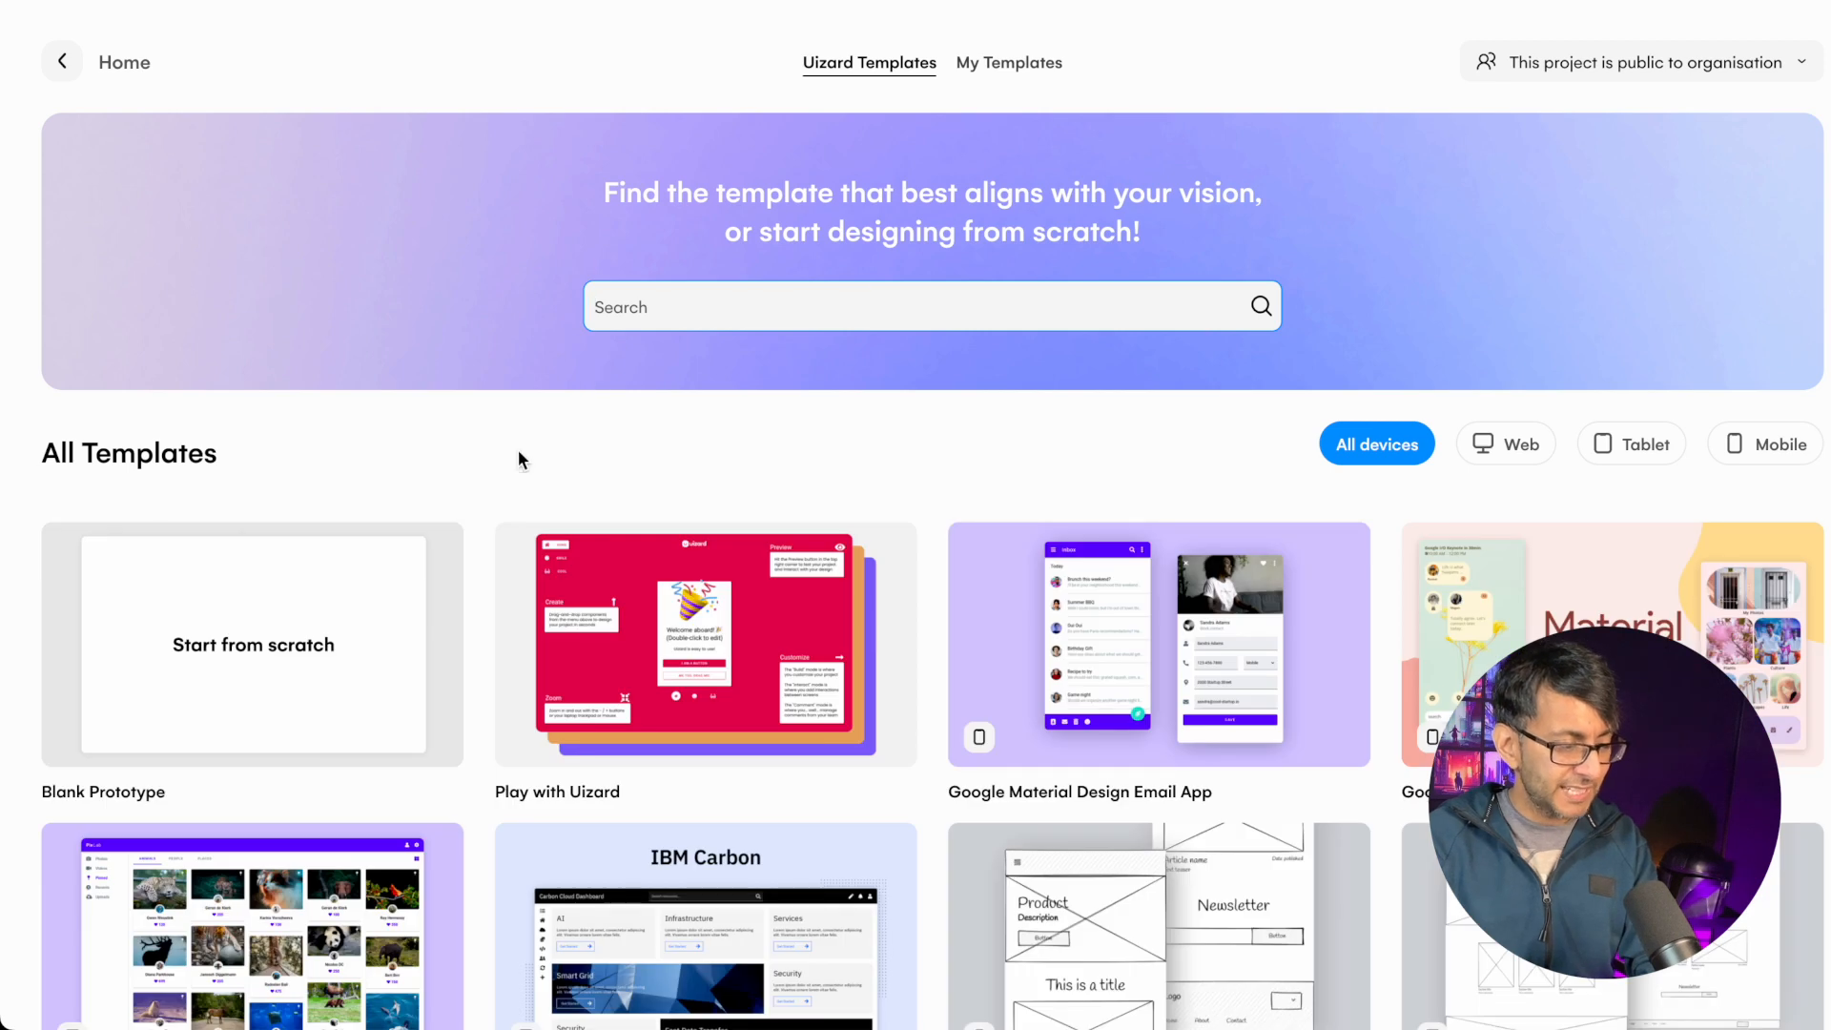
left_click(403, 735)
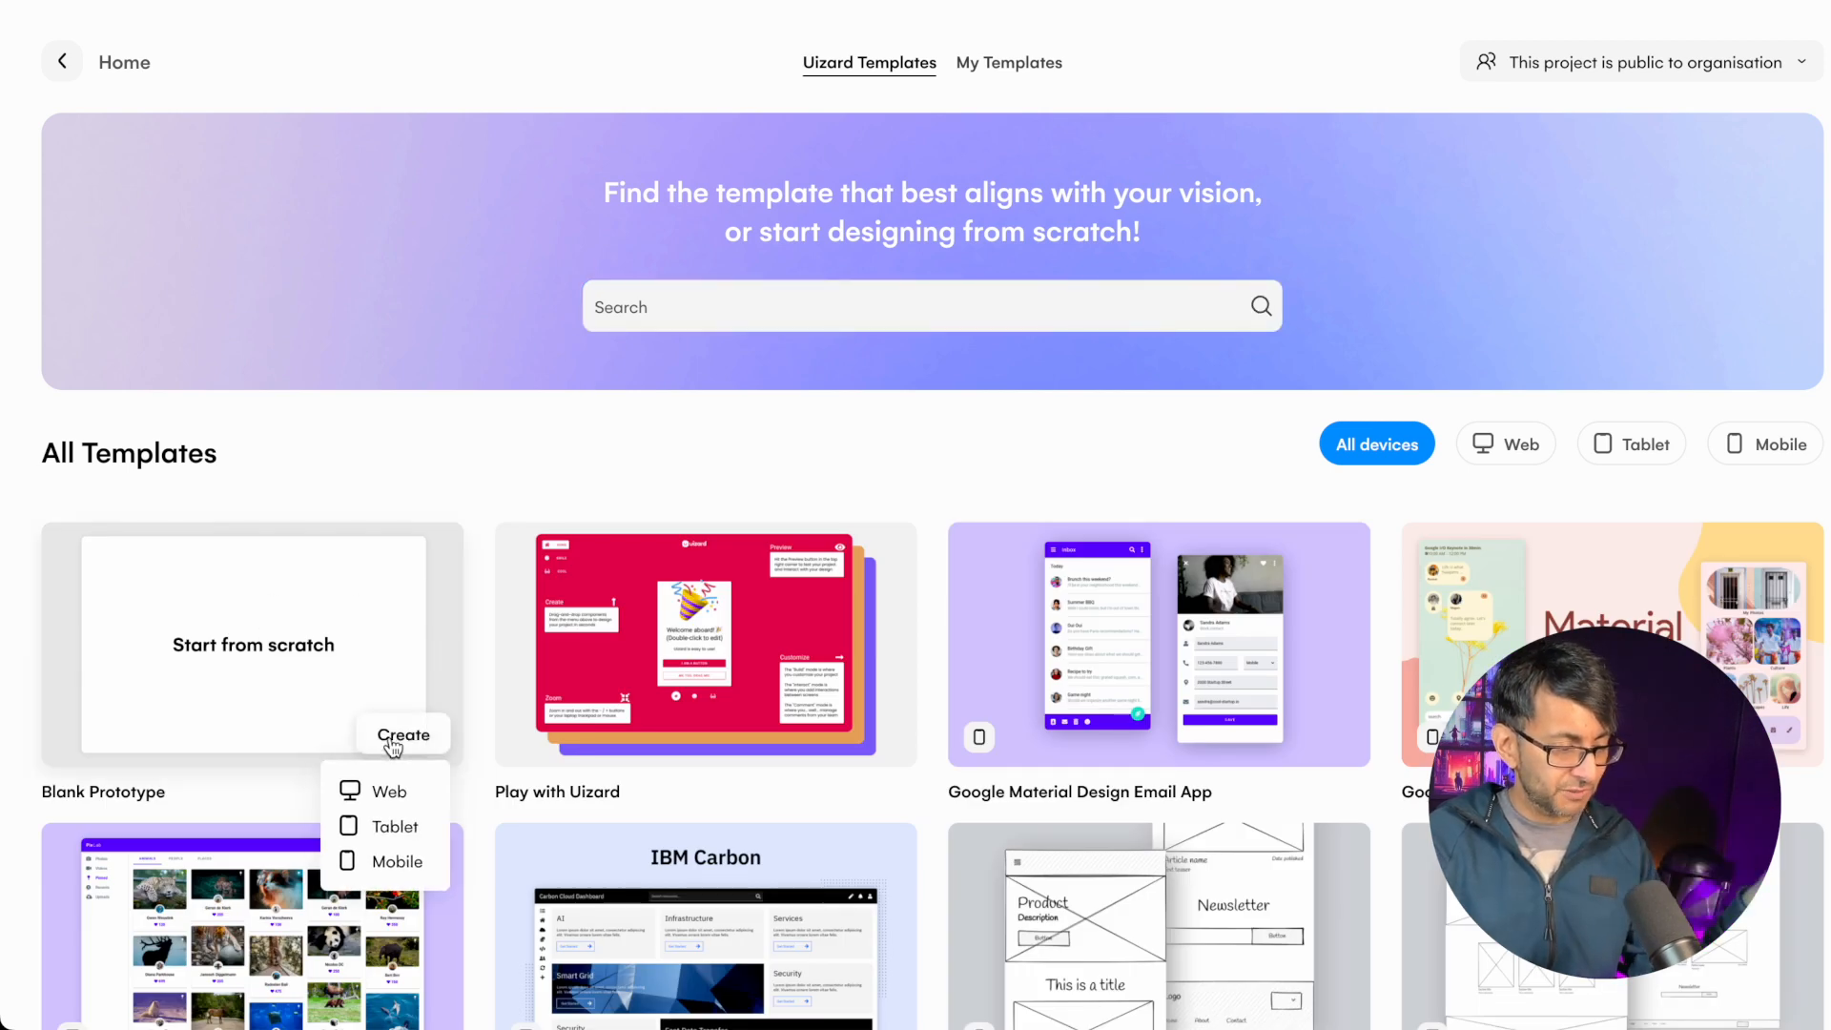
left_click(391, 790)
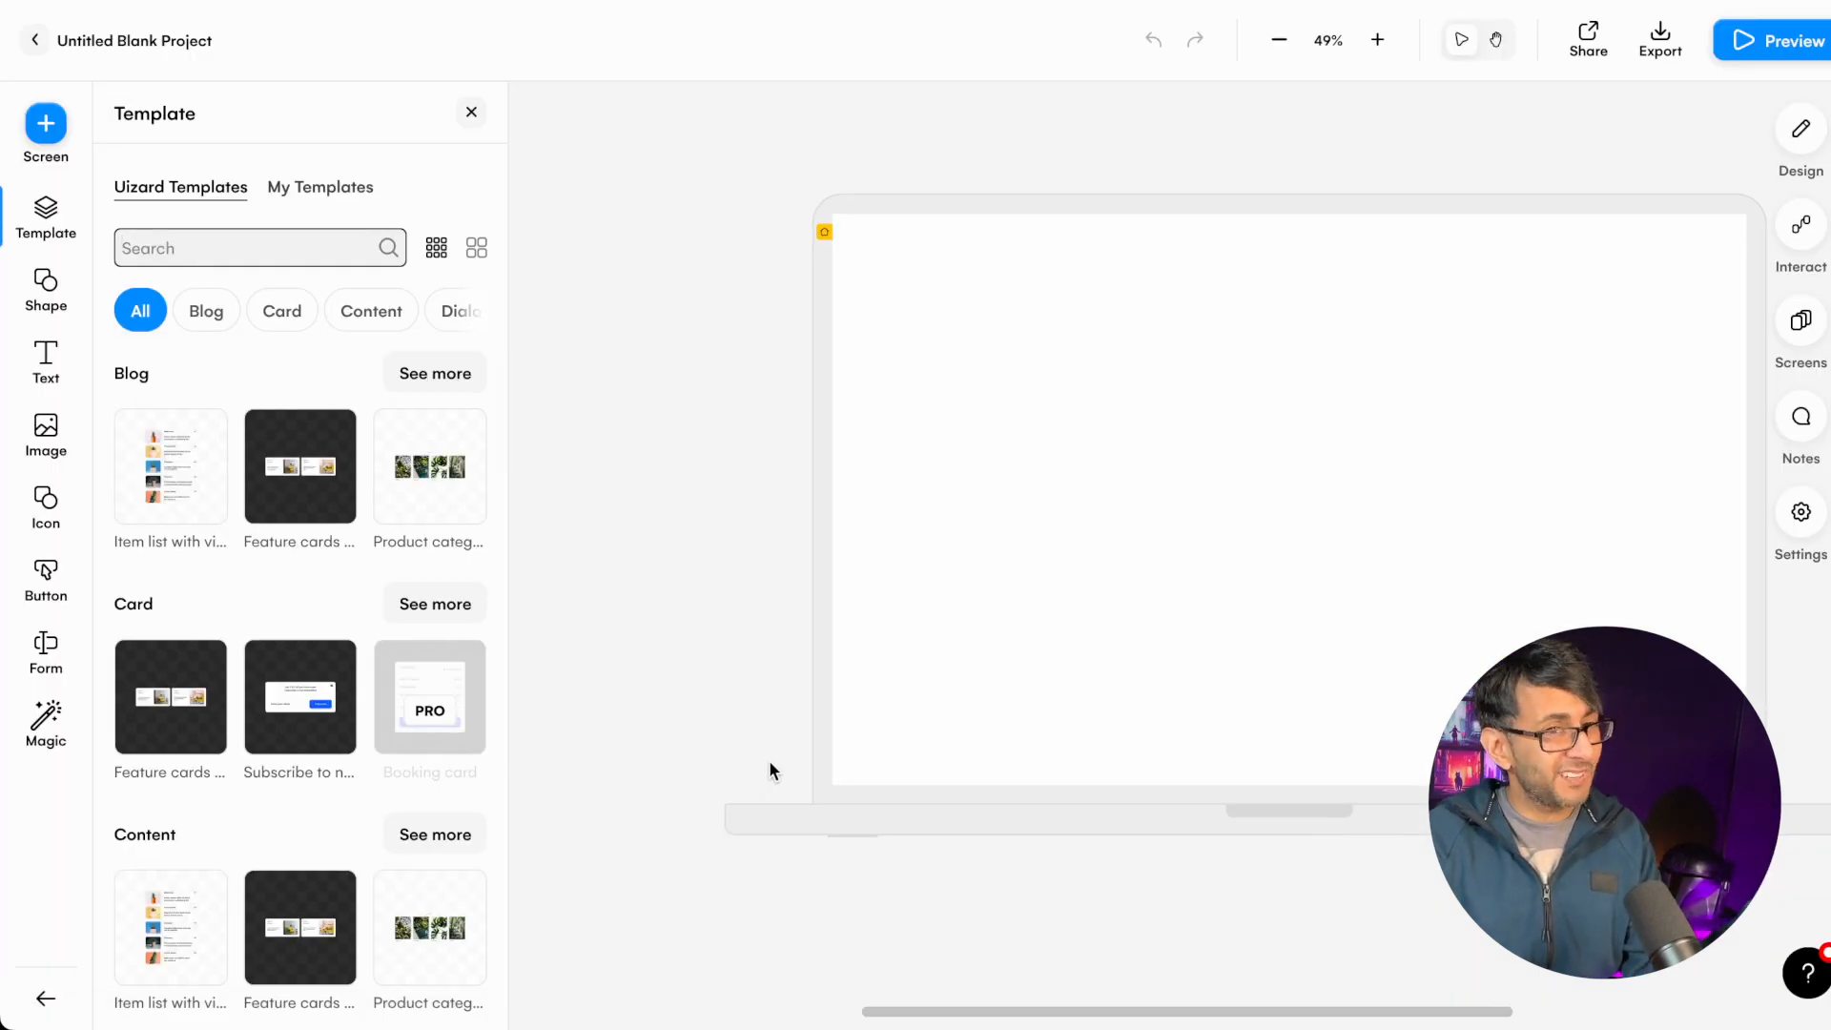
- Choose Magic > Scan Wireframe Sketch in the new blank project
left_click(45, 724)
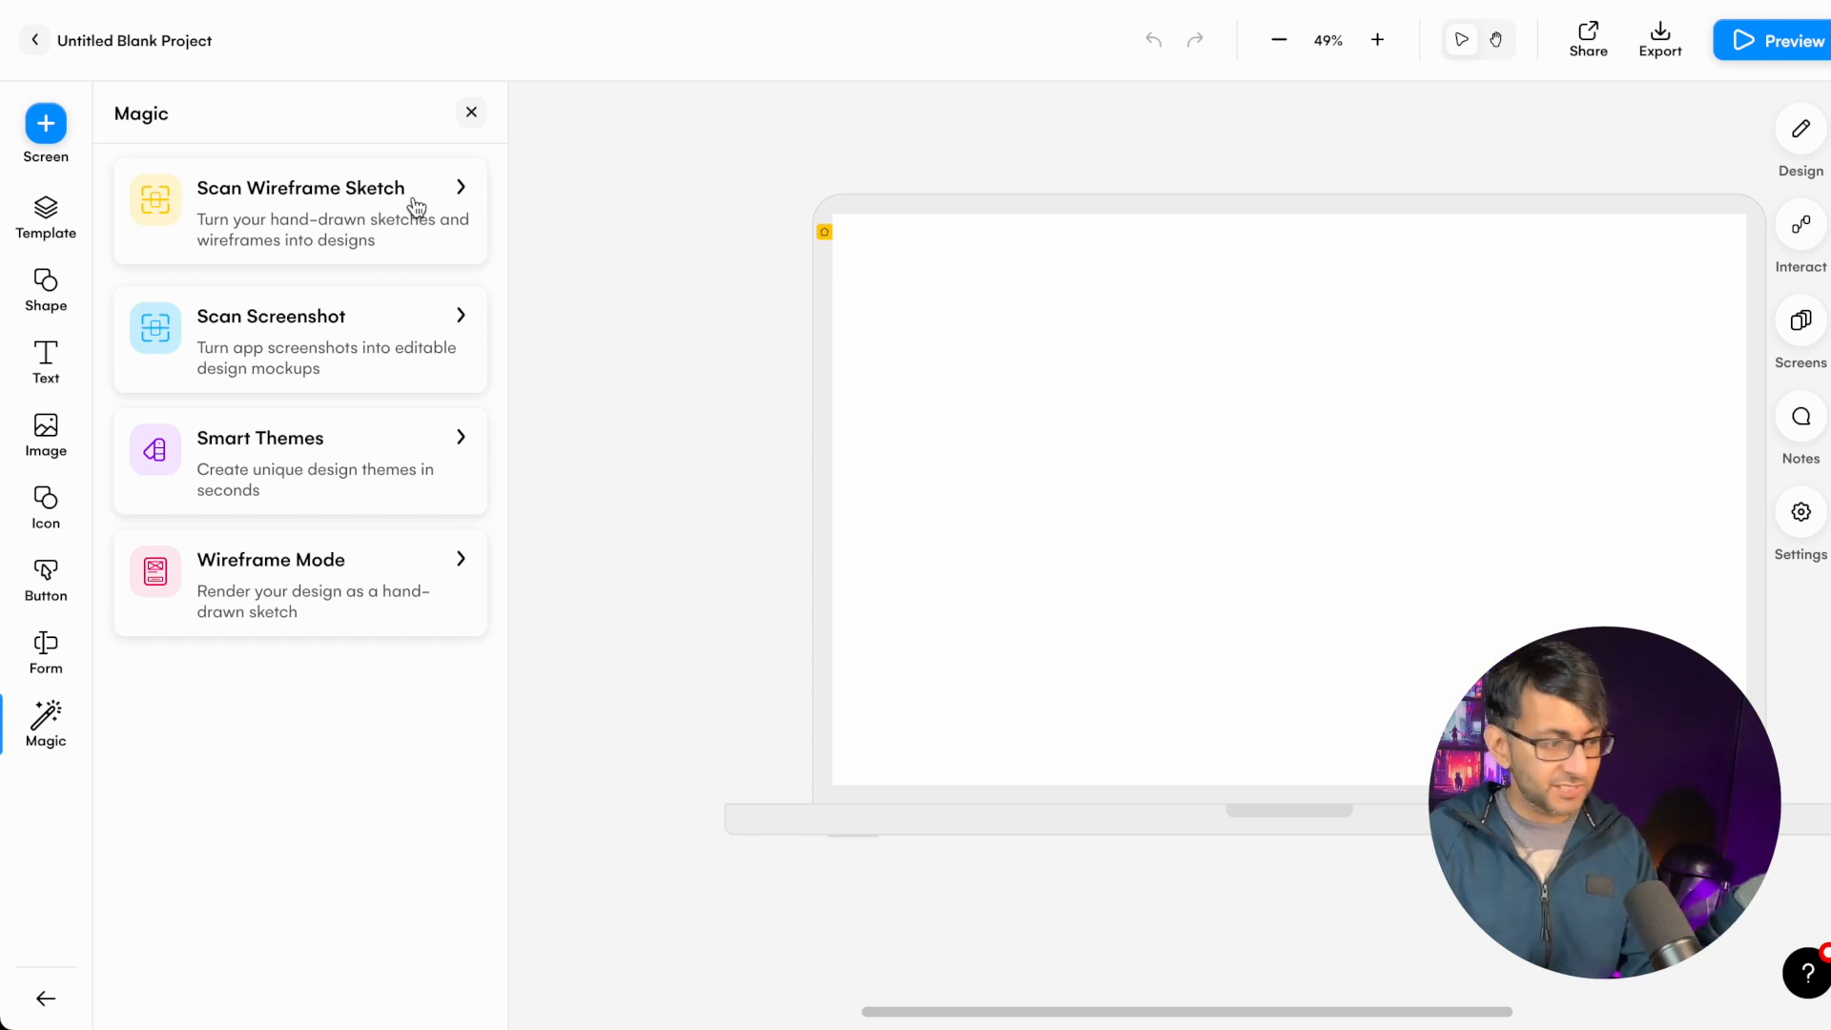
left_click(301, 210)
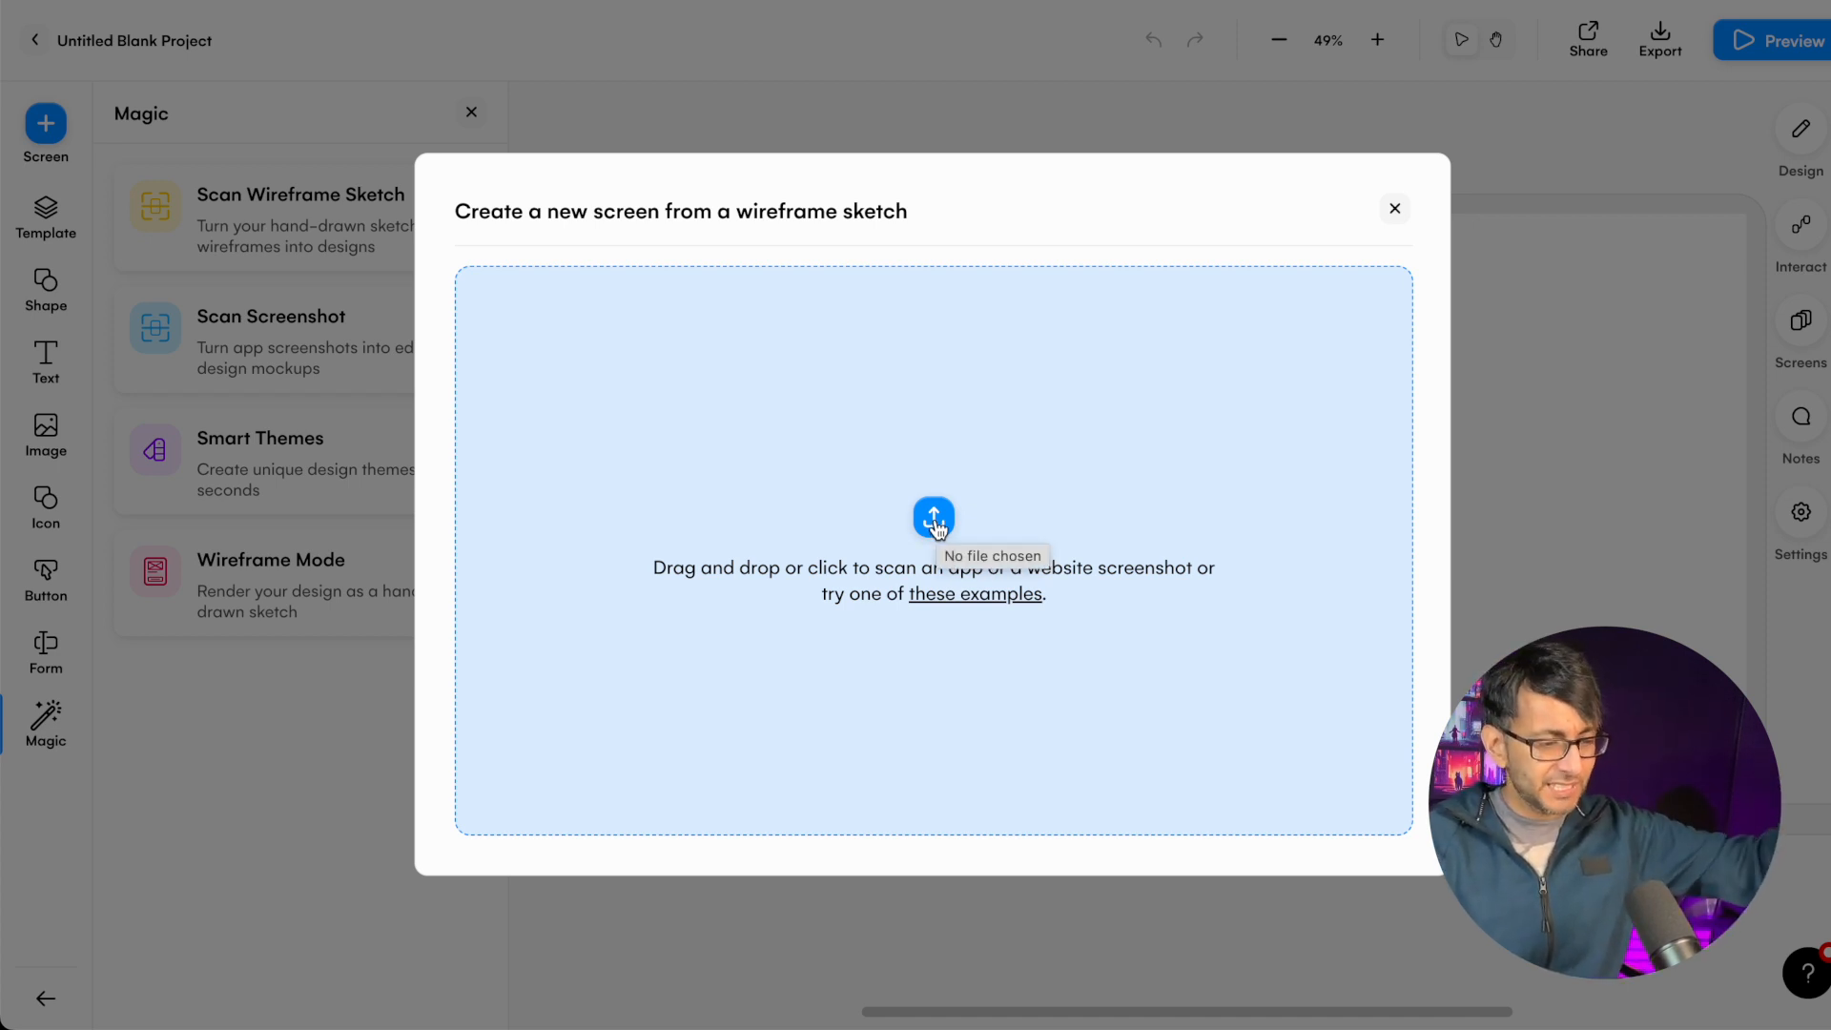
- Upload the hand-drawn wireframe sketch image and generate a new screen from it
left_click(933, 519)
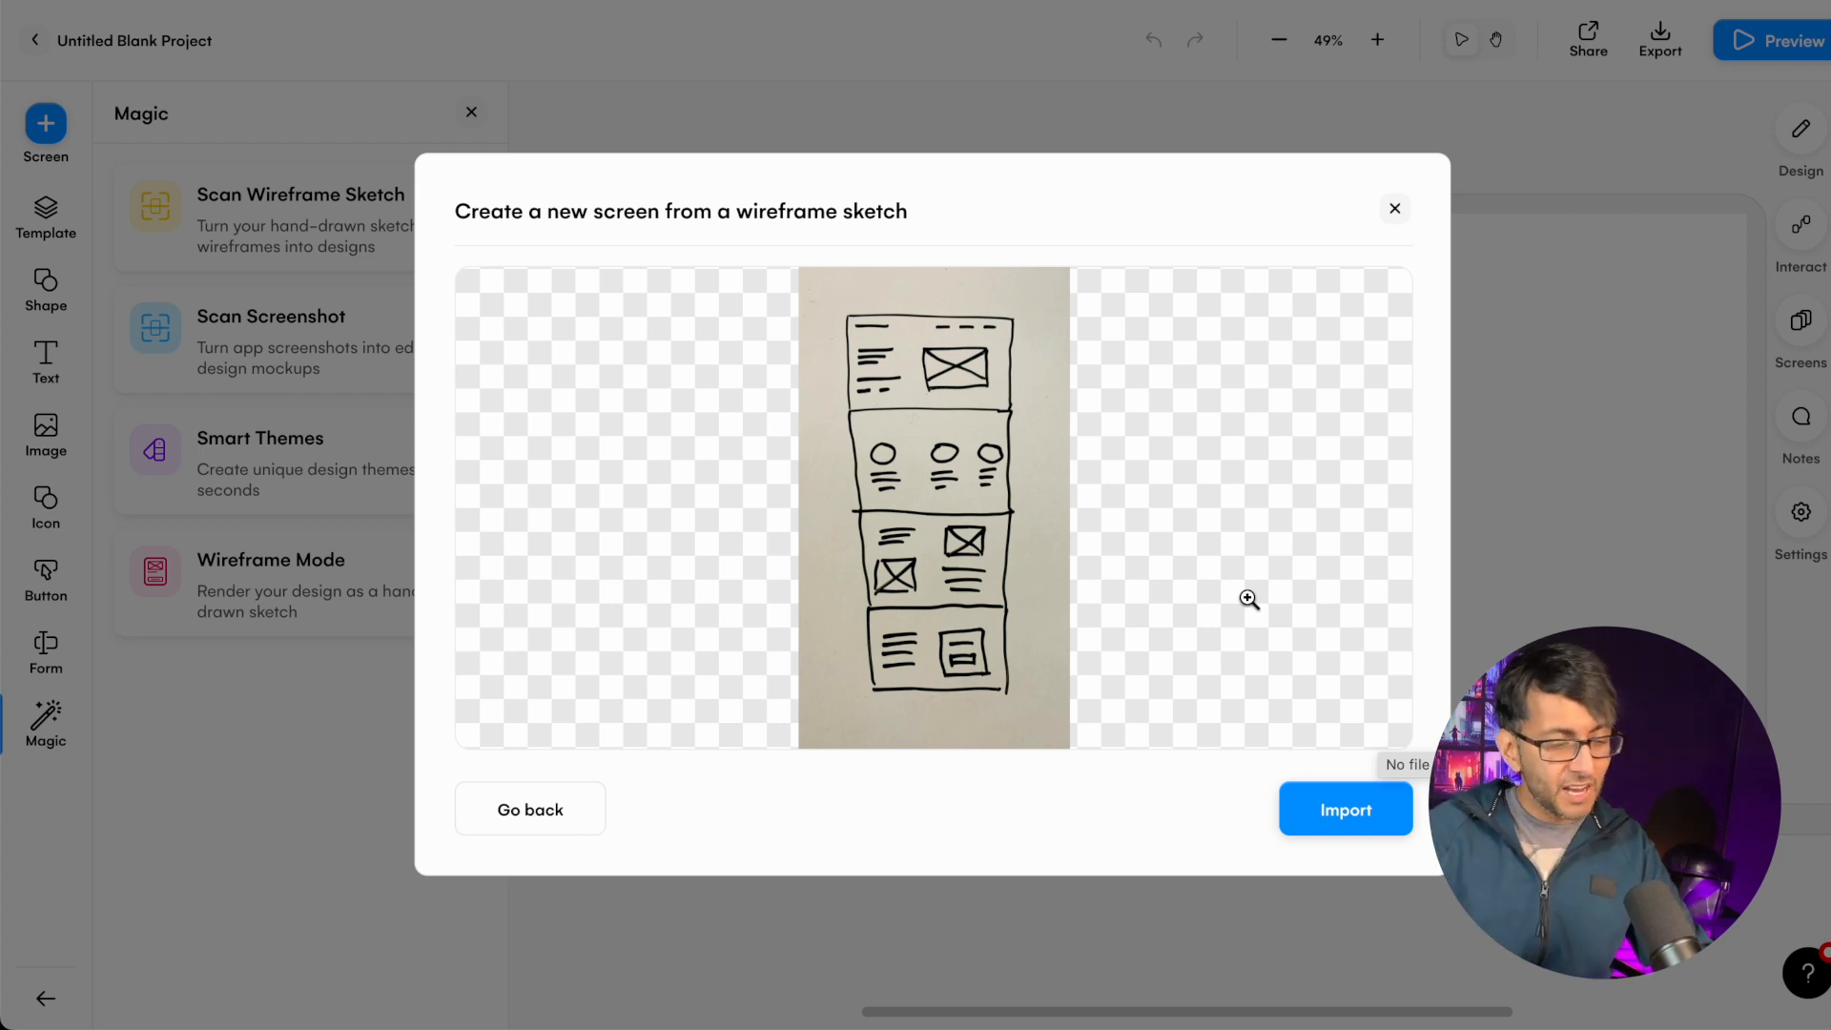
left_click(1247, 598)
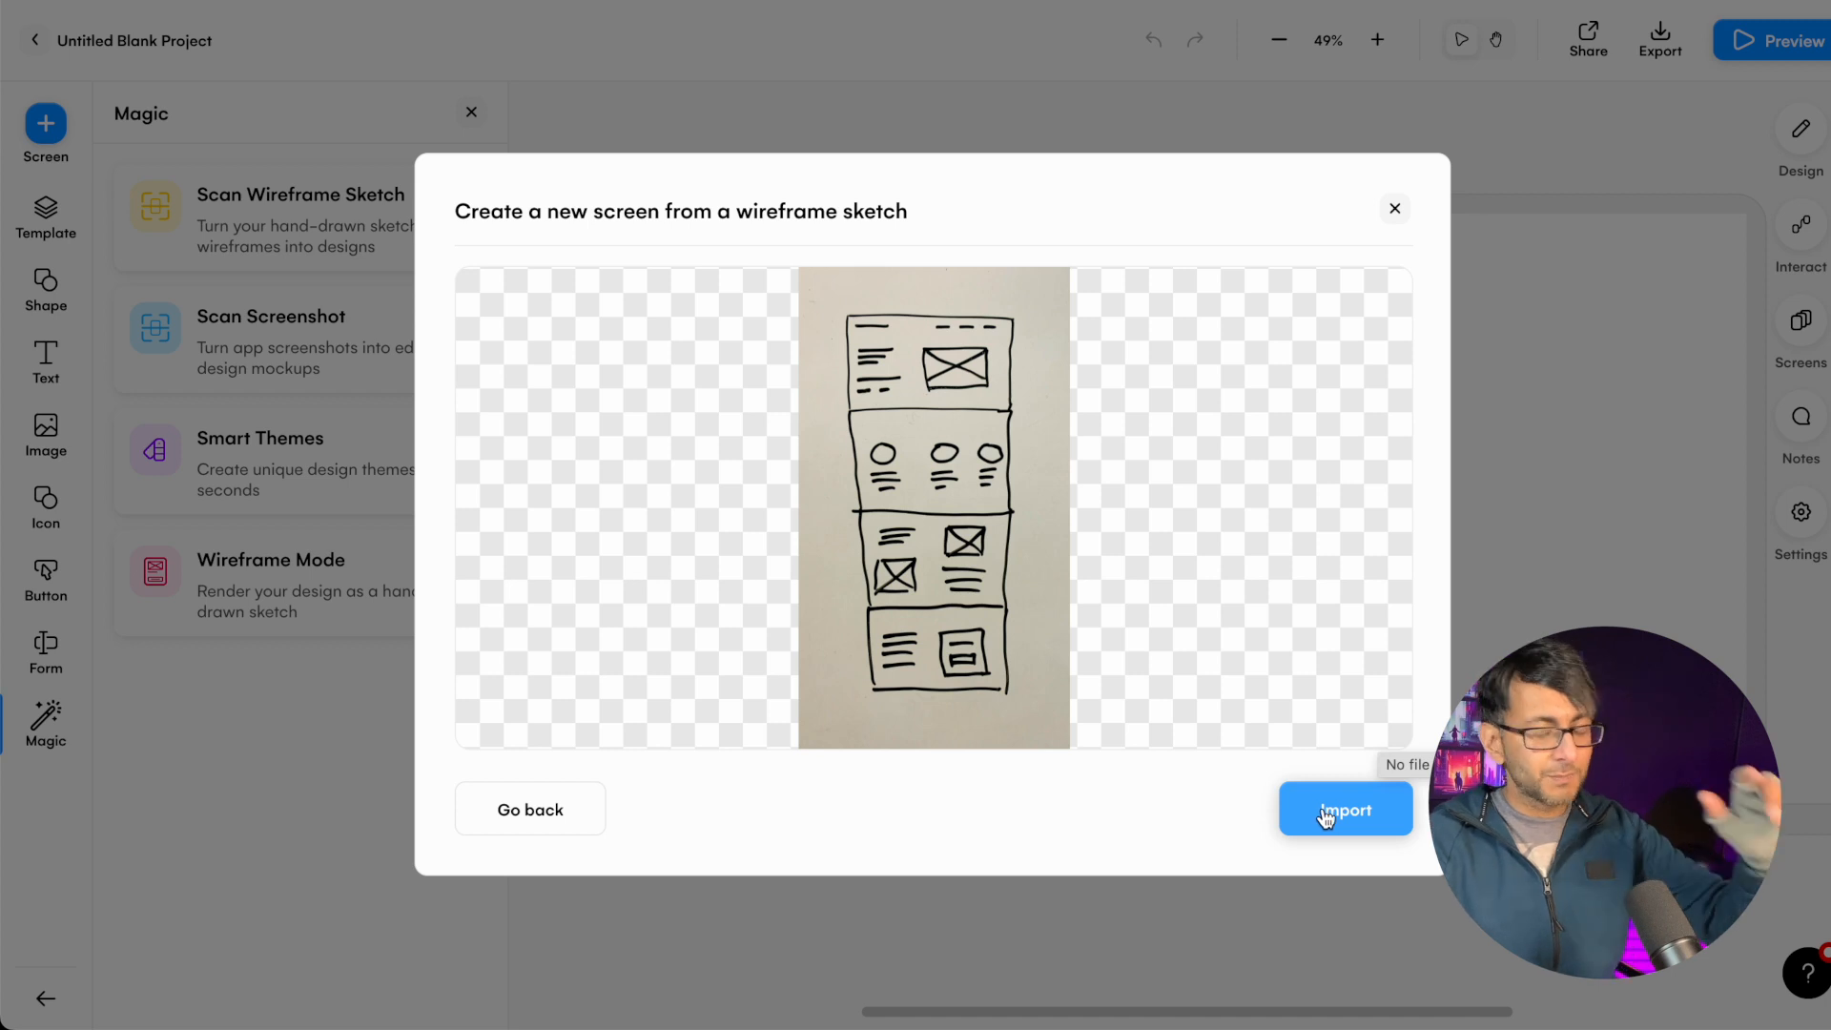
left_click(1346, 809)
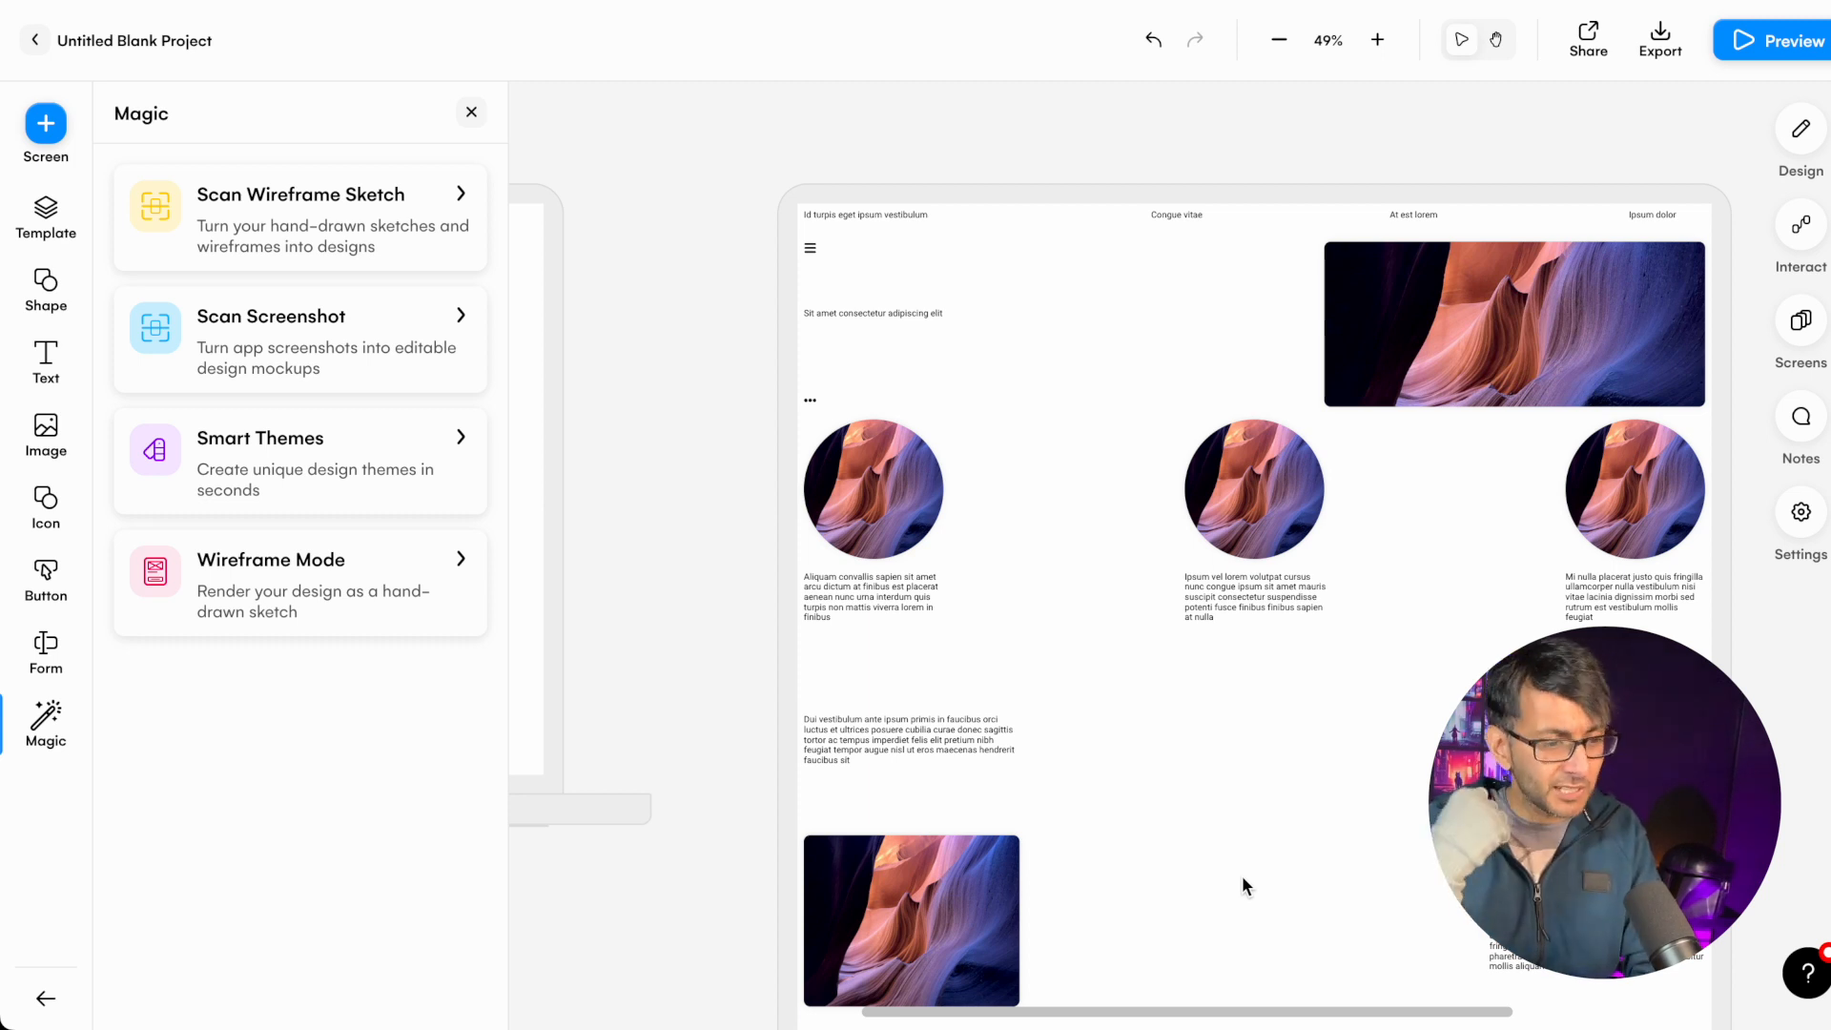
mouse_move(1338, 641)
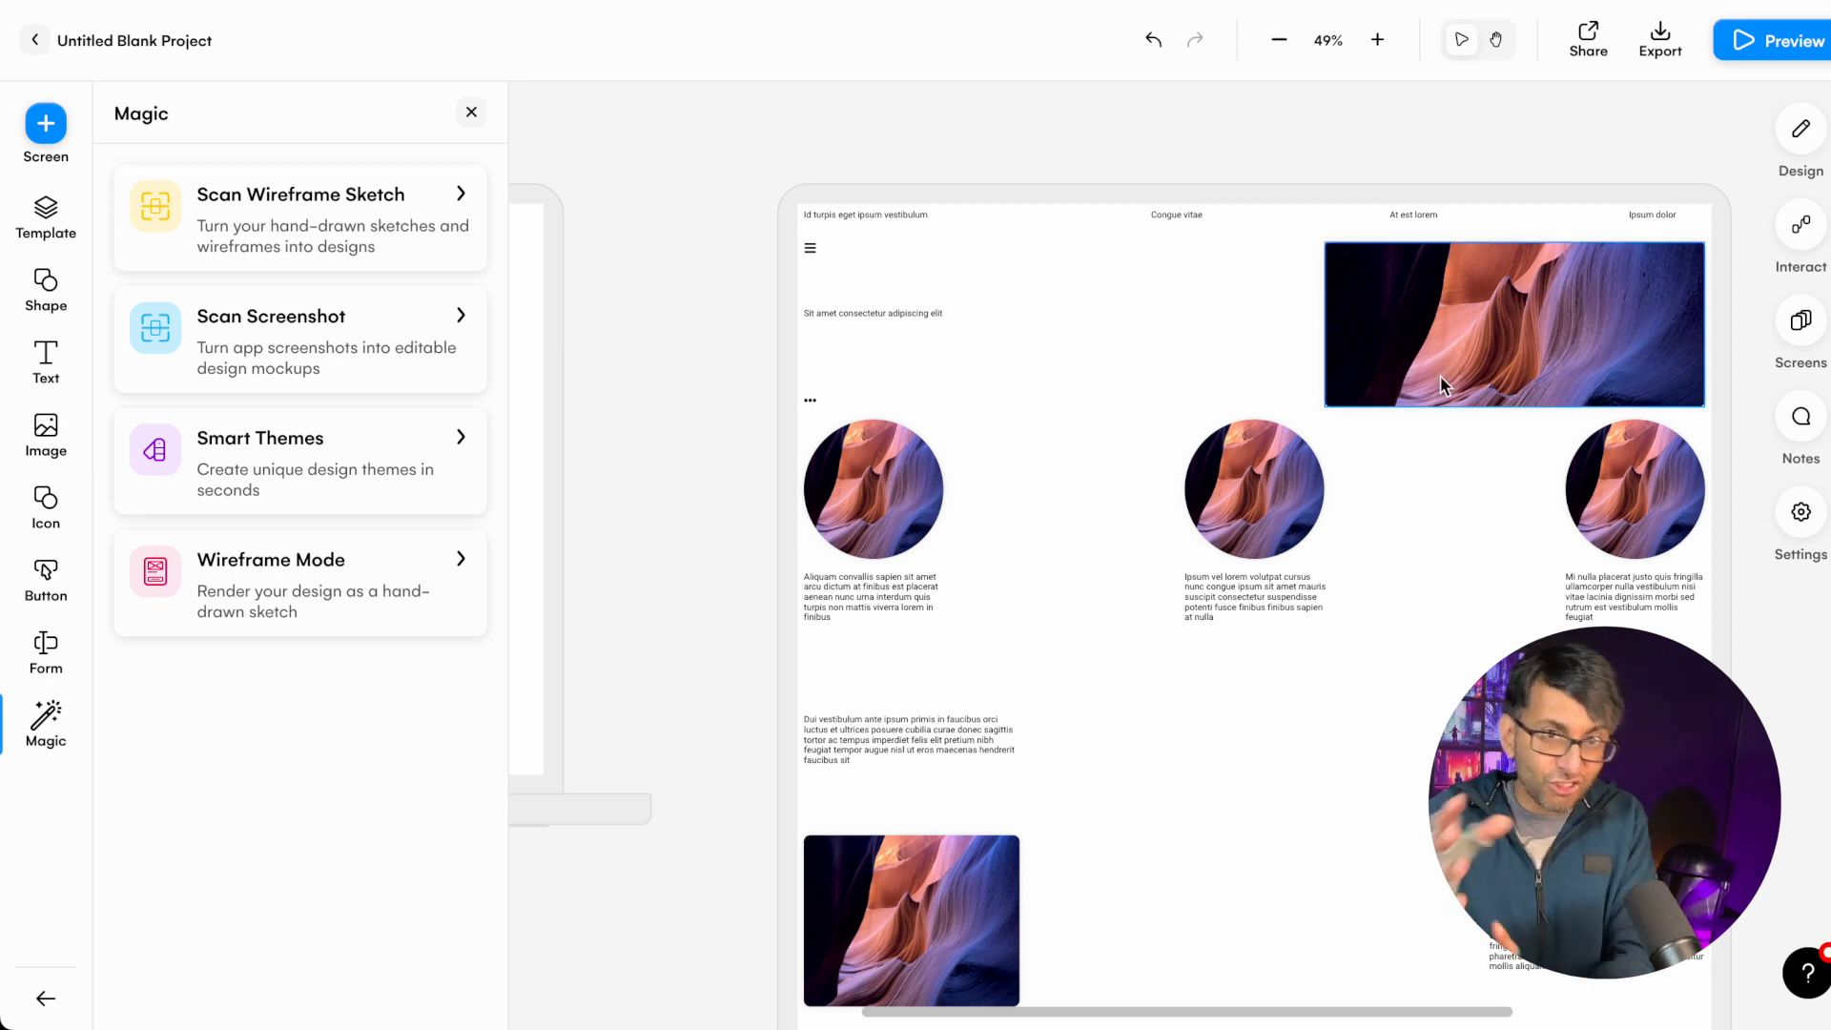
- Select the generated banner image and compare the screen with the original sketch photo
left_click(911, 313)
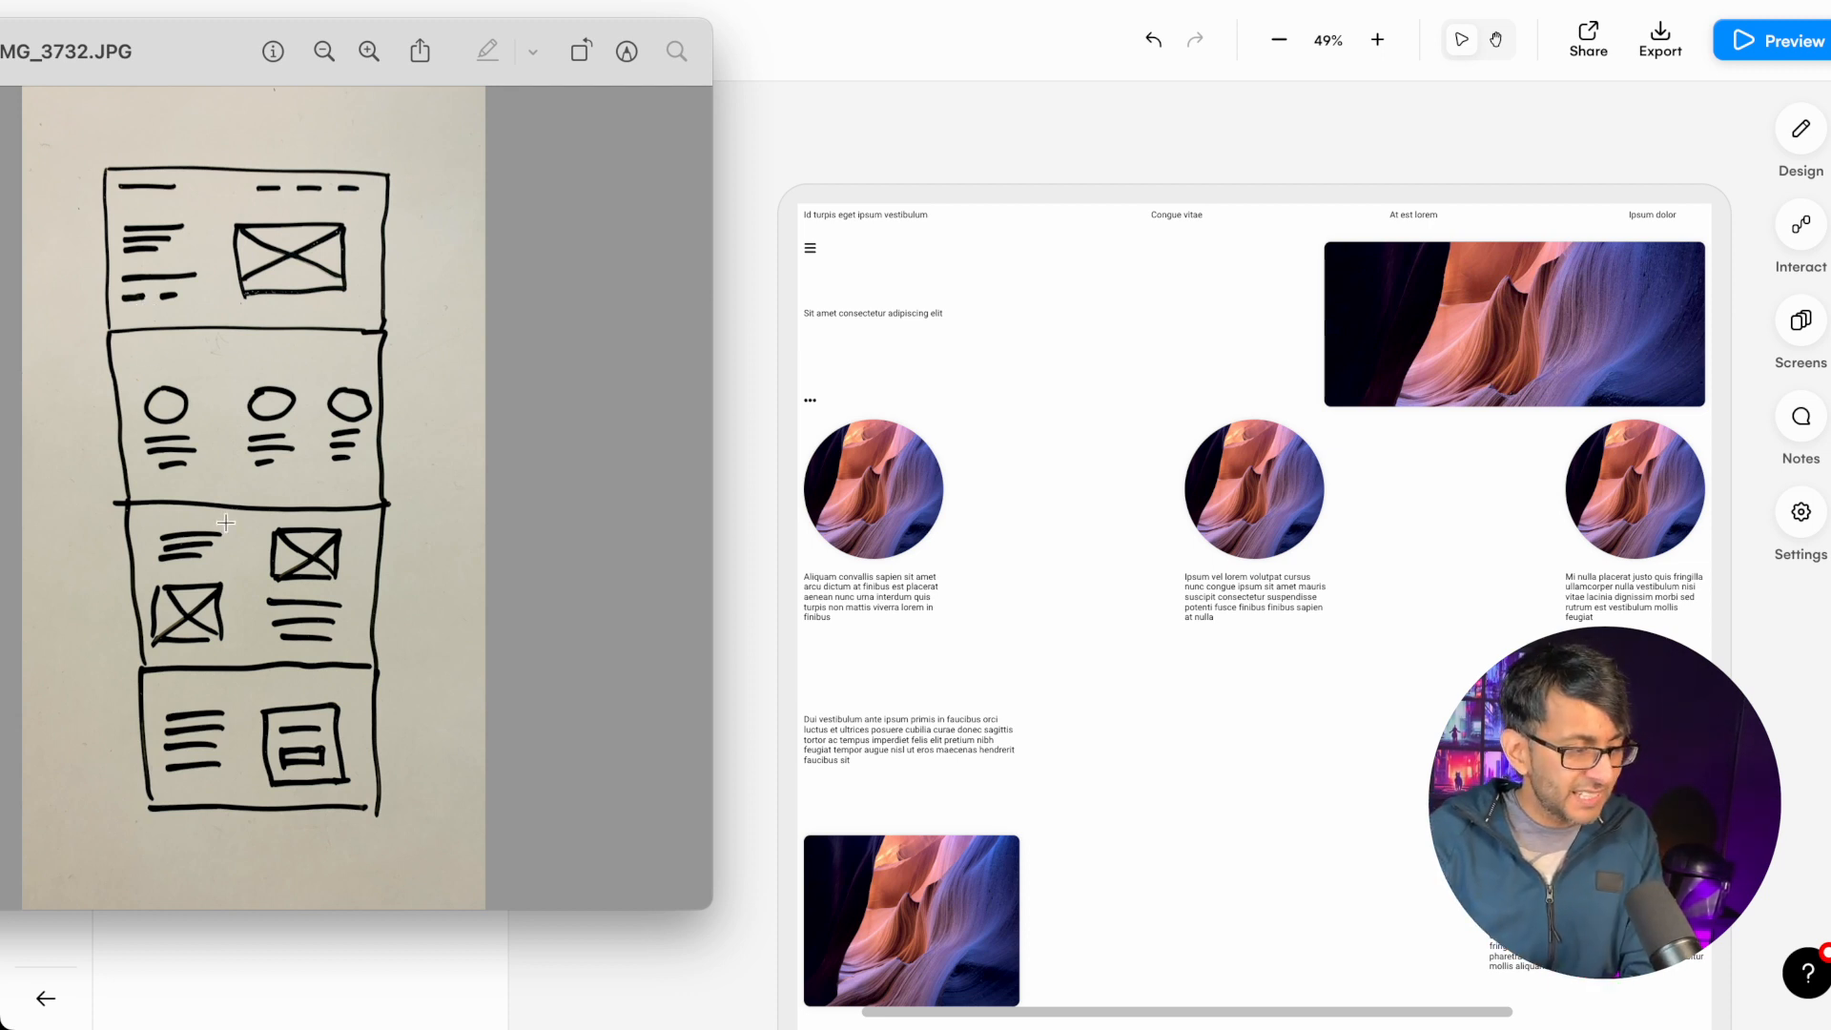
mouse_move(193, 577)
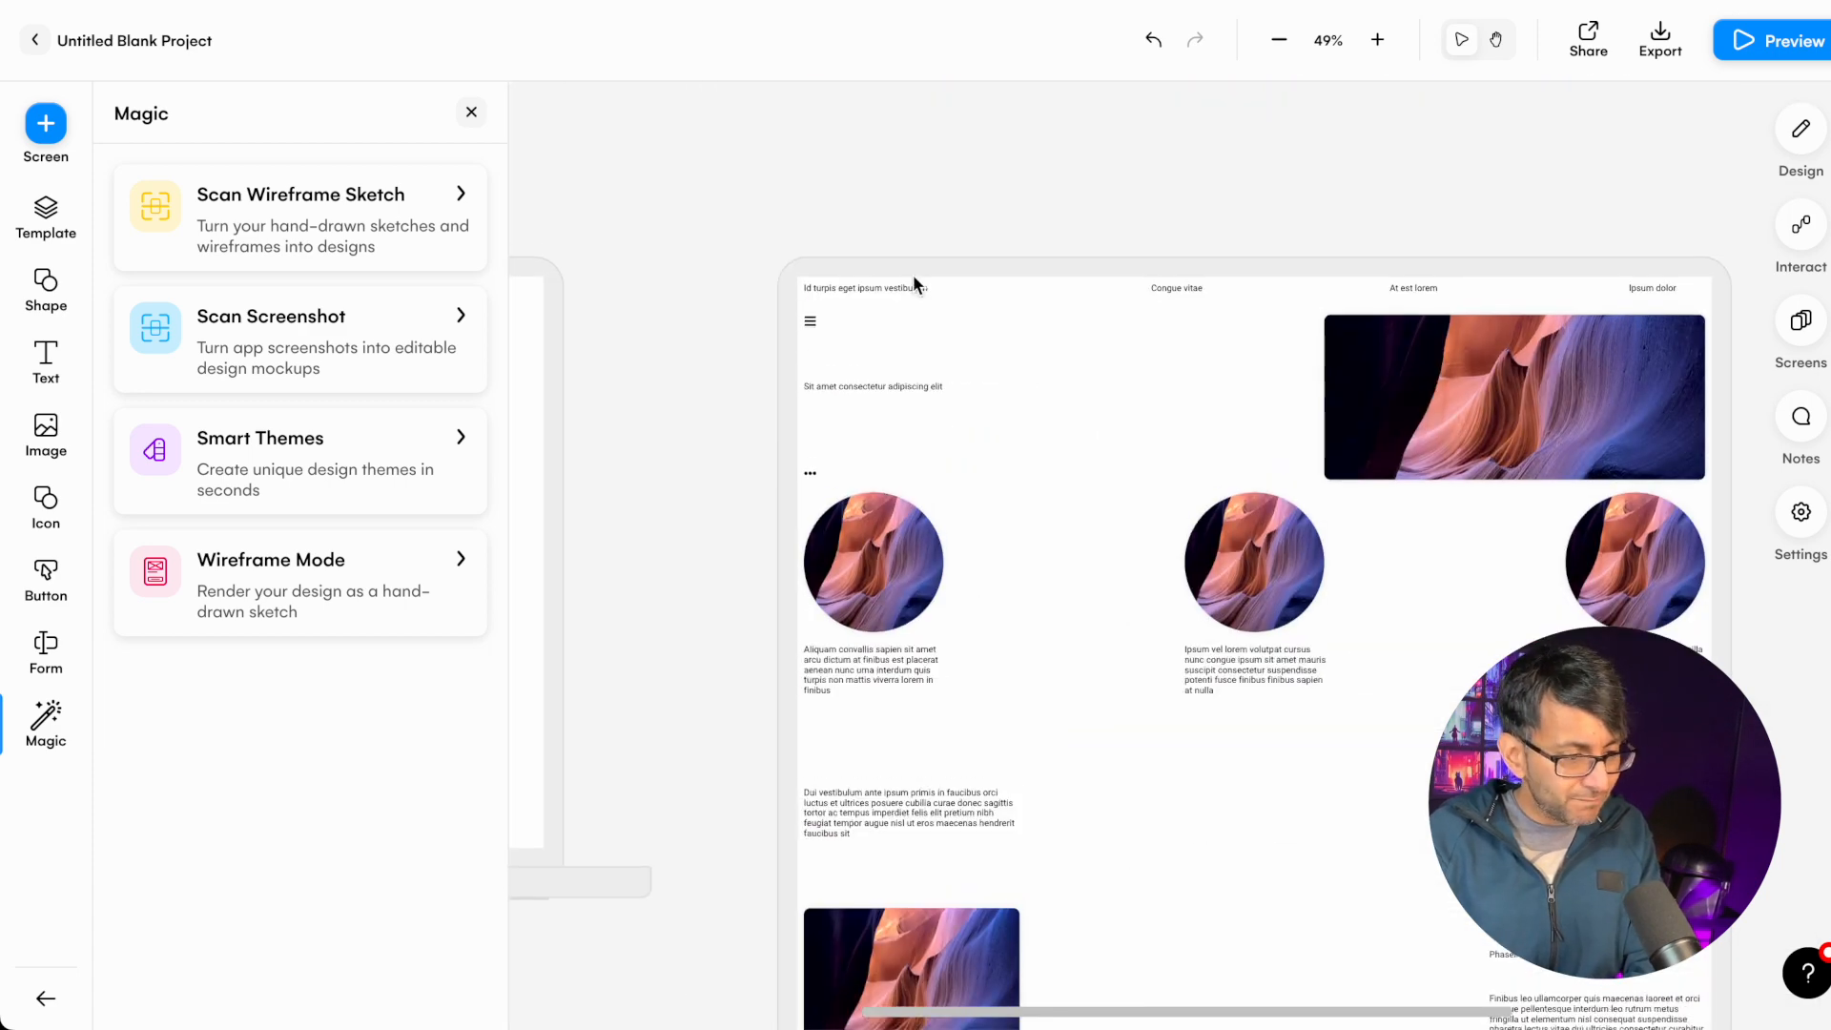
- Inspect the short text line, enable Snapping Guidelines, and move the middle round image left
left_click(910, 396)
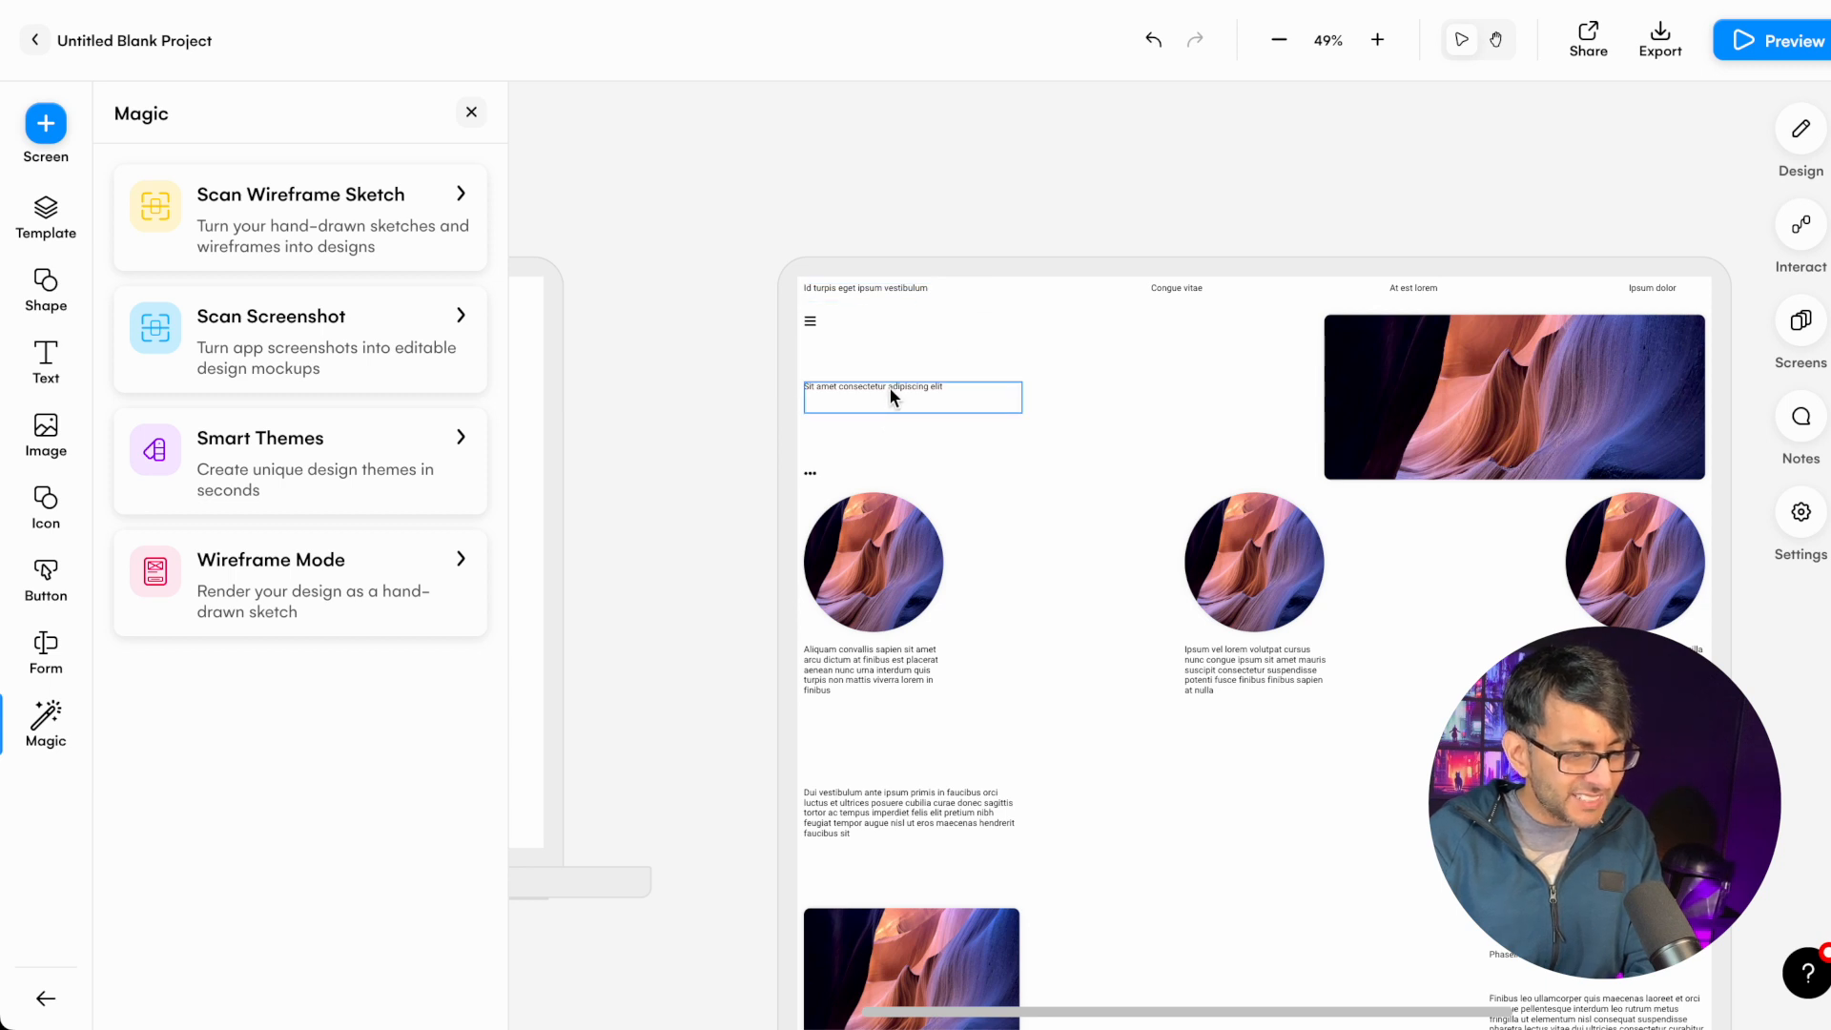
left_click(911, 397)
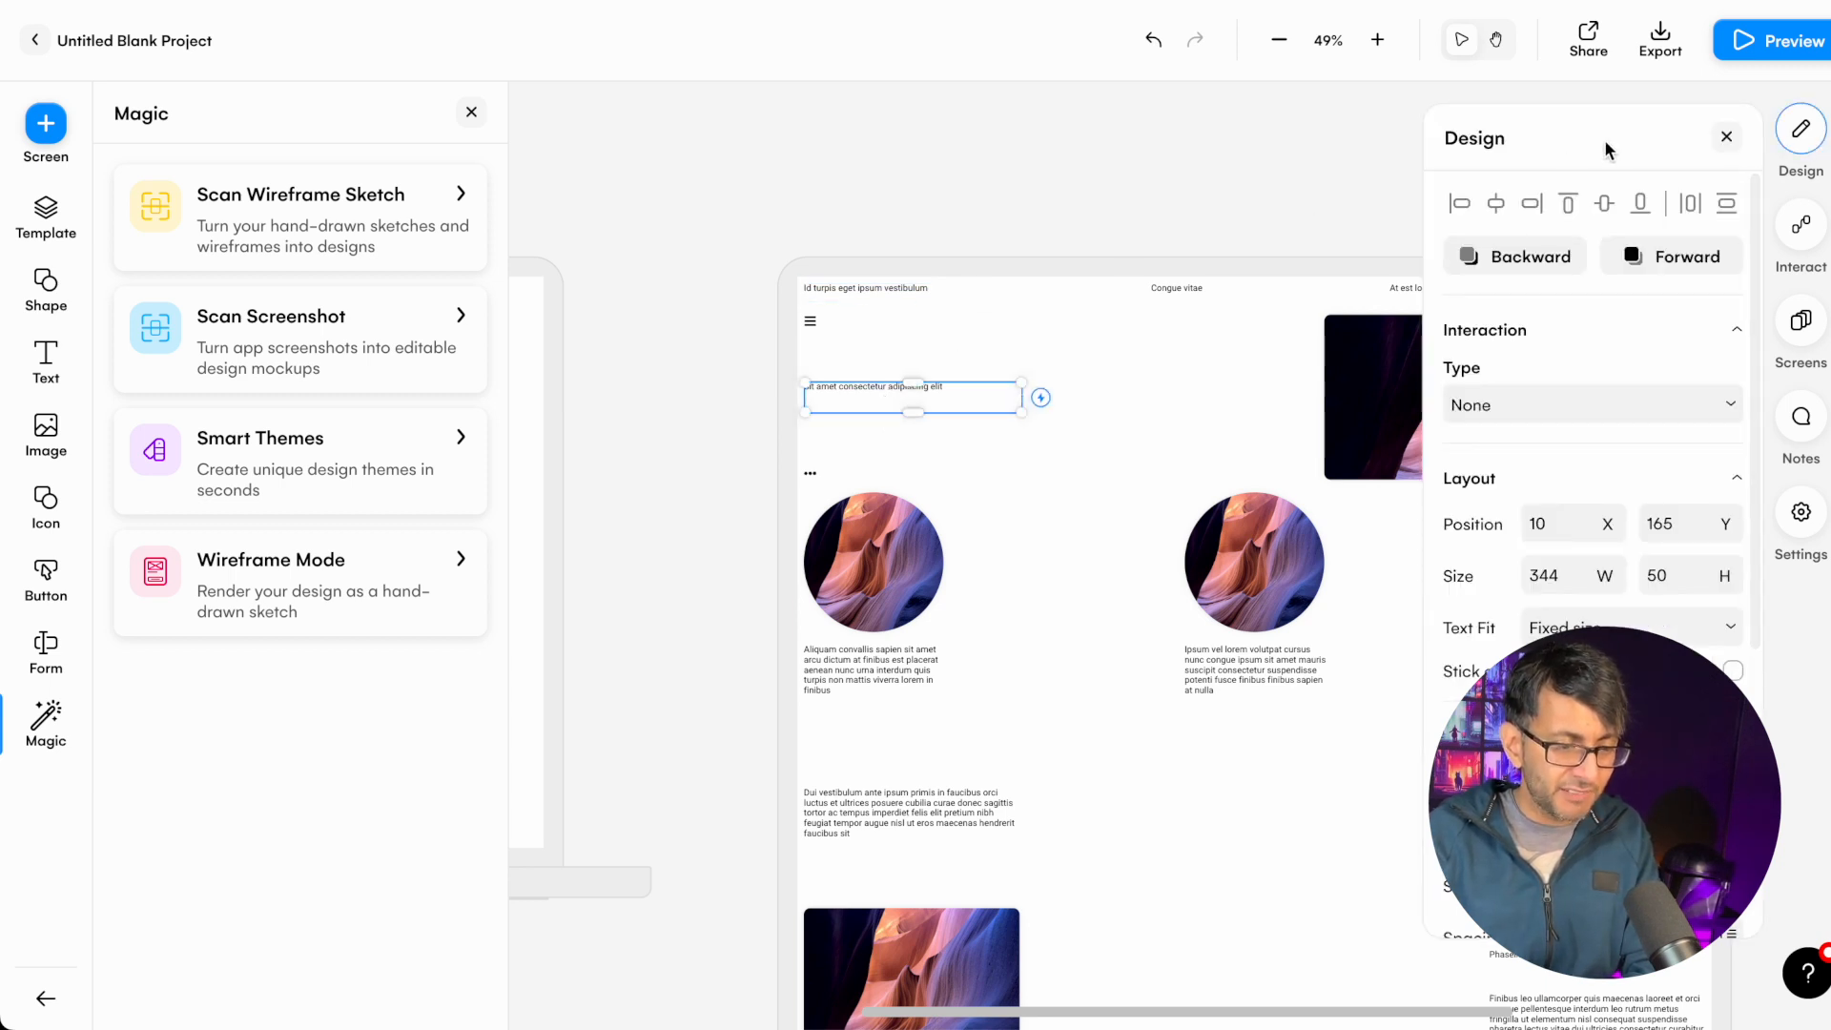
mouse_move(1436, 128)
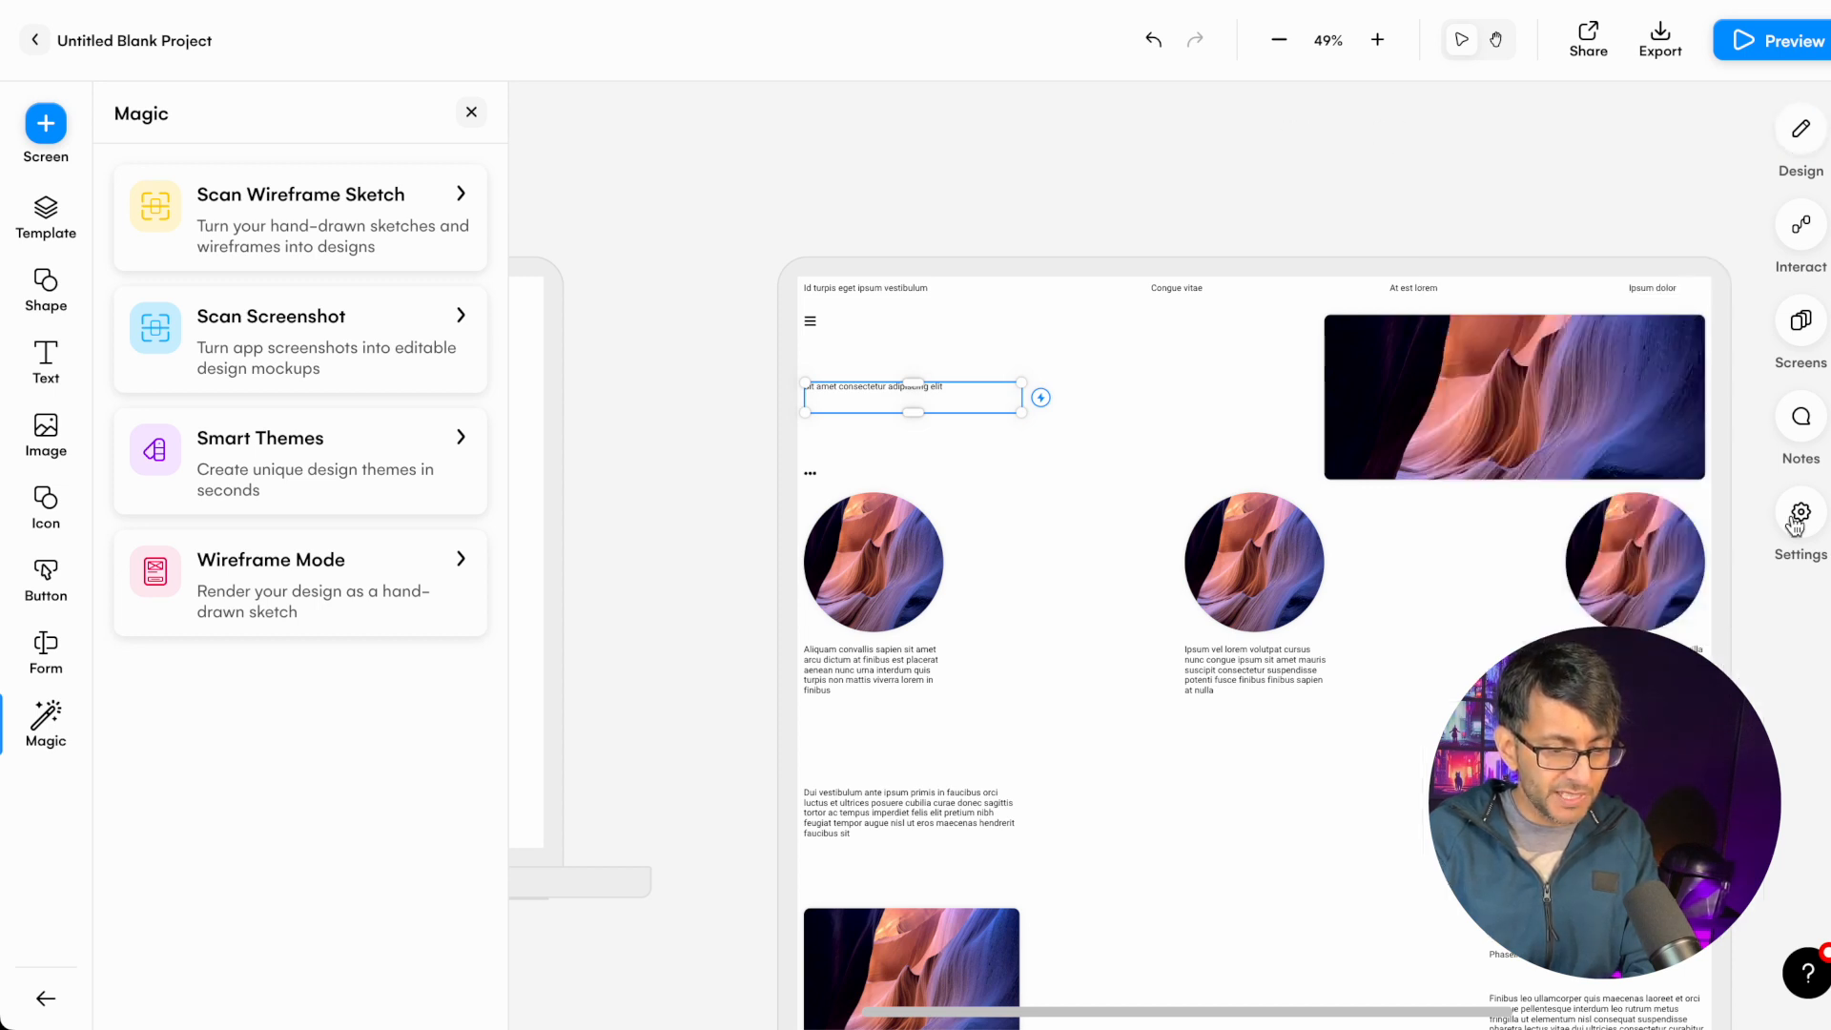
left_click(1799, 511)
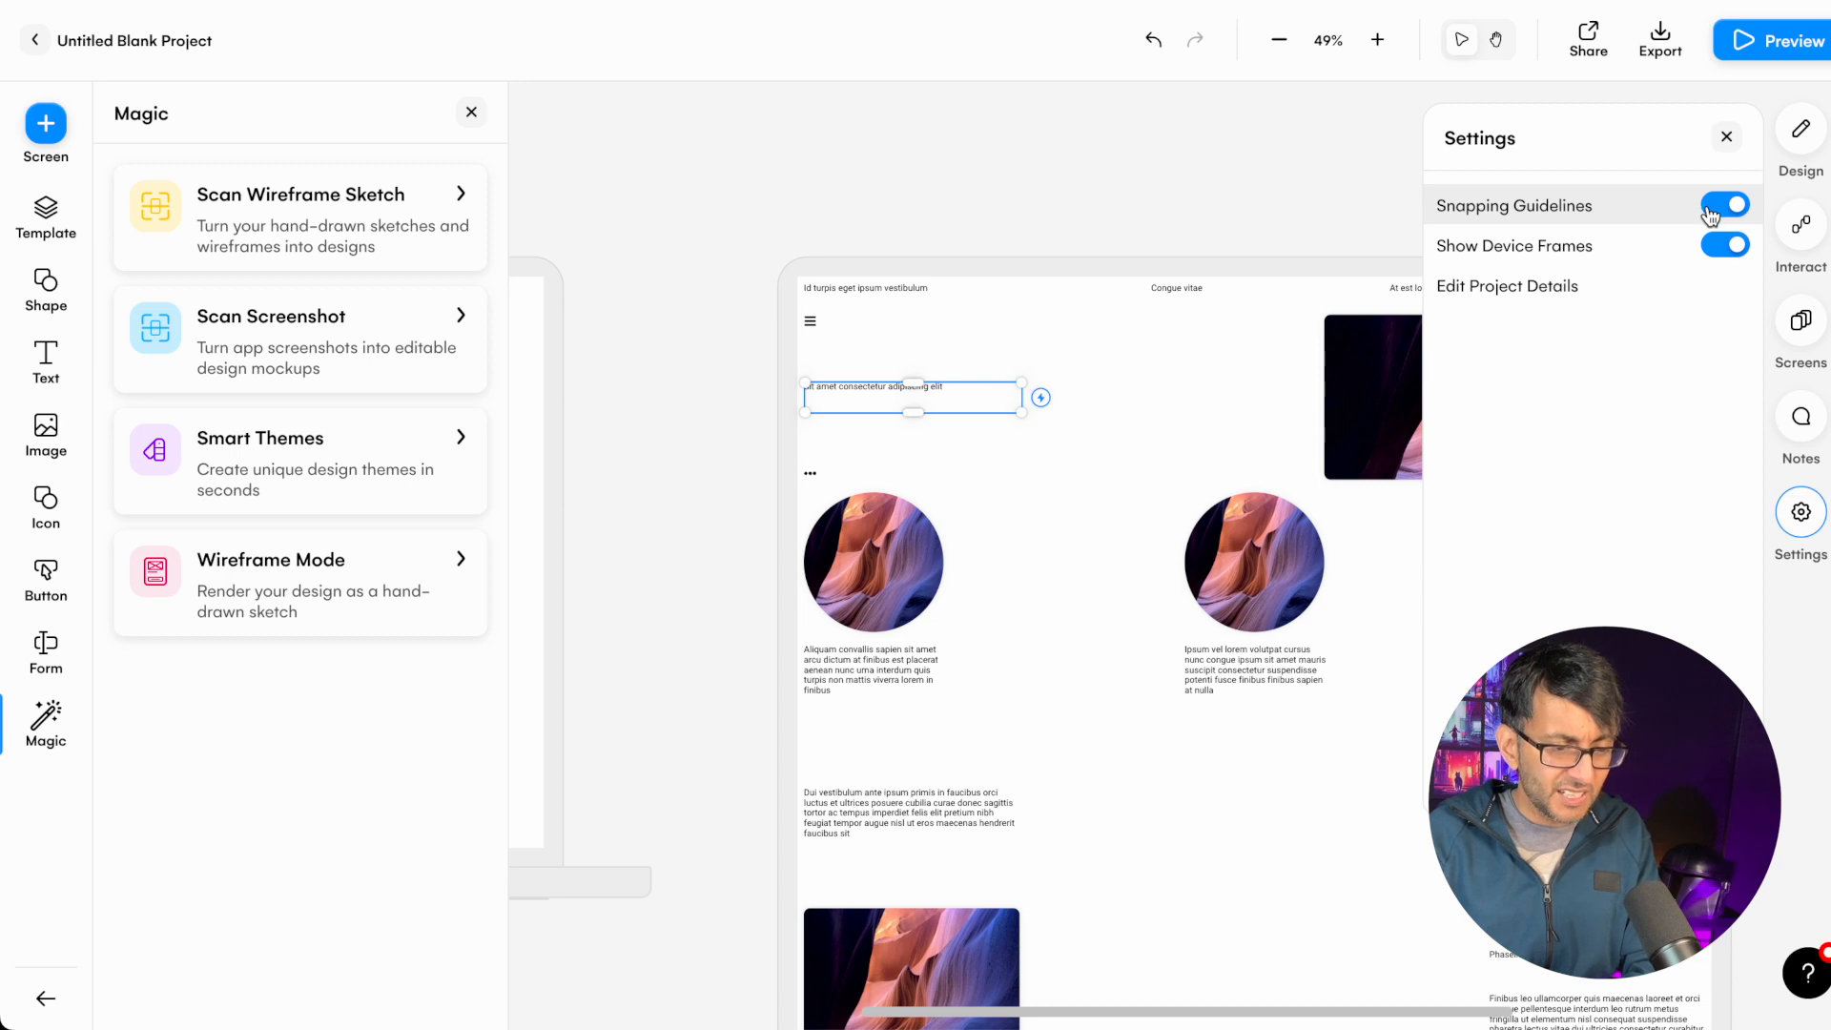
left_click(1726, 136)
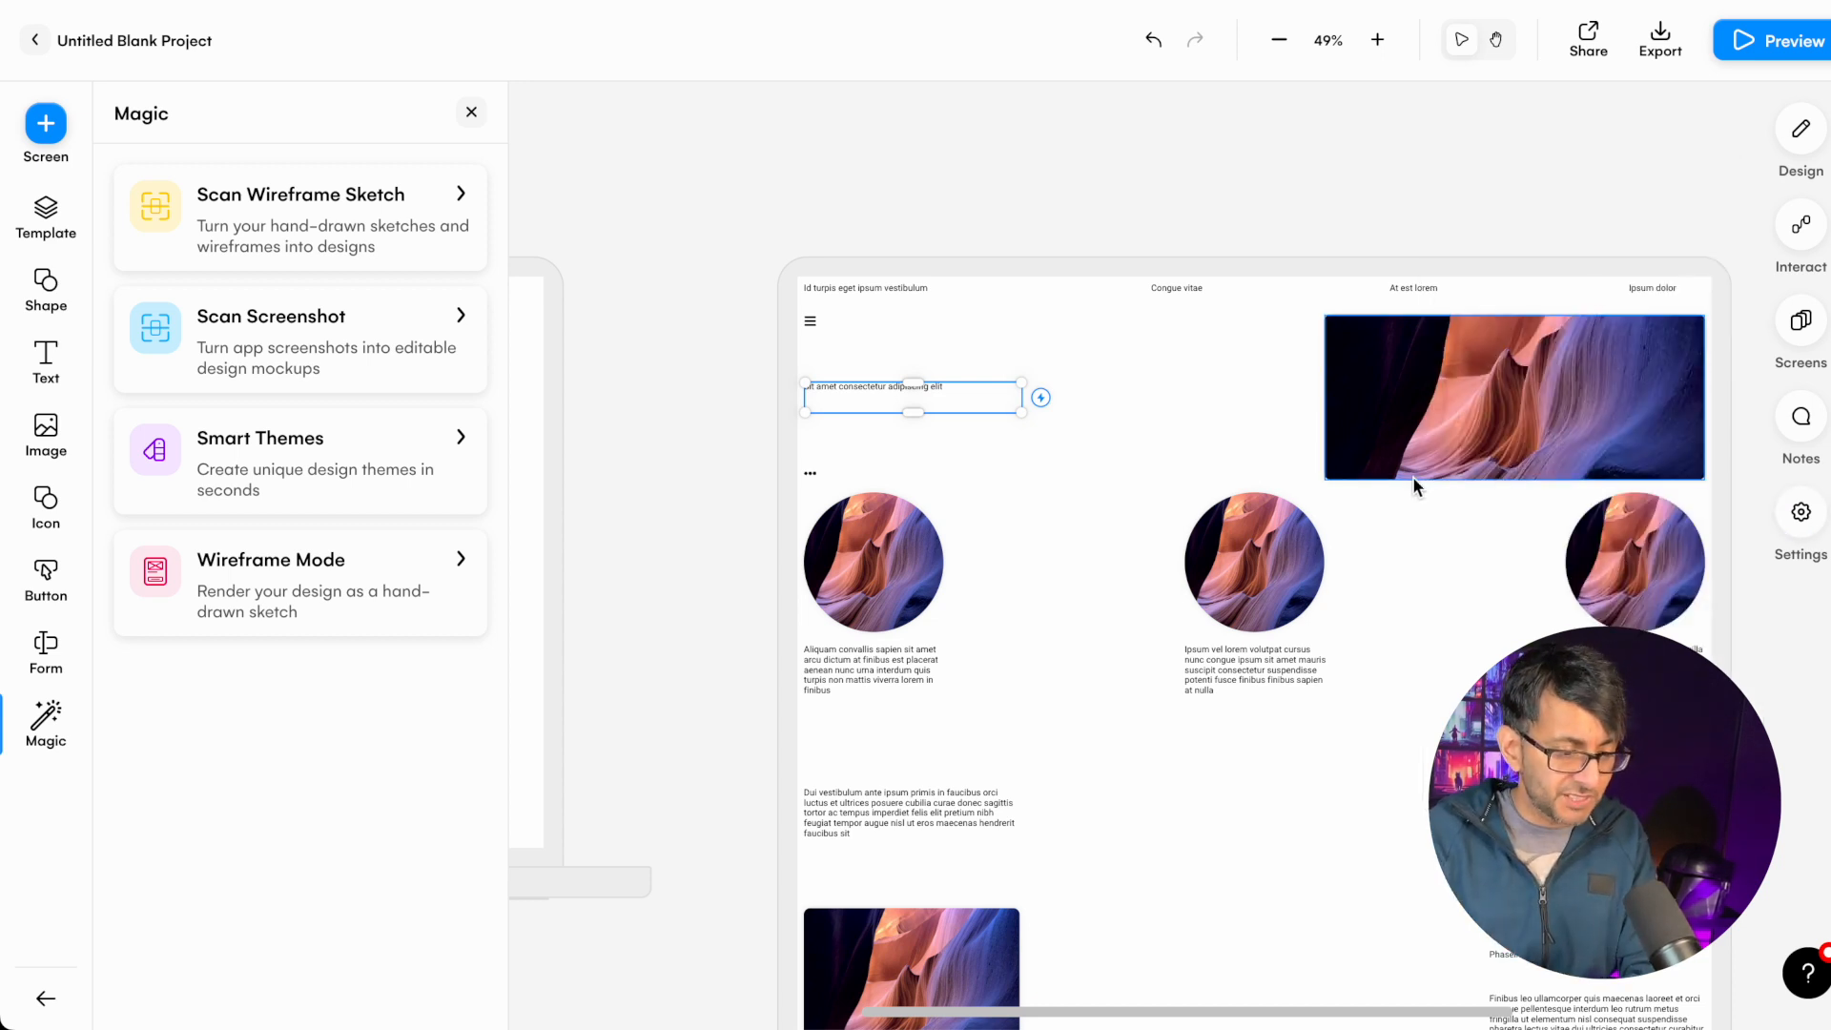
left_click(1253, 560)
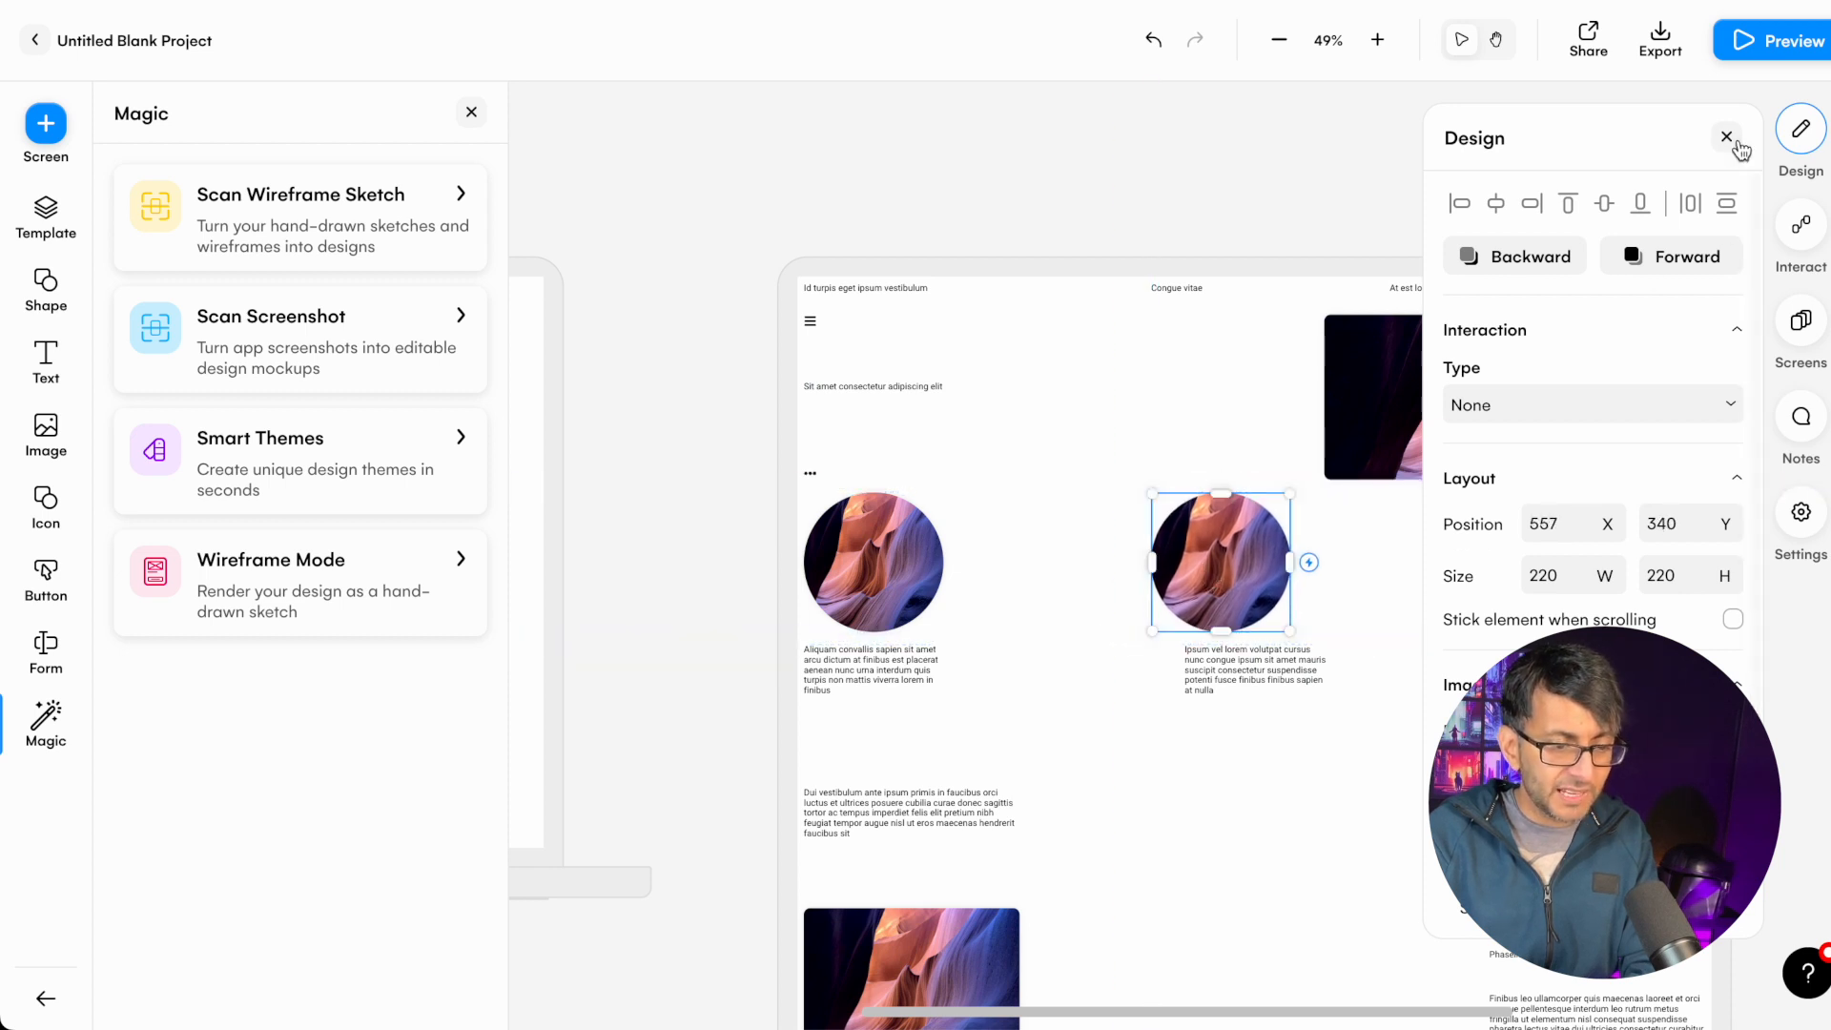
mouse_move(1579, 214)
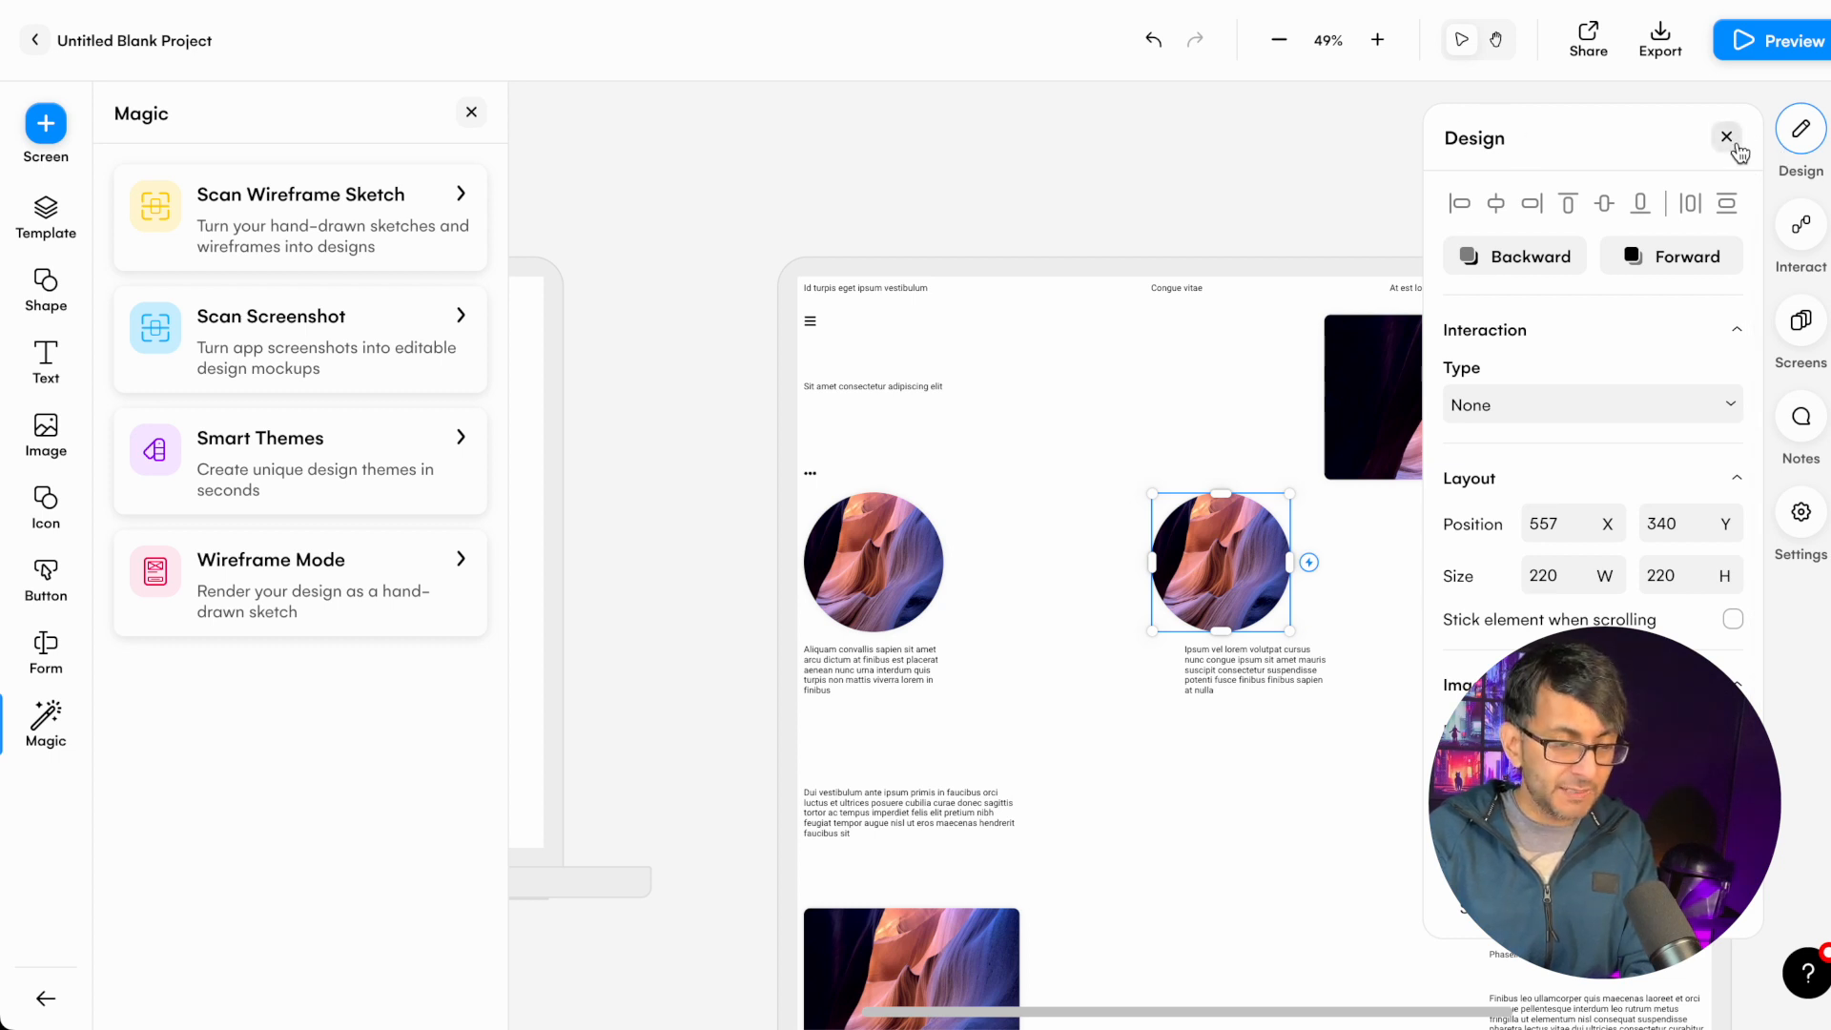
left_click(1726, 136)
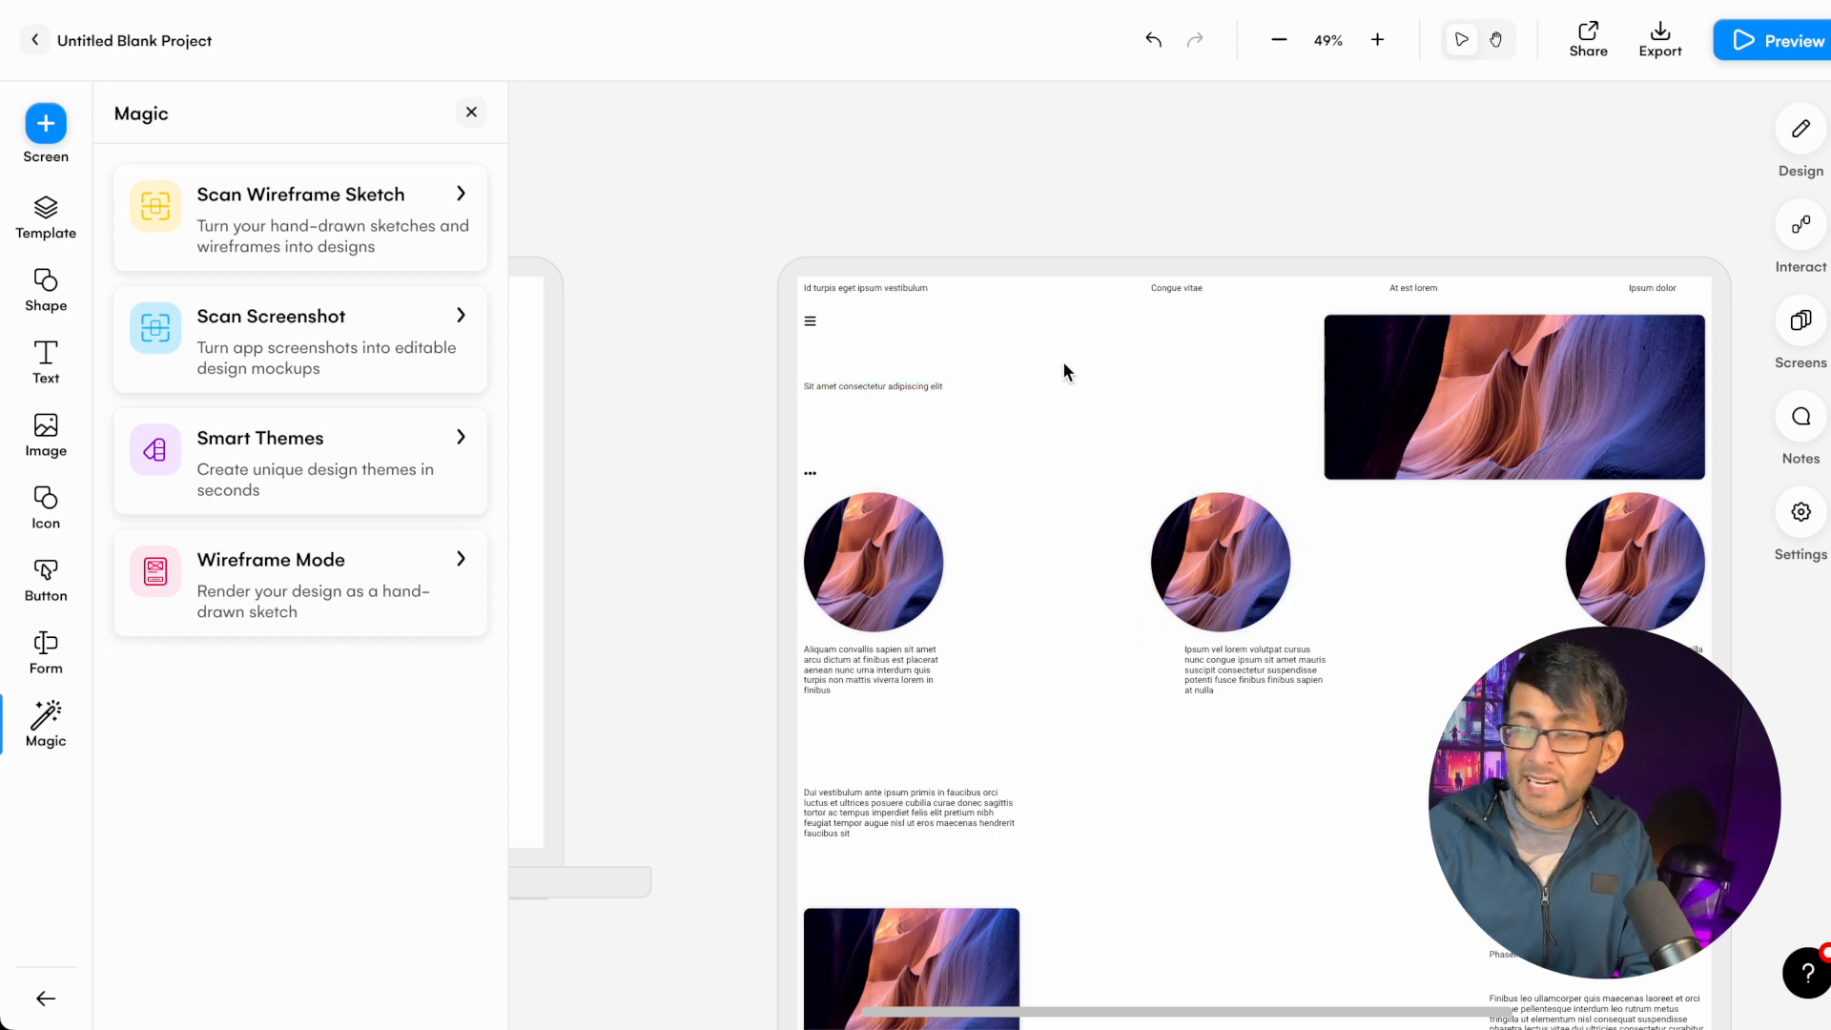
- Move the left circle and its paragraph right, and the banner and text line toward centre
left_click(1244, 562)
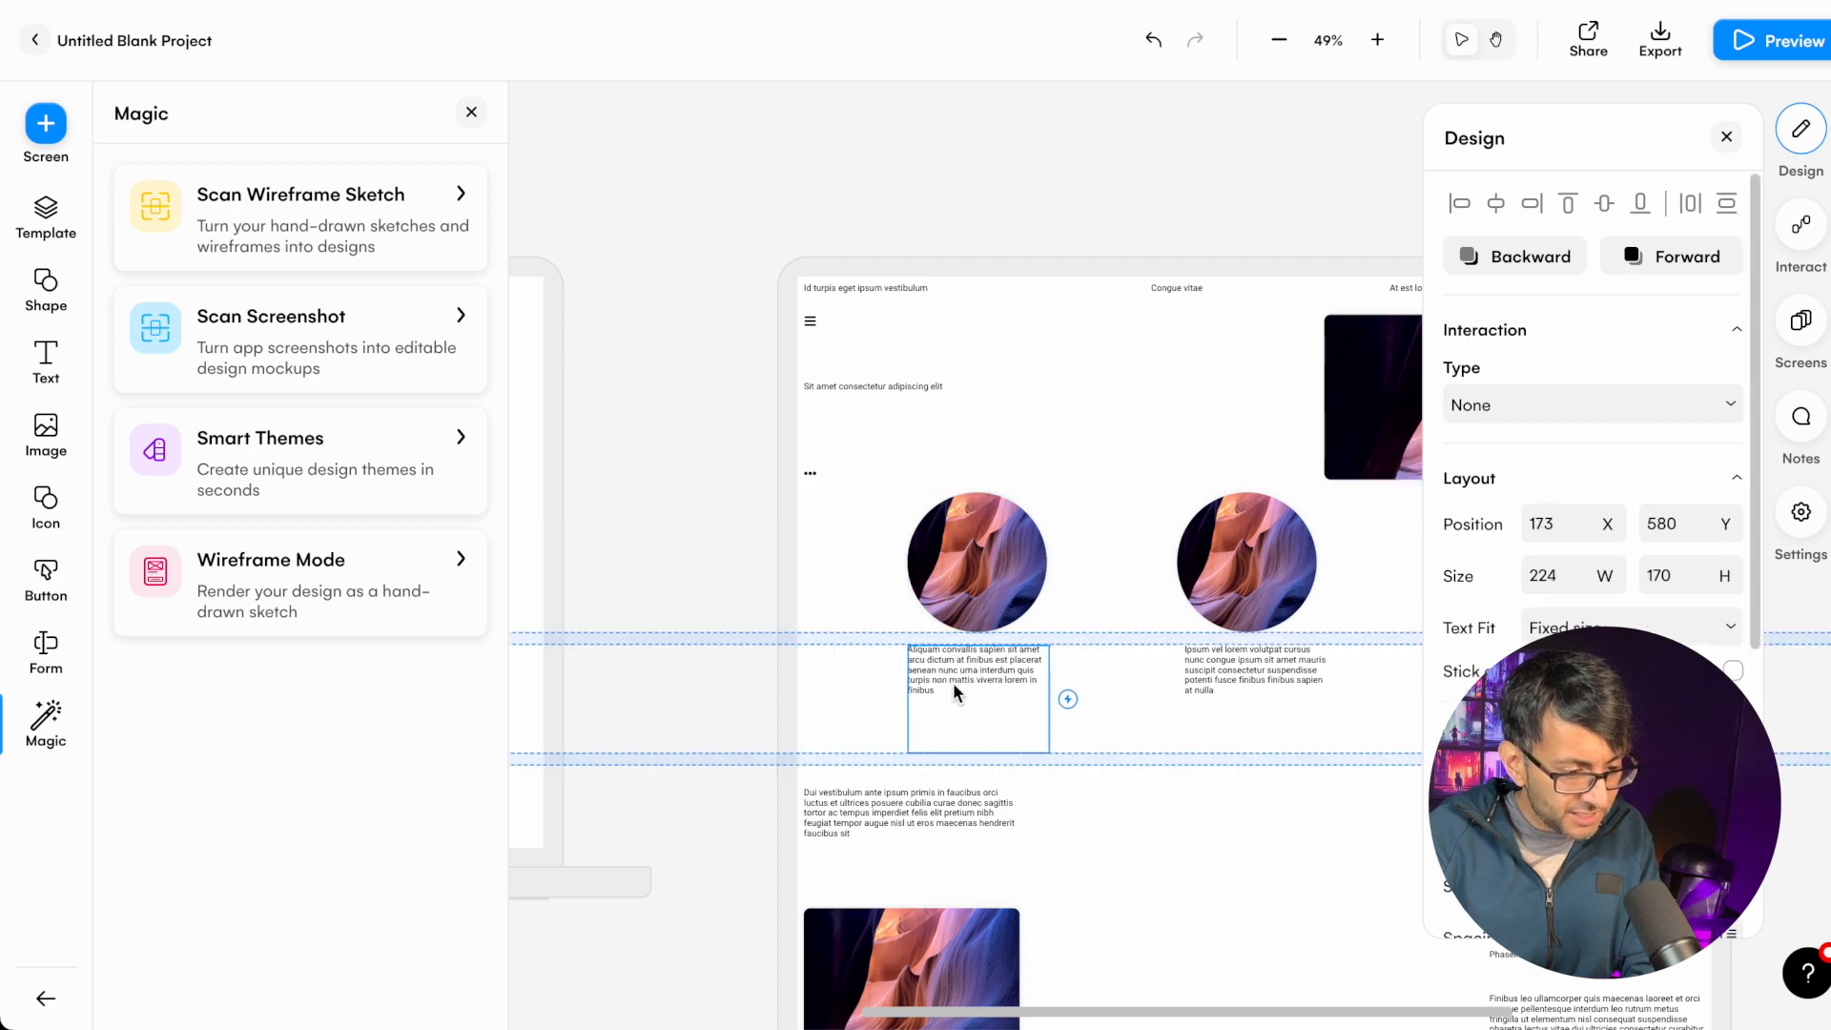
left_click(1210, 698)
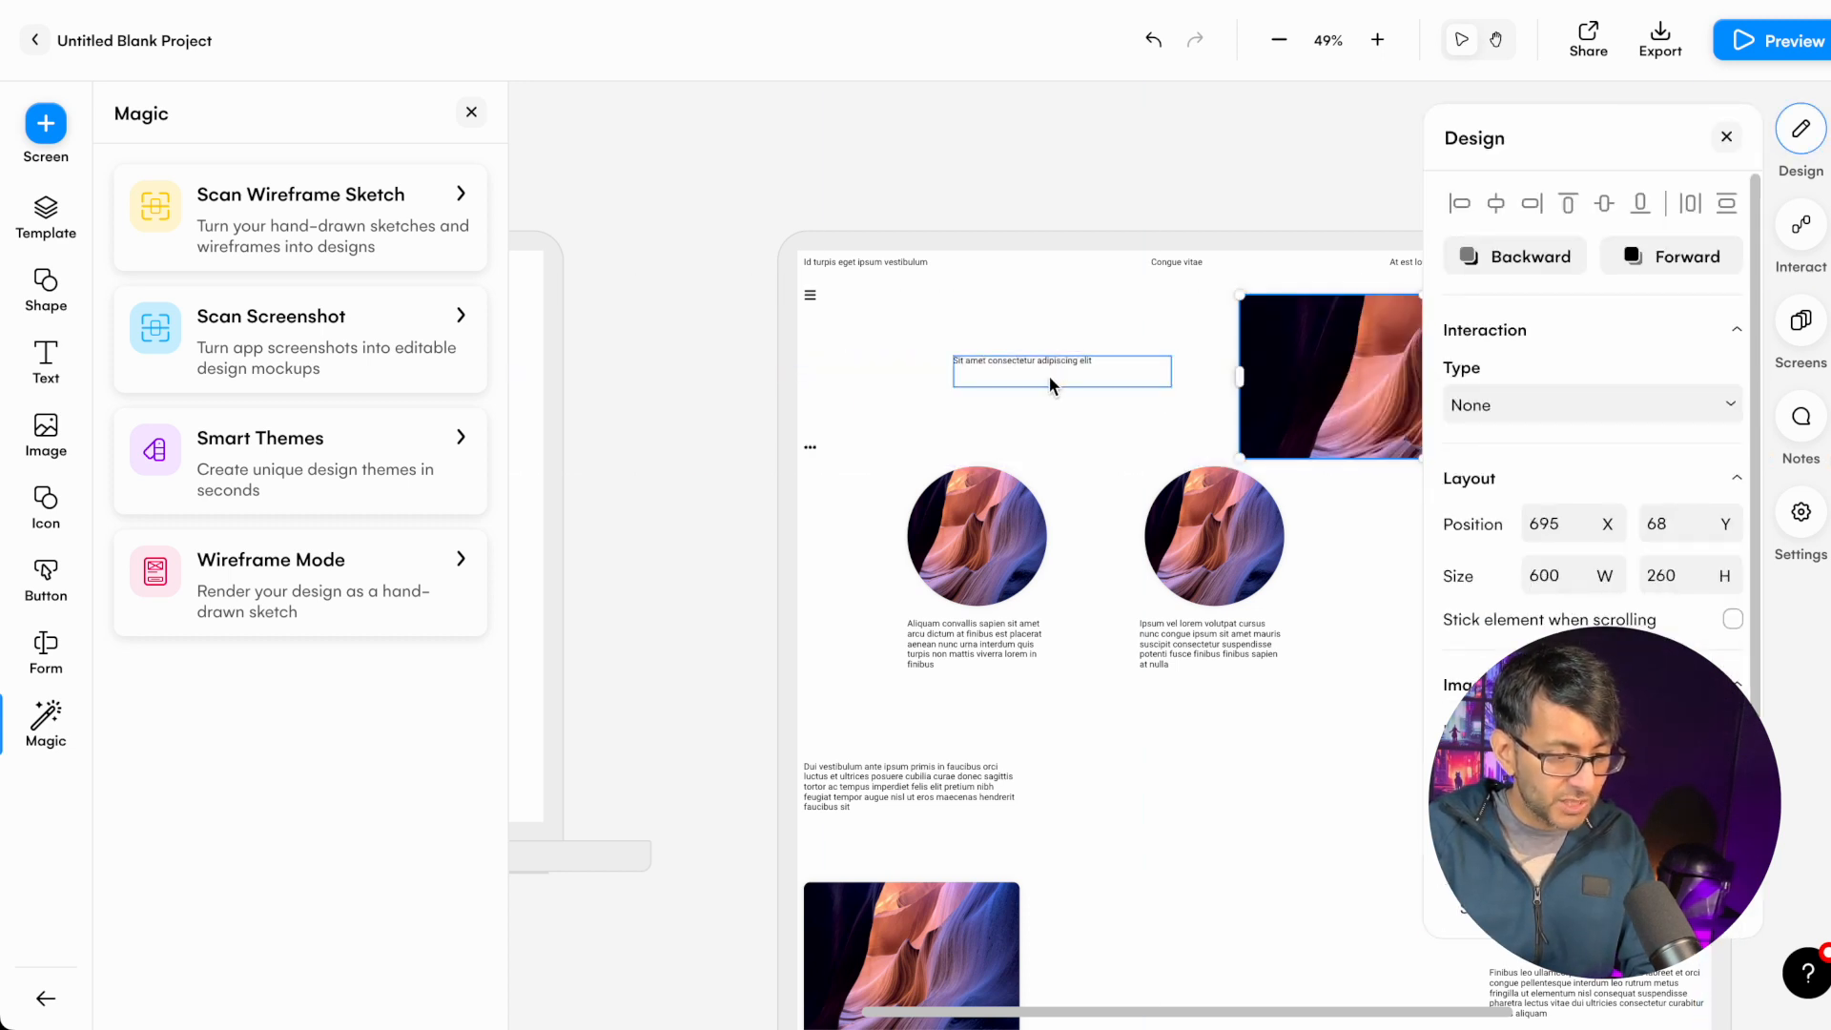
left_click(1726, 136)
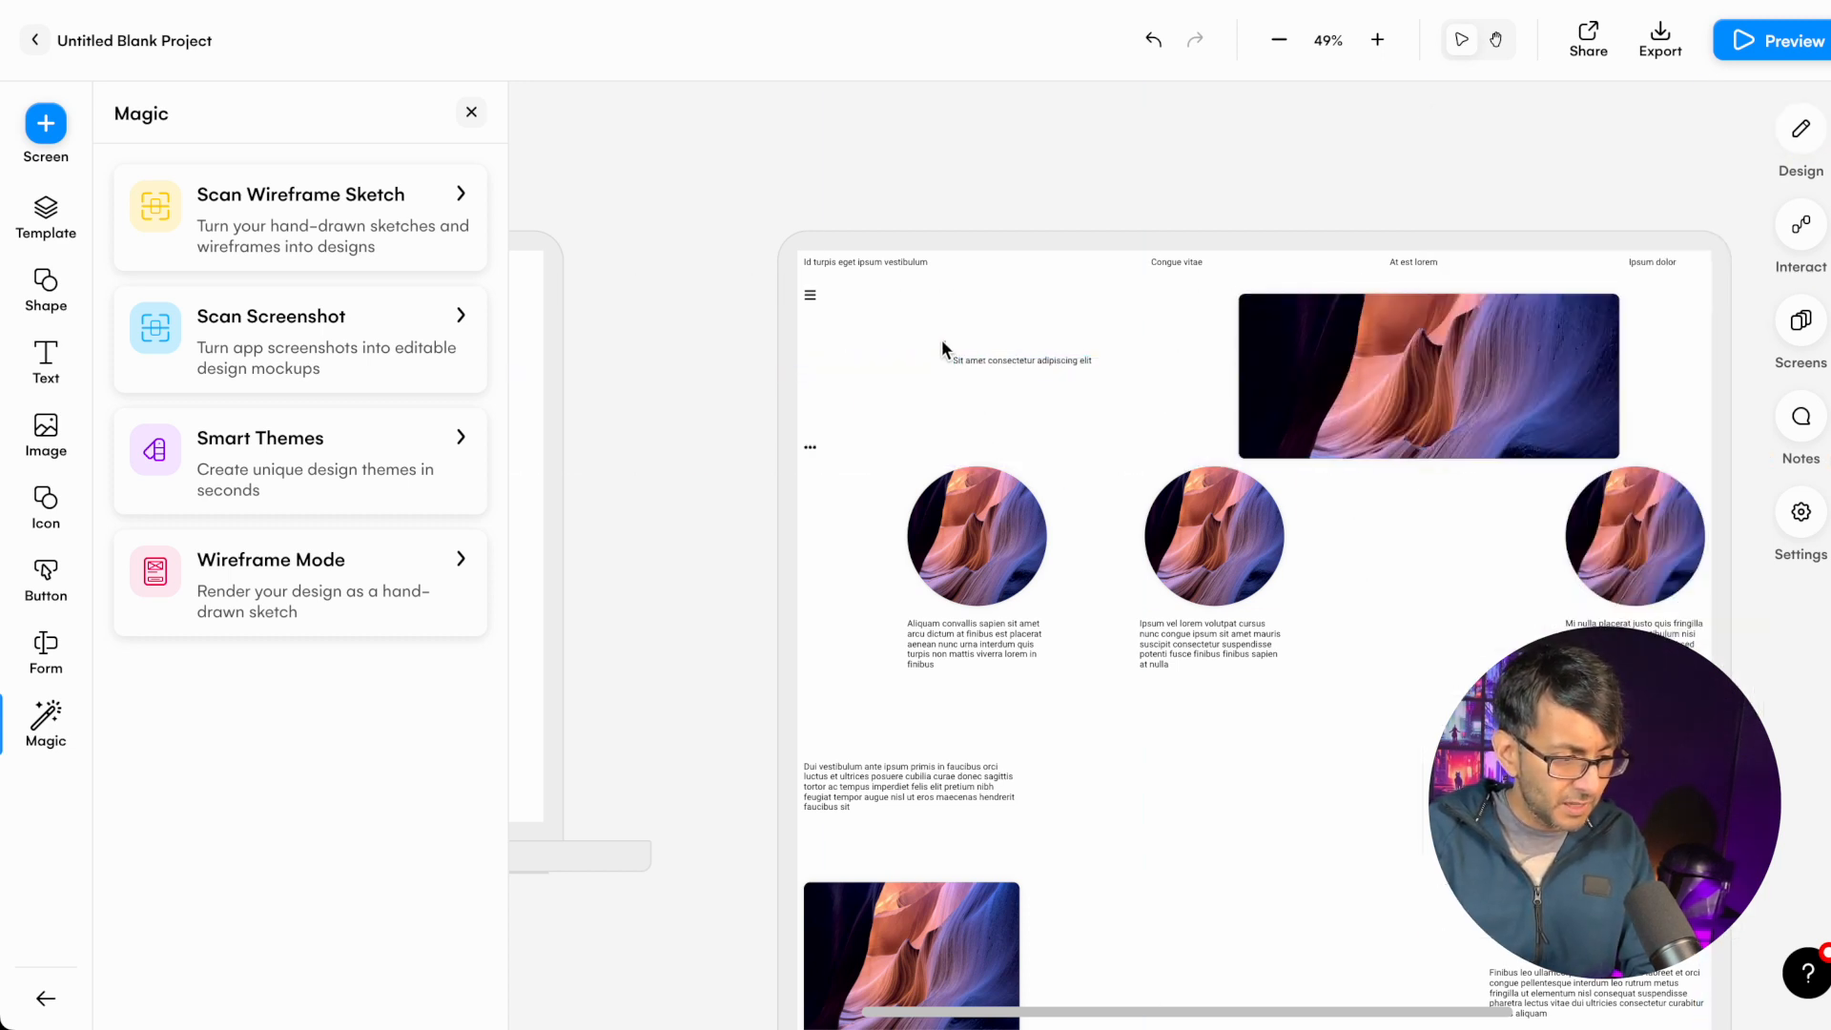
mouse_move(900, 363)
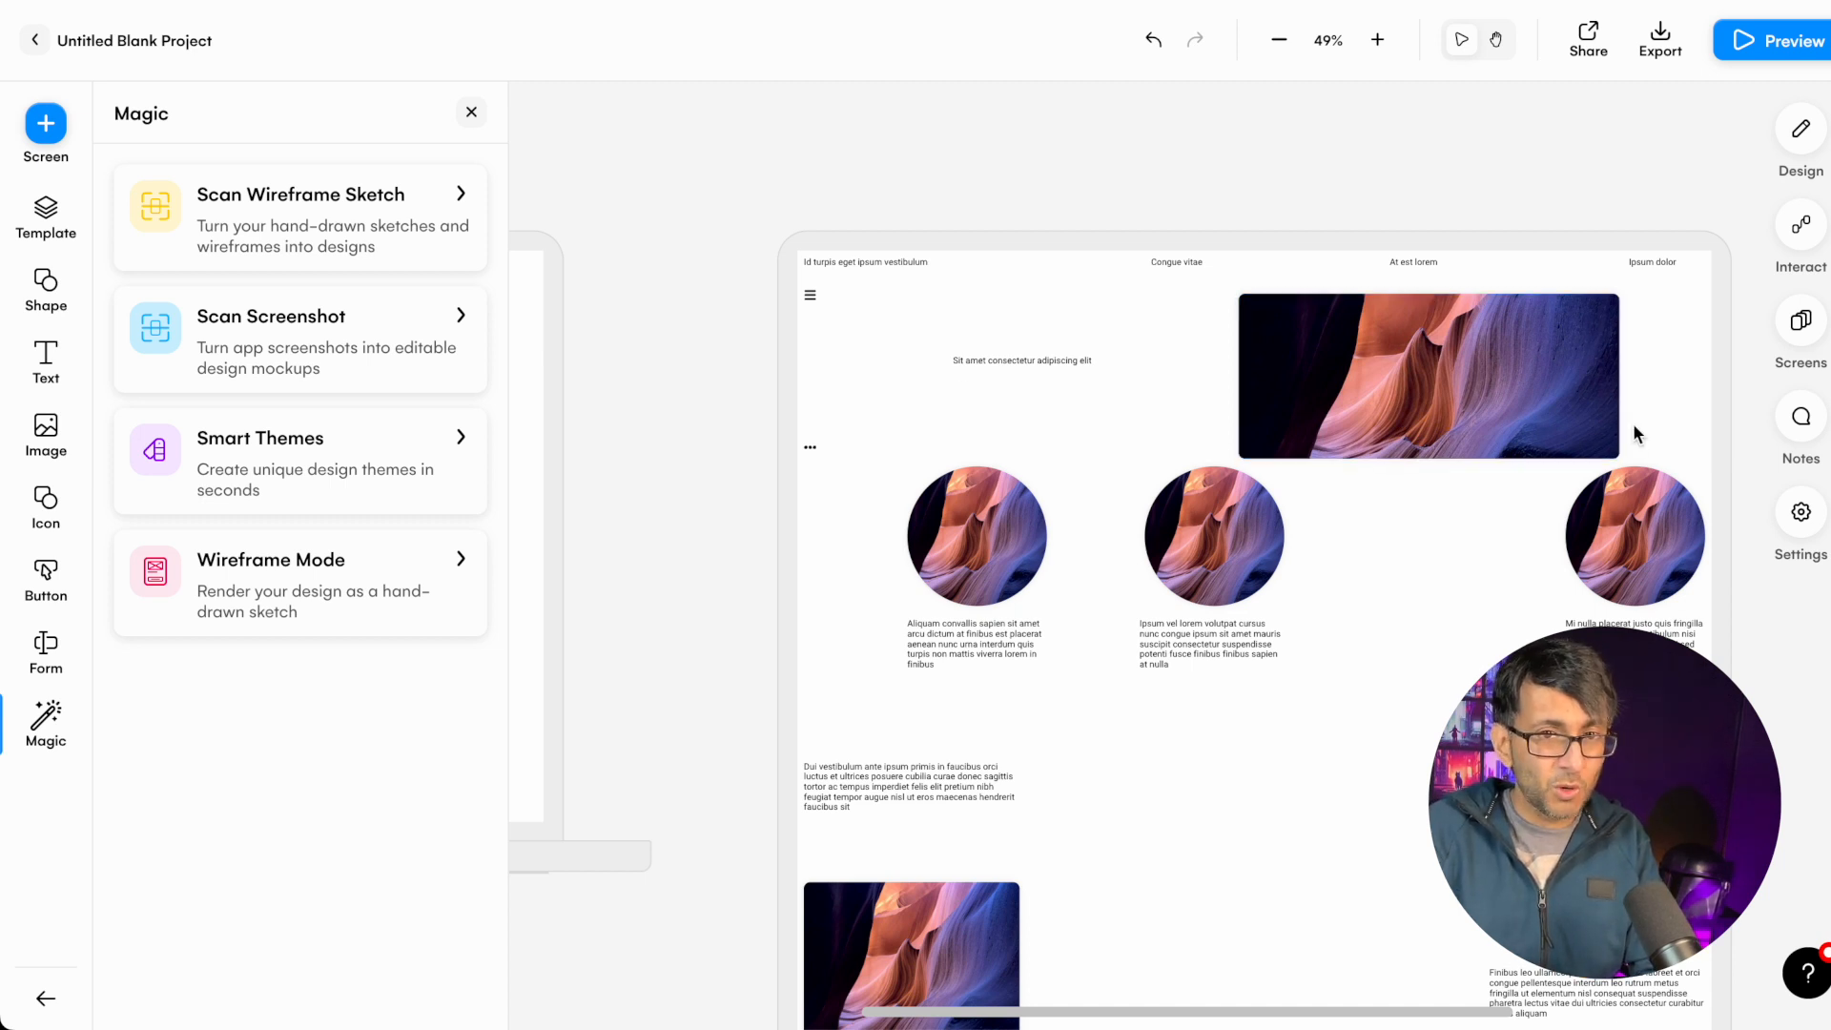
mouse_move(661, 425)
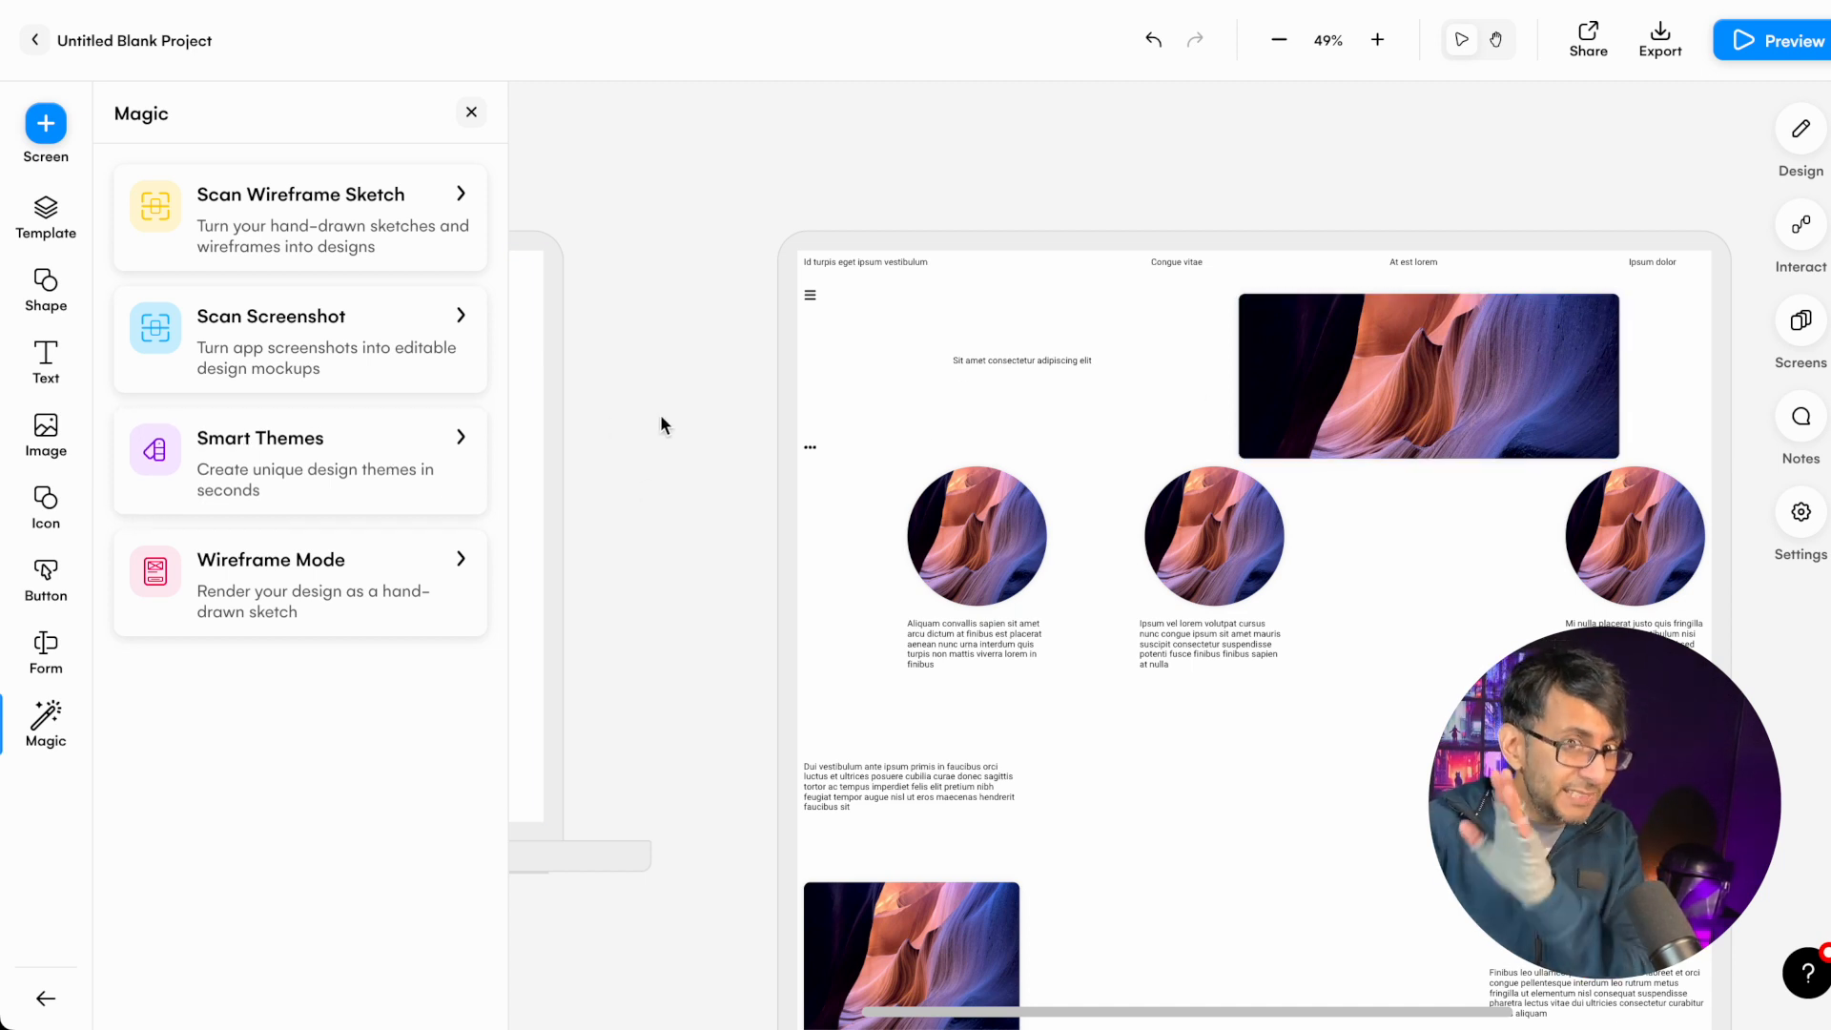
left_click(35, 41)
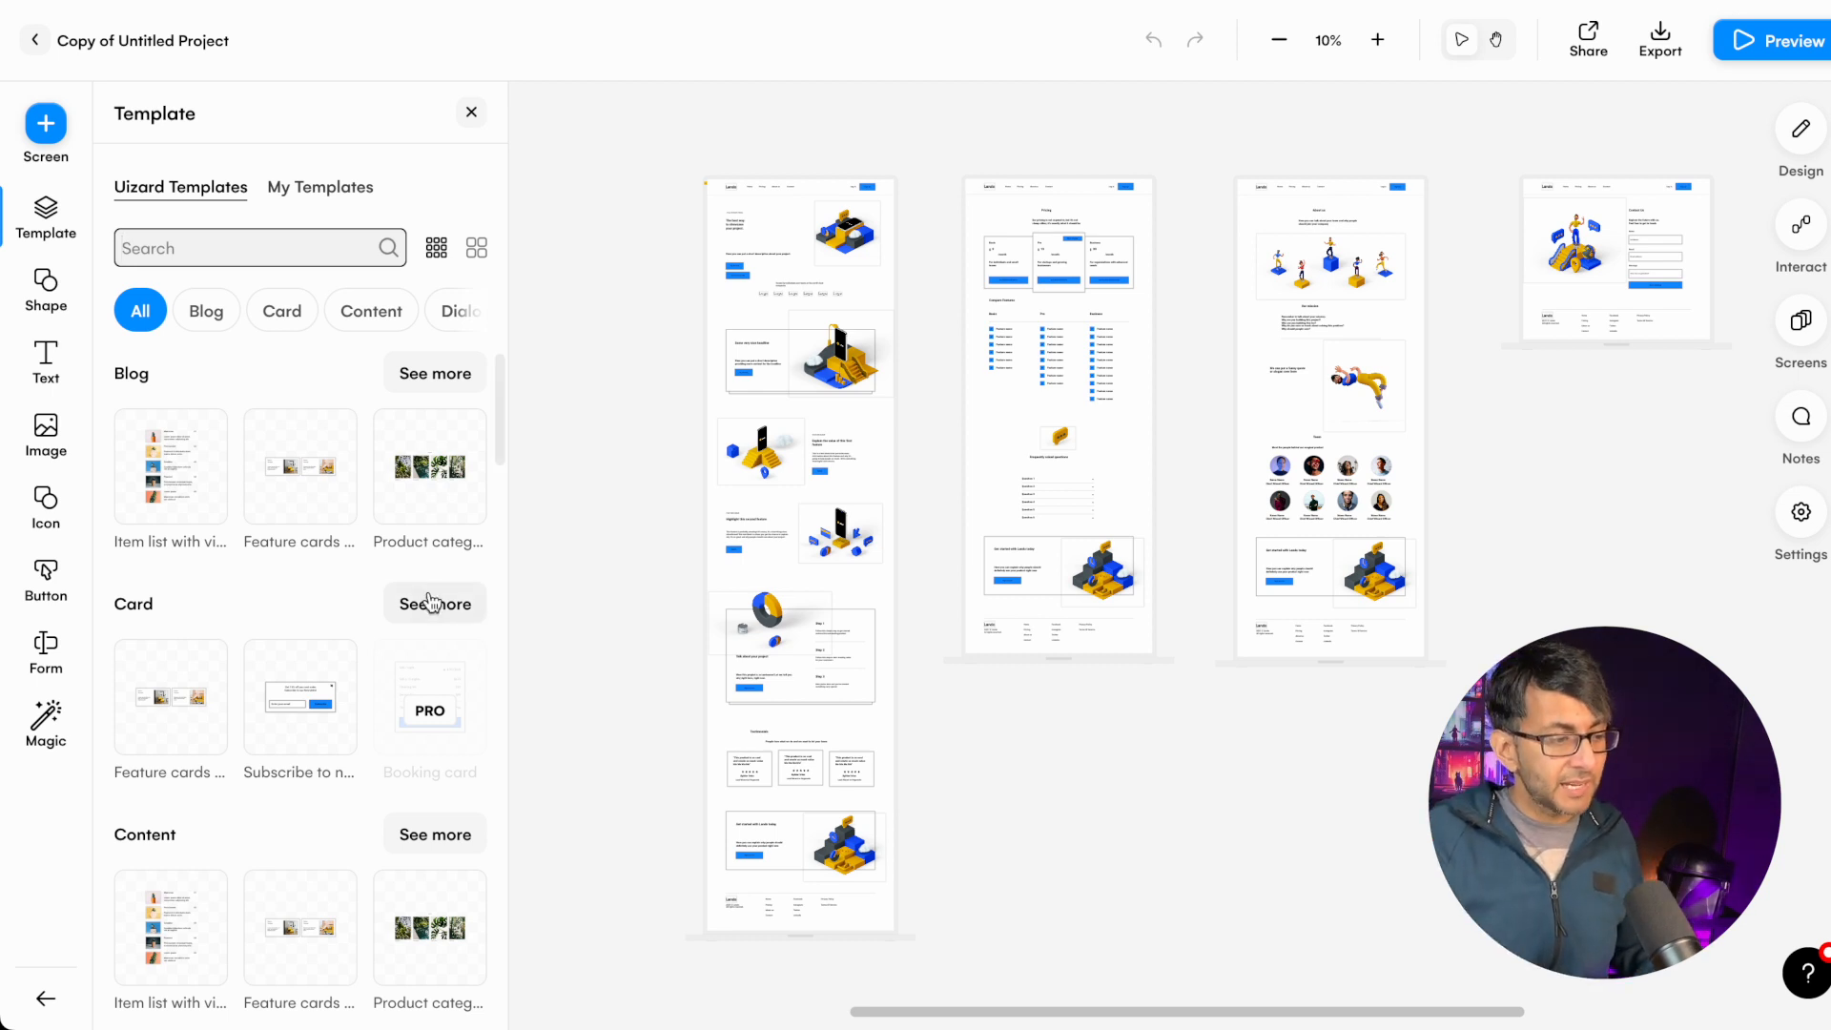
- Zoom onto the Lando landing page and enlarge its isometric phone illustration
left_click(46, 289)
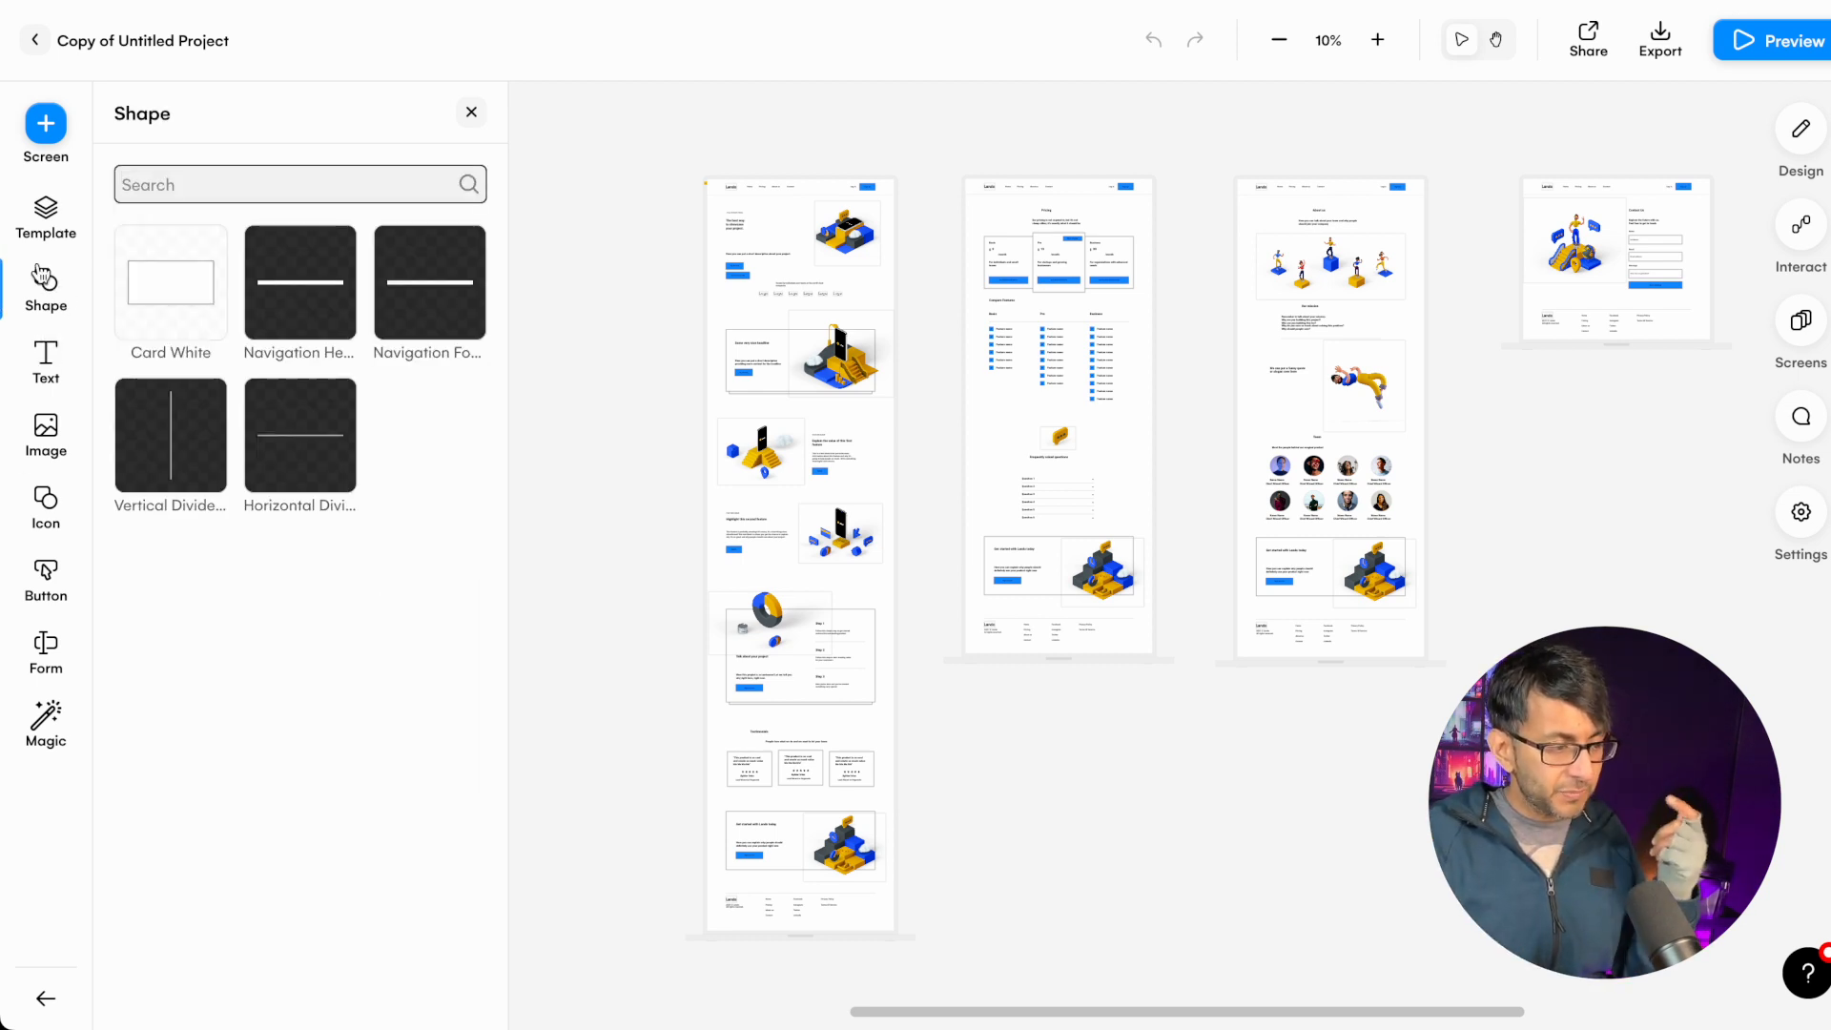
left_click(45, 219)
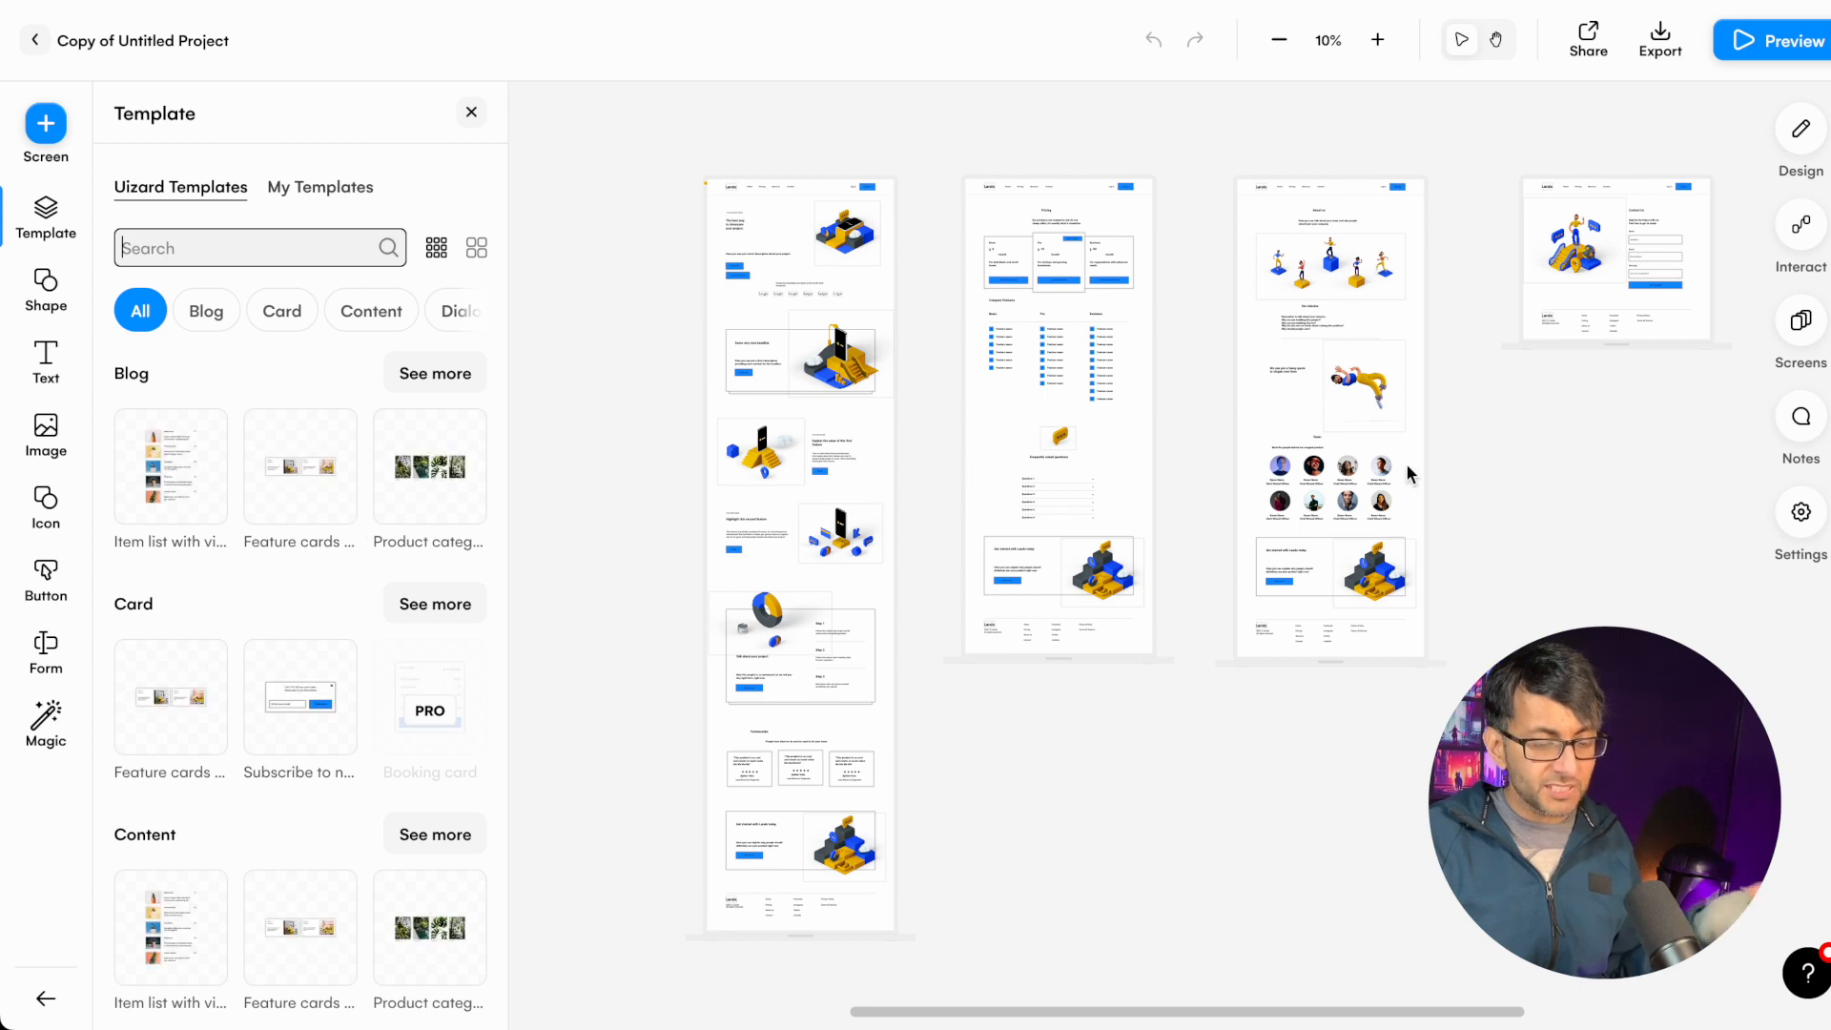
left_click(1377, 40)
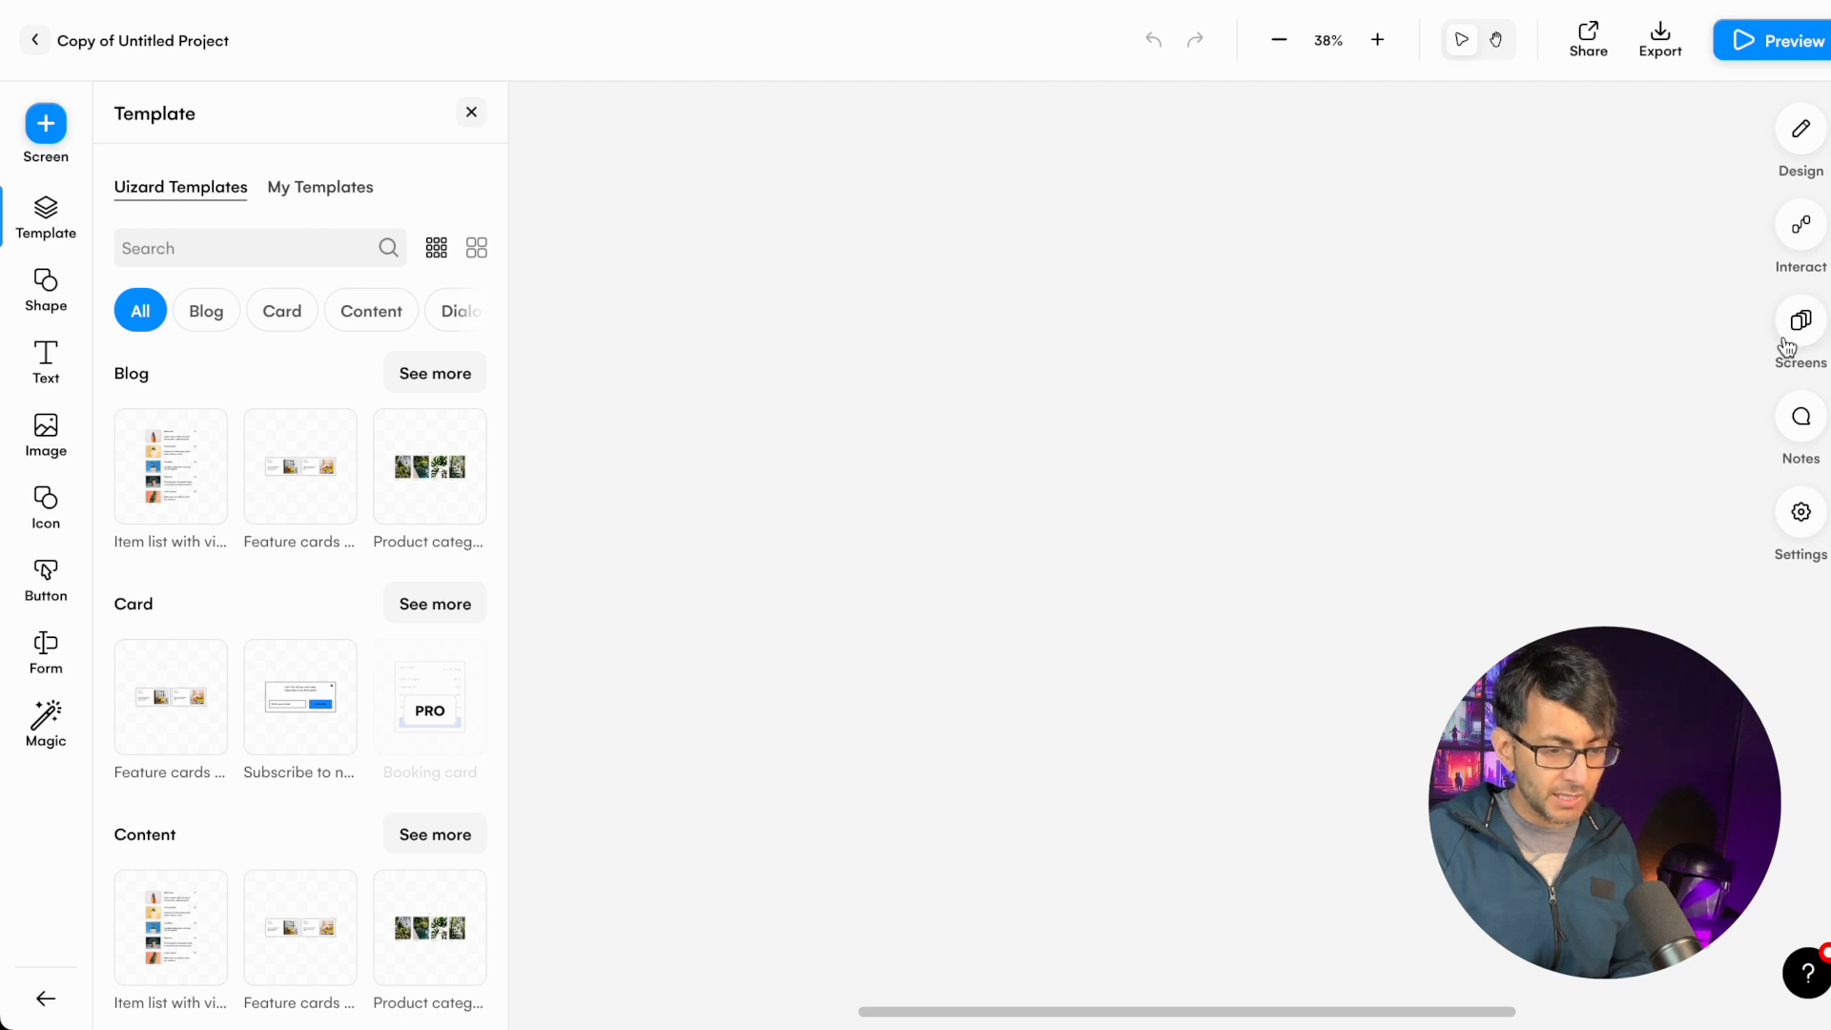
left_click(1797, 323)
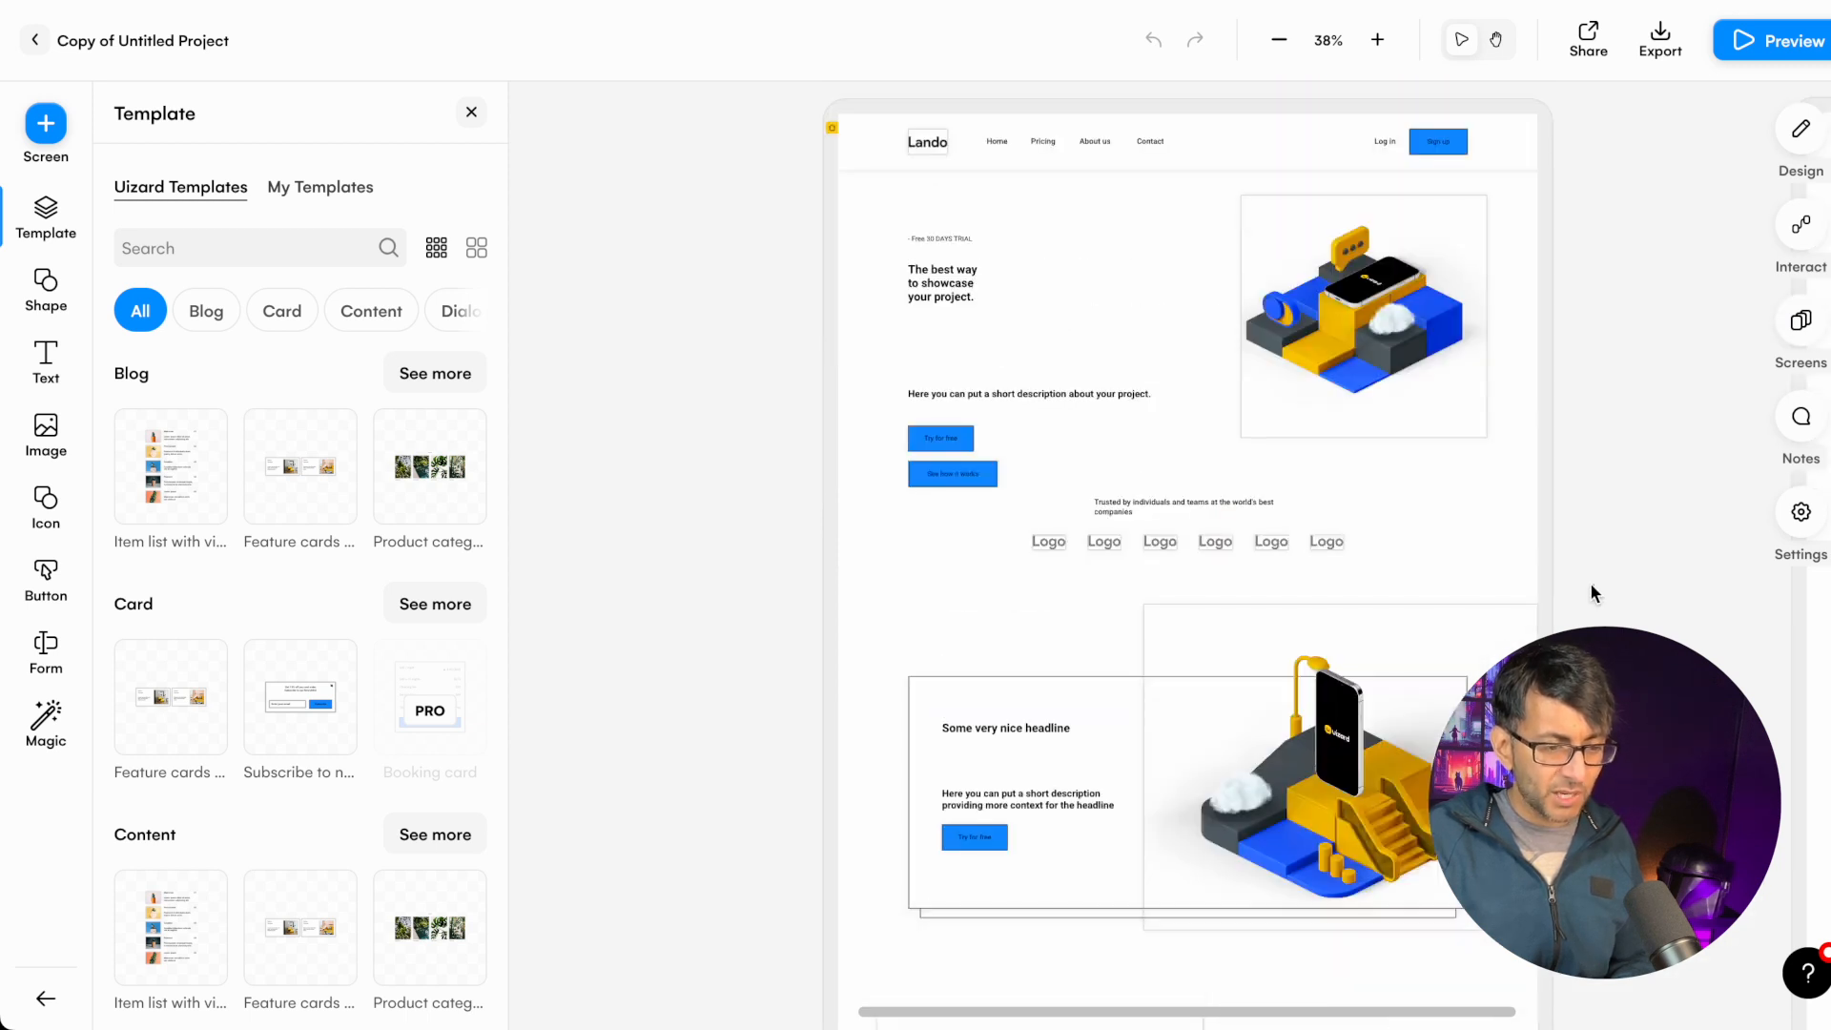
left_click(941, 282)
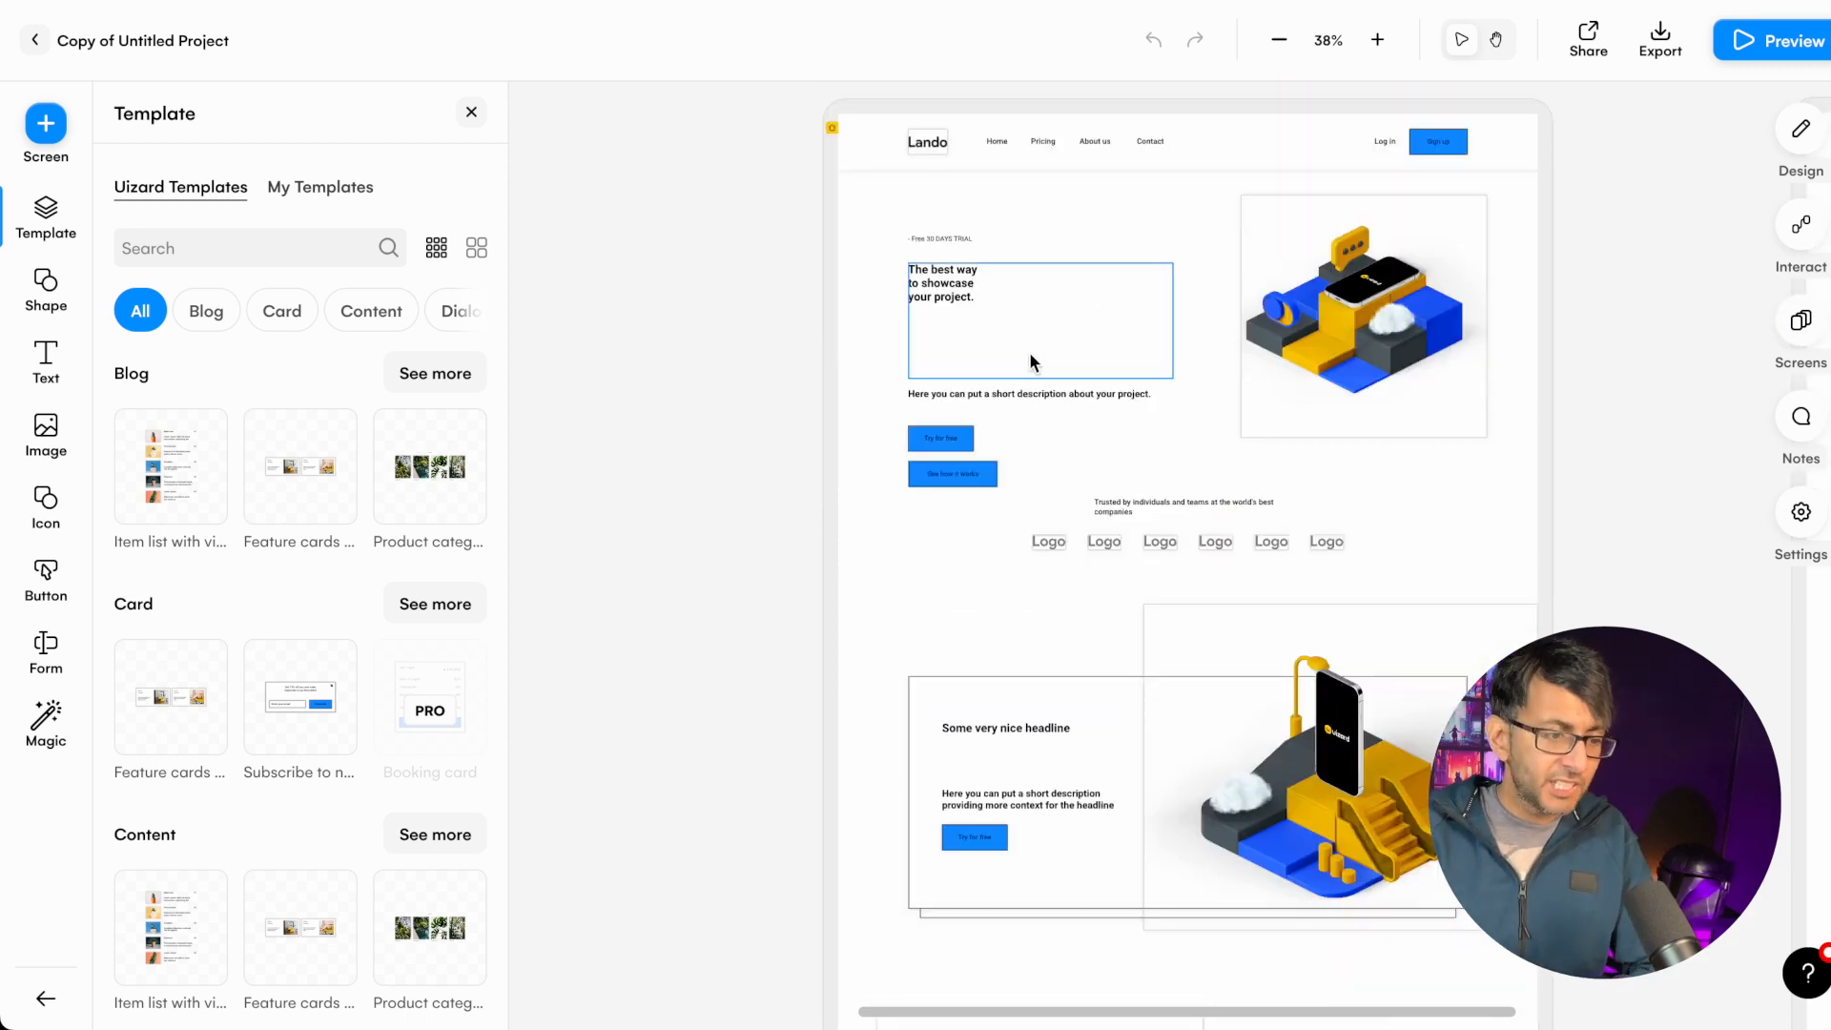
left_click(940, 589)
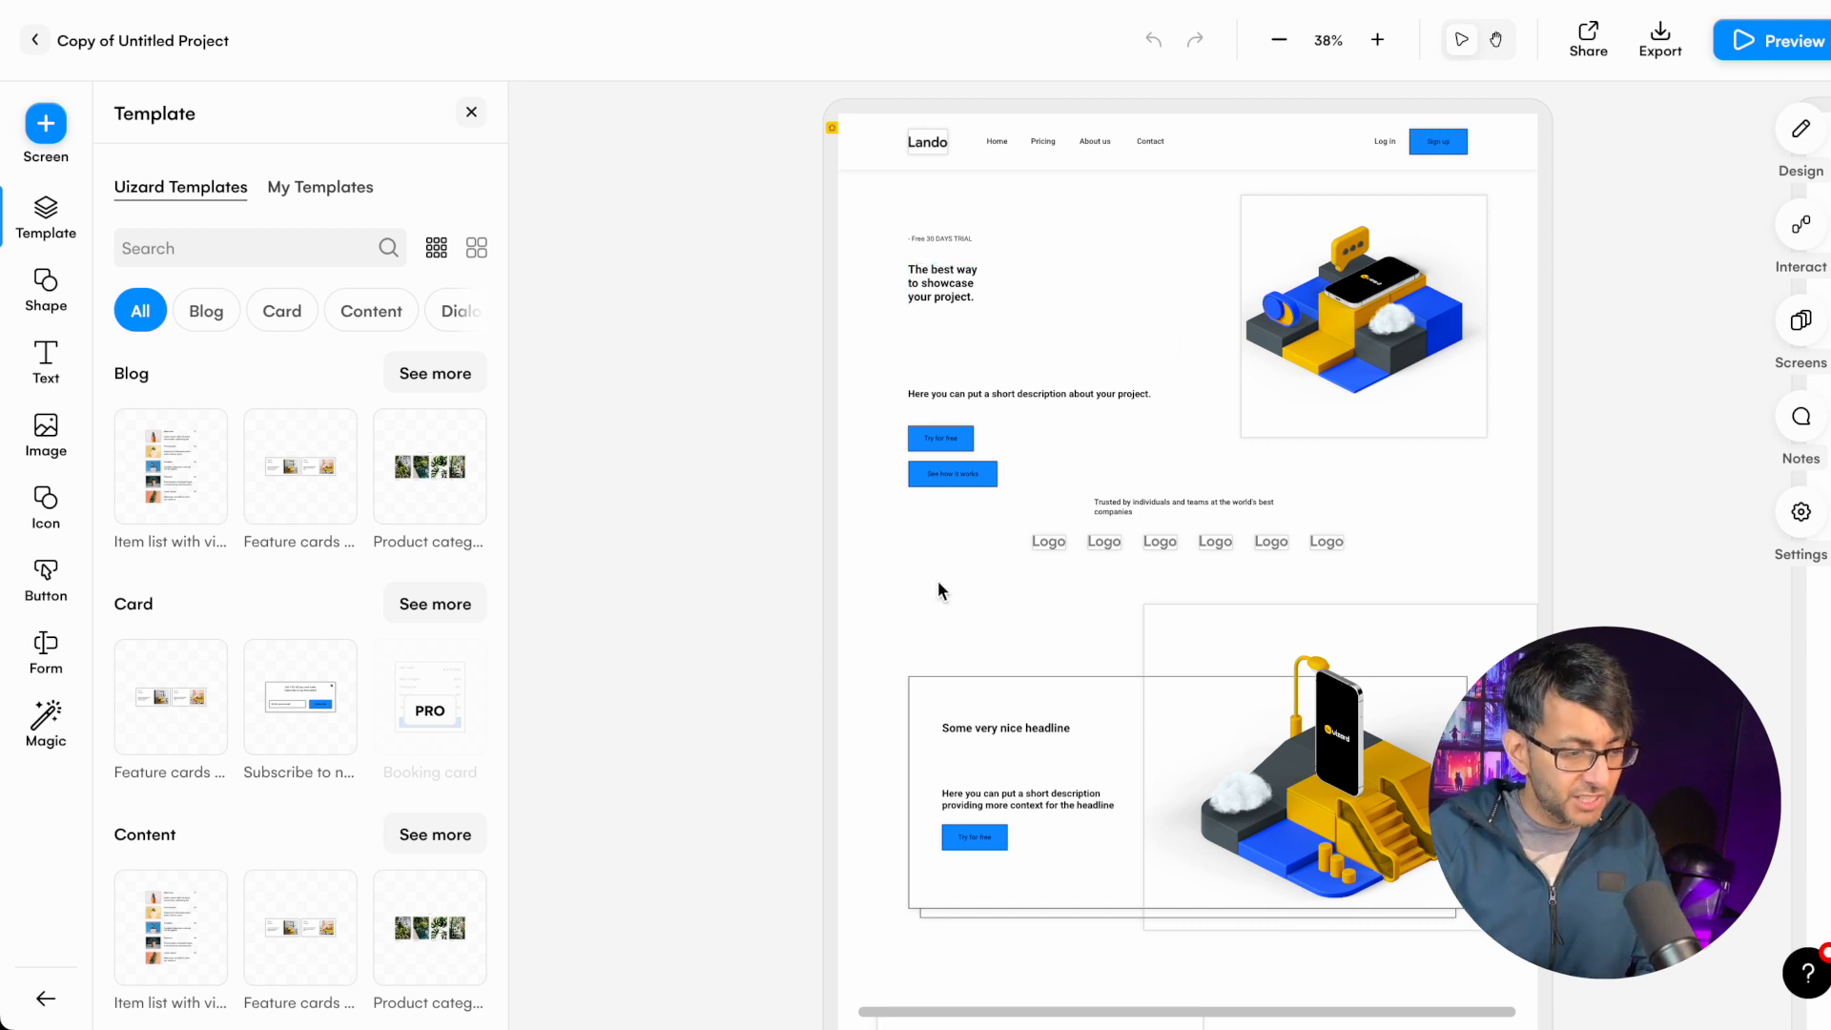
mouse_move(1305, 568)
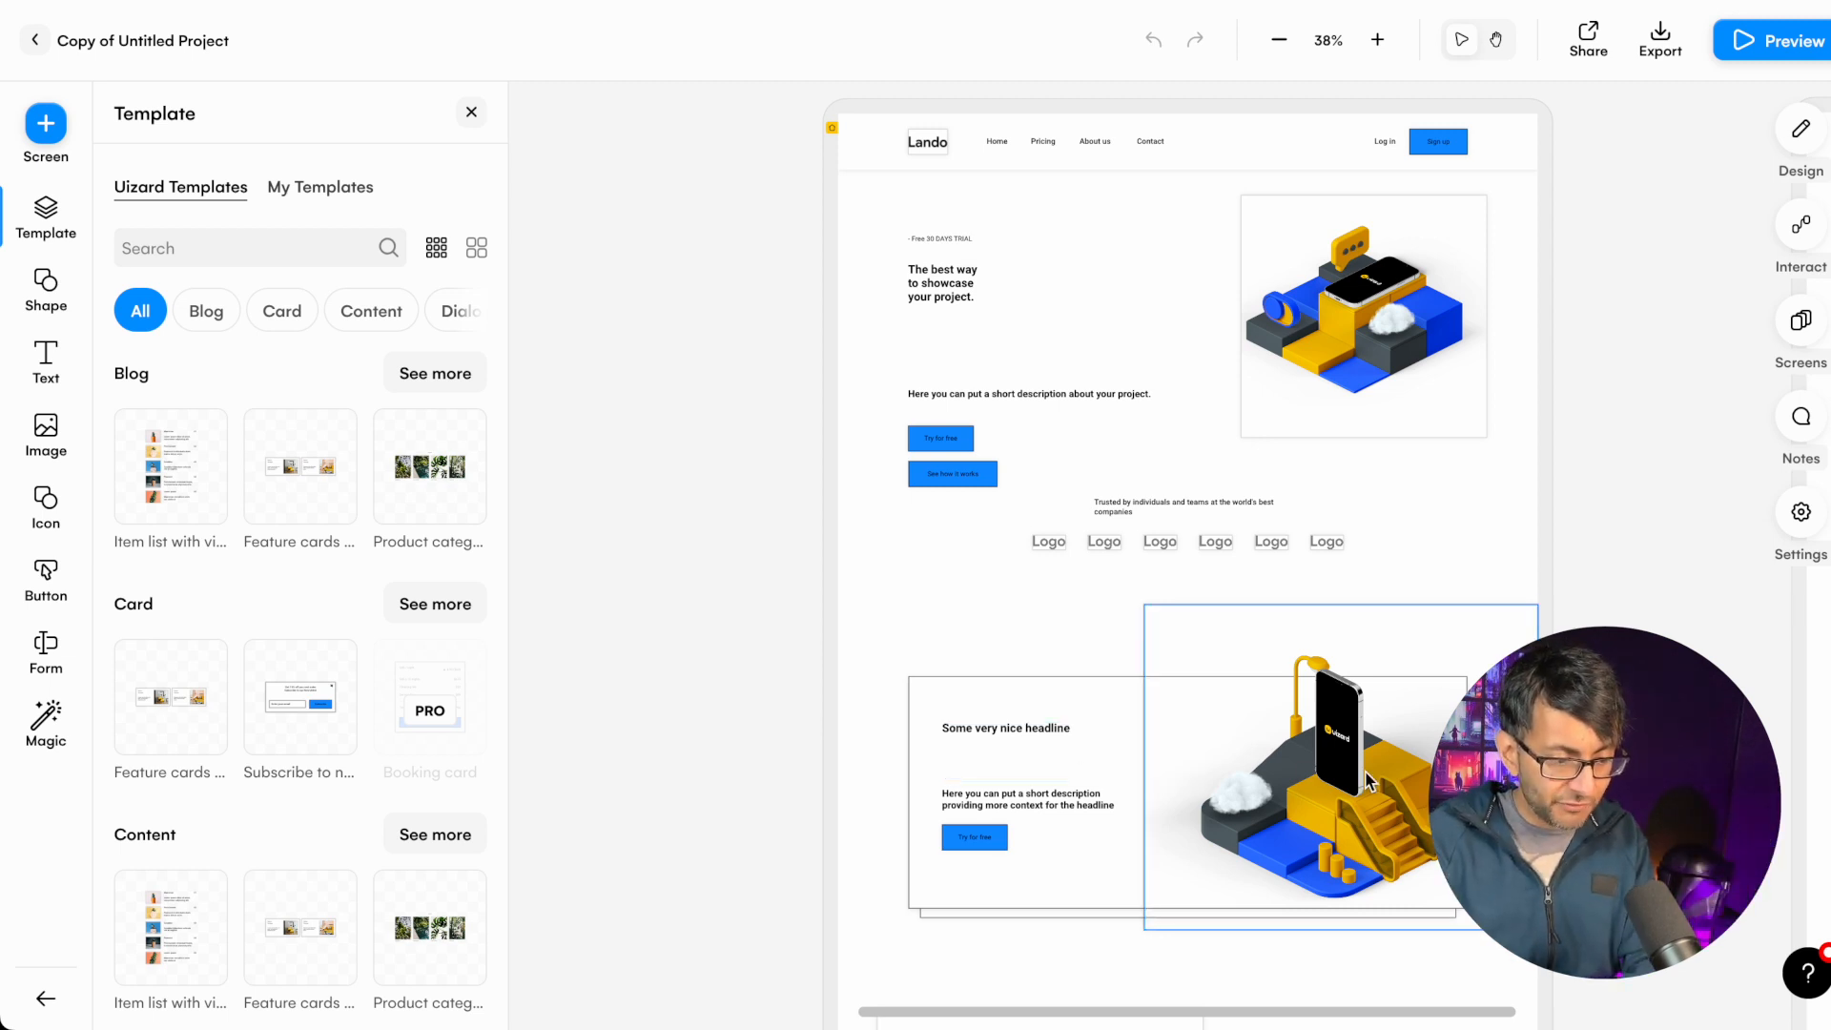
left_click(1320, 771)
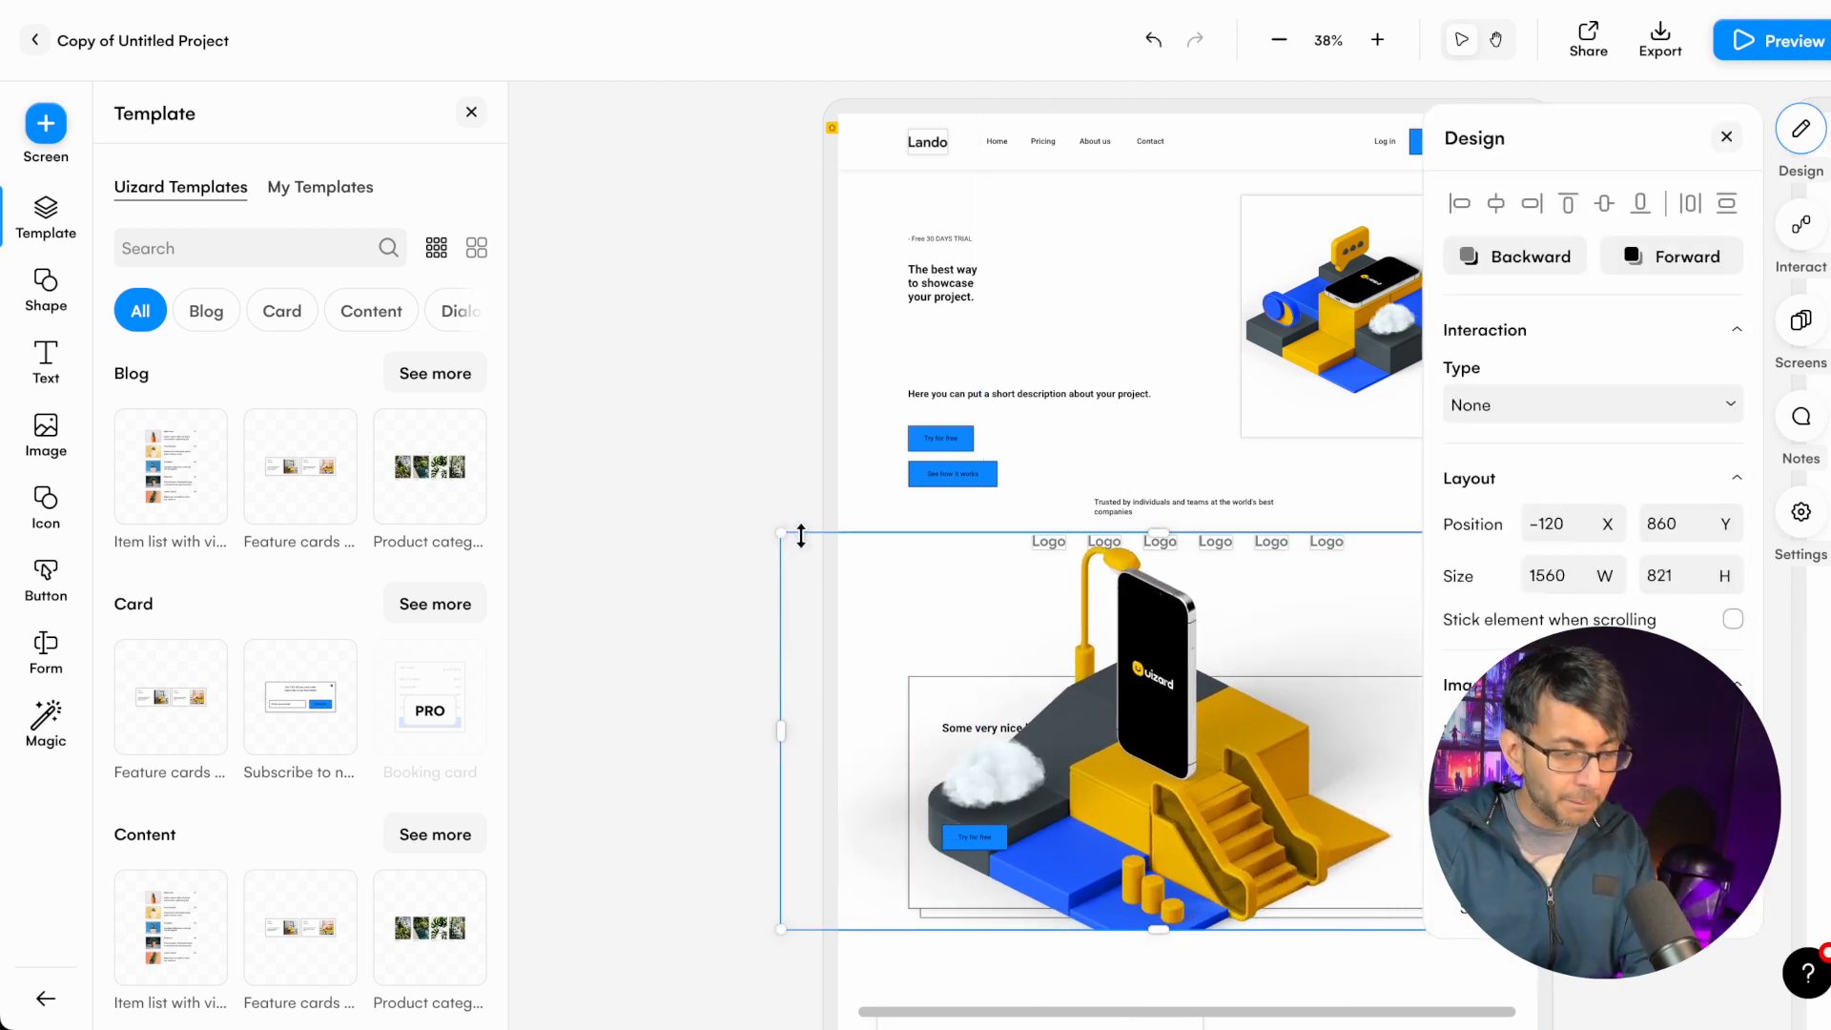